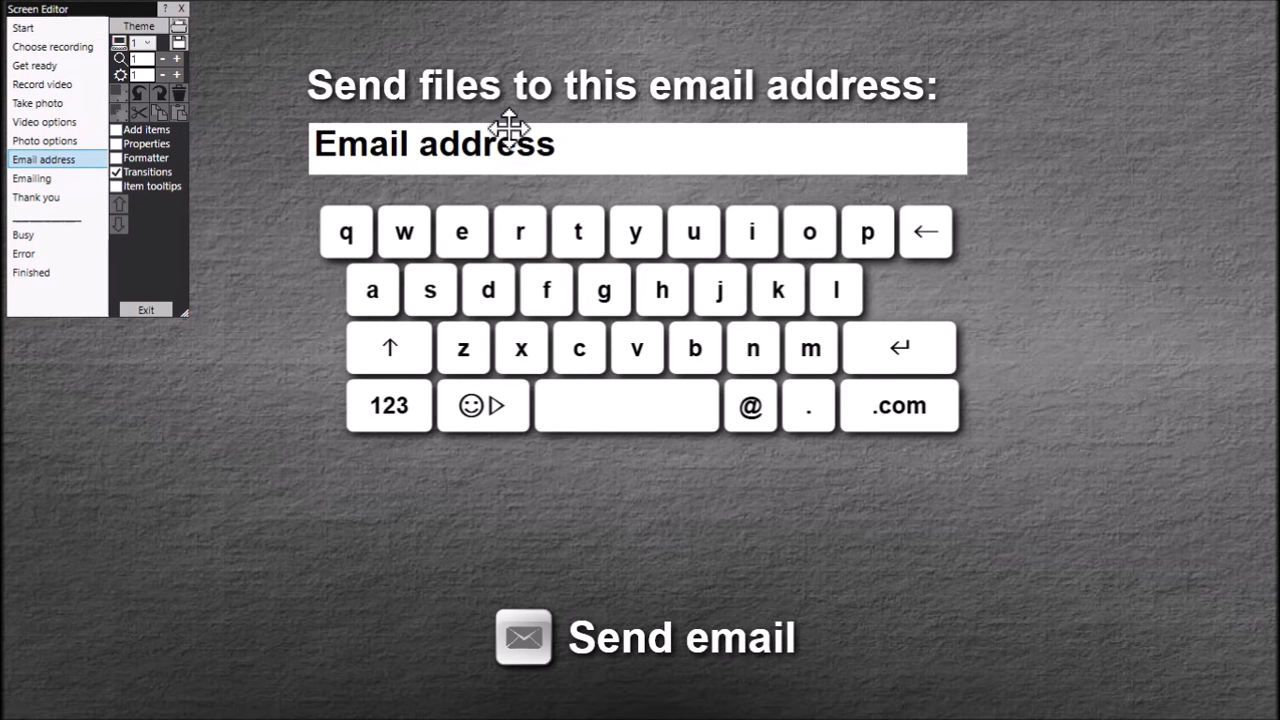
pyautogui.moveTo(548, 290)
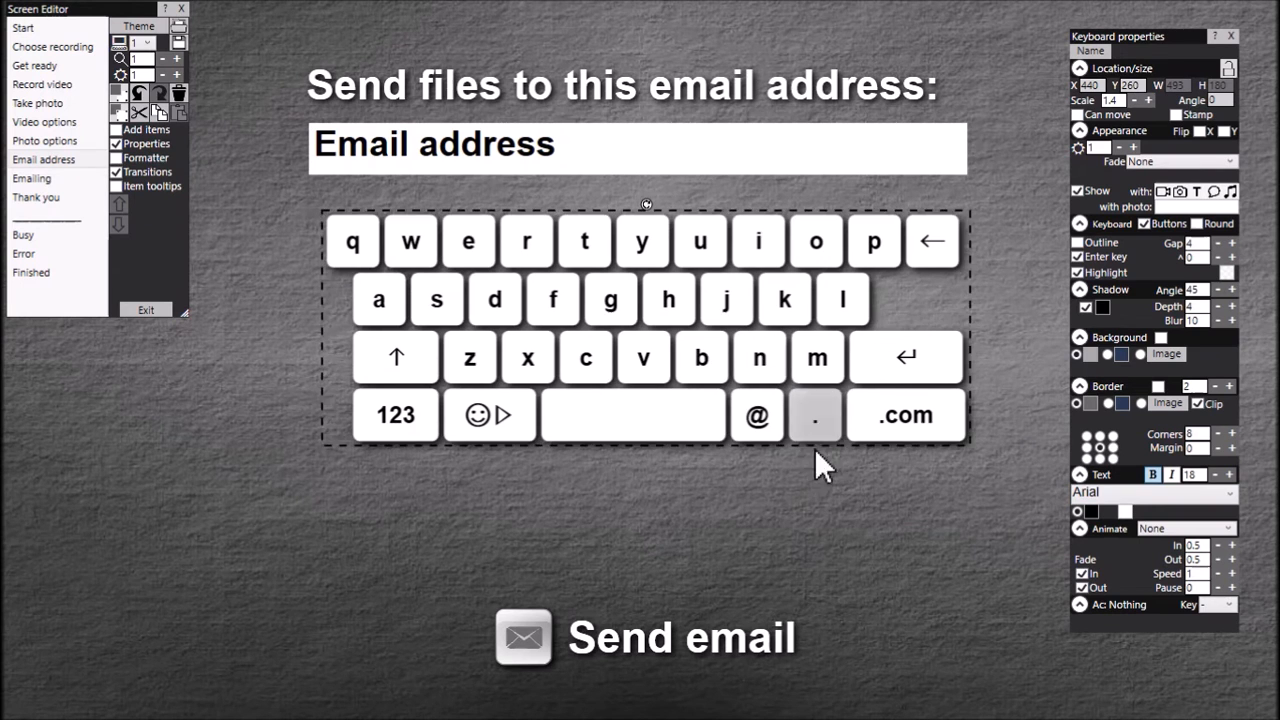
pyautogui.moveTo(753, 516)
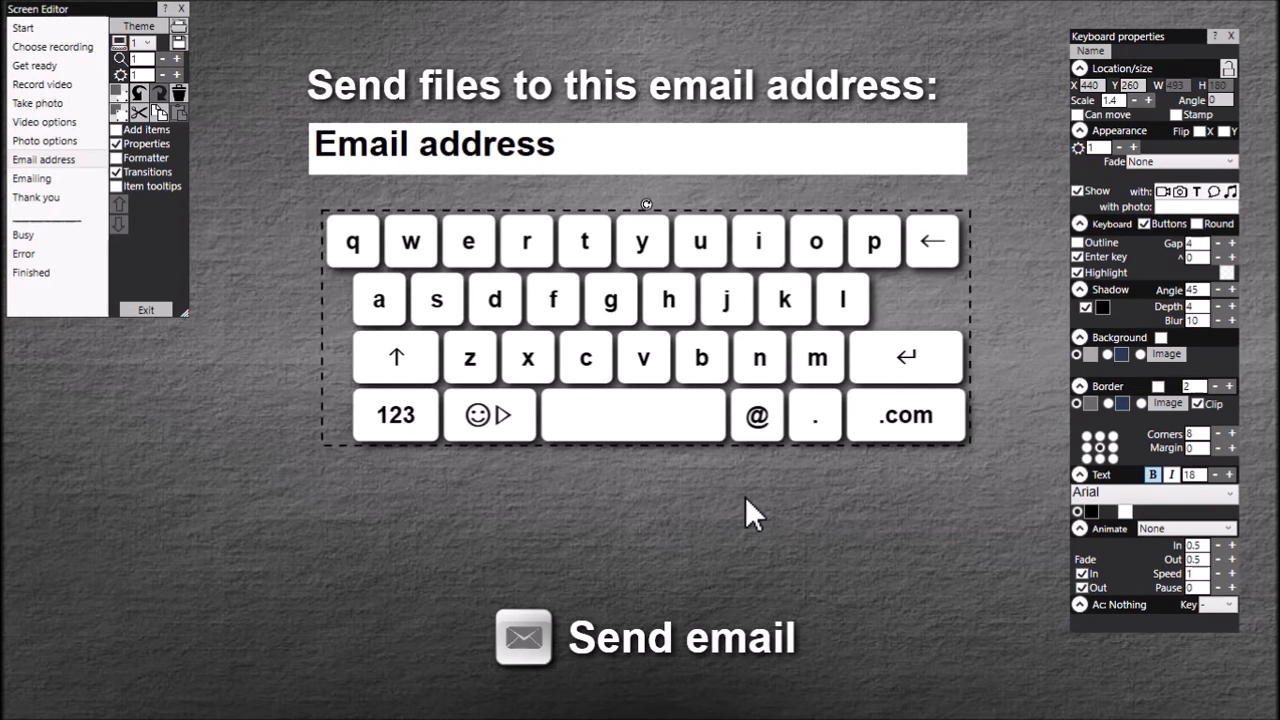
pyautogui.moveTo(582, 530)
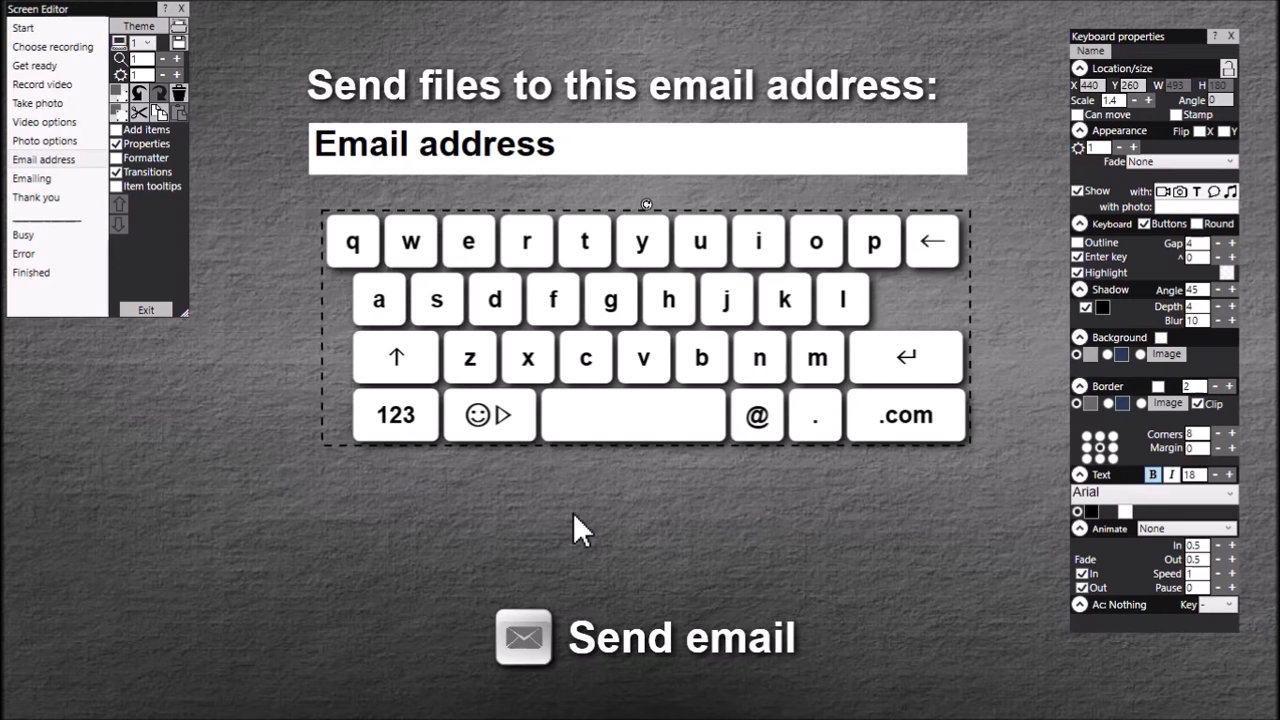
pyautogui.moveTo(443, 487)
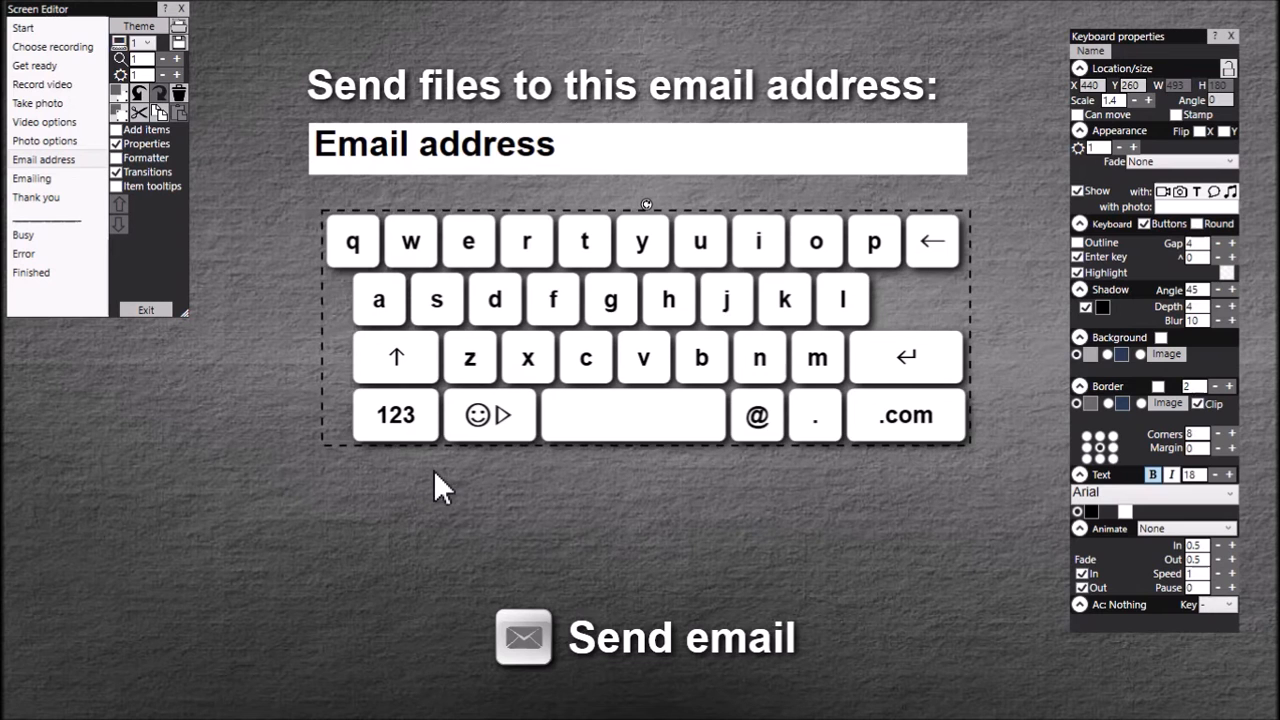
pyautogui.moveTo(587, 490)
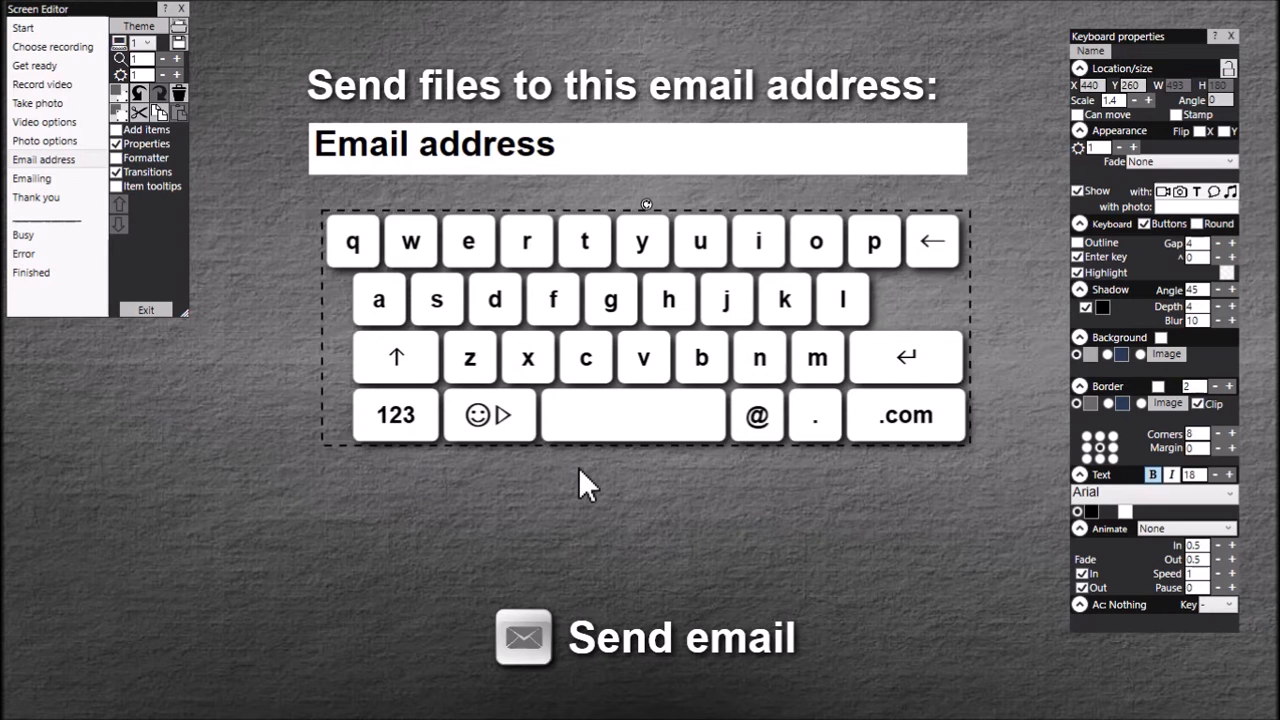
pyautogui.moveTo(770, 525)
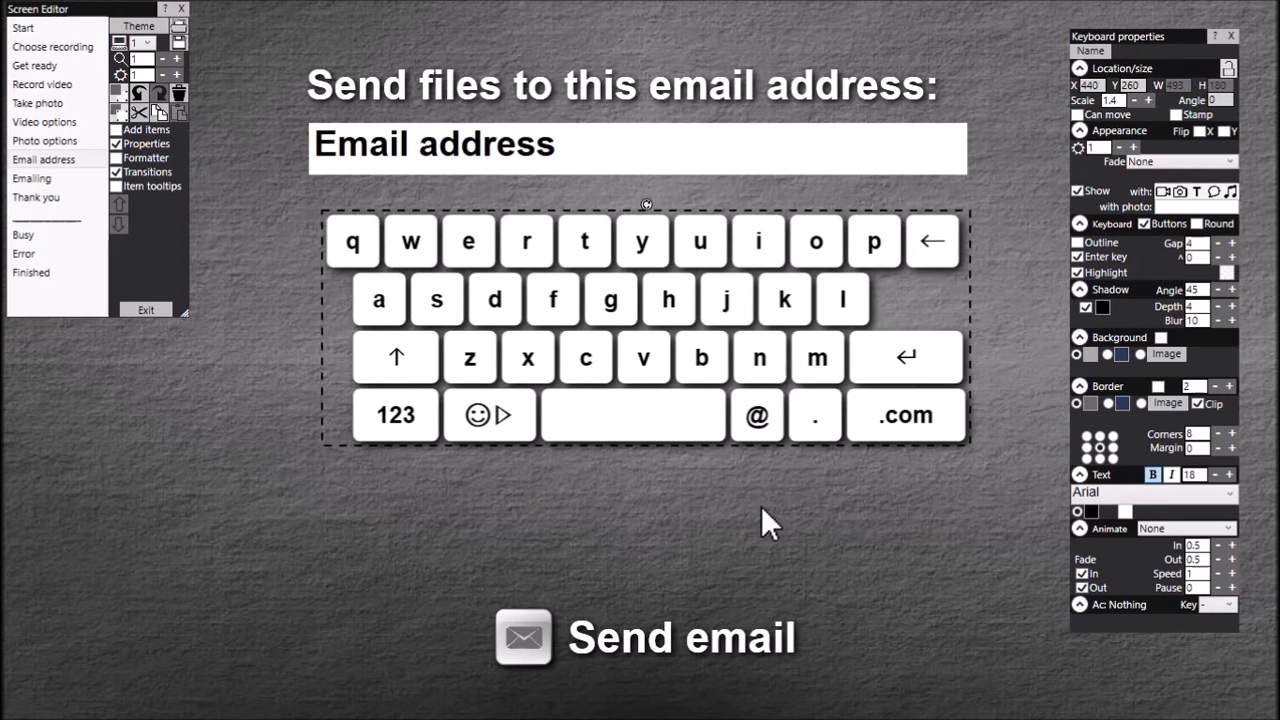
pyautogui.moveTo(785, 530)
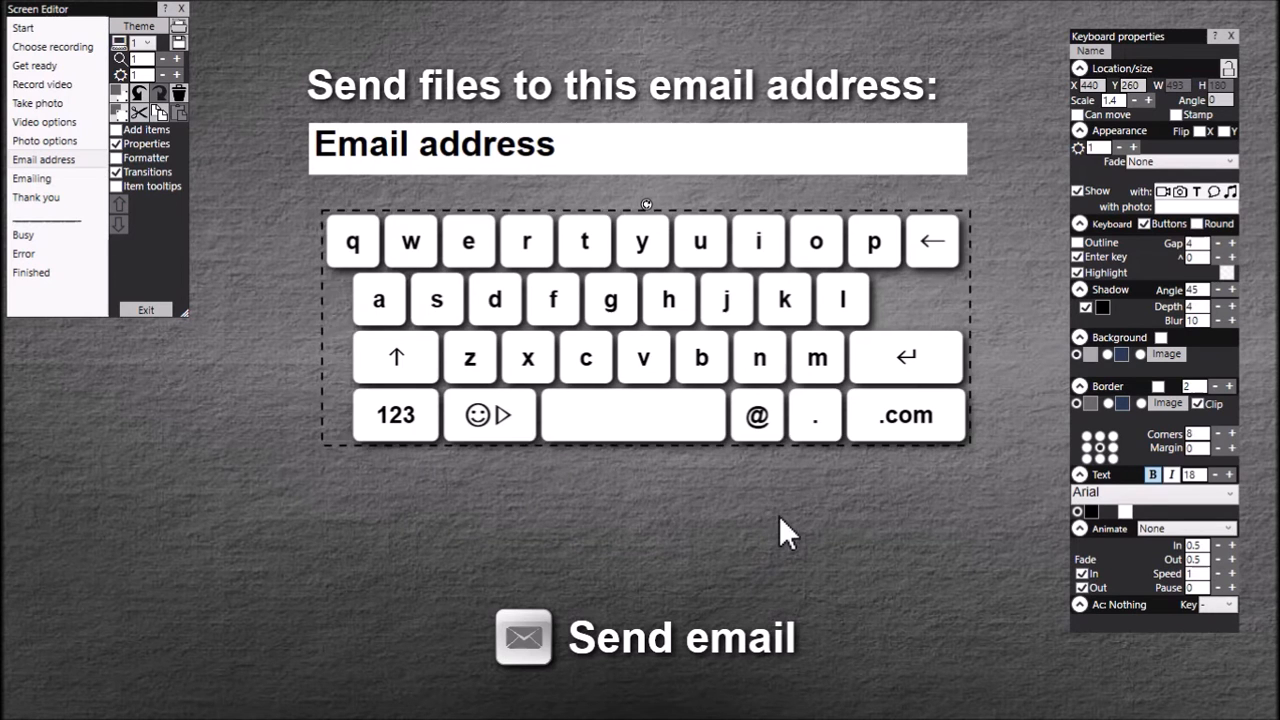
pyautogui.moveTo(865, 500)
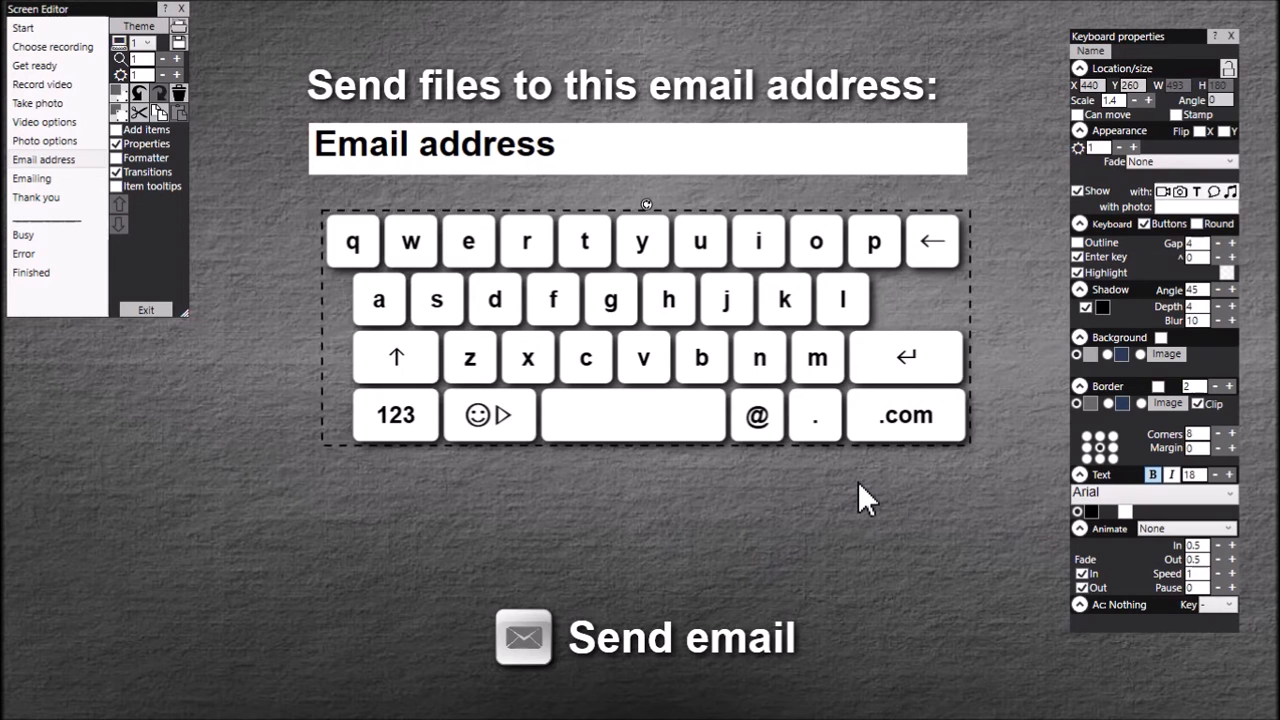
pyautogui.moveTo(640, 390)
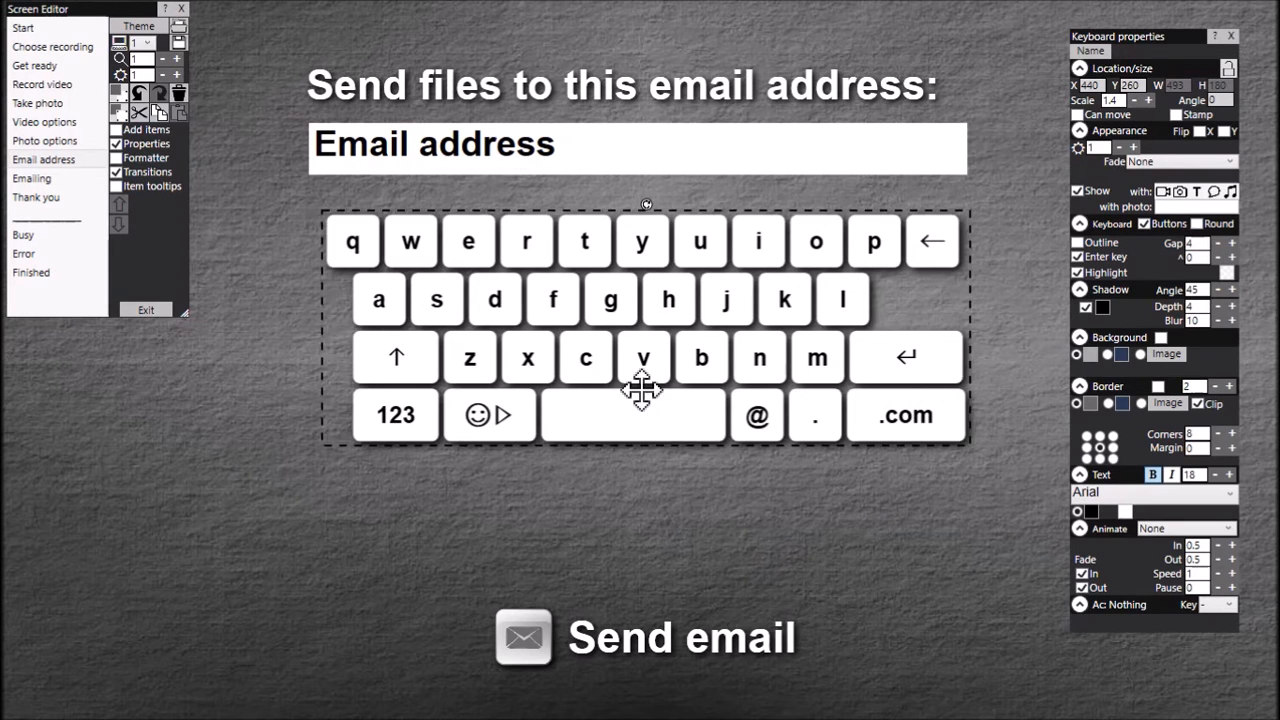
pyautogui.moveTo(778, 512)
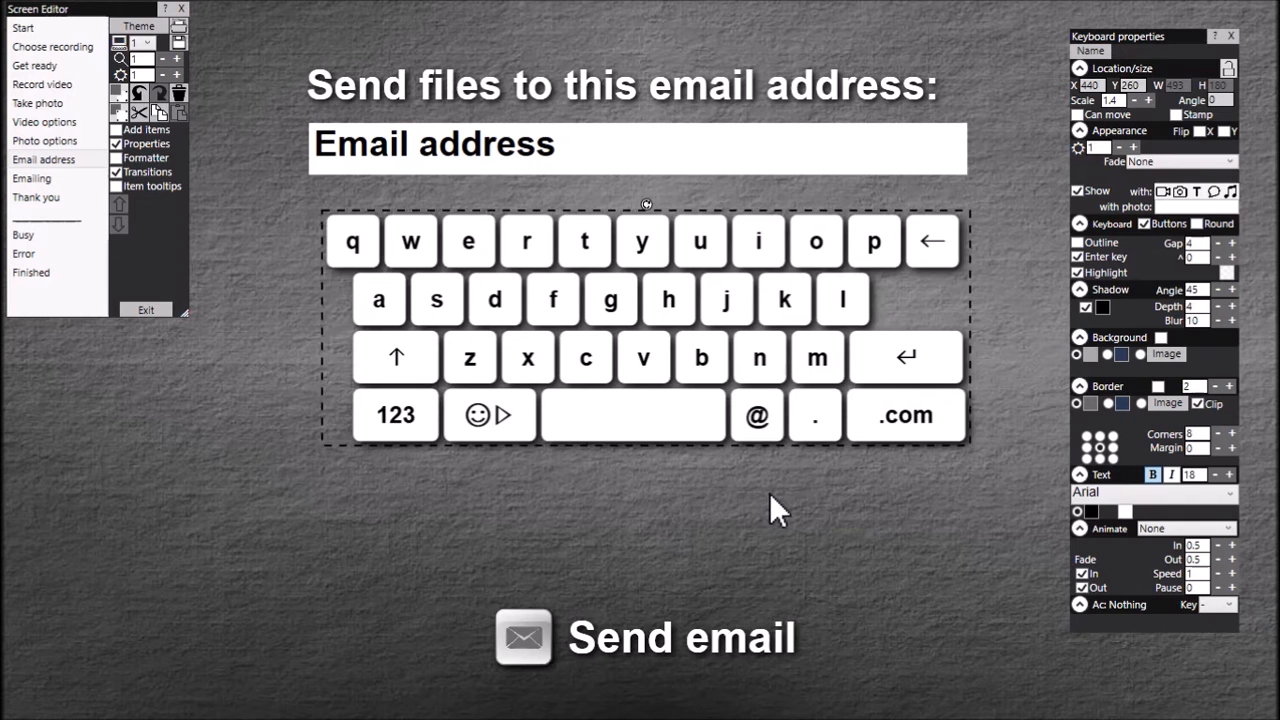
pyautogui.moveTo(643, 357)
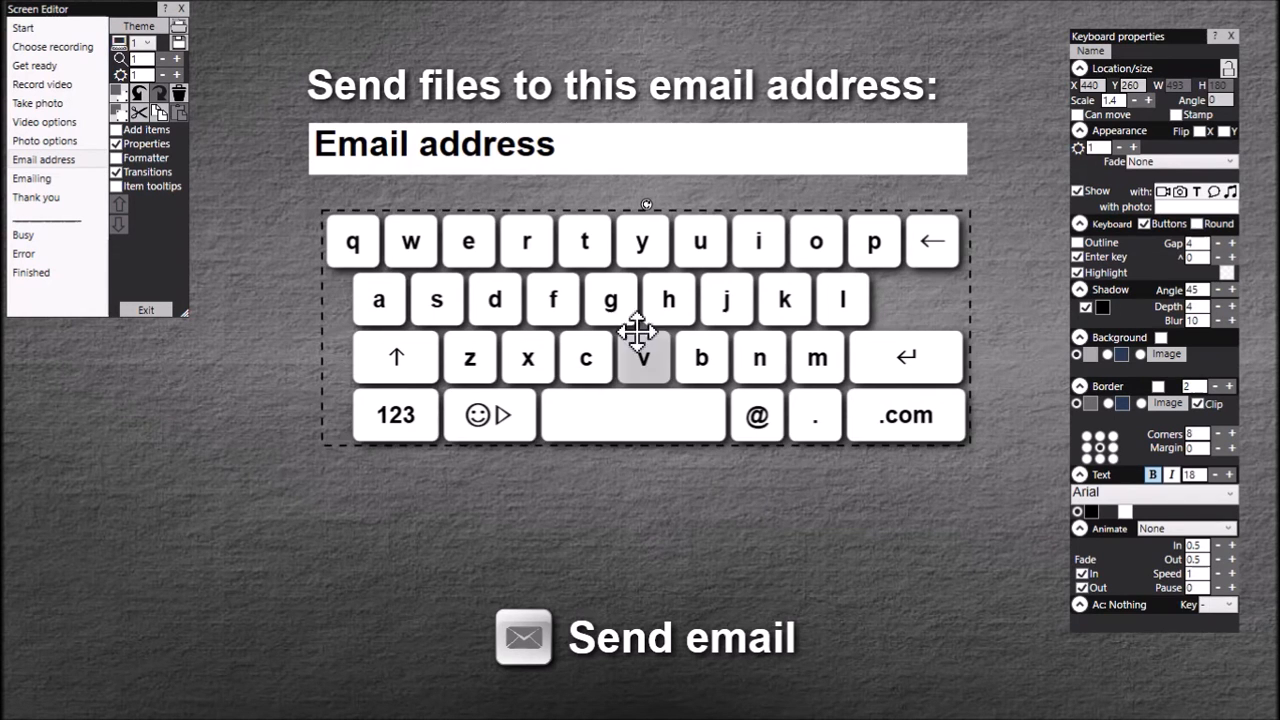
pyautogui.click(147, 129)
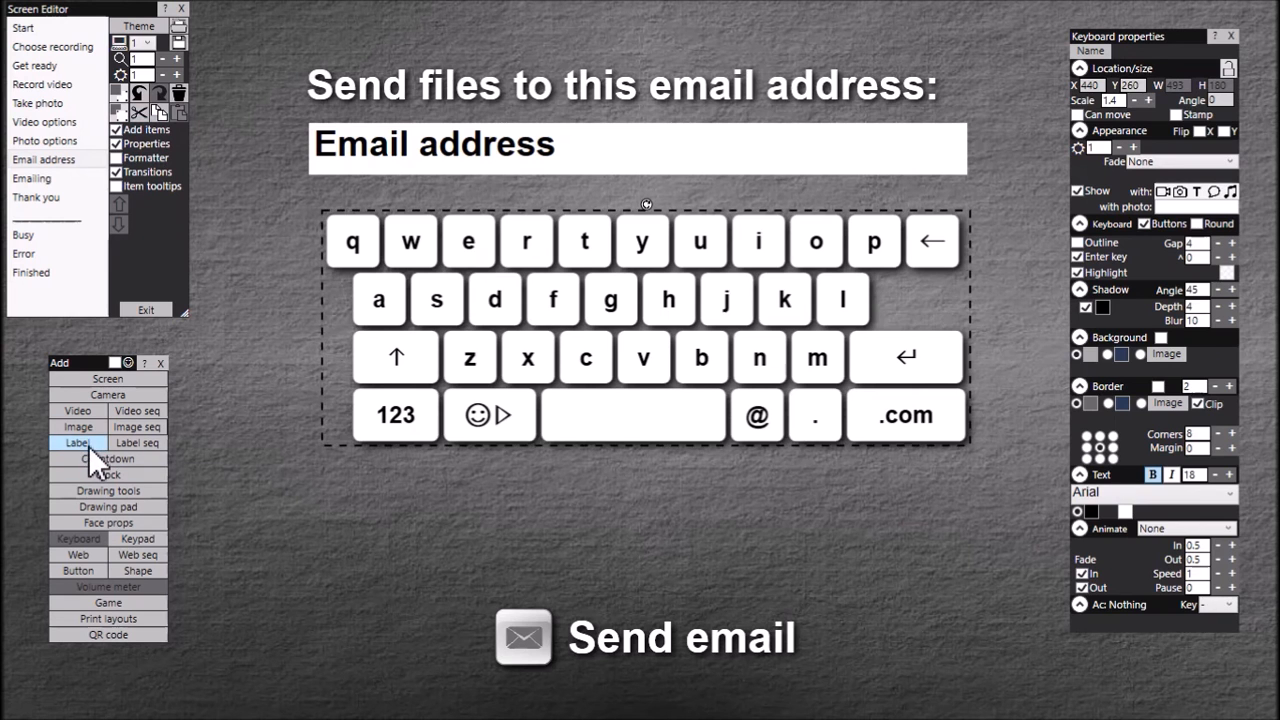
pyautogui.click(77, 442)
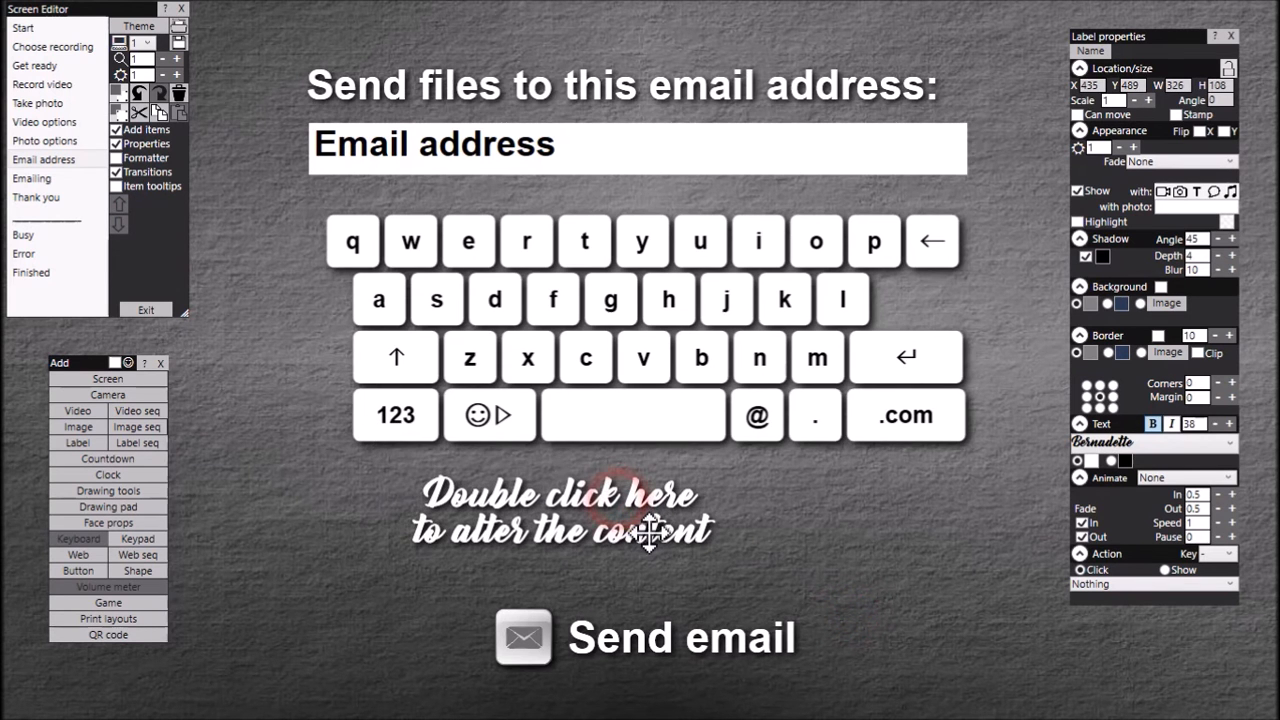
pyautogui.click(640, 330)
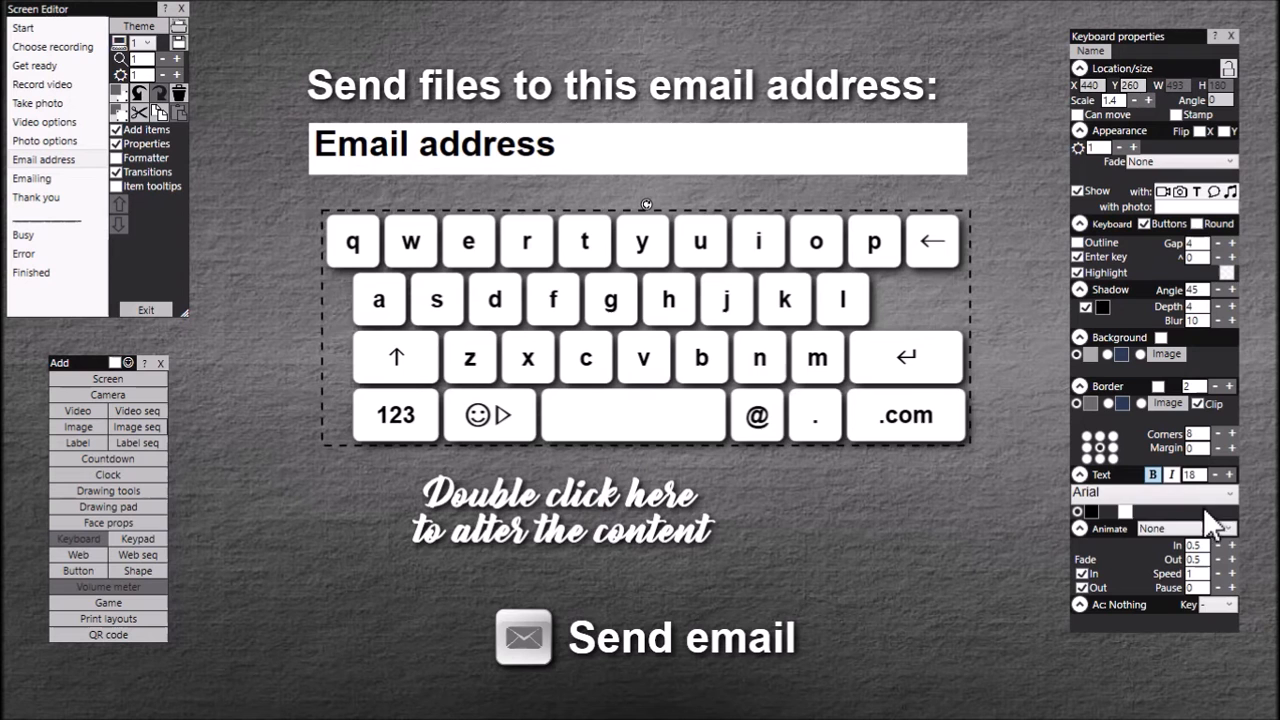
pyautogui.click(562, 512)
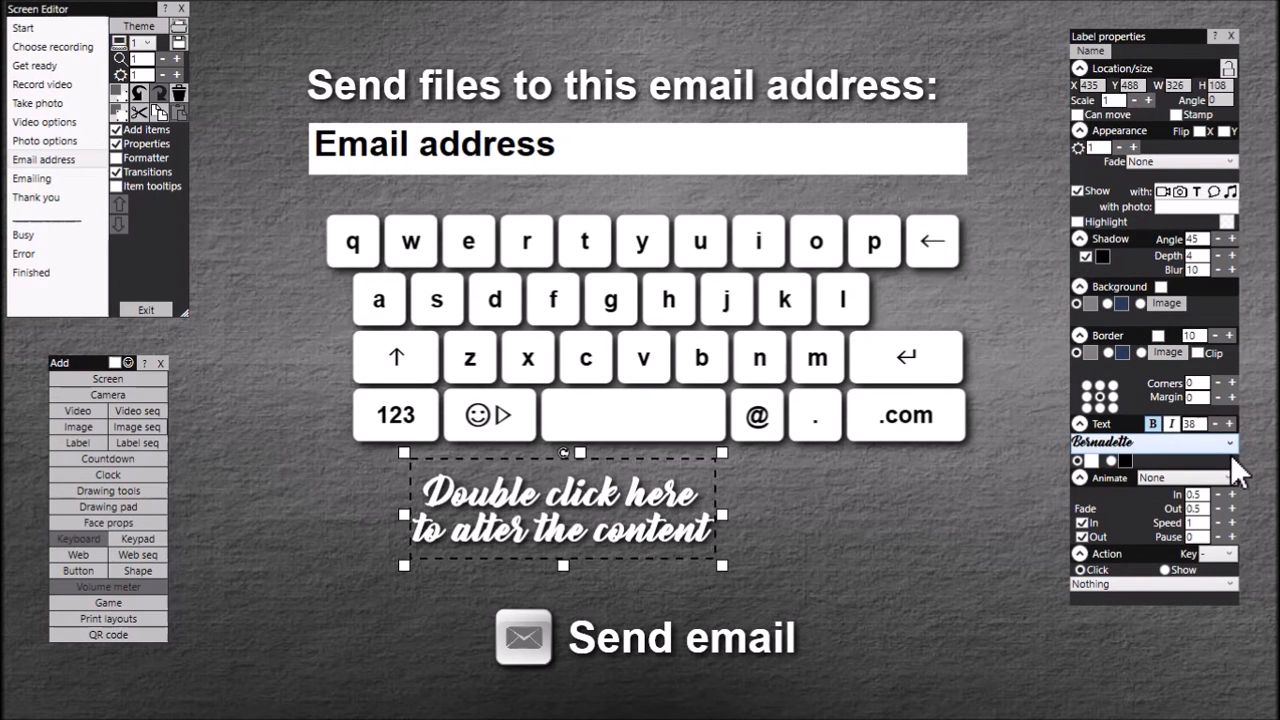
pyautogui.click(1145, 442)
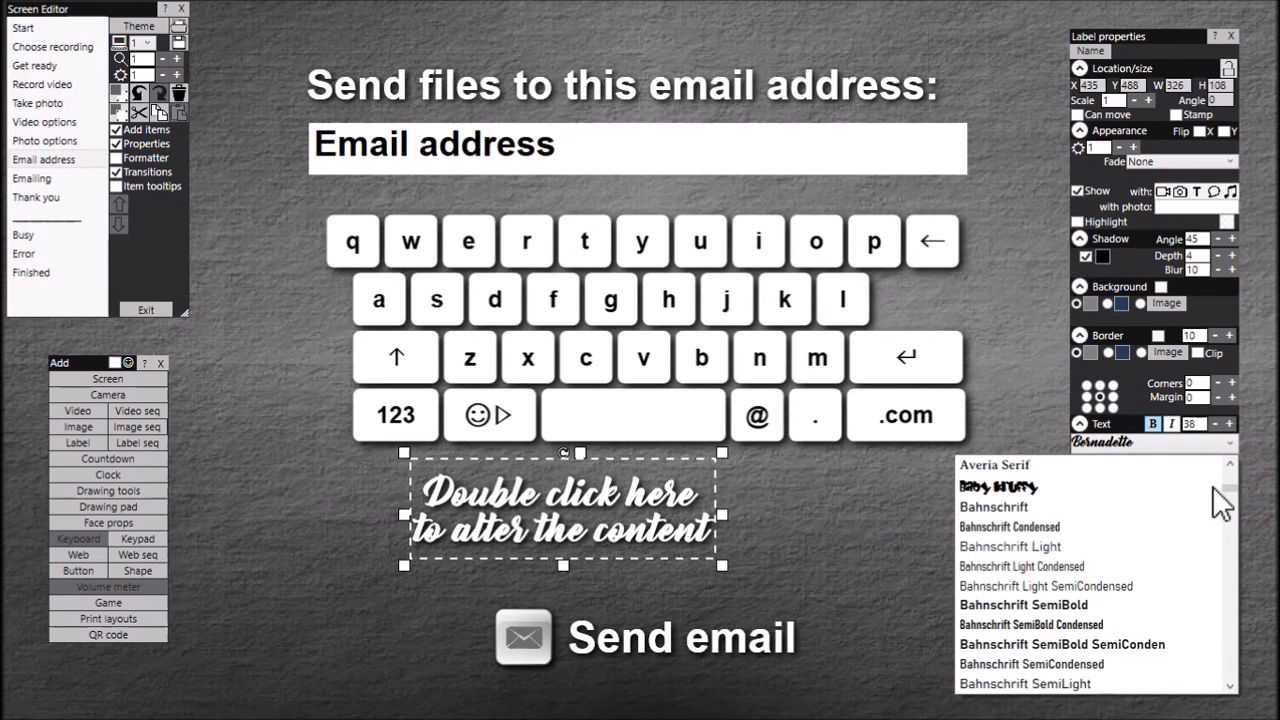
pyautogui.scroll(3)
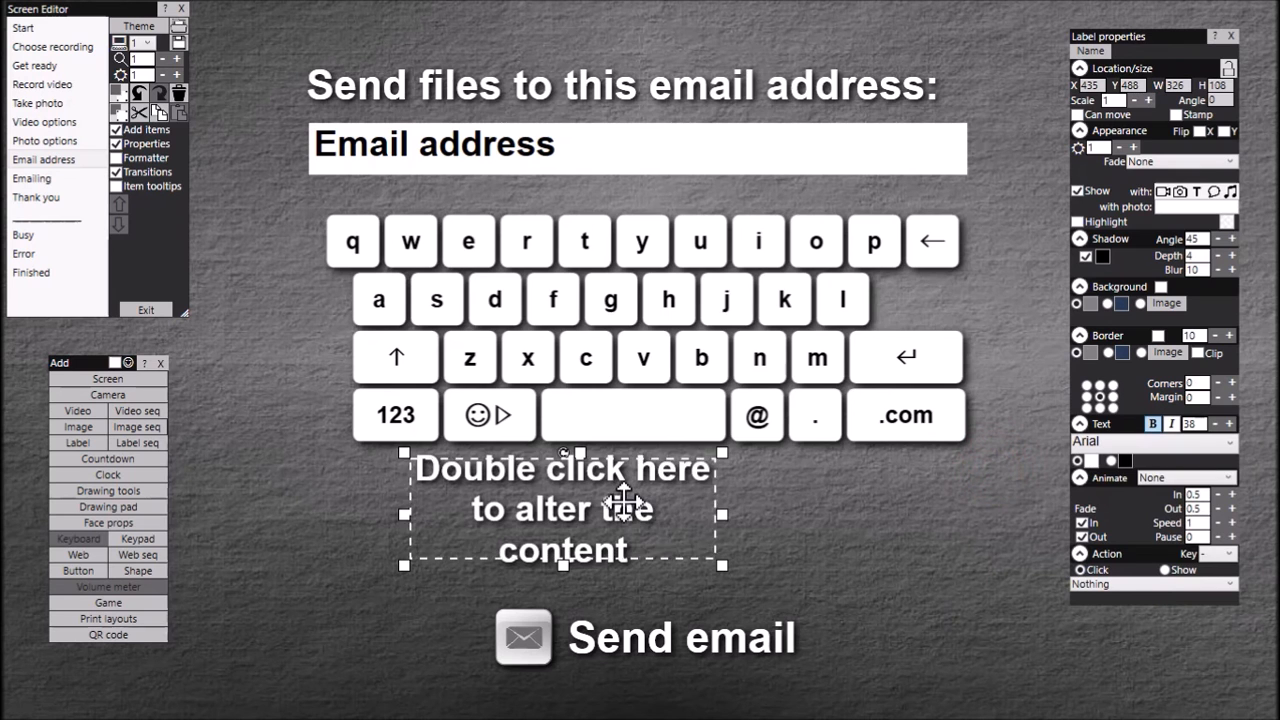
pyautogui.doubleClick(562, 507)
pyautogui.write('@gmail.com')
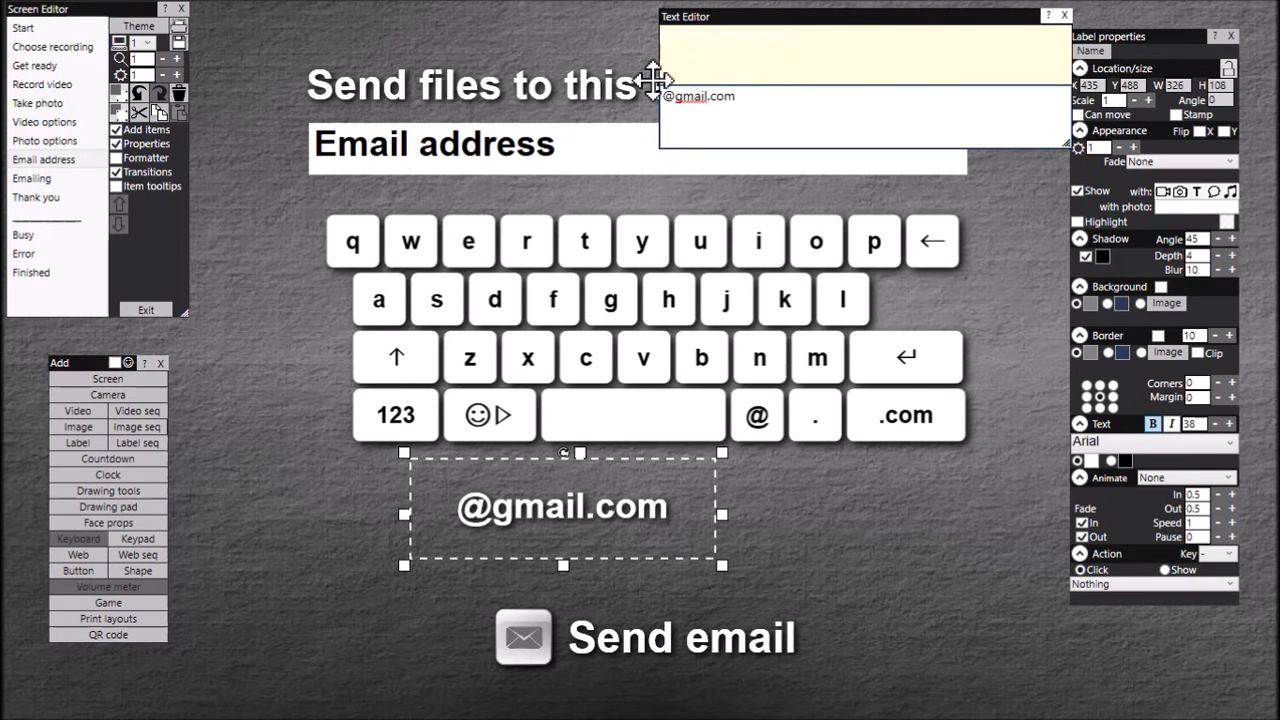
pyautogui.click(725, 568)
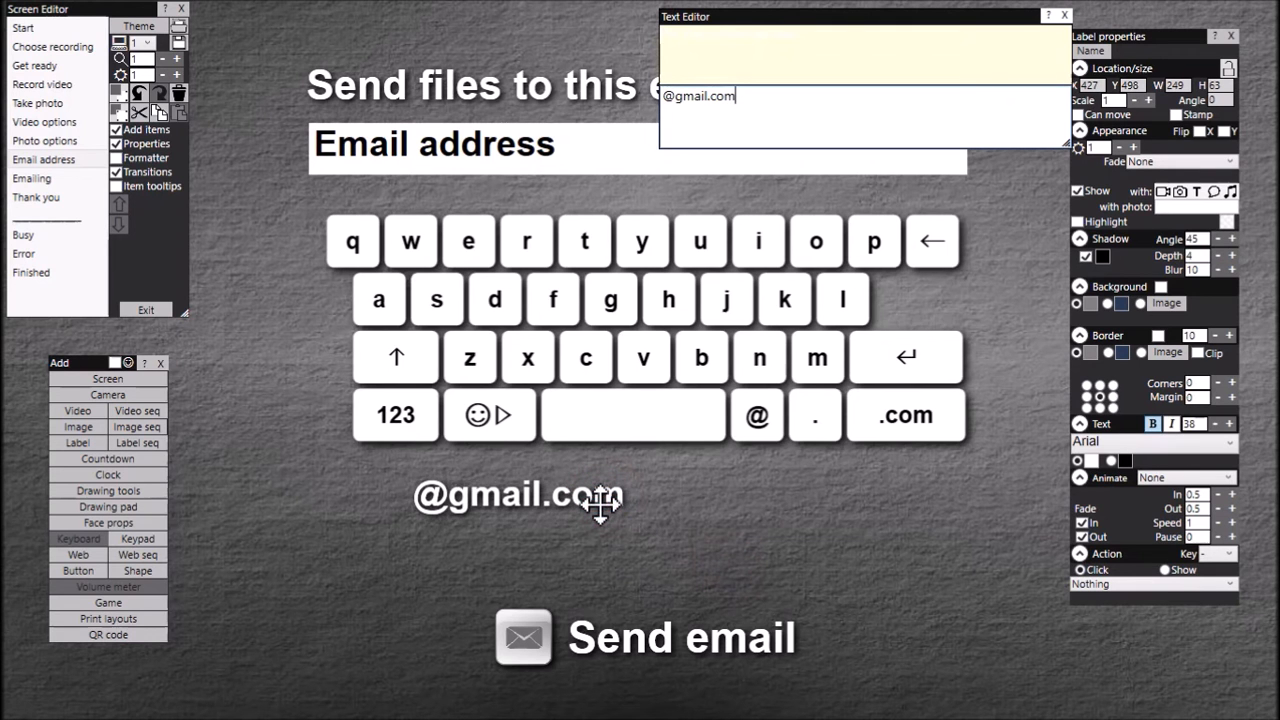
pyautogui.click(518, 494)
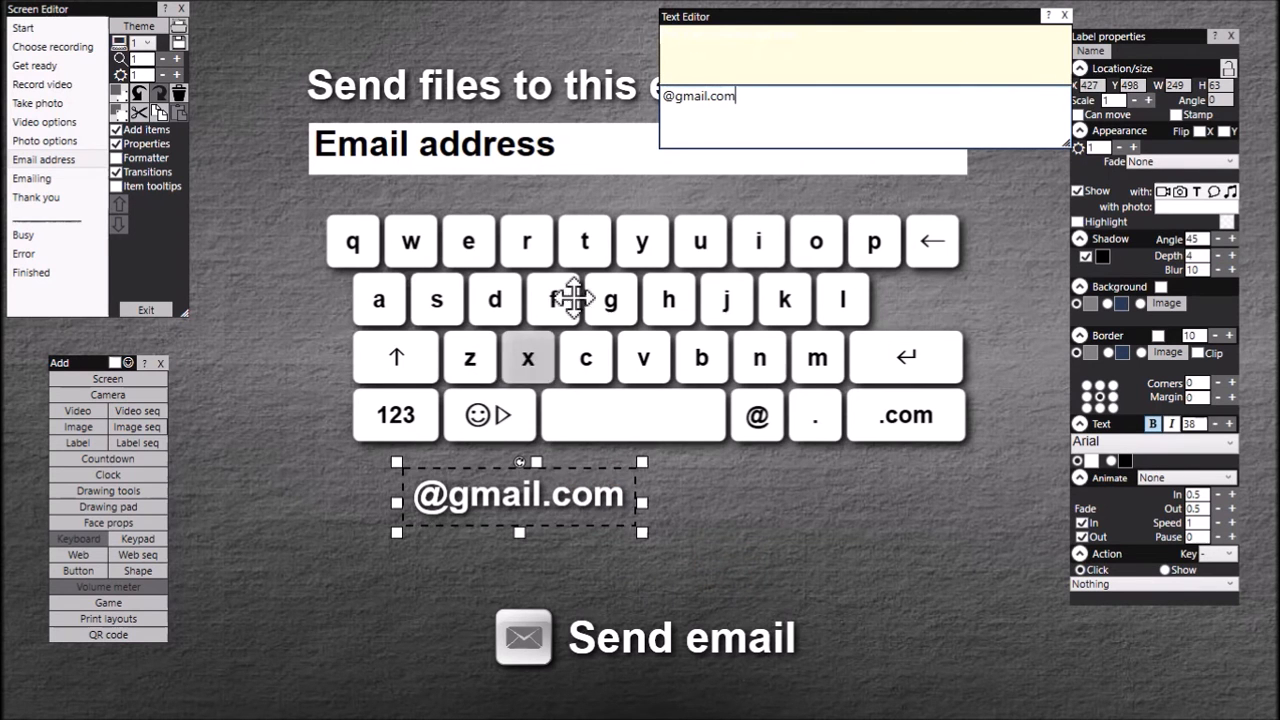
pyautogui.click(1064, 16)
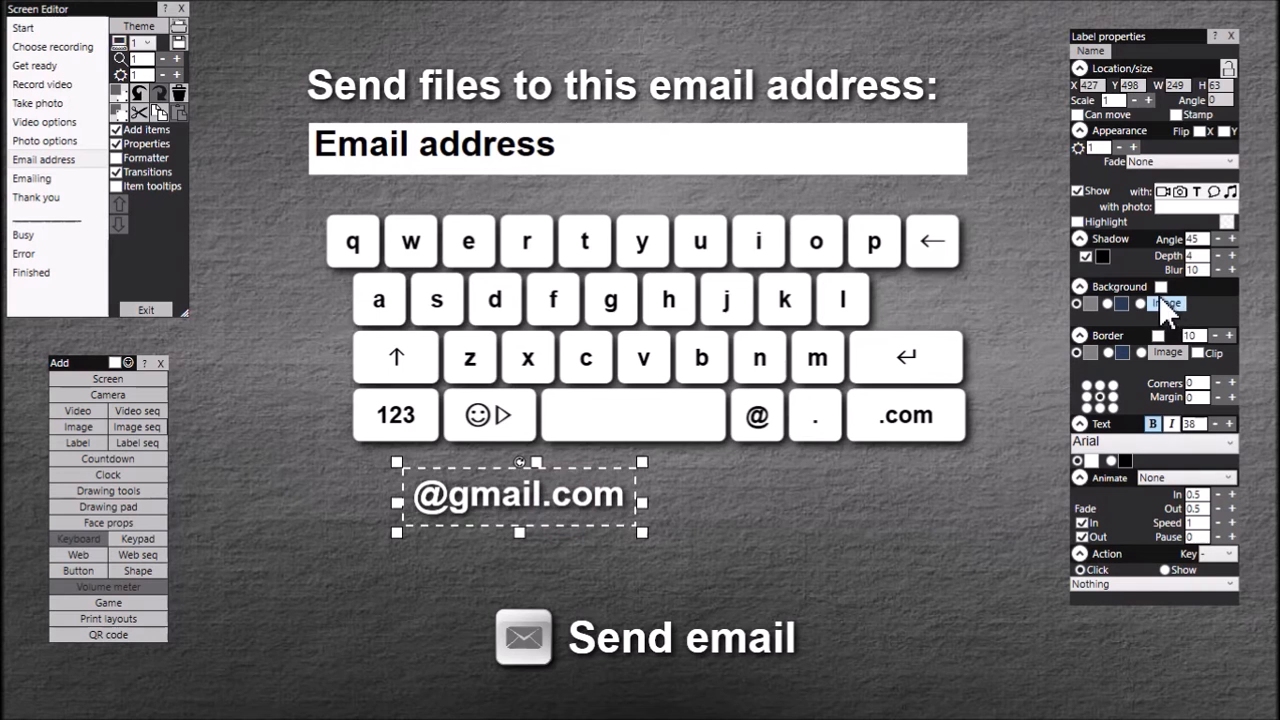
pyautogui.click(1160, 286)
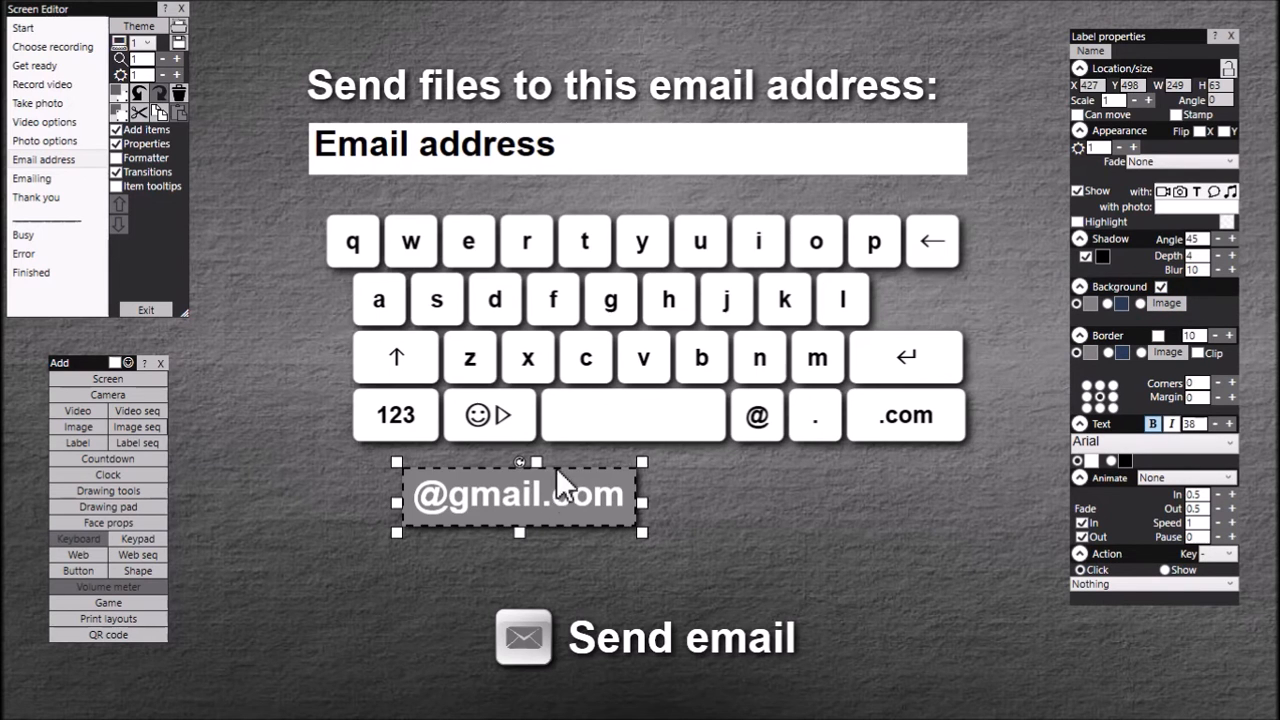
pyautogui.moveTo(420, 487)
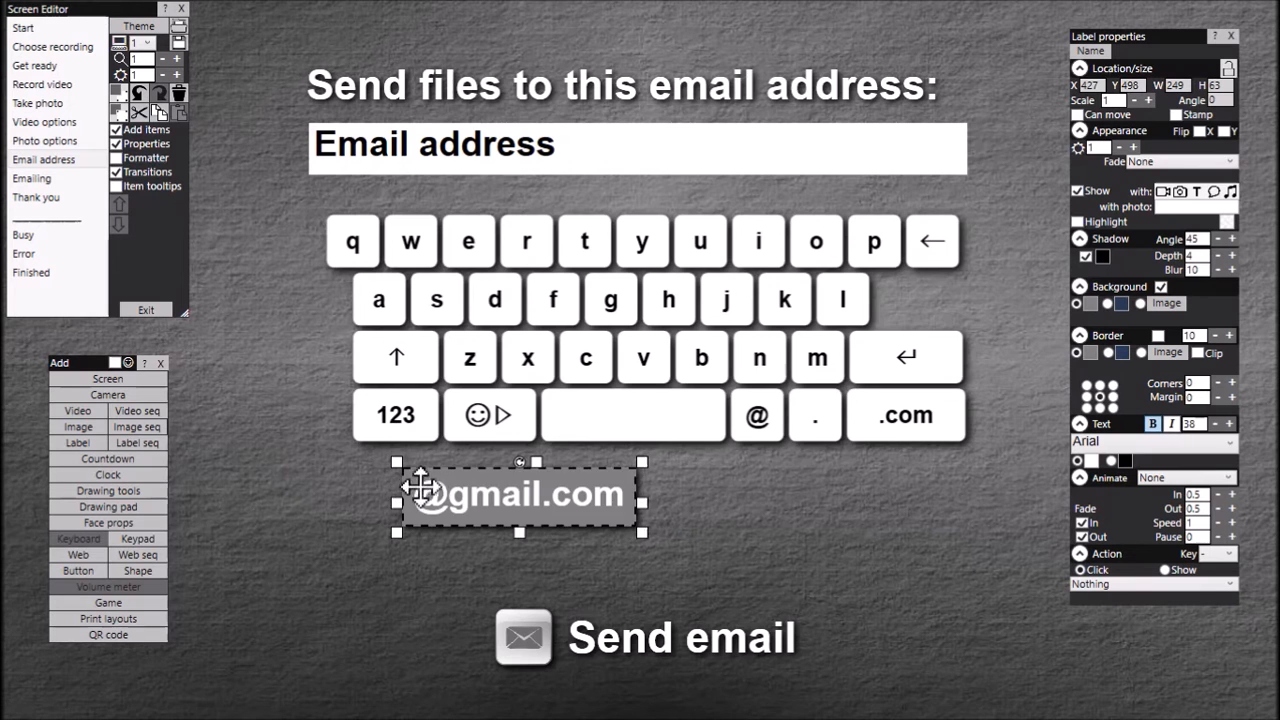
pyautogui.moveTo(1190, 500)
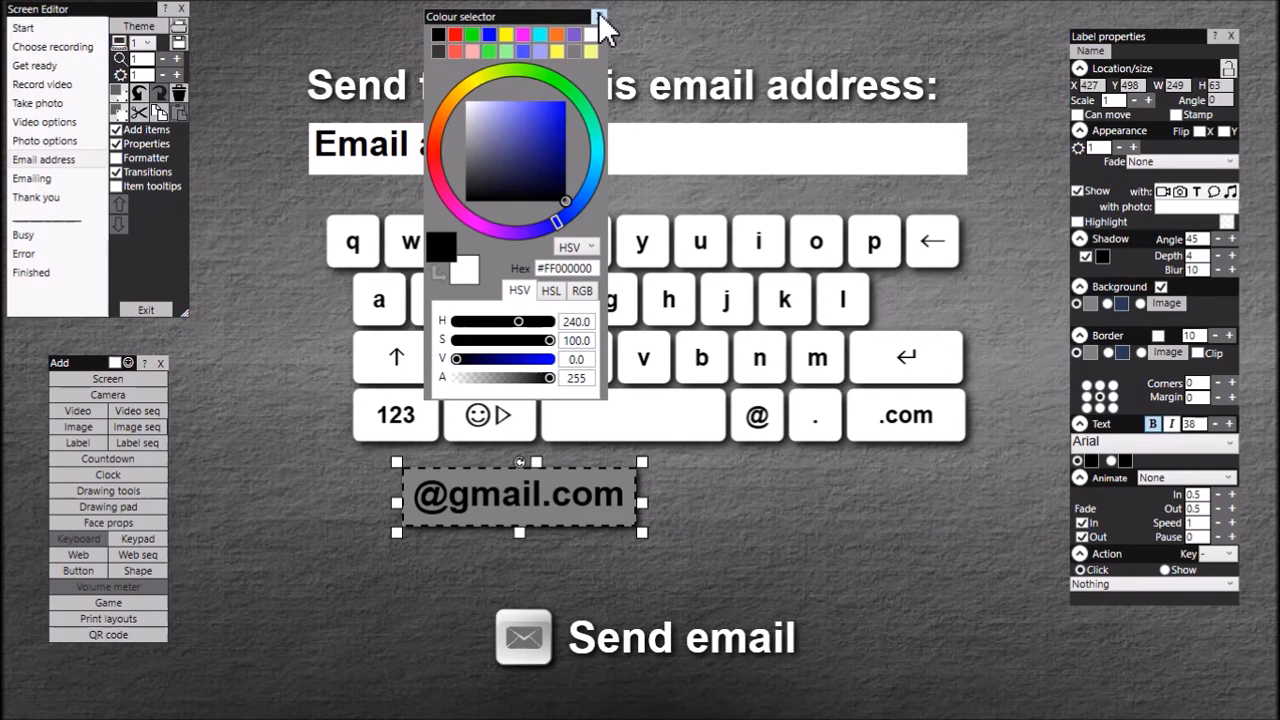
pyautogui.click(601, 16)
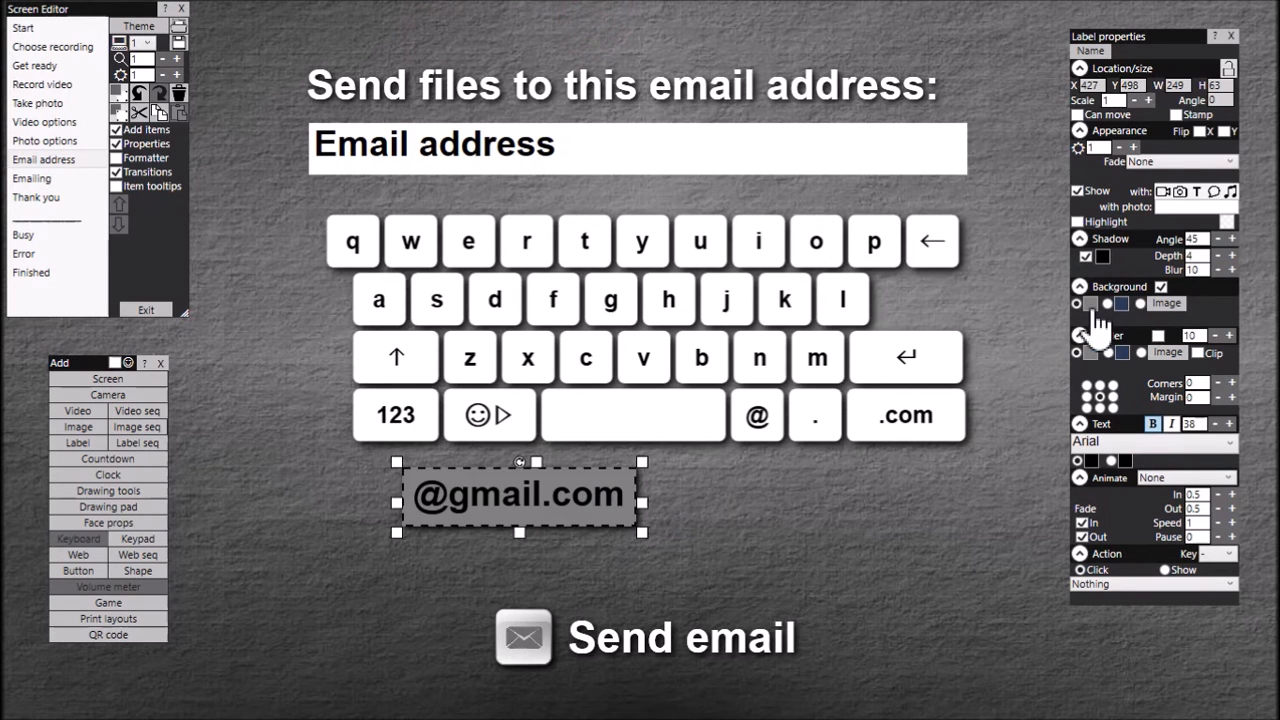
pyautogui.click(1124, 303)
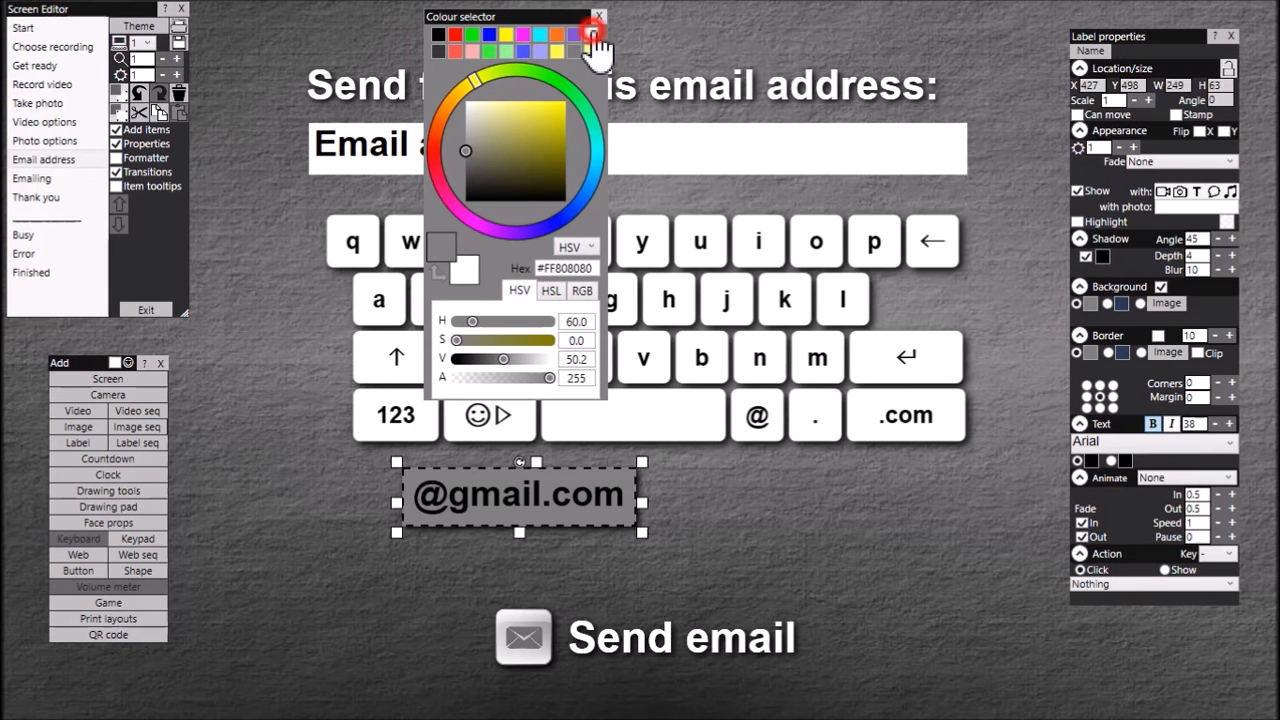
pyautogui.click(599, 17)
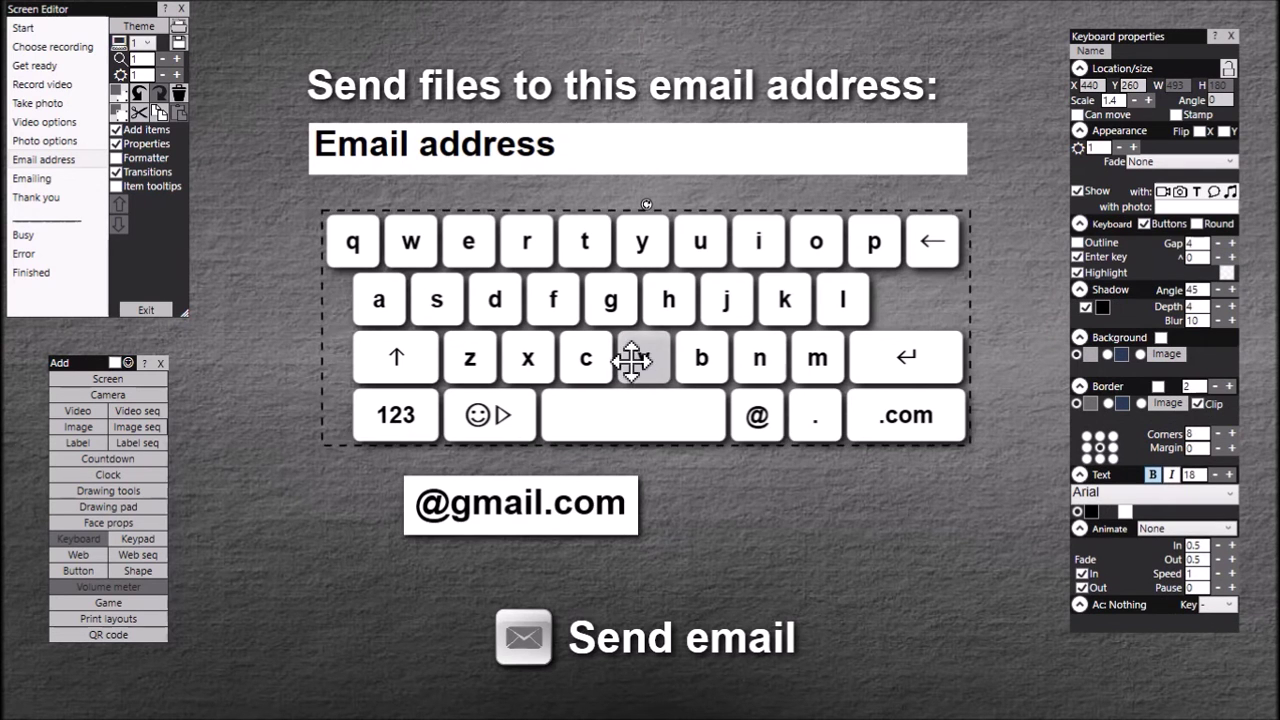
pyautogui.moveTo(455, 513)
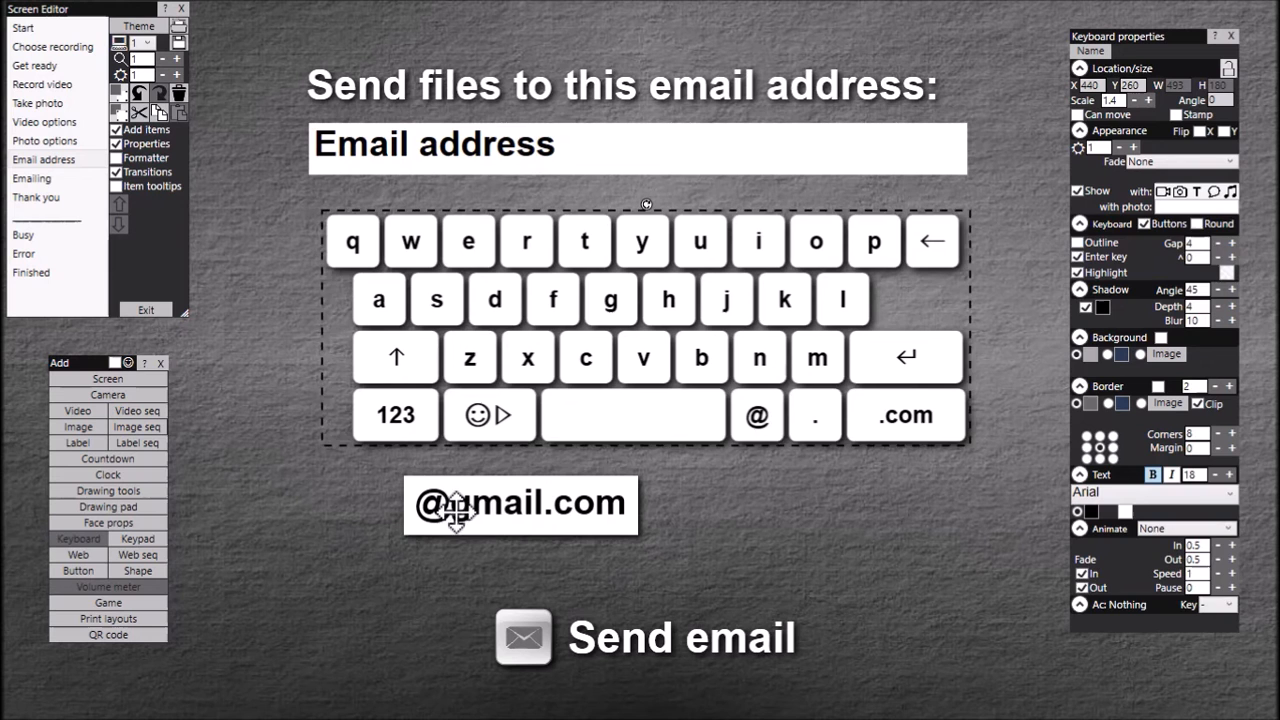
pyautogui.click(520, 503)
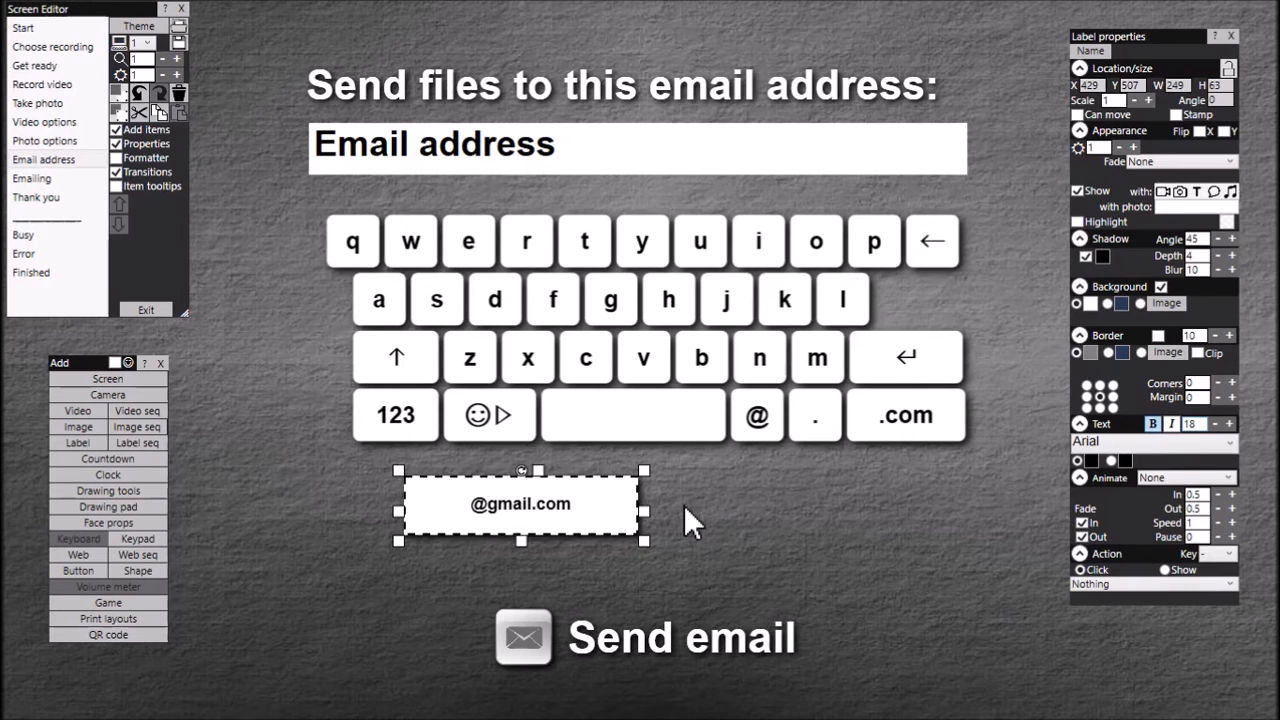
pyautogui.moveTo(565, 524)
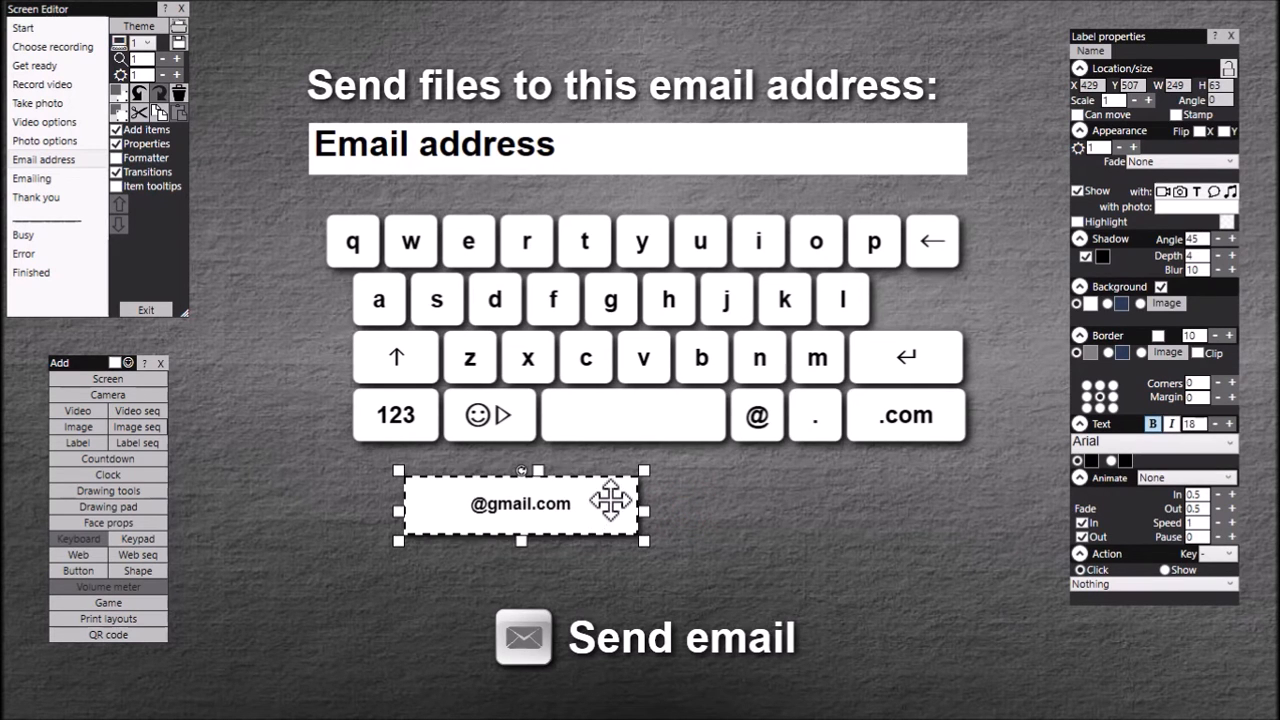
pyautogui.click(645, 300)
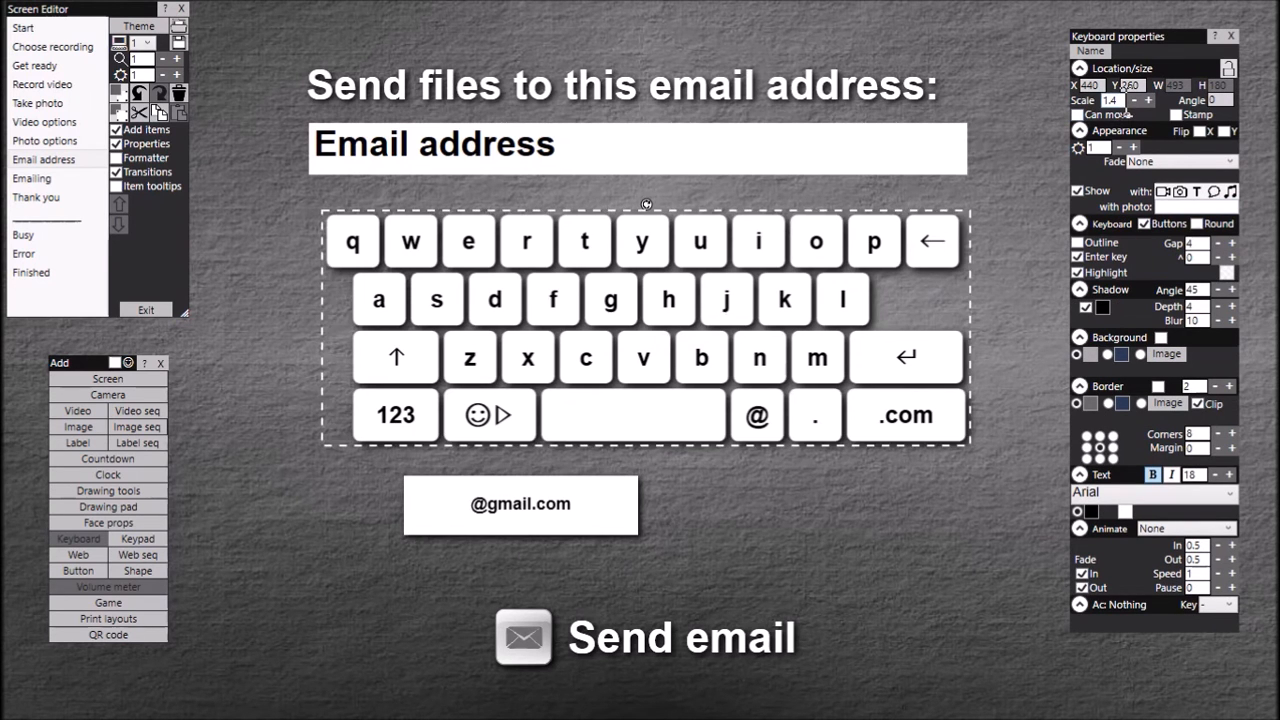
pyautogui.click(520, 503)
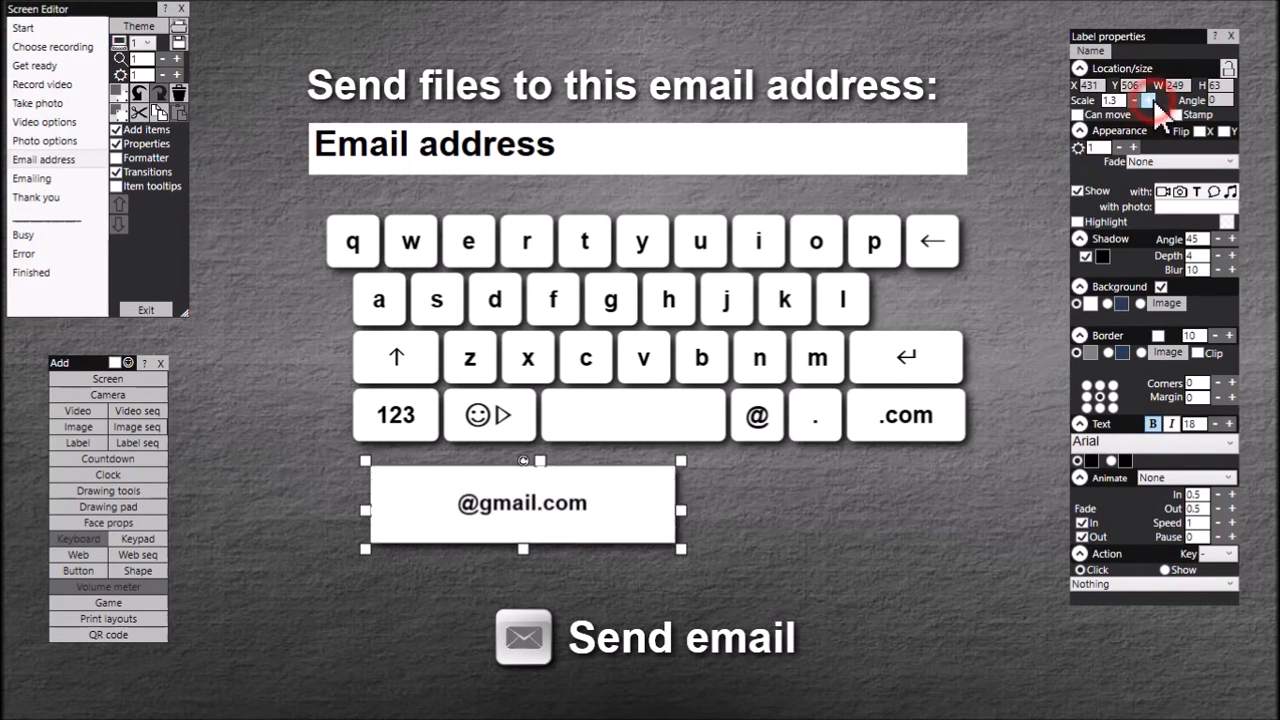
pyautogui.click(1138, 100)
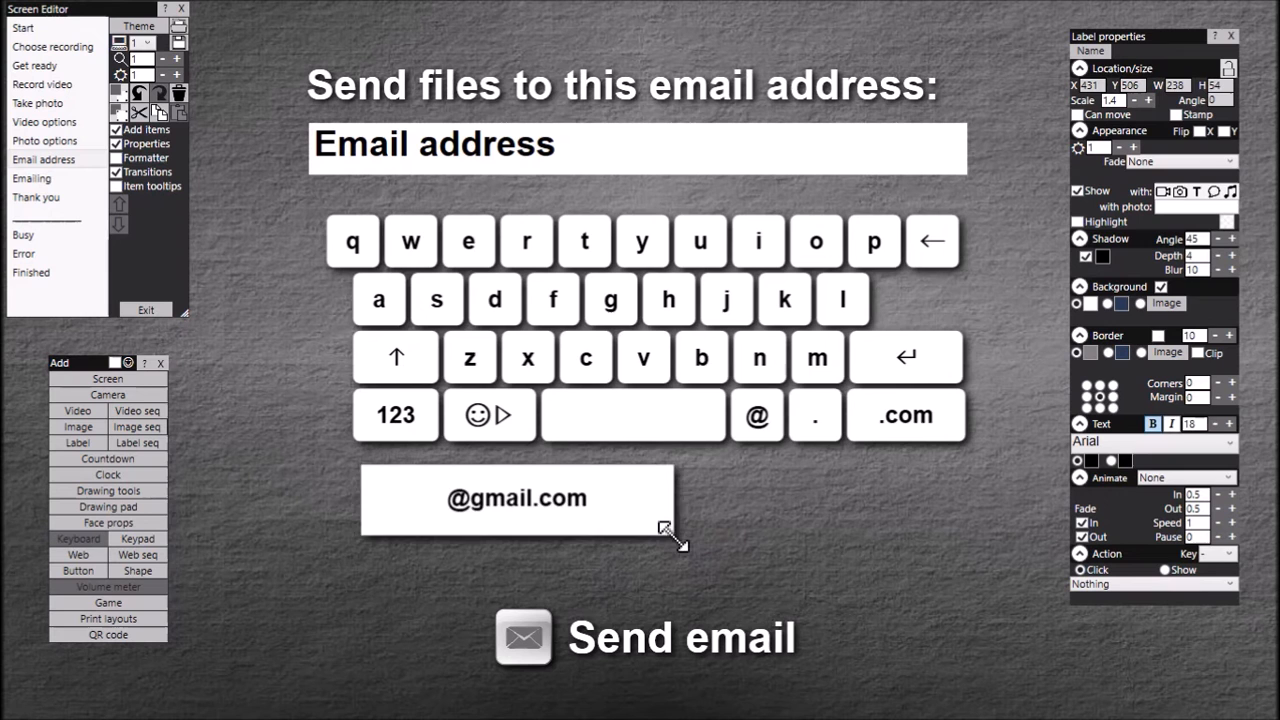
pyautogui.moveTo(668, 530); pyautogui.dragTo(638, 527)
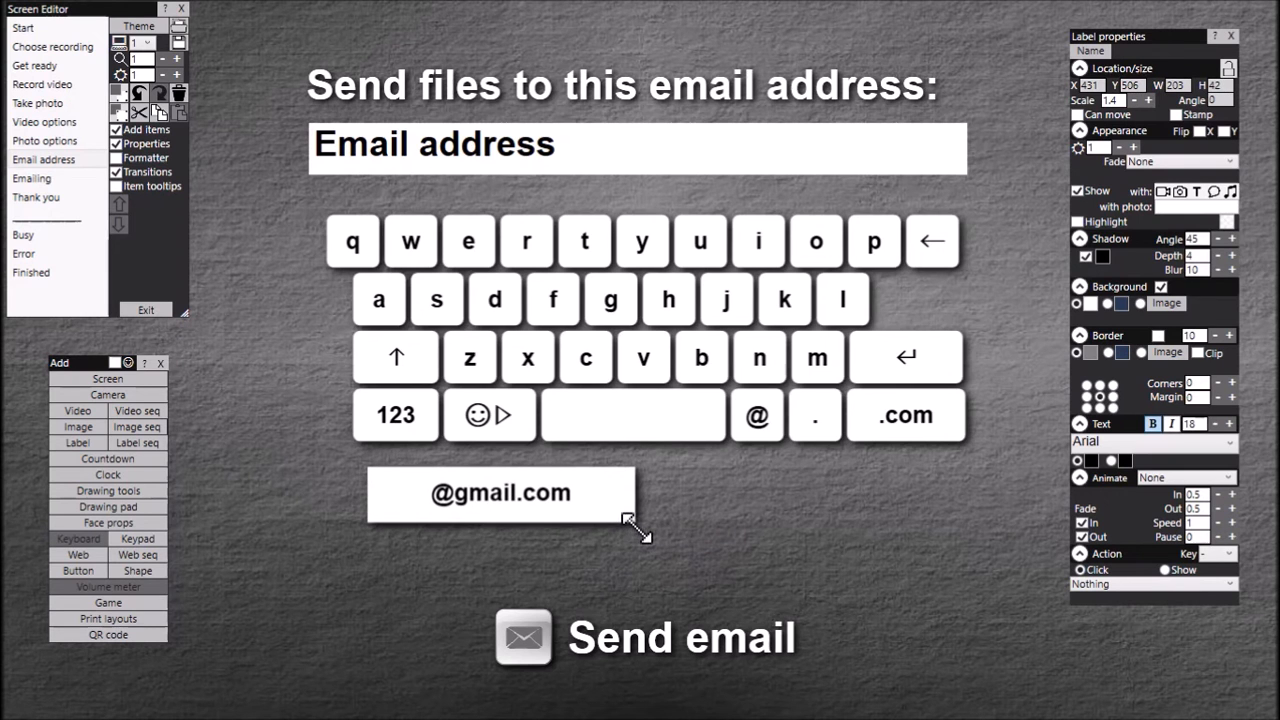
pyautogui.moveTo(500, 492); pyautogui.dragTo(517, 417)
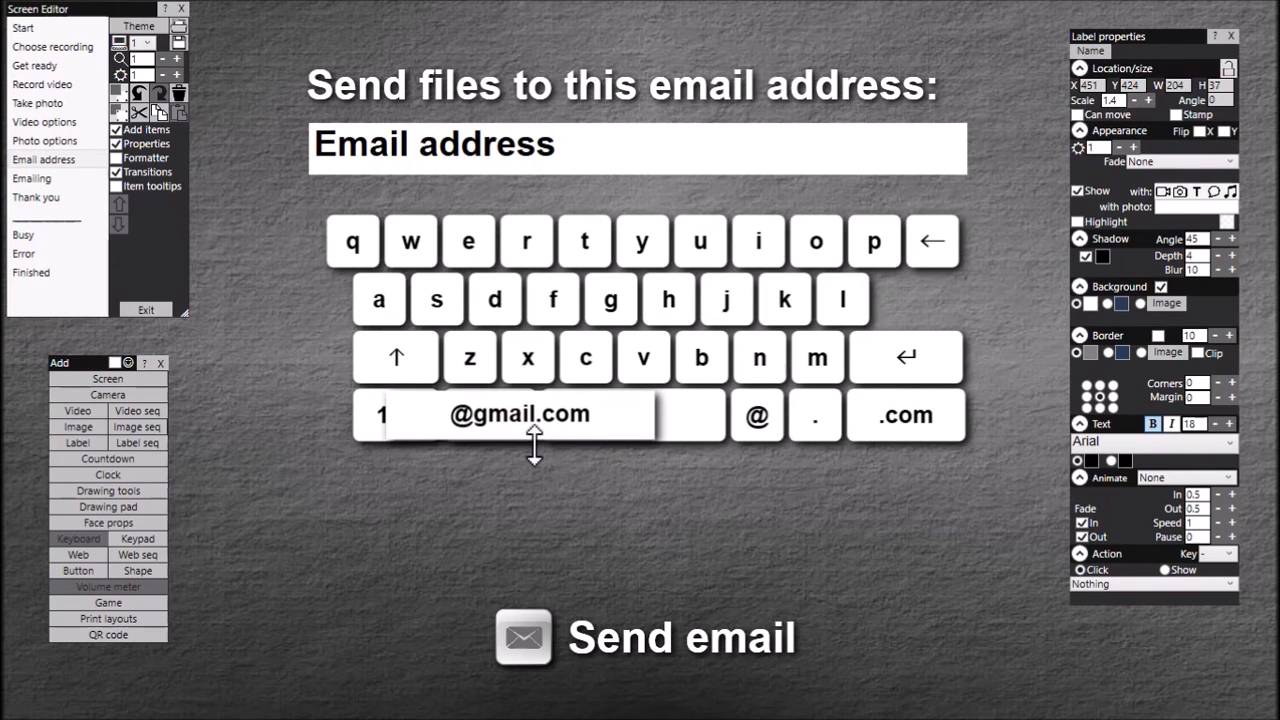
pyautogui.moveTo(519, 413); pyautogui.dragTo(505, 481)
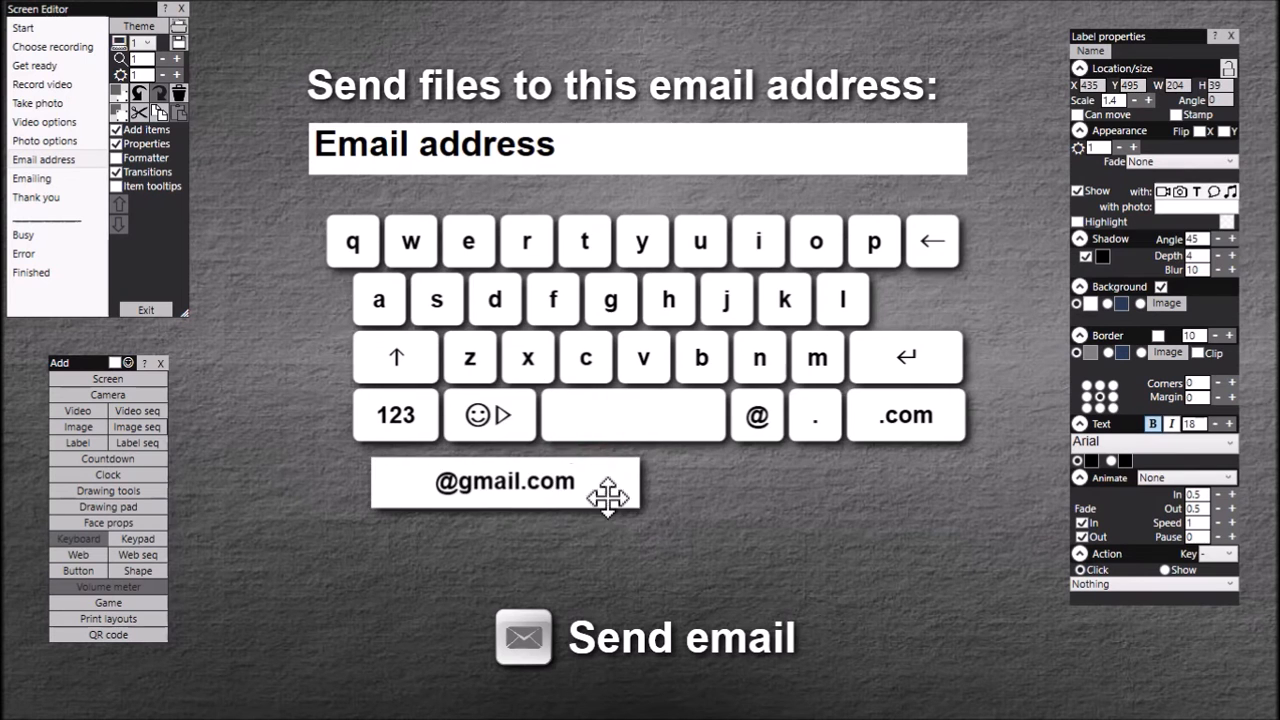
pyautogui.moveTo(640, 483); pyautogui.dragTo(580, 483)
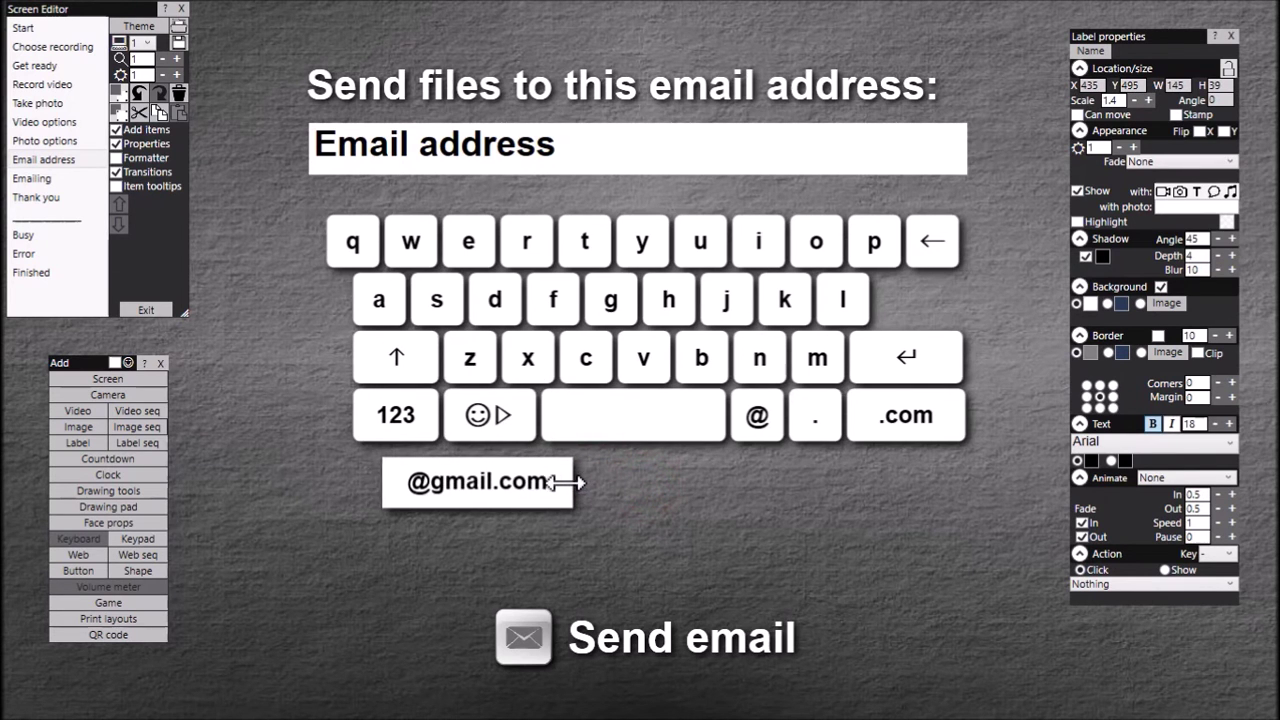
pyautogui.click(475, 482)
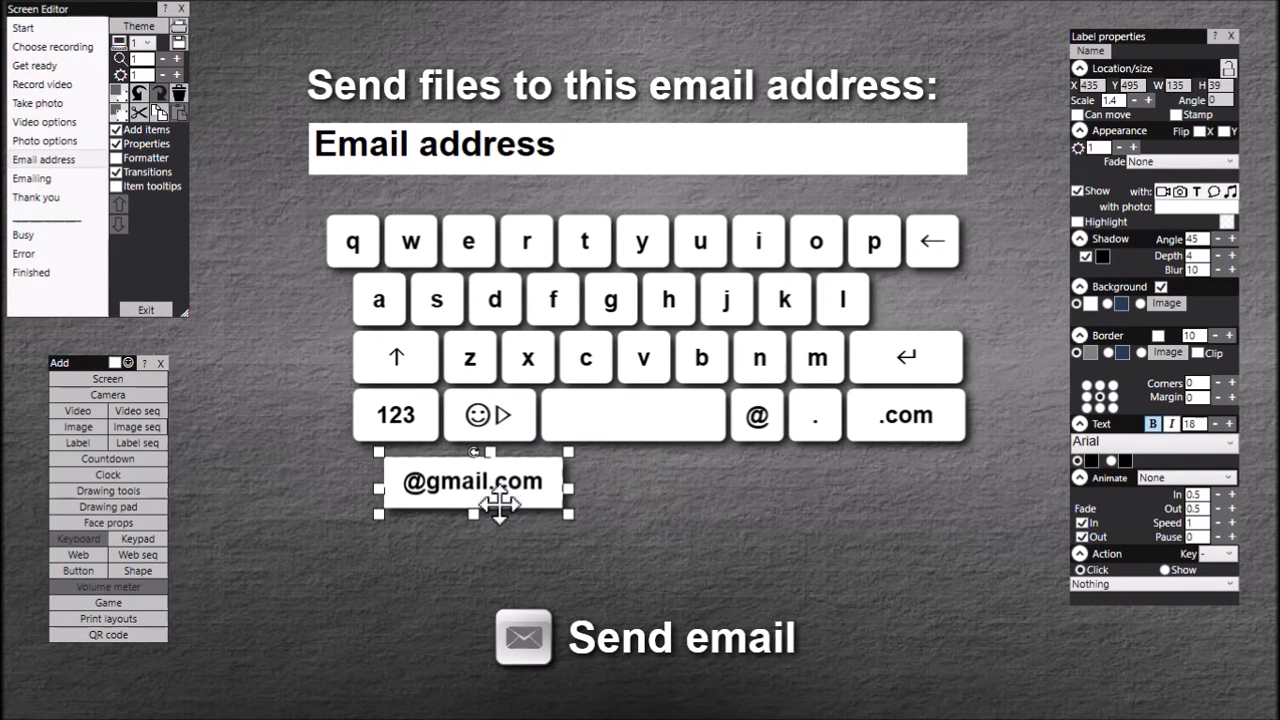
pyautogui.moveTo(475, 482); pyautogui.dragTo(455, 492)
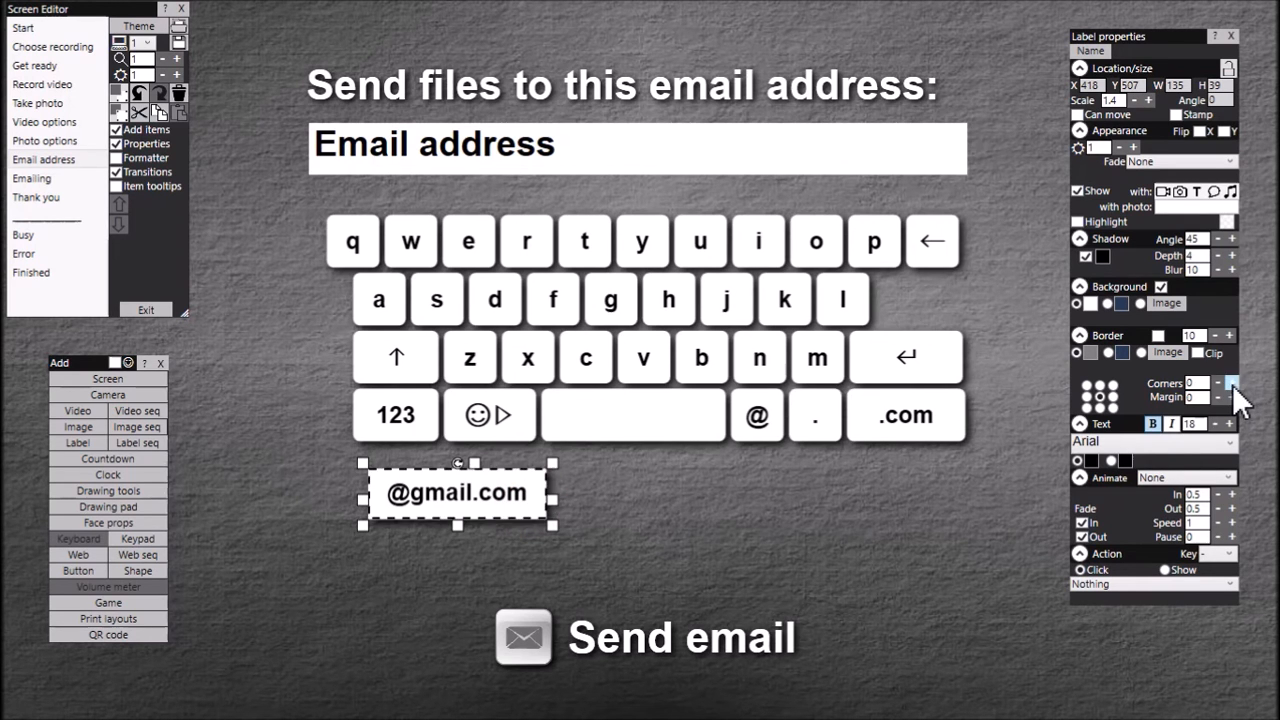
pyautogui.click(1218, 383)
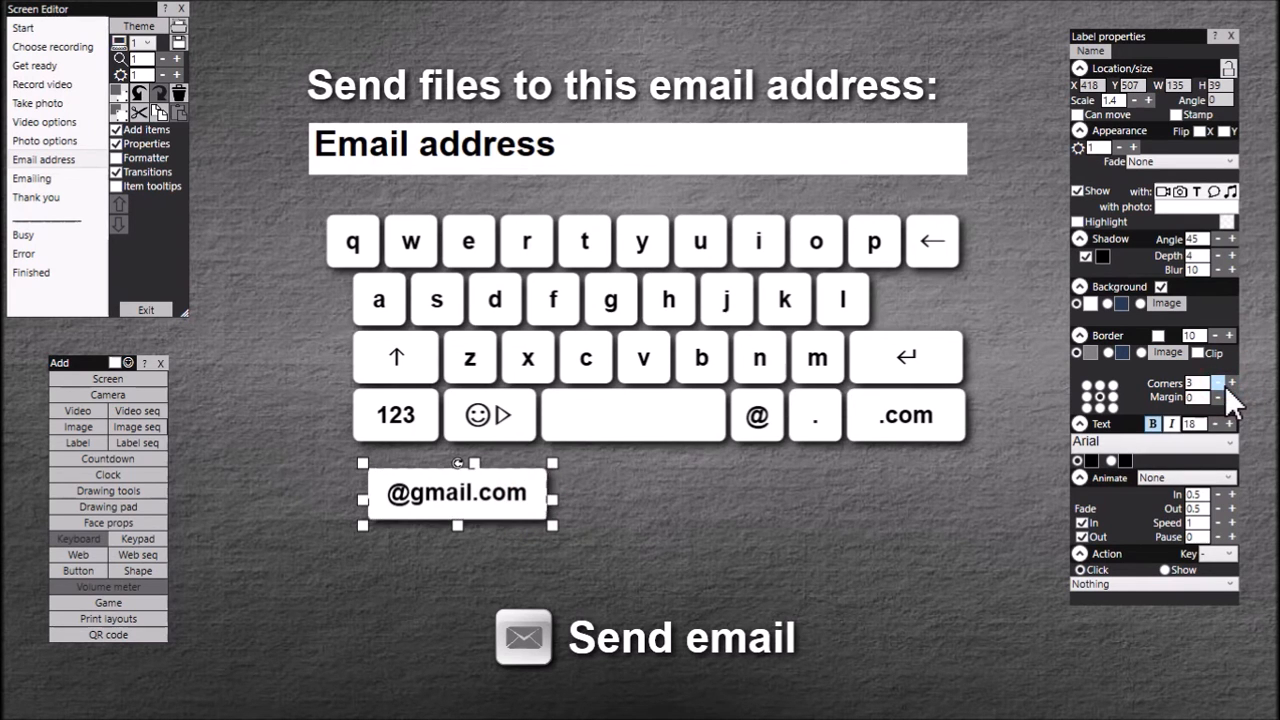
pyautogui.click(1231, 383)
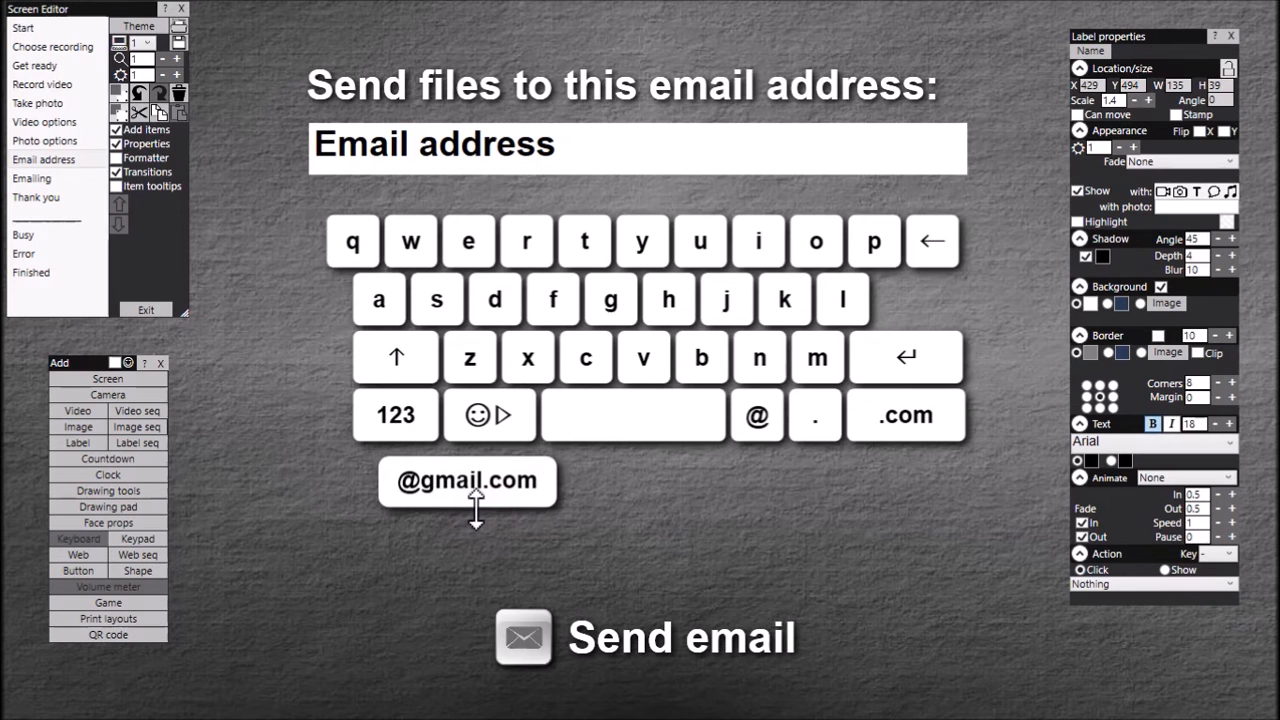
pyautogui.click(668, 515)
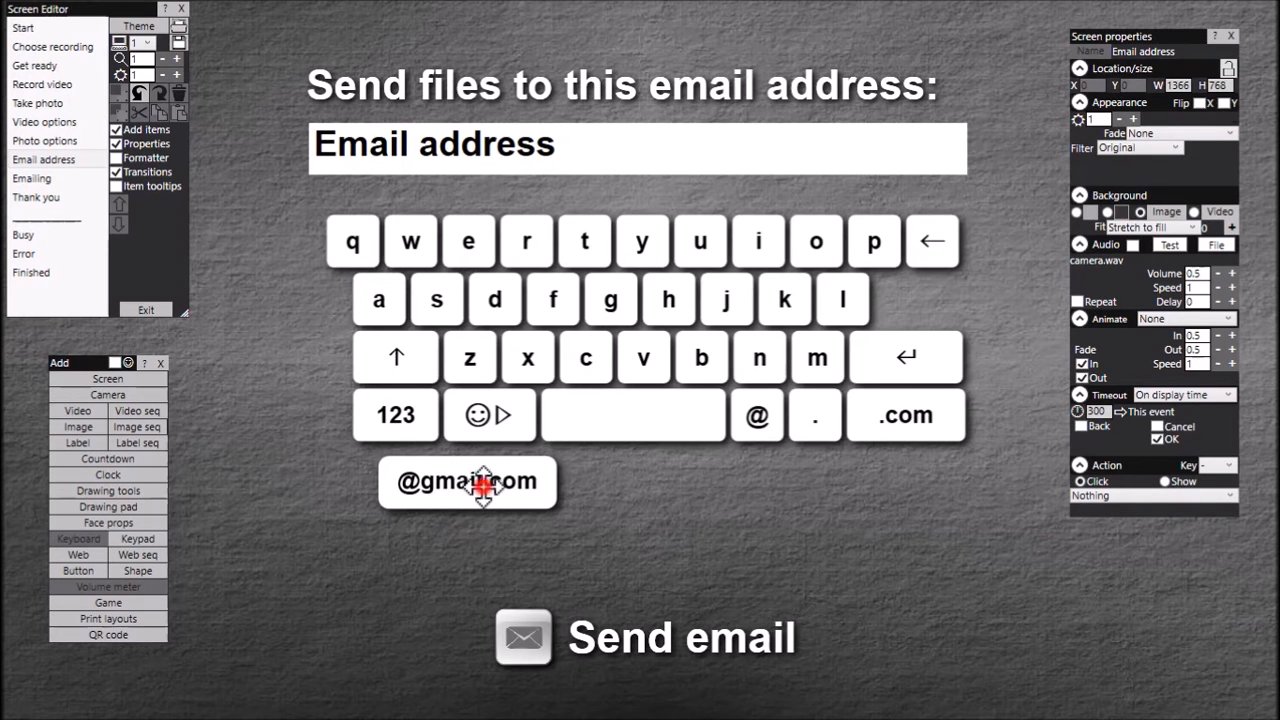
pyautogui.click(467, 481)
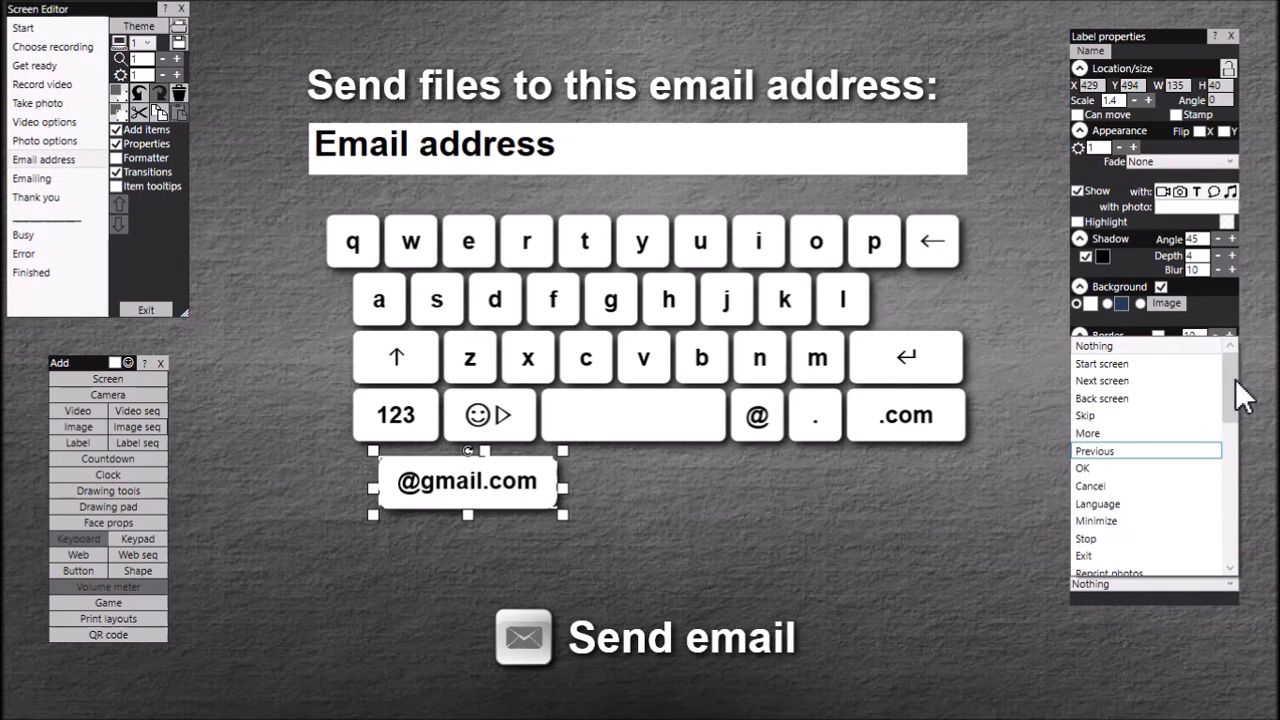
pyautogui.scroll(-3)
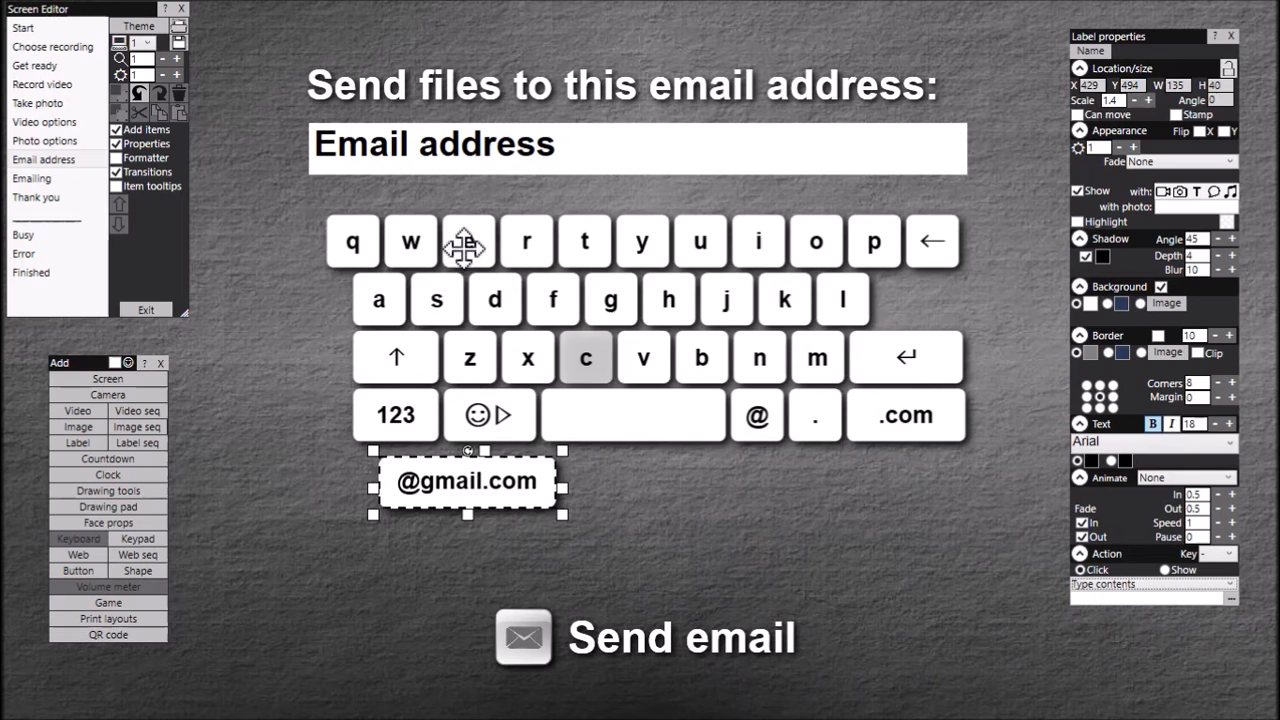
pyautogui.moveTo(429, 491)
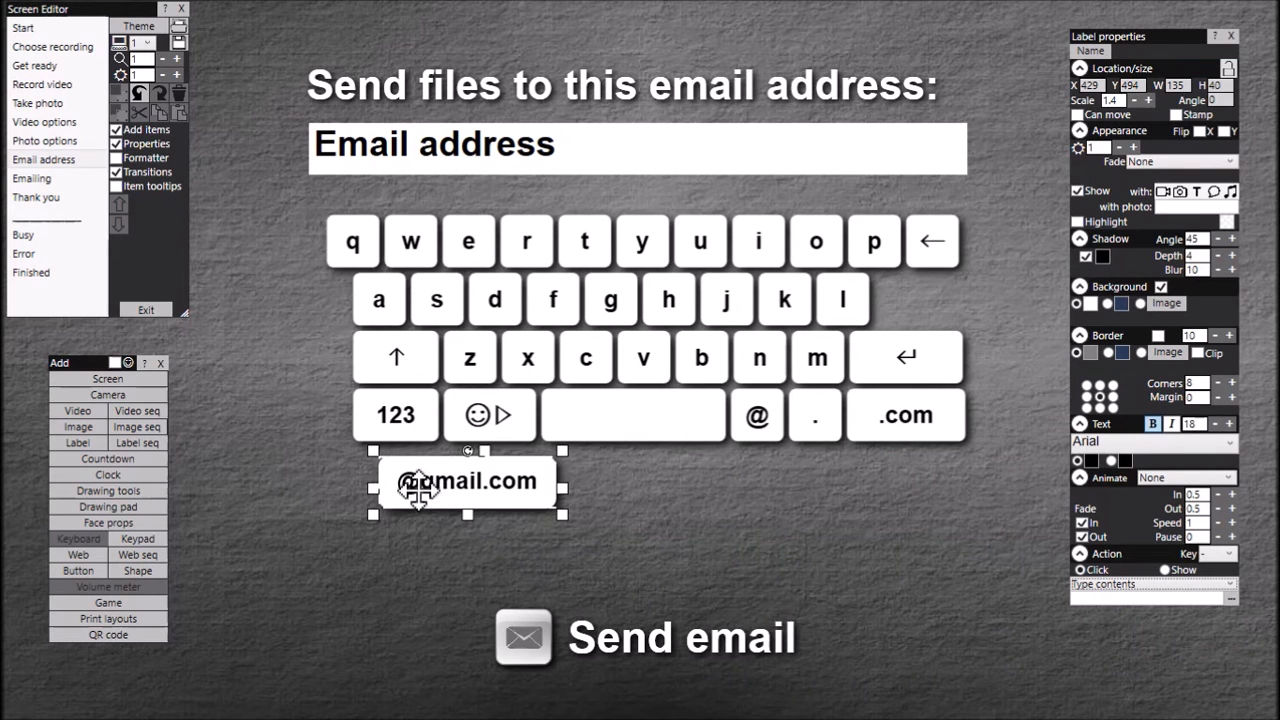
pyautogui.moveTo(527, 218)
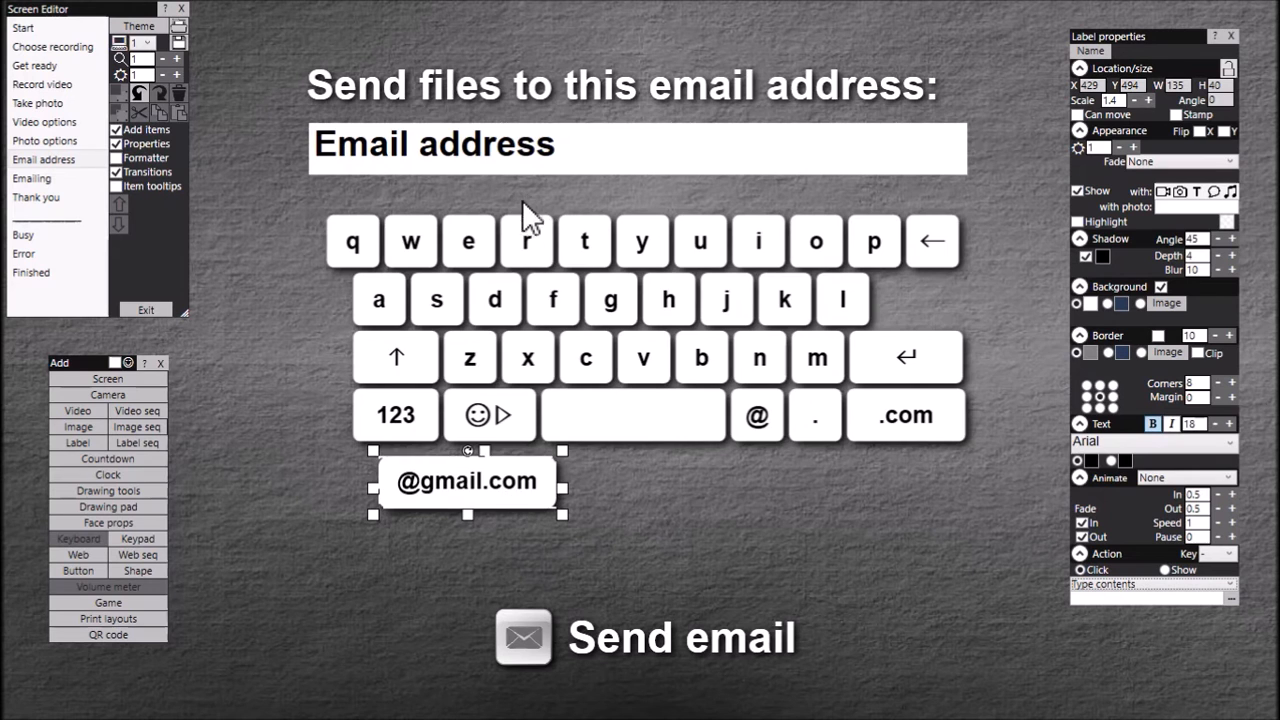
pyautogui.moveTo(620, 515)
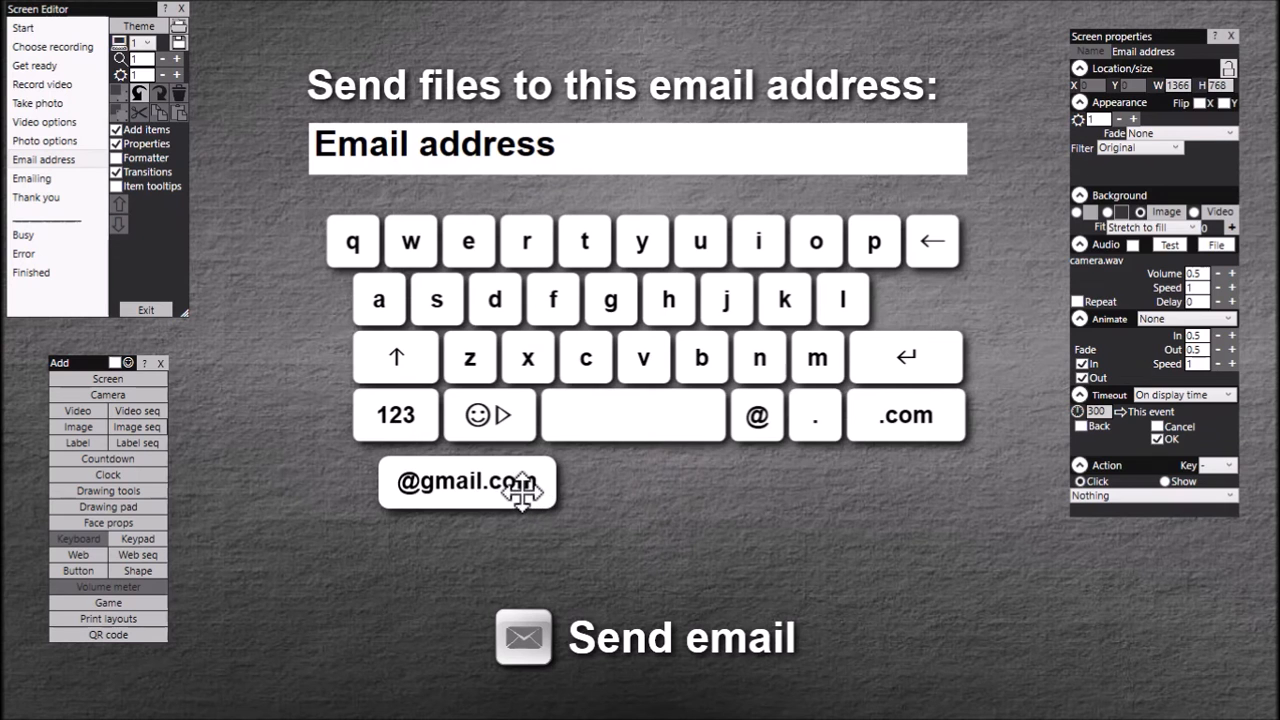
pyautogui.click(465, 482)
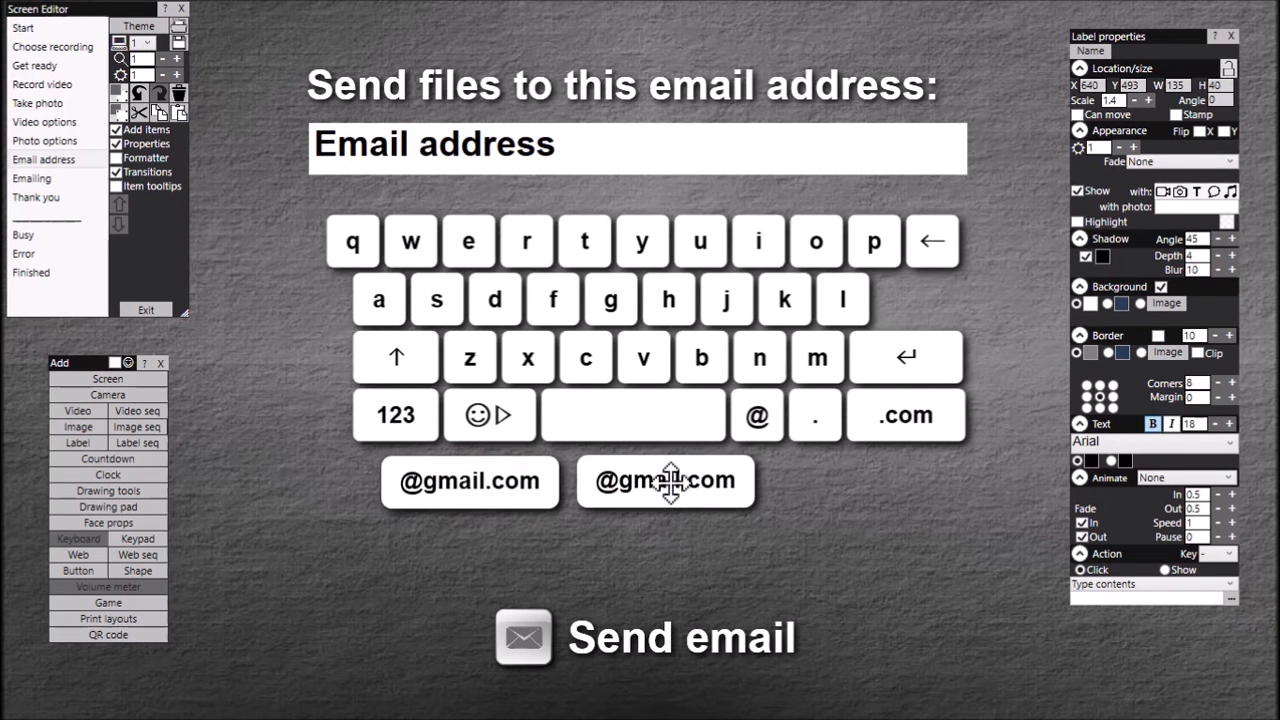
pyautogui.doubleClick(665, 481)
pyautogui.write('yahoo')
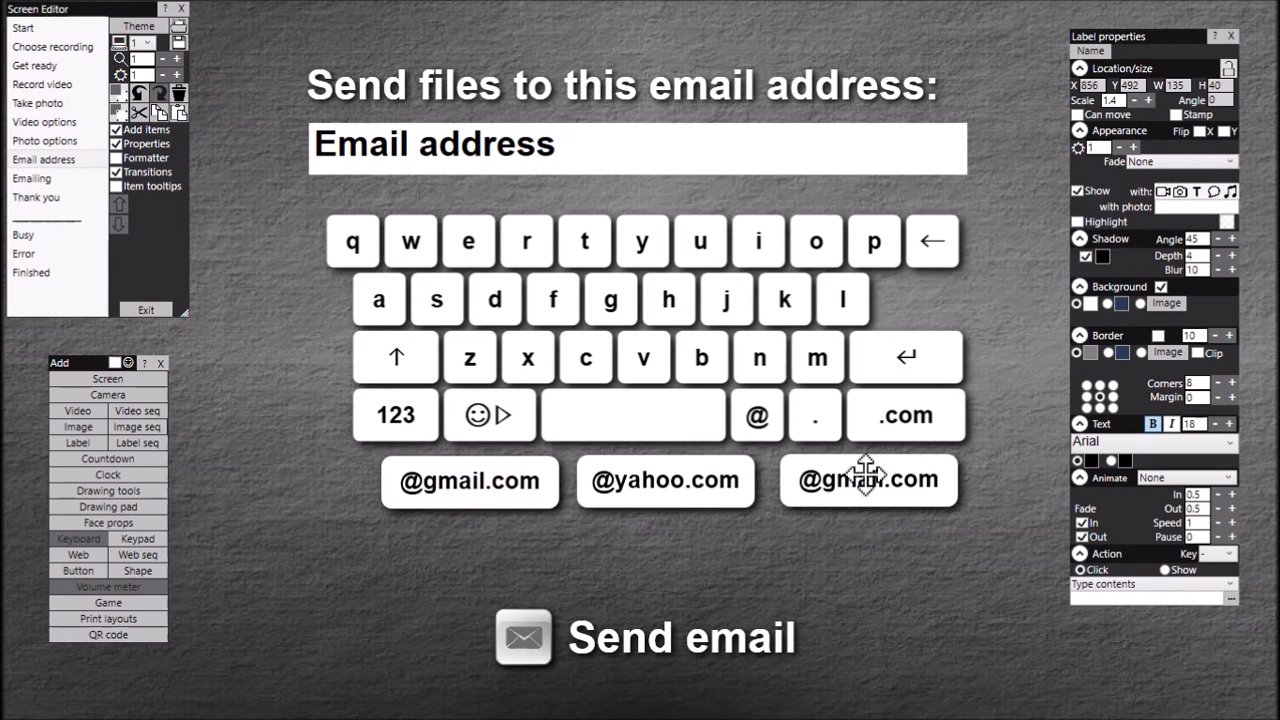
pyautogui.doubleClick(868, 480)
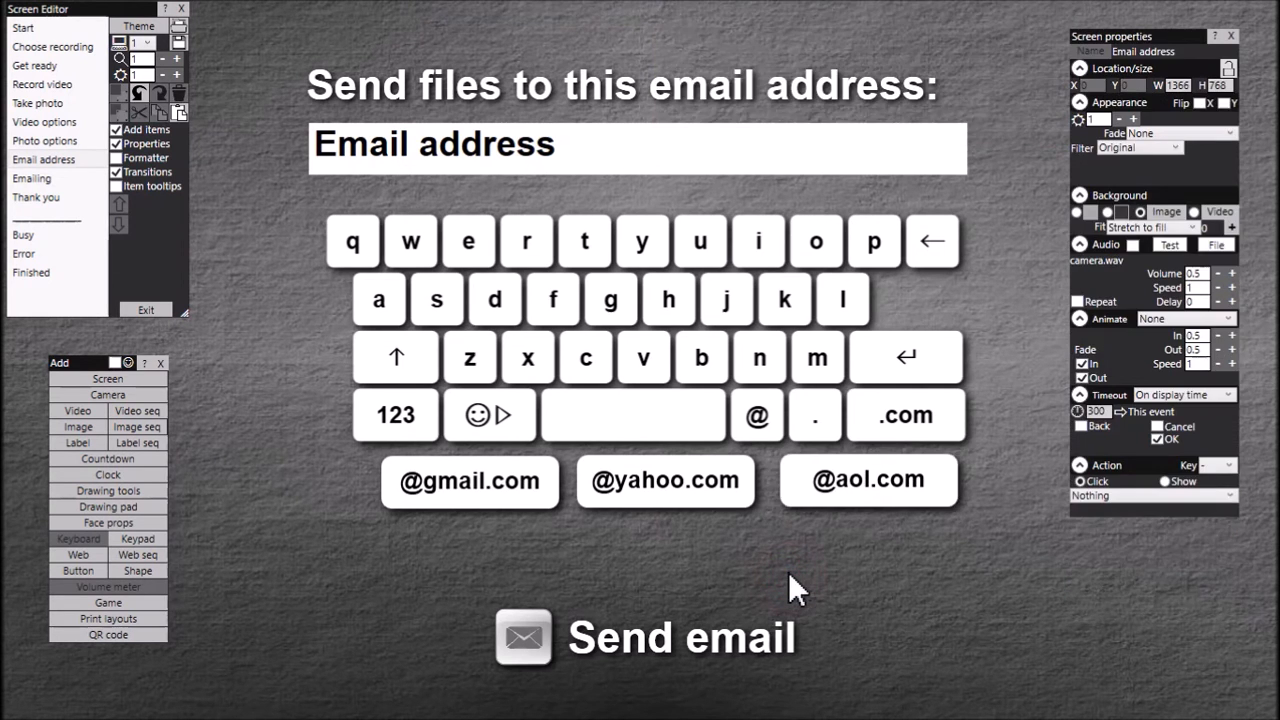
pyautogui.moveTo(830, 595)
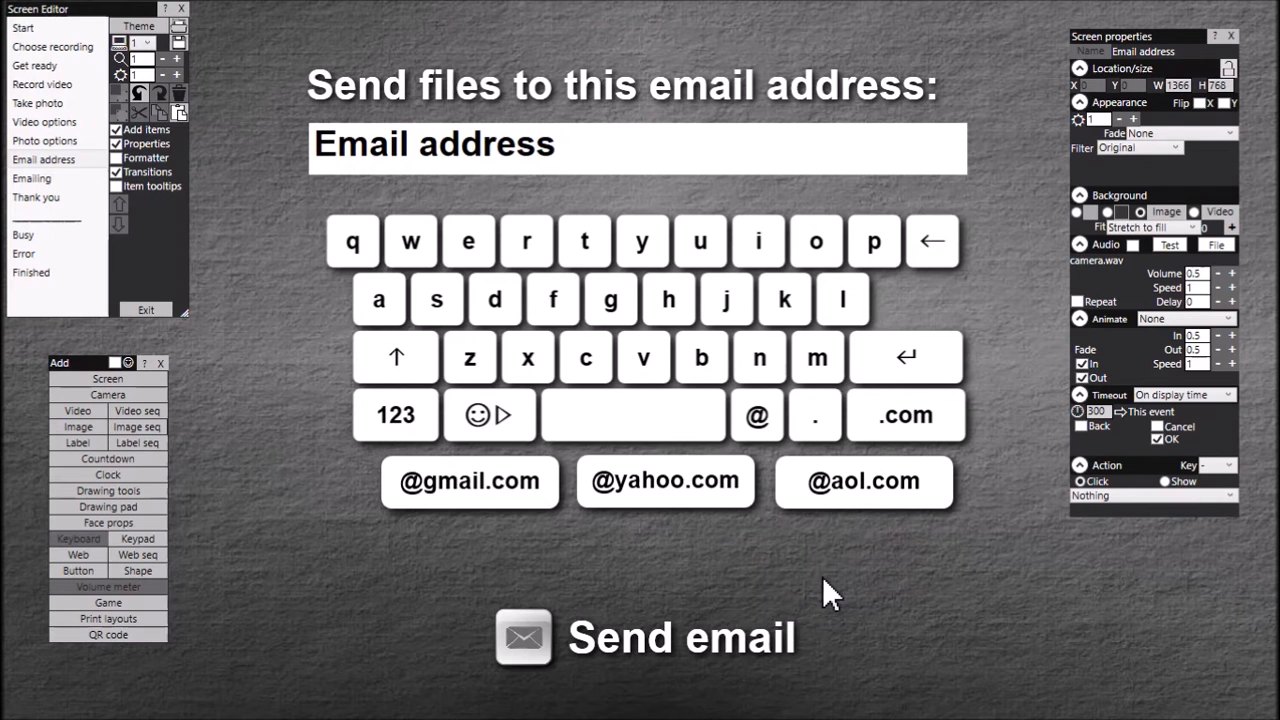
pyautogui.moveTo(458, 487)
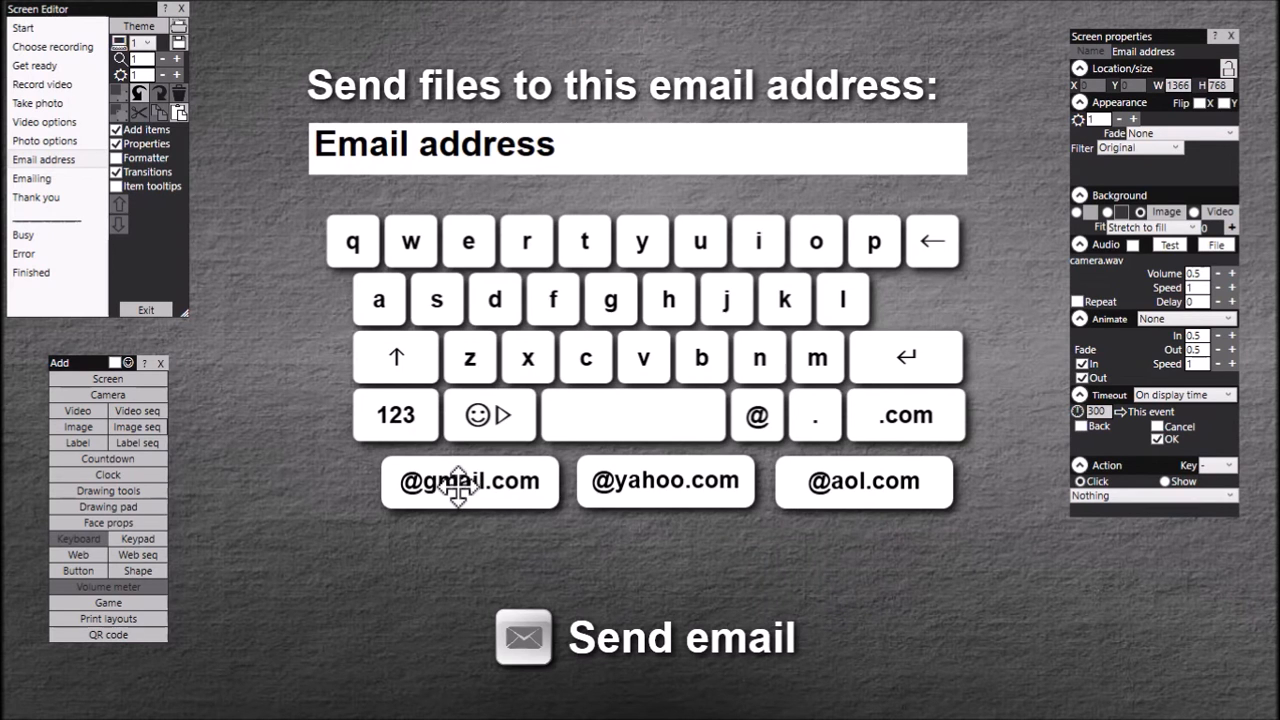
pyautogui.moveTo(588, 497)
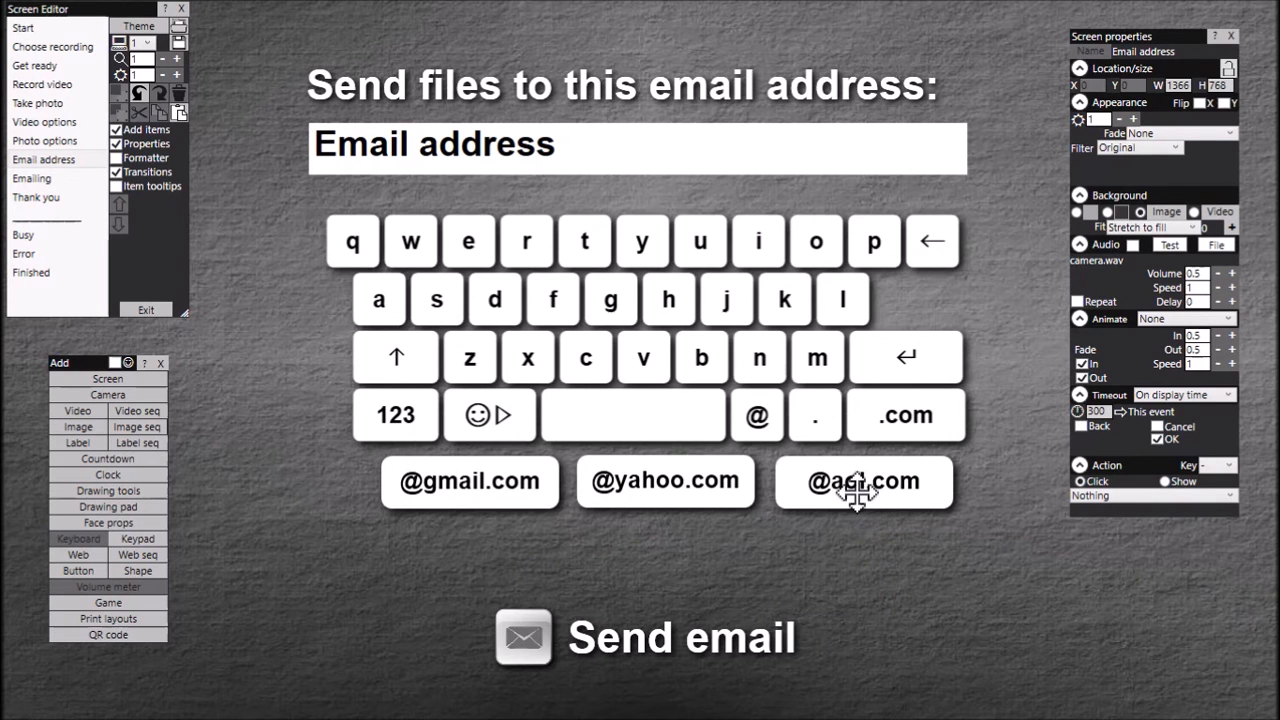
pyautogui.moveTo(327, 390)
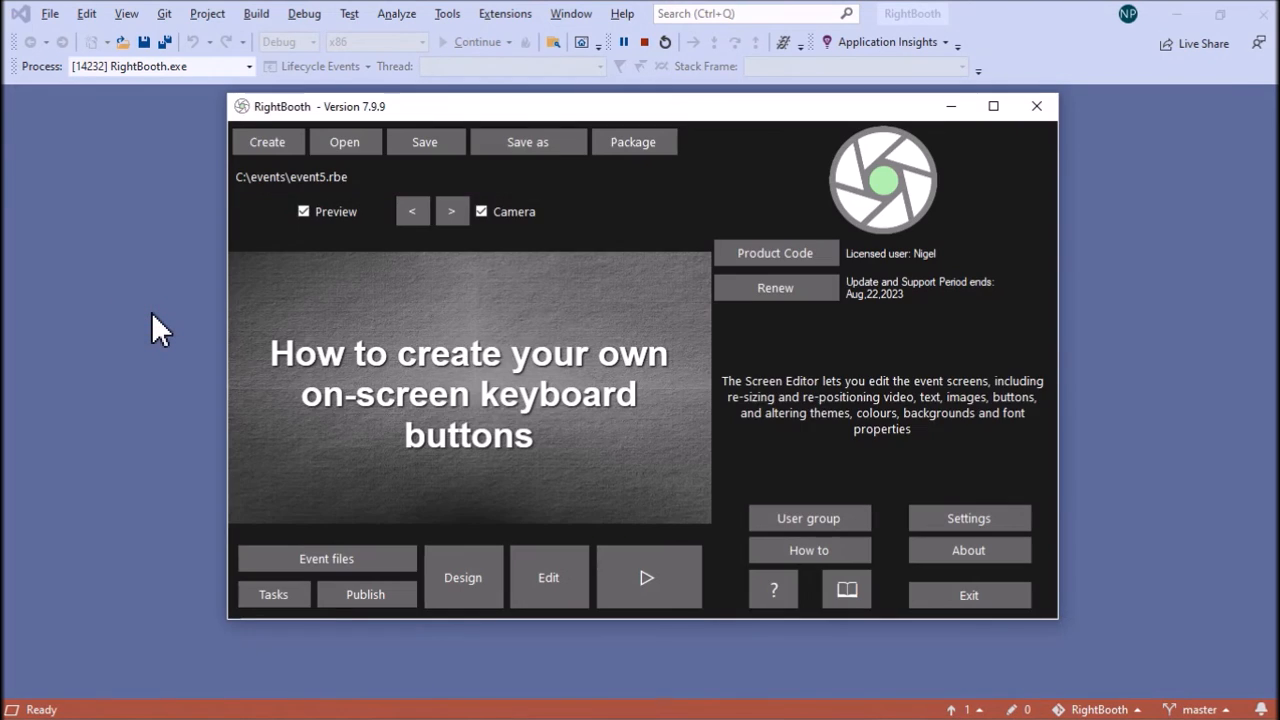
pyautogui.click(647, 577)
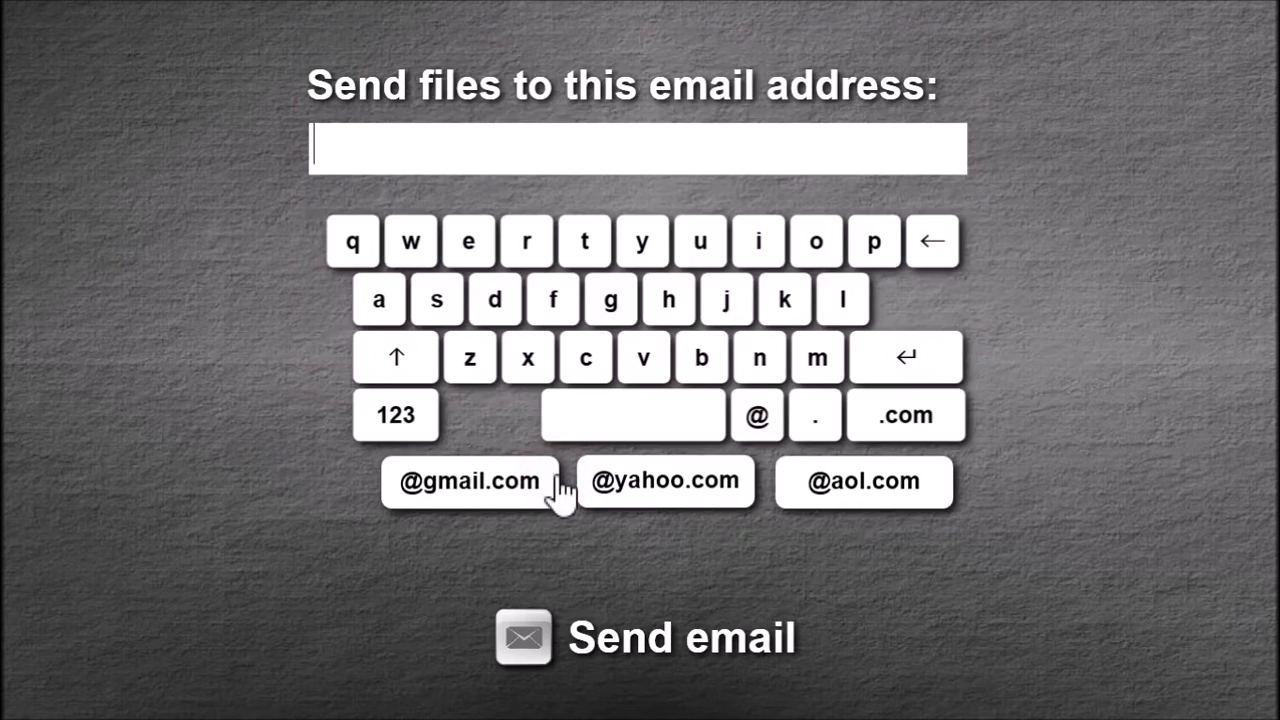
pyautogui.moveTo(520, 420)
pyautogui.write('nigel')
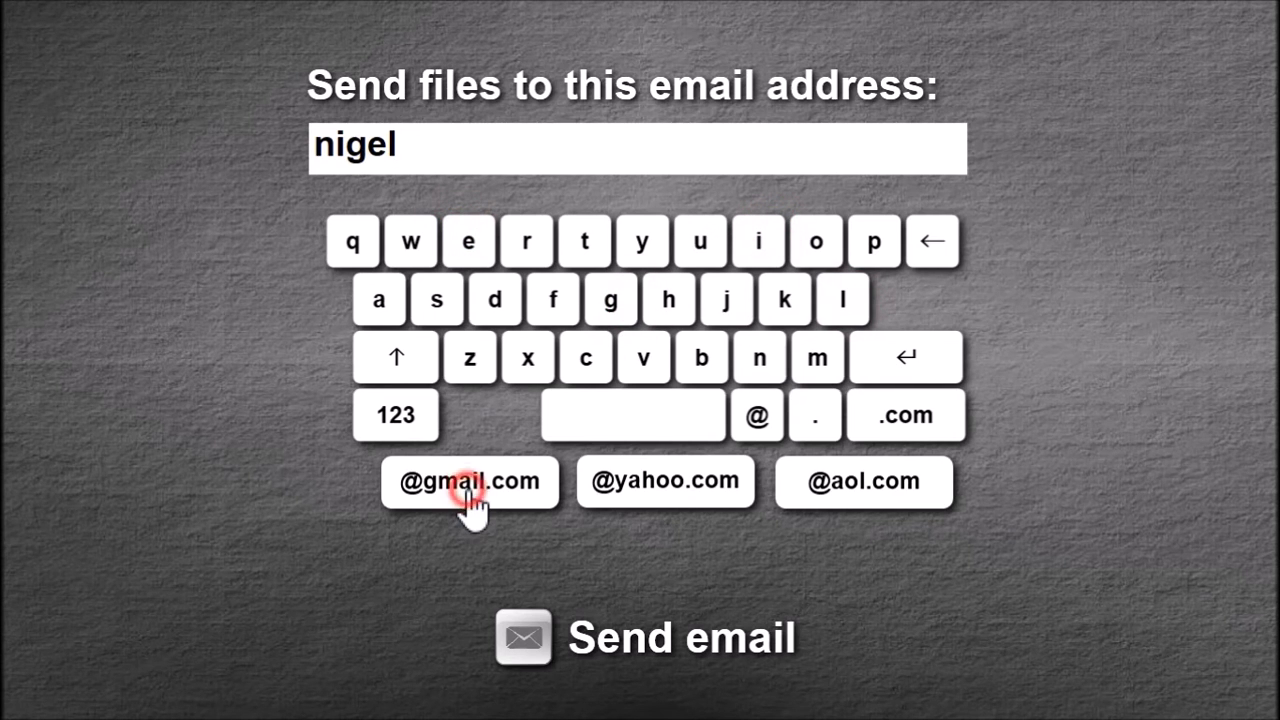
pyautogui.click(469, 481)
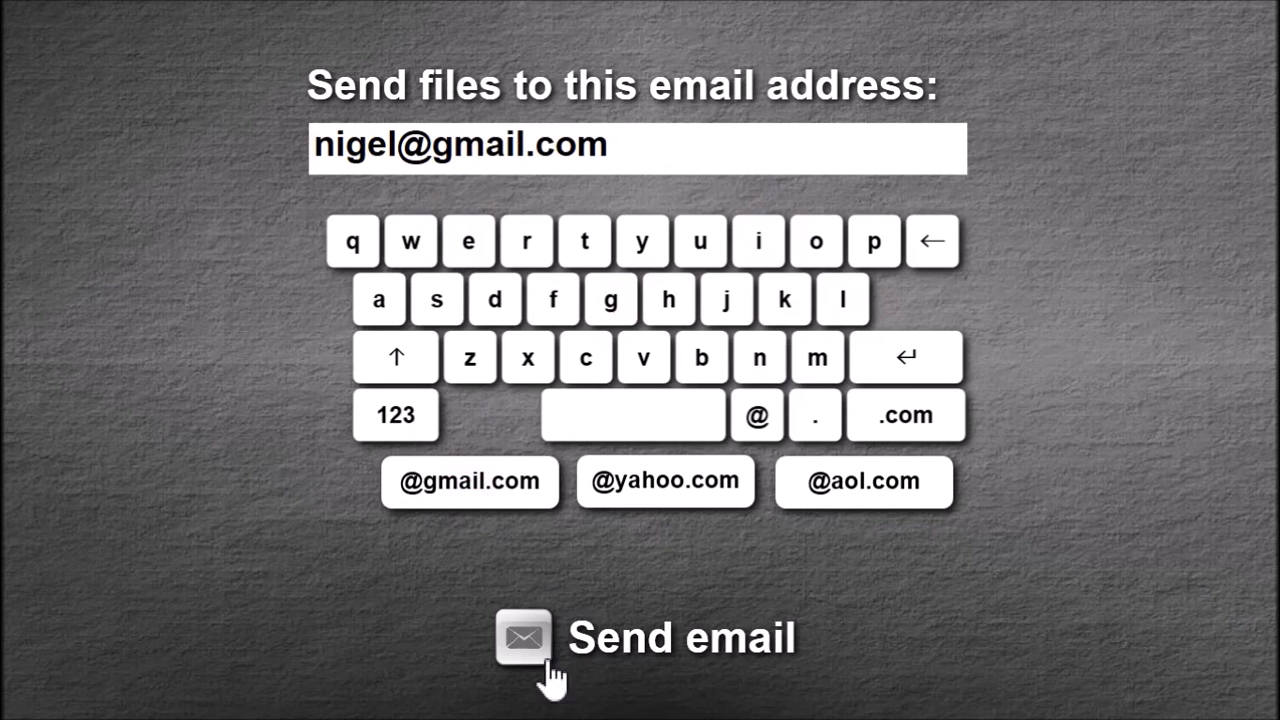
pyautogui.moveTo(665, 590)
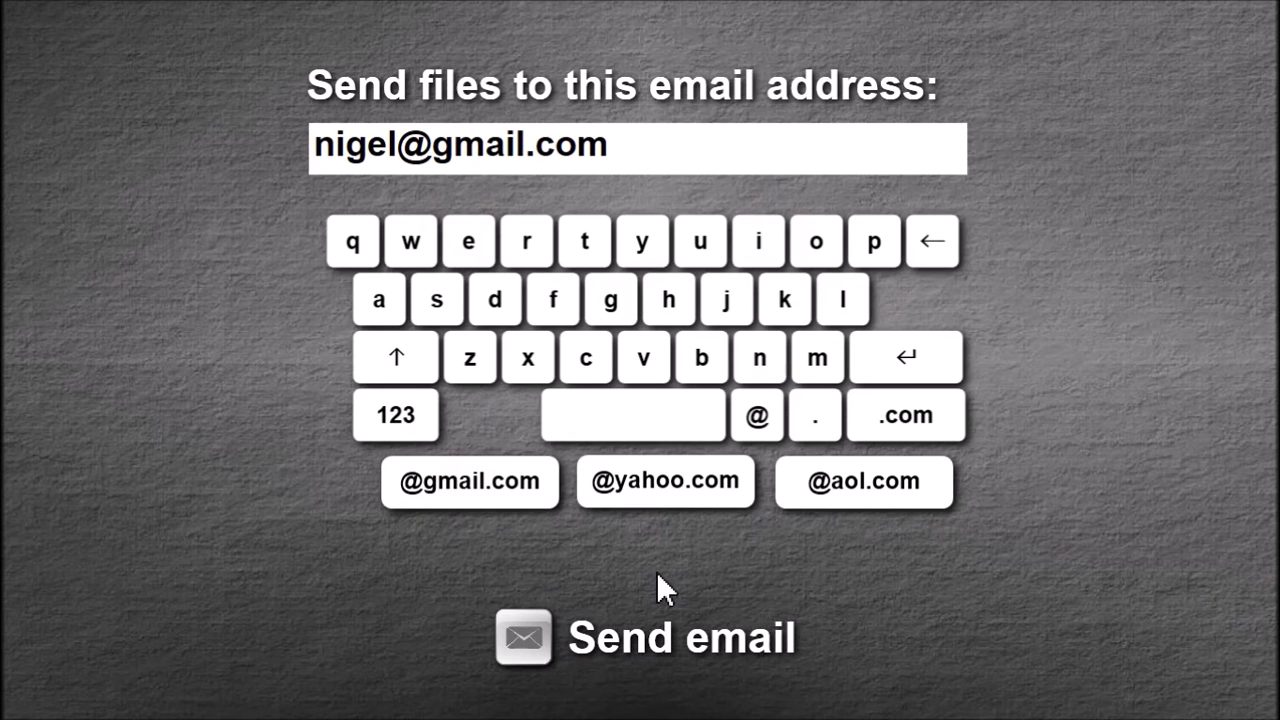
pyautogui.moveTo(650, 567)
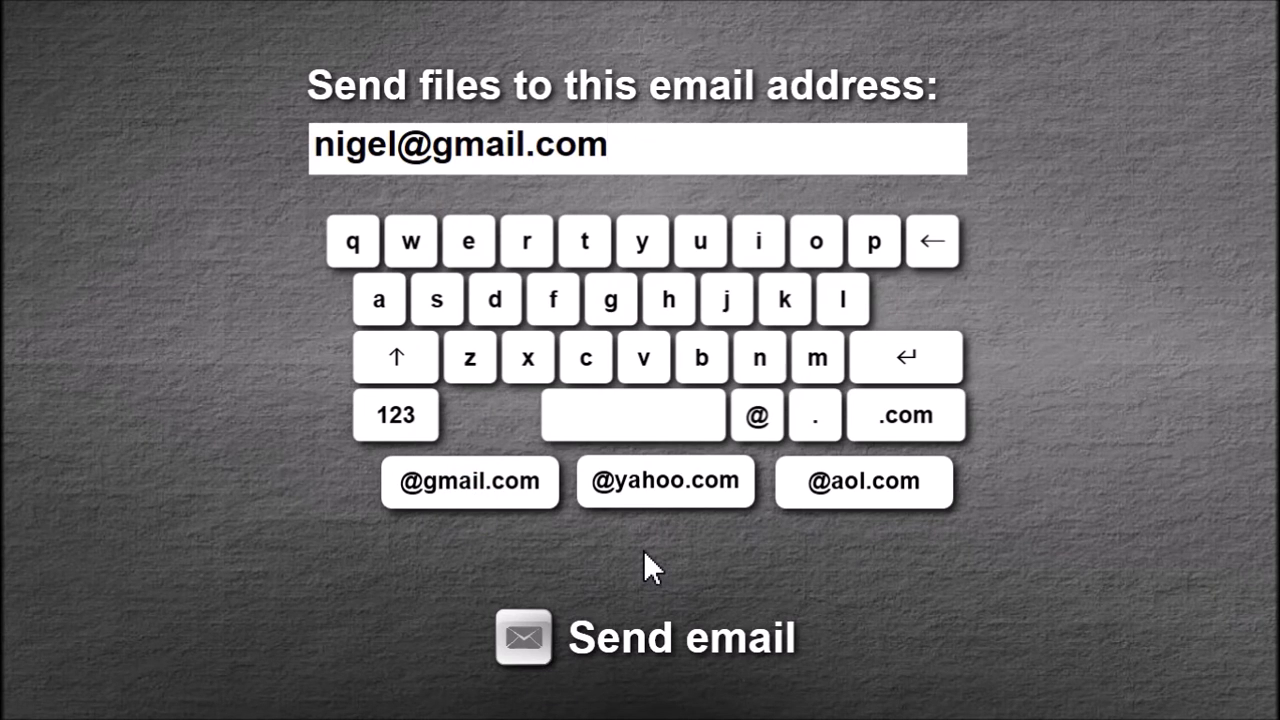
pyautogui.moveTo(720, 572)
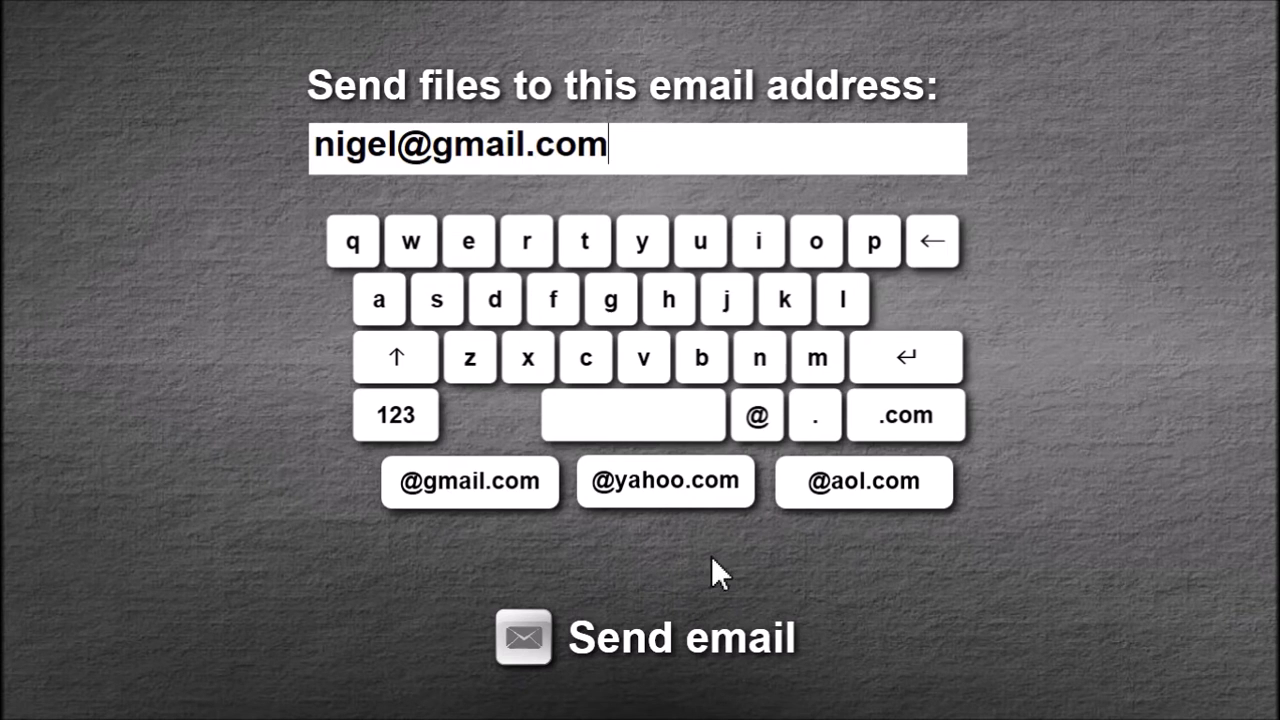
pyautogui.moveTo(932, 240)
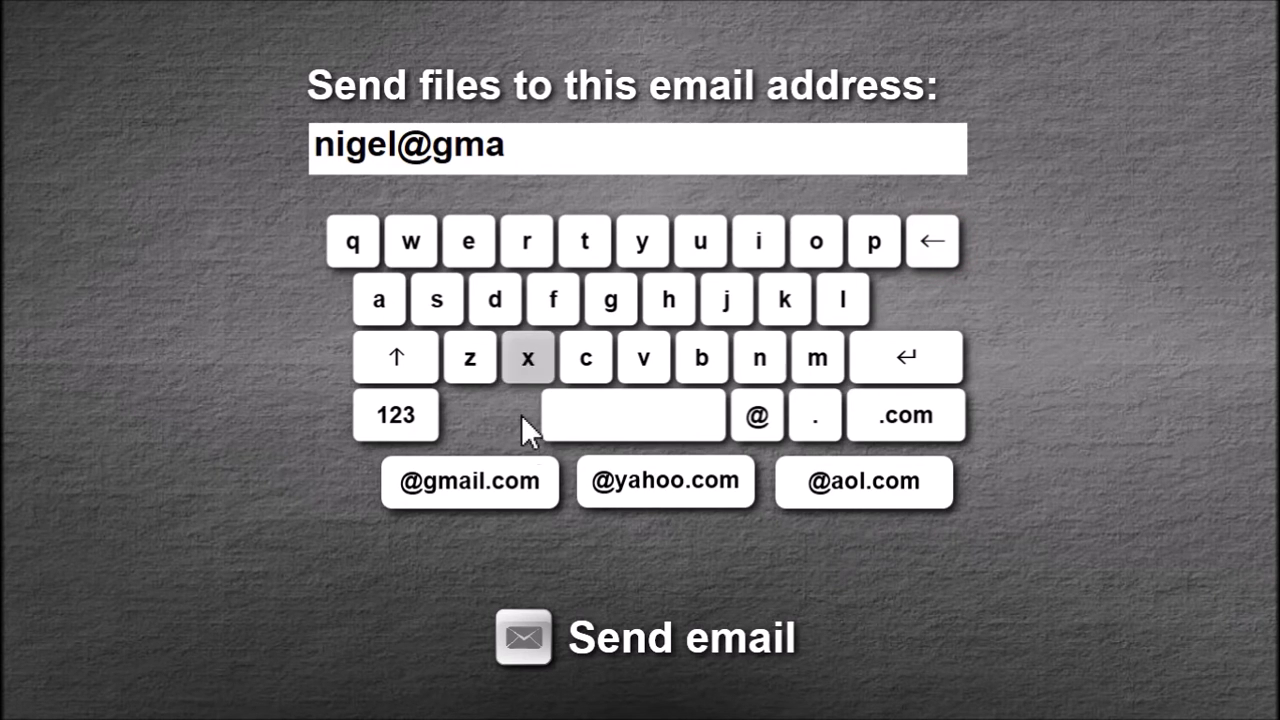
pyautogui.moveTo(625, 483)
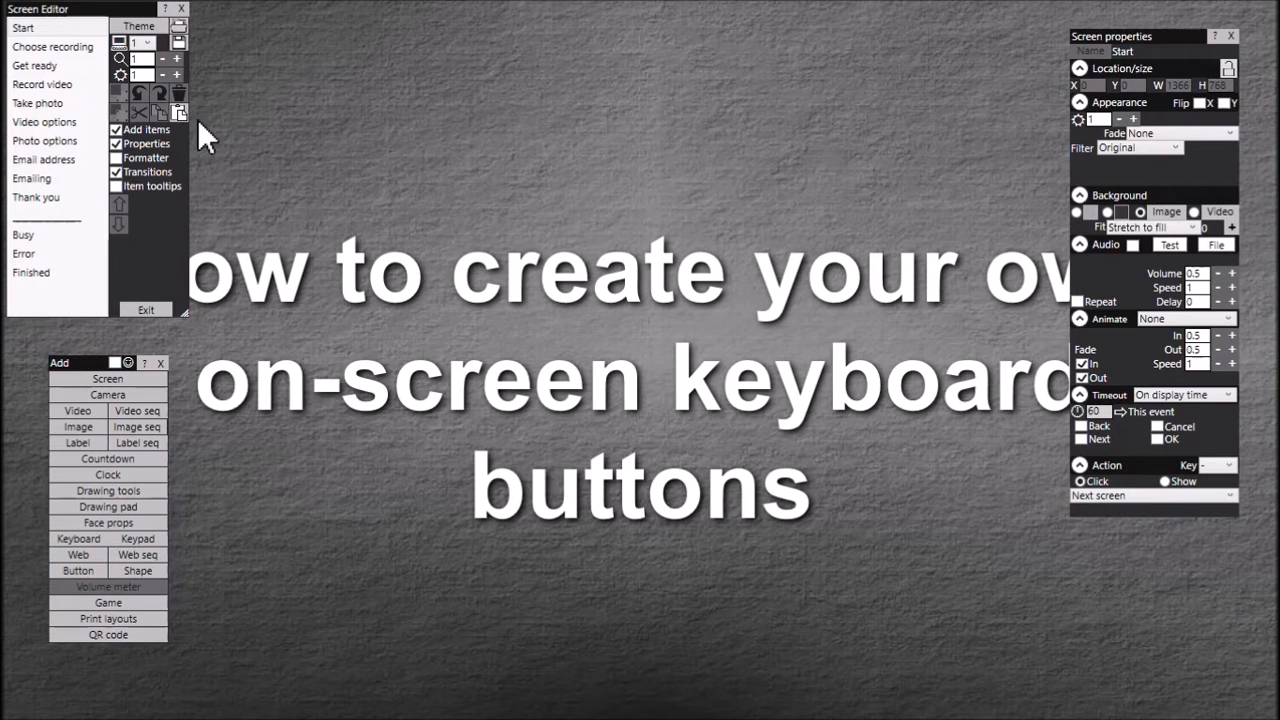
# - Add a Clear key below the domain keys on the Email address screen
pyautogui.click(43, 159)
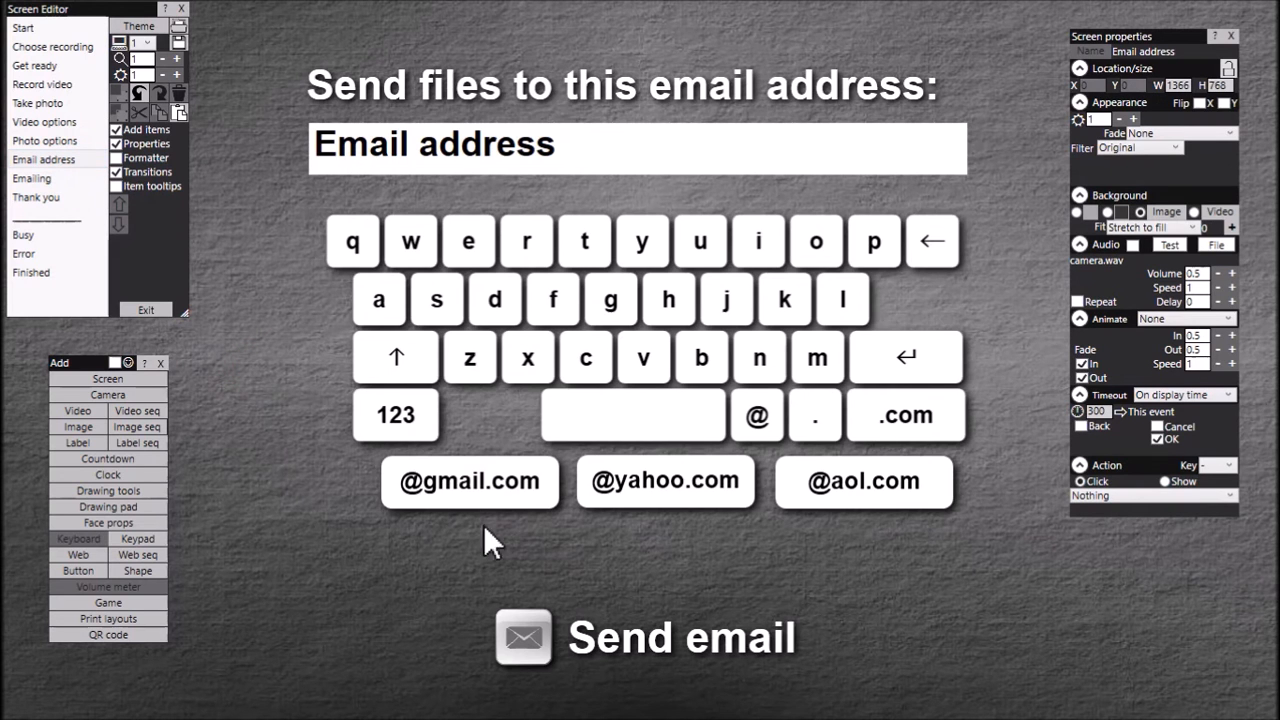
pyautogui.moveTo(497, 492)
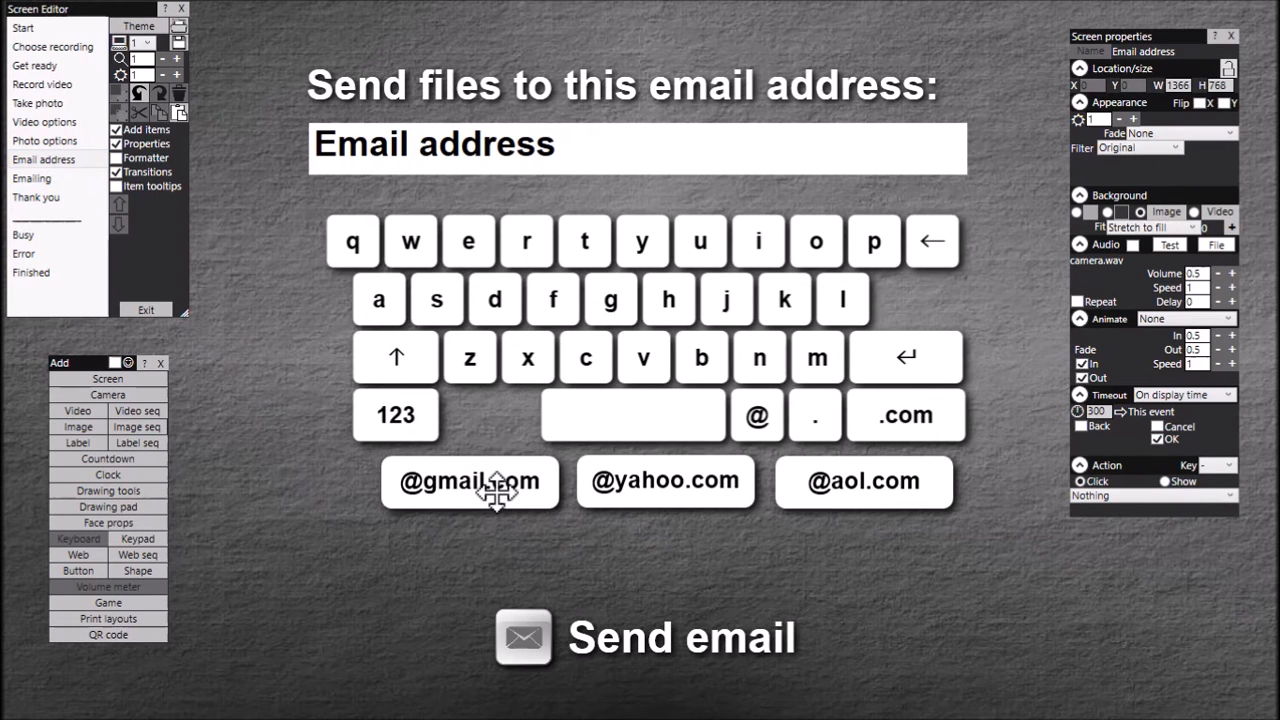
pyautogui.click(470, 481)
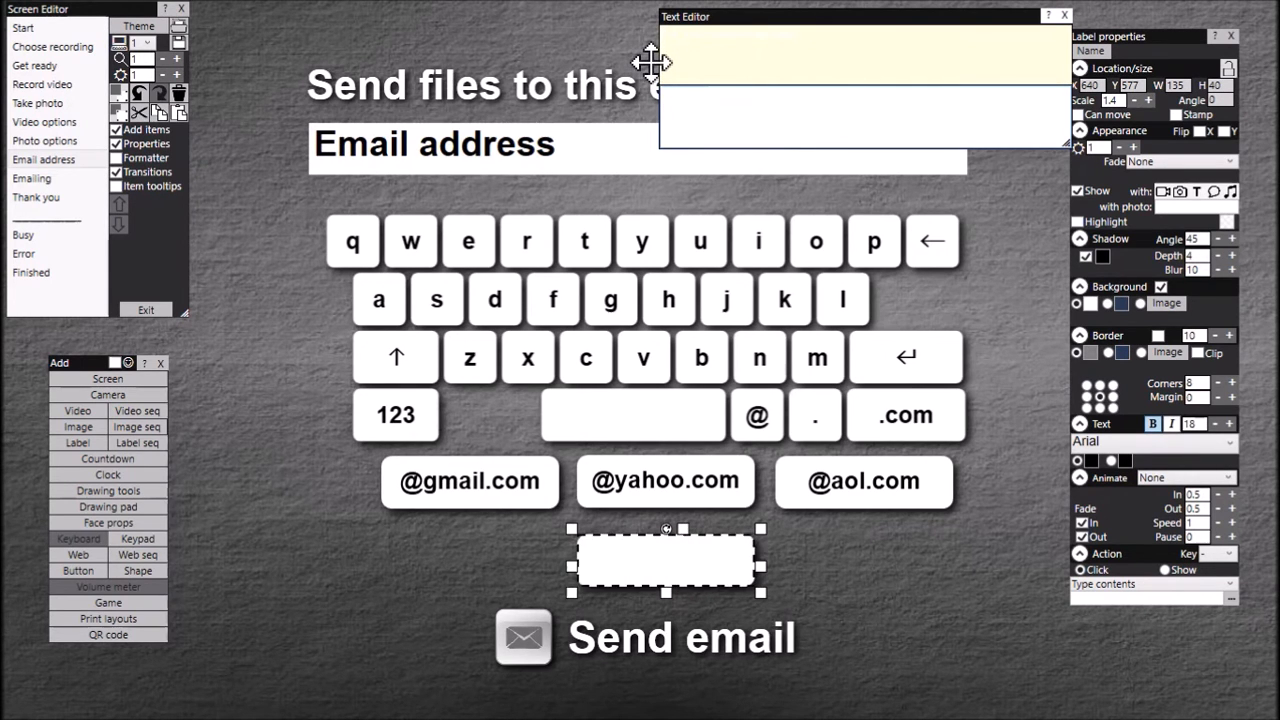
pyautogui.write('Clear')
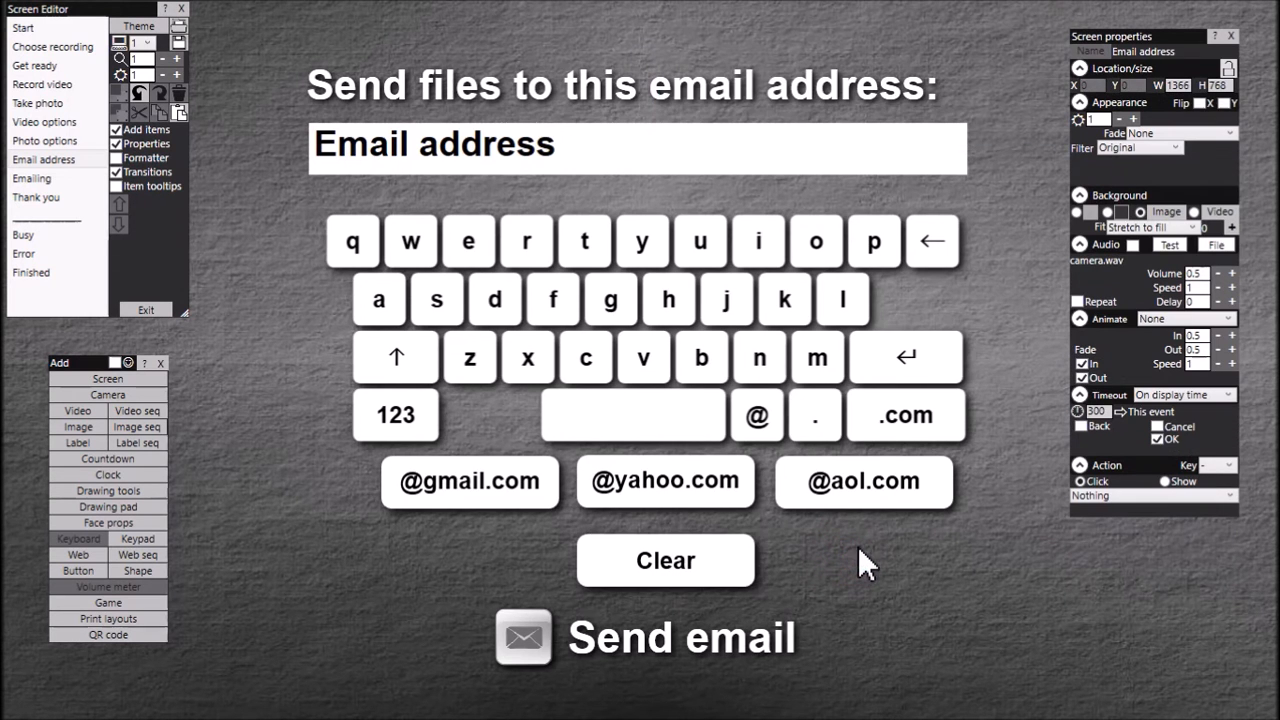
pyautogui.moveTo(695, 565)
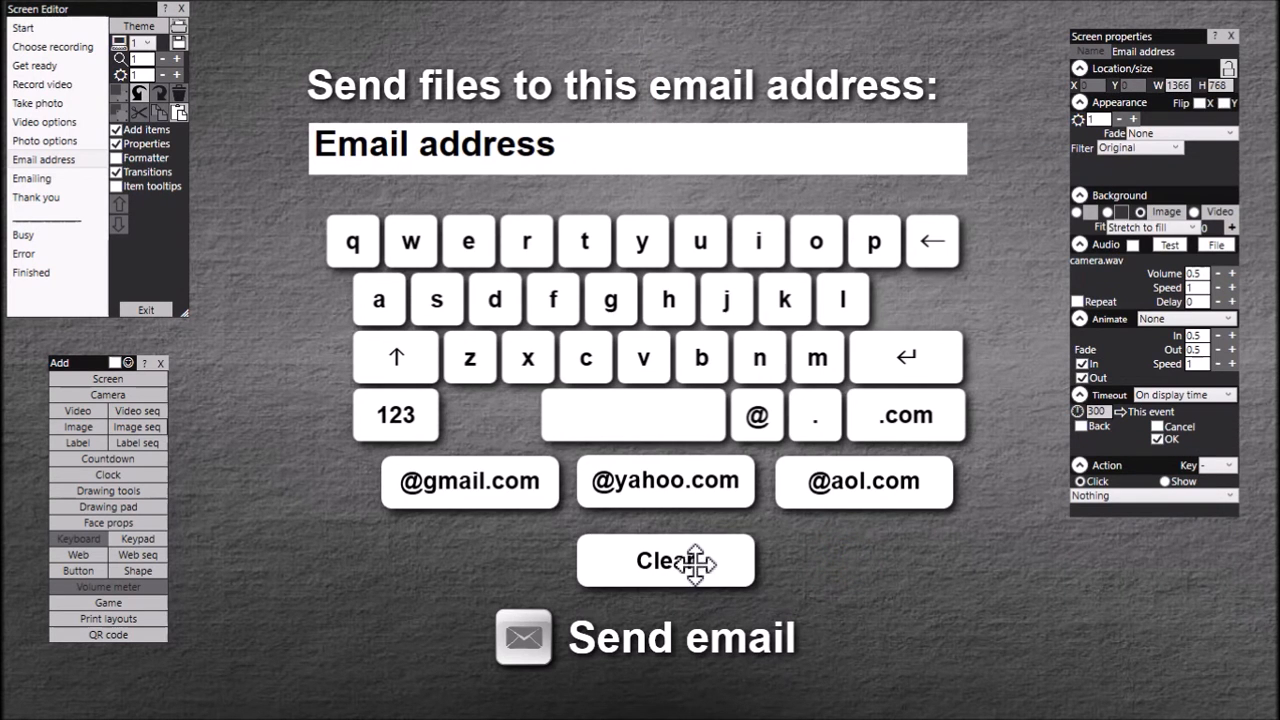
pyautogui.moveTo(453, 143)
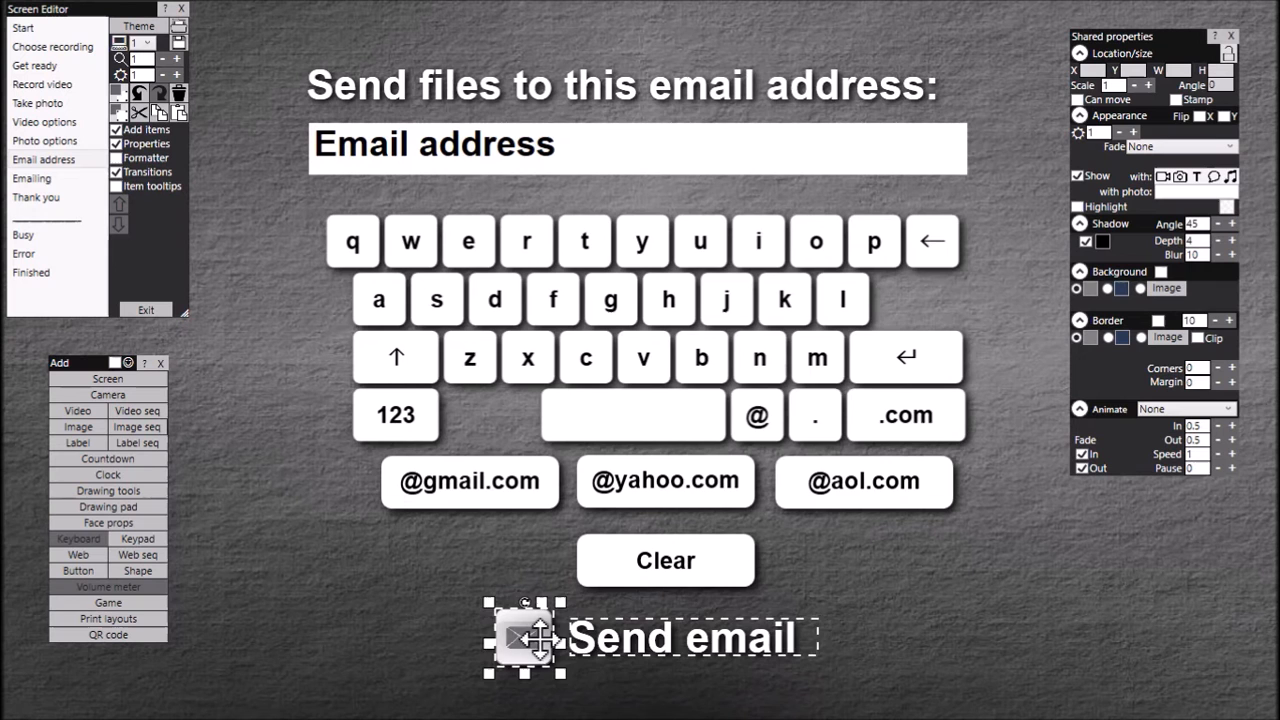
# - Set the Clear key's action to Key press
pyautogui.click(665, 560)
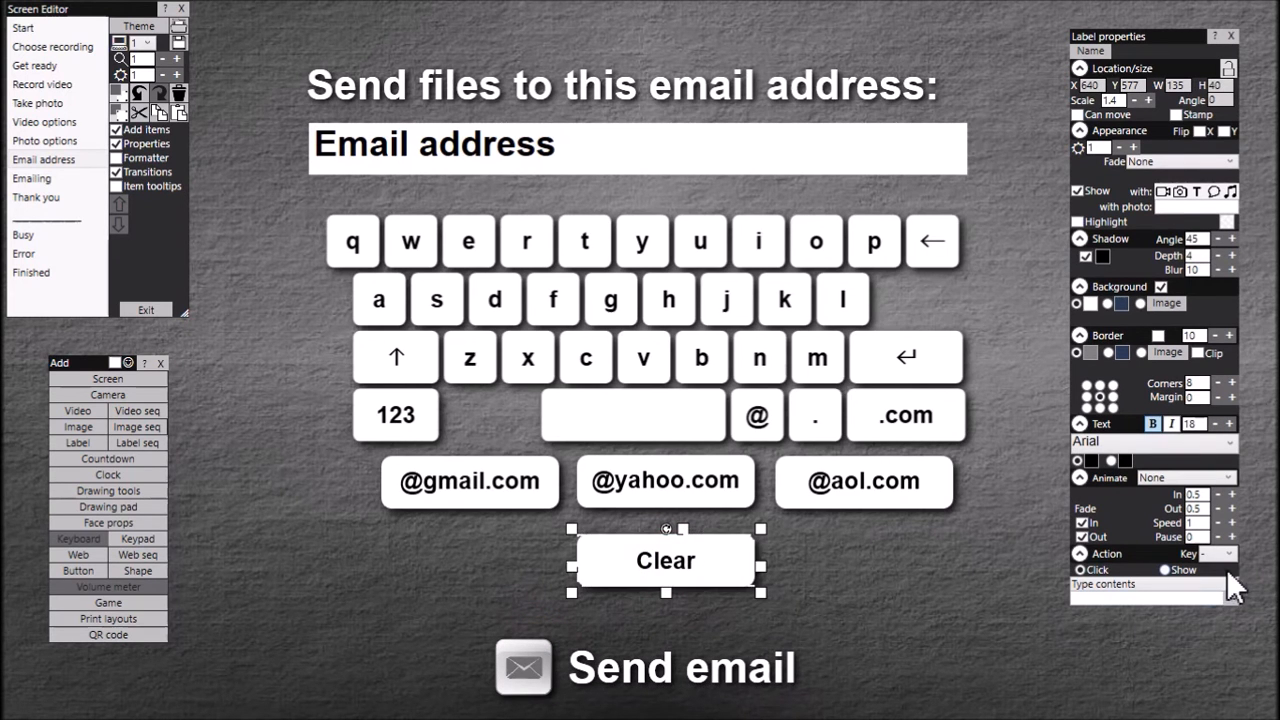
pyautogui.click(1231, 553)
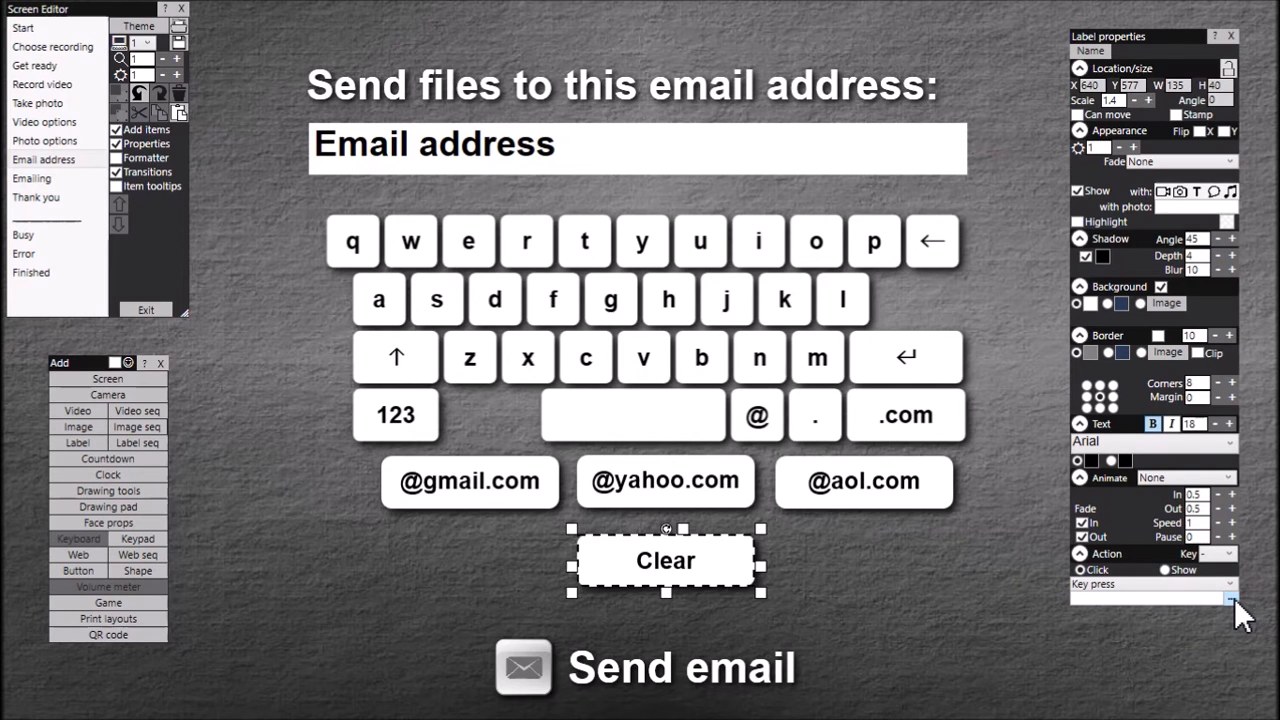
# - Open the Action dialog for choosing which keys the Clear key presses
pyautogui.click(1231, 598)
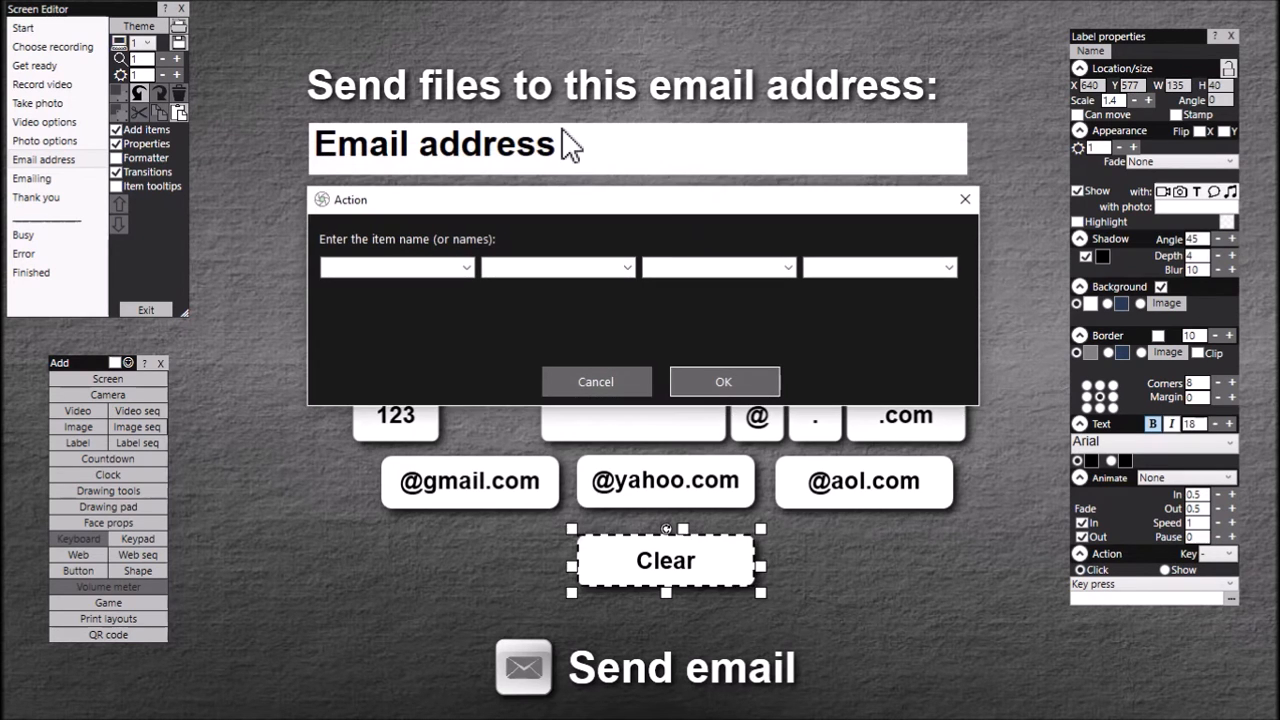
pyautogui.moveTo(490, 165)
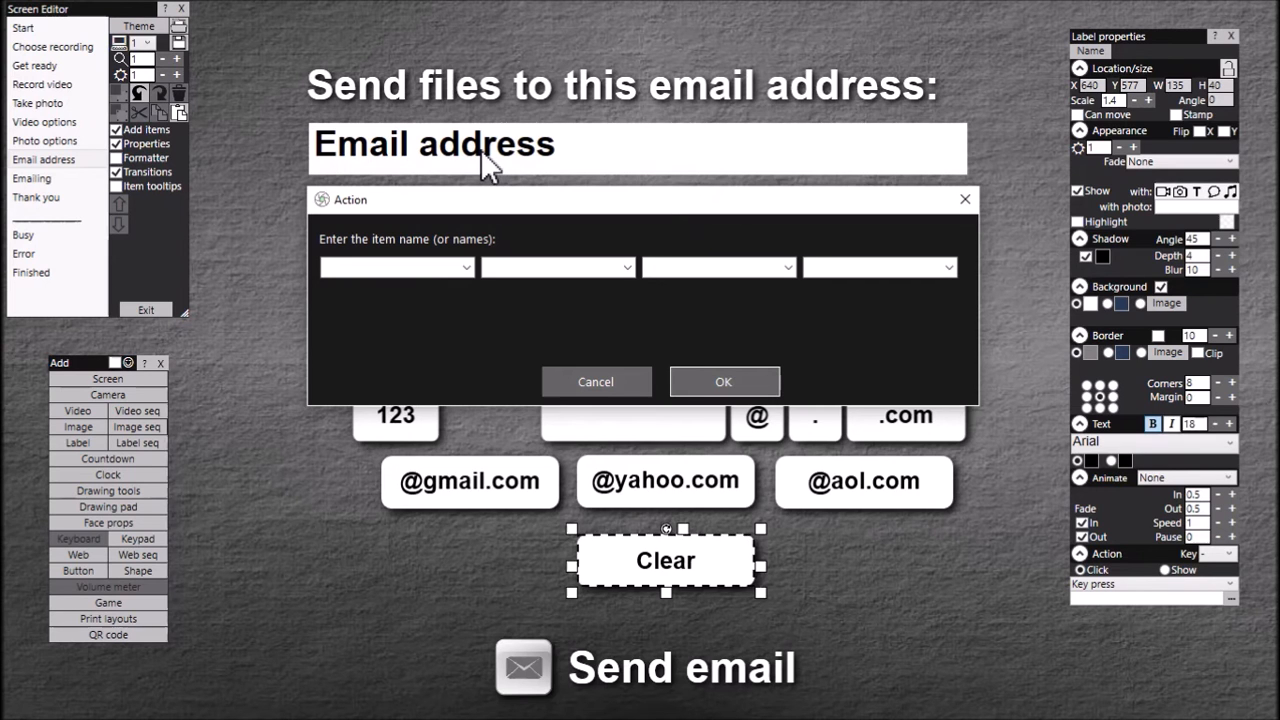
pyautogui.moveTo(355, 175)
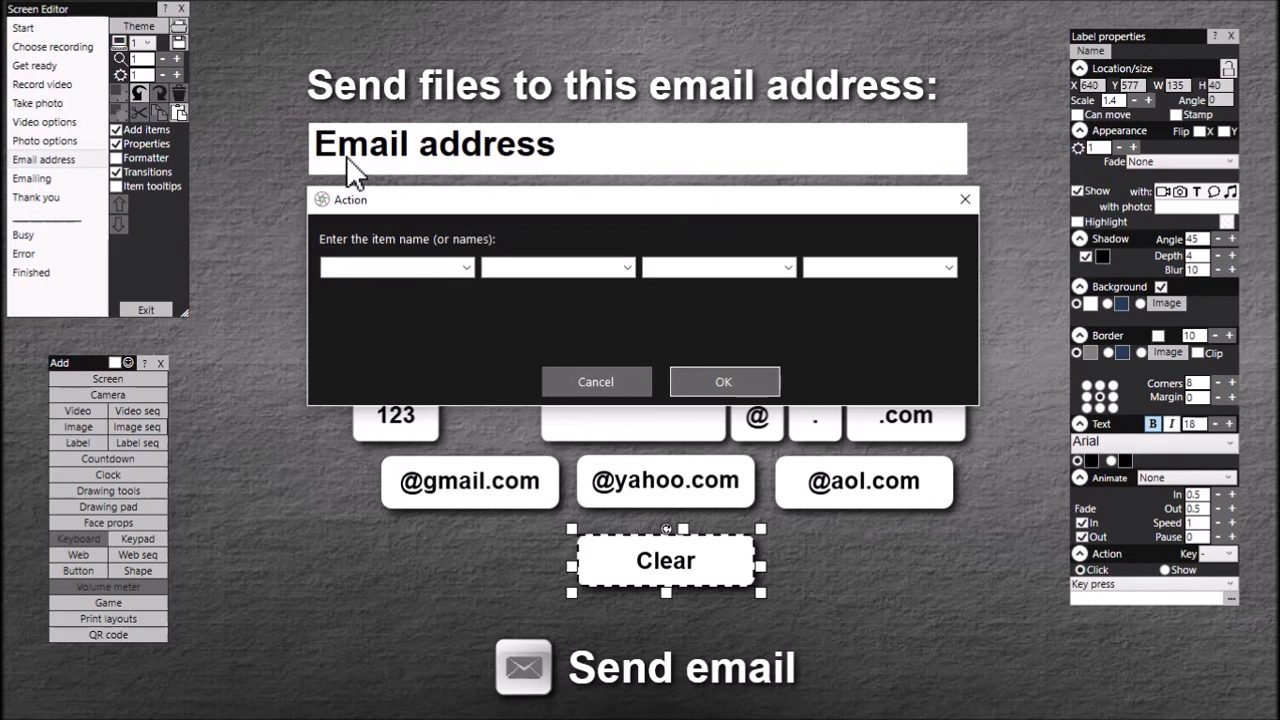
pyautogui.moveTo(615, 163)
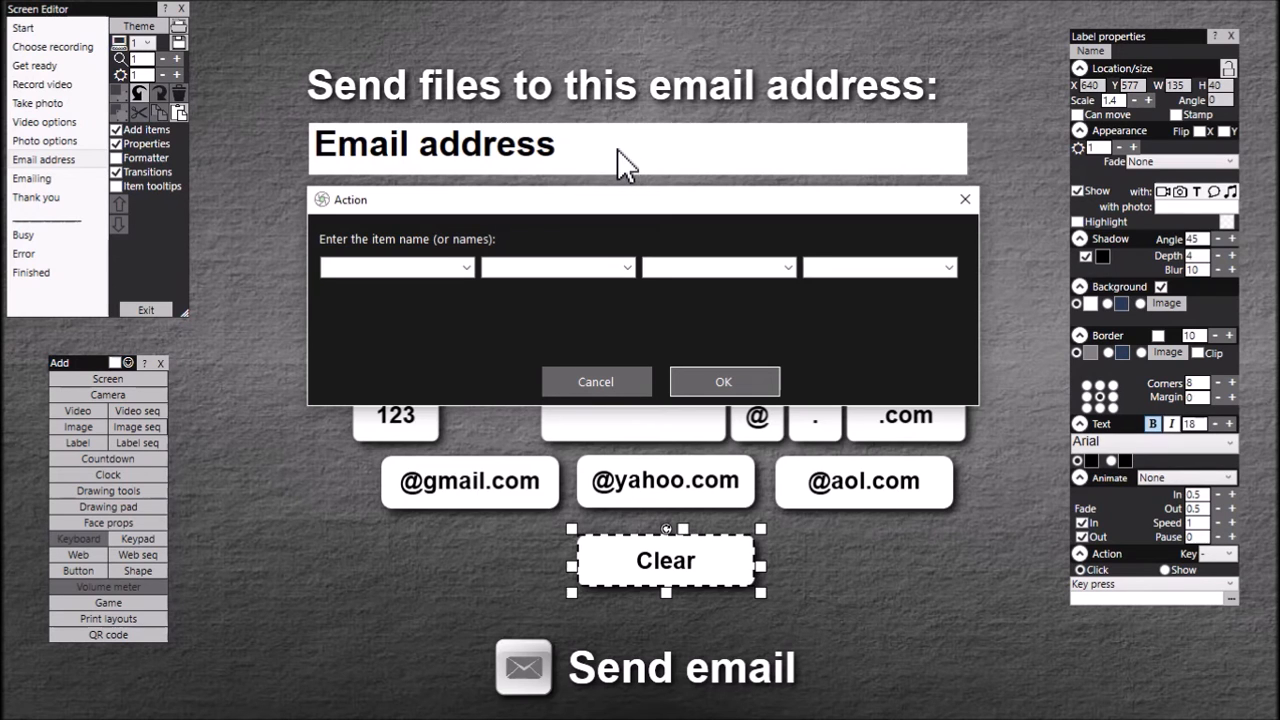
pyautogui.moveTo(570, 165)
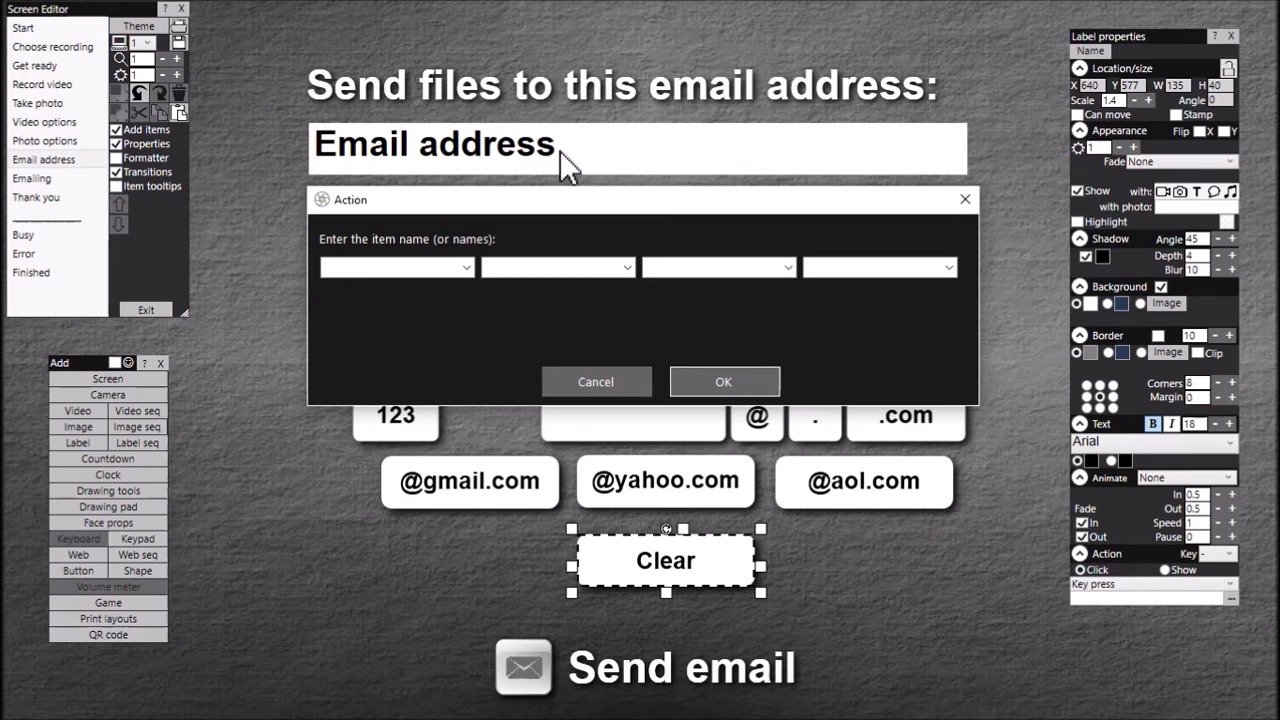
pyautogui.moveTo(317, 160)
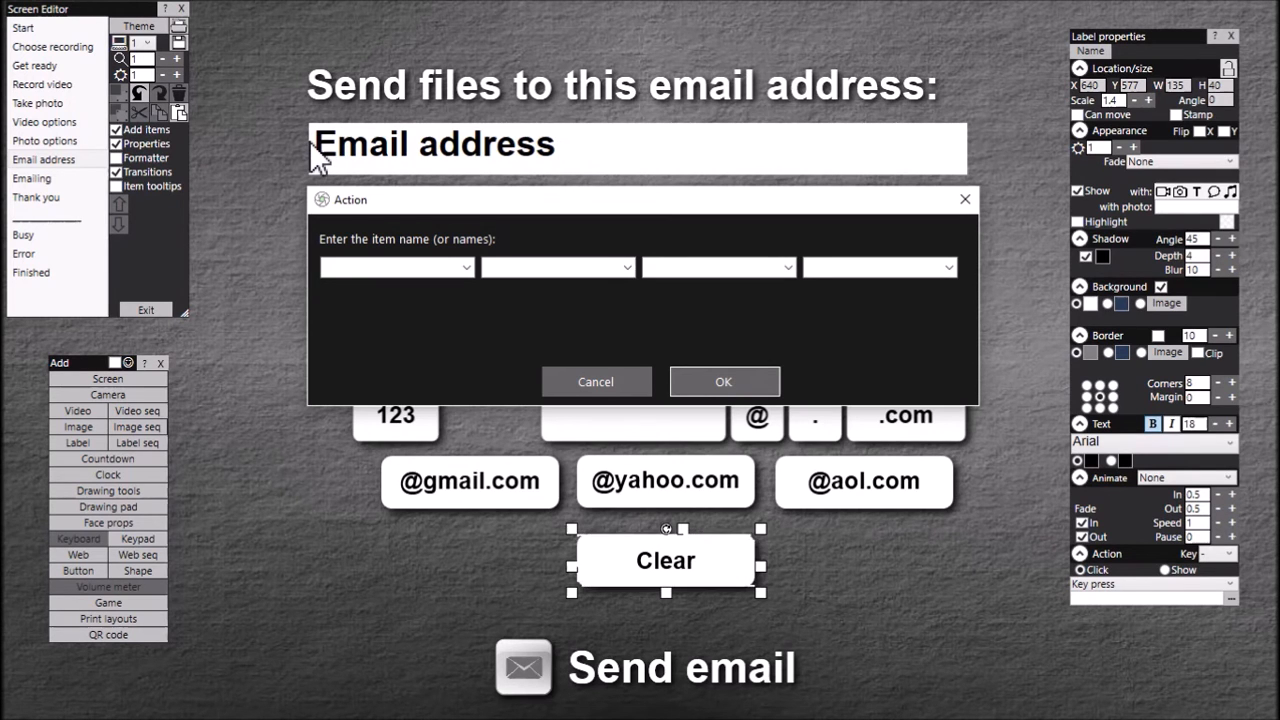
pyautogui.moveTo(330, 155)
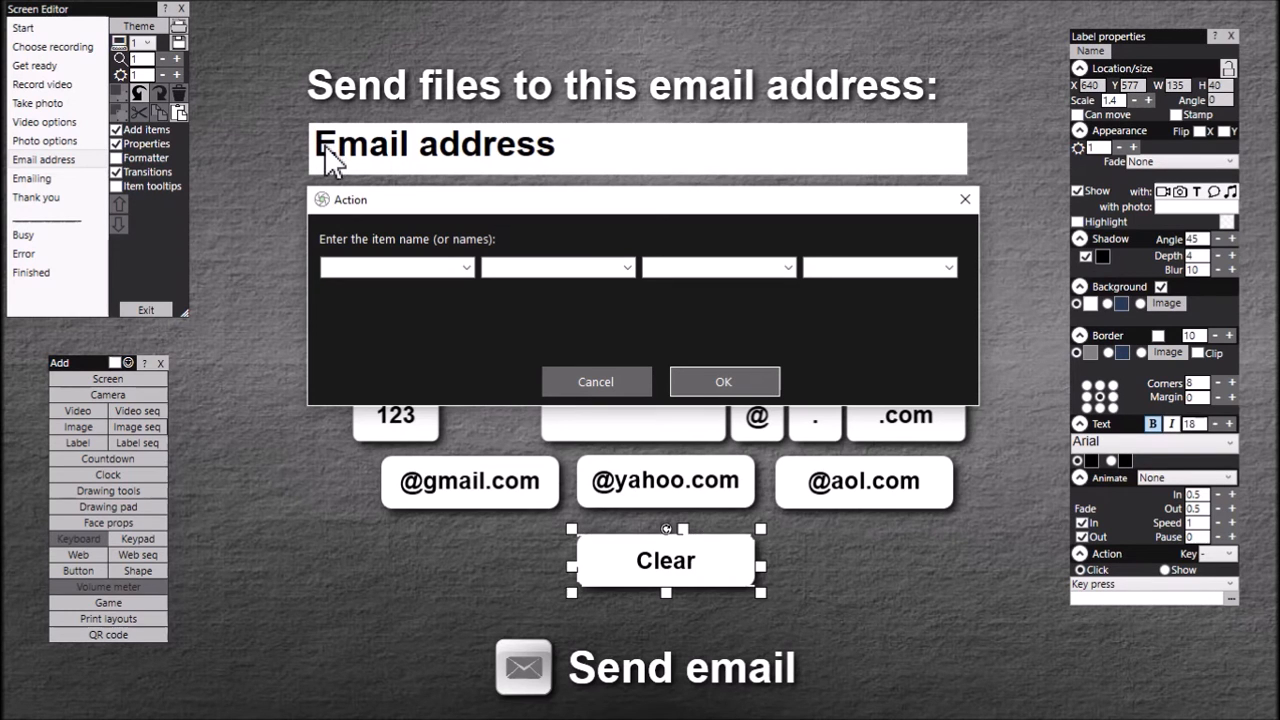
pyautogui.moveTo(370, 160)
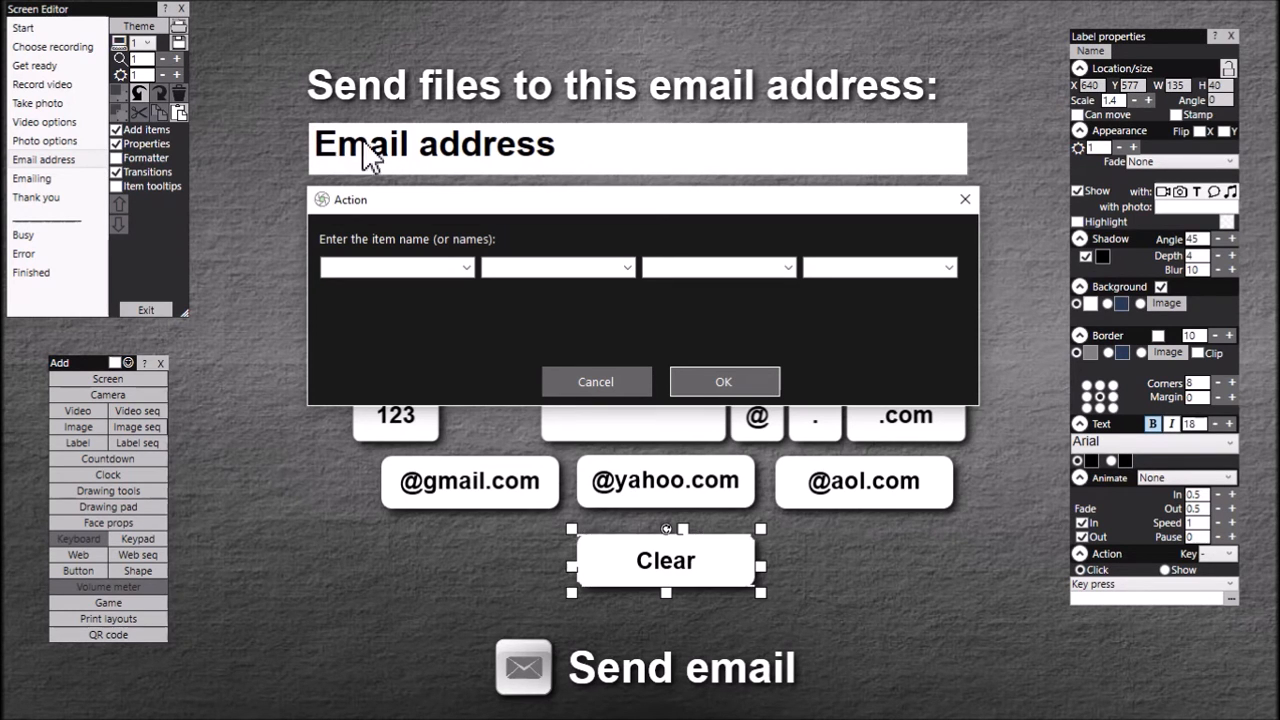
pyautogui.moveTo(575, 160)
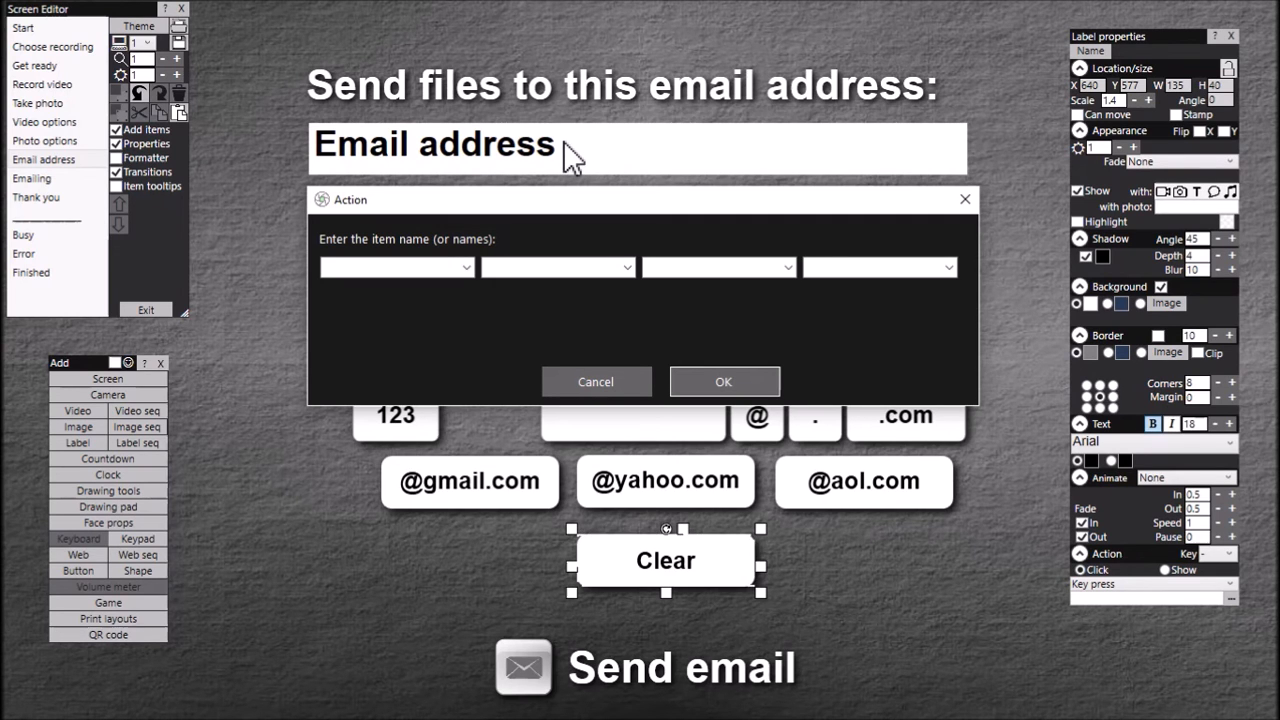
pyautogui.moveTo(618, 197)
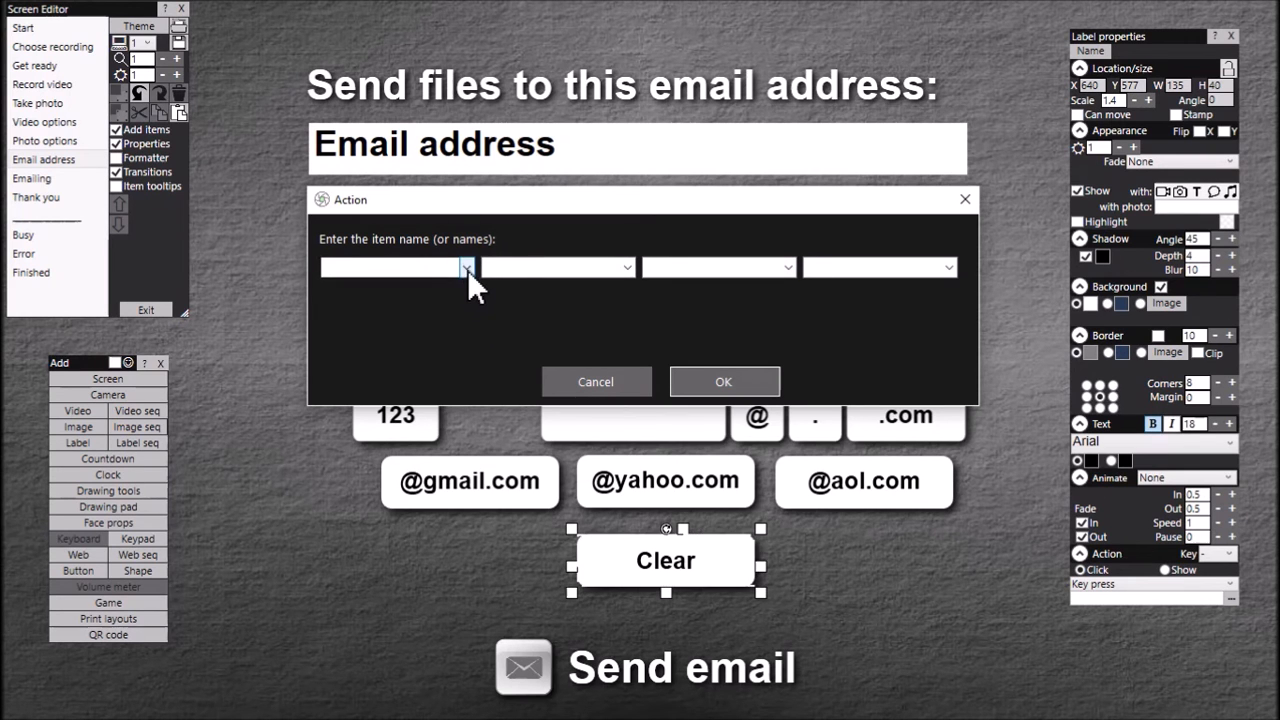
# - Fill the Clear key's action with HOME, SHIFT, END and BACK, and confirm
pyautogui.click(464, 267)
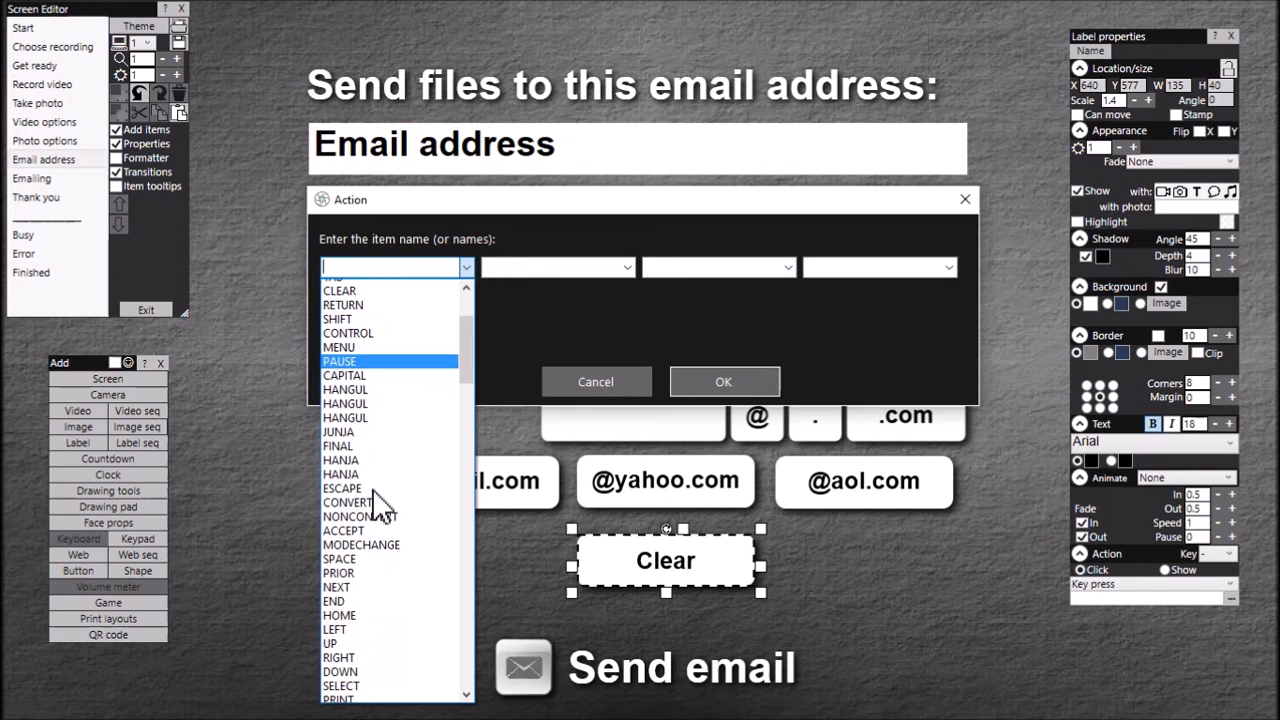
pyautogui.click(339, 614)
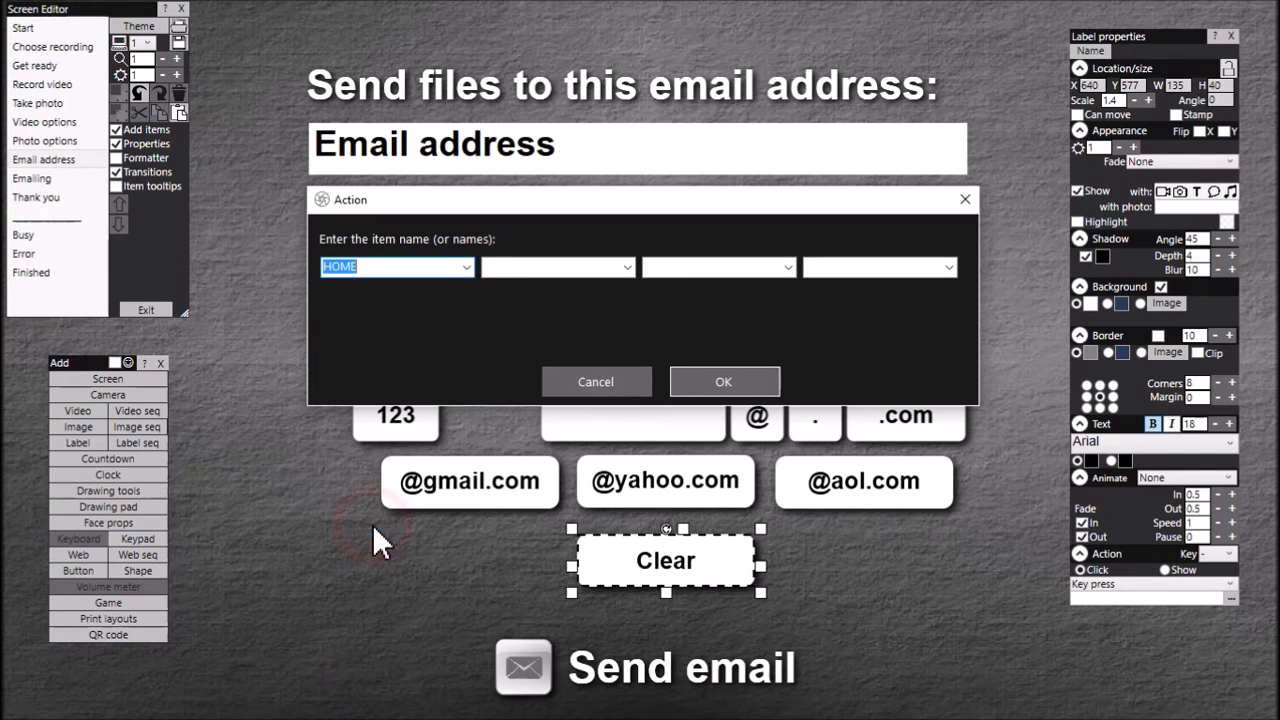
pyautogui.moveTo(400, 215)
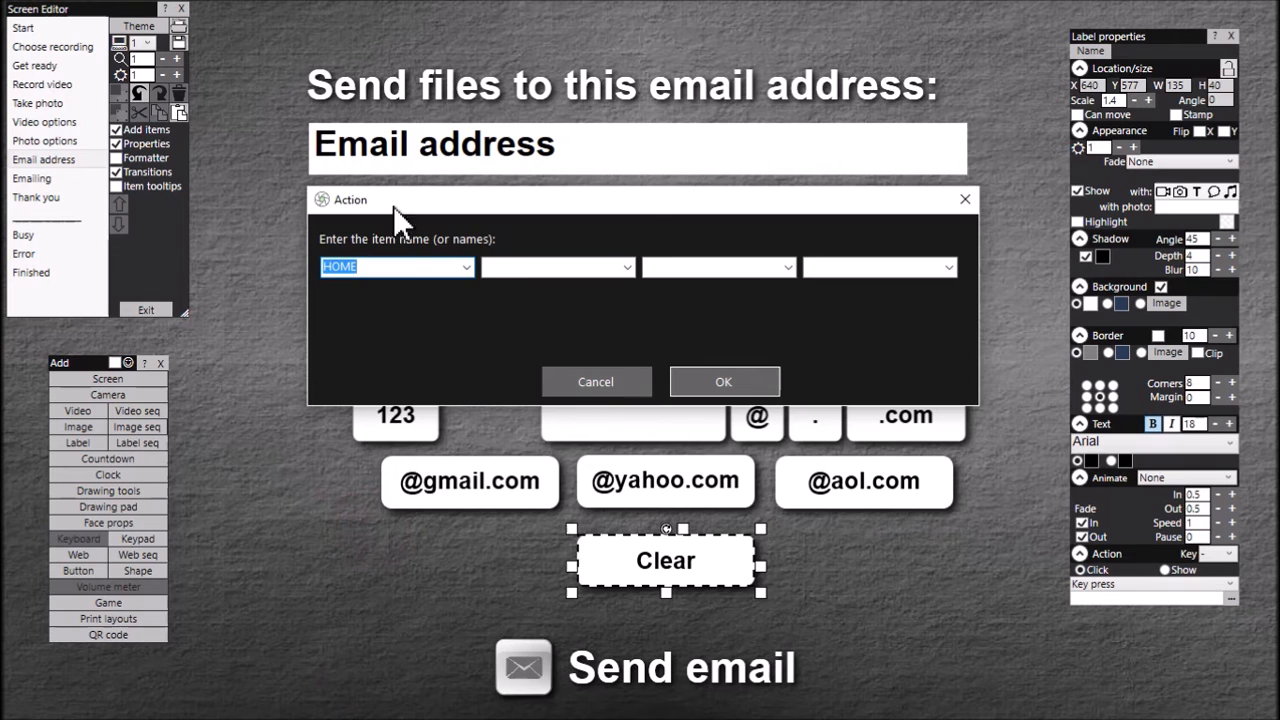
pyautogui.click(627, 267)
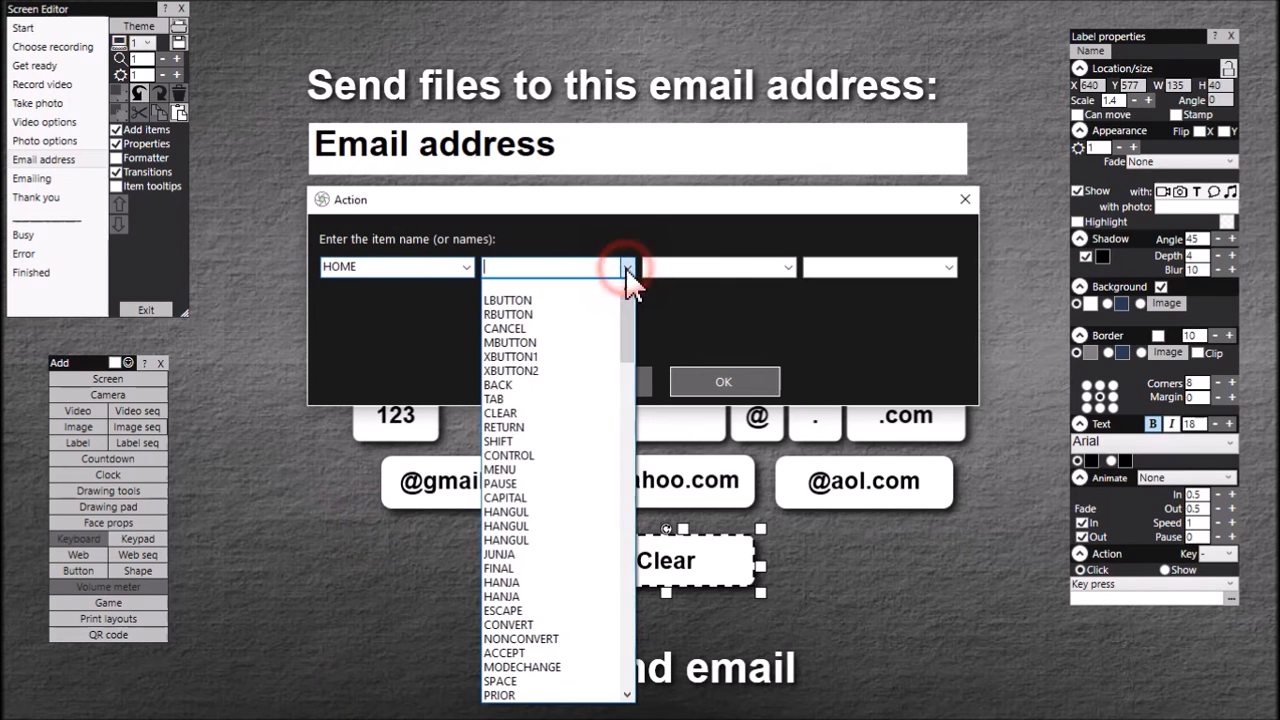
pyautogui.click(498, 441)
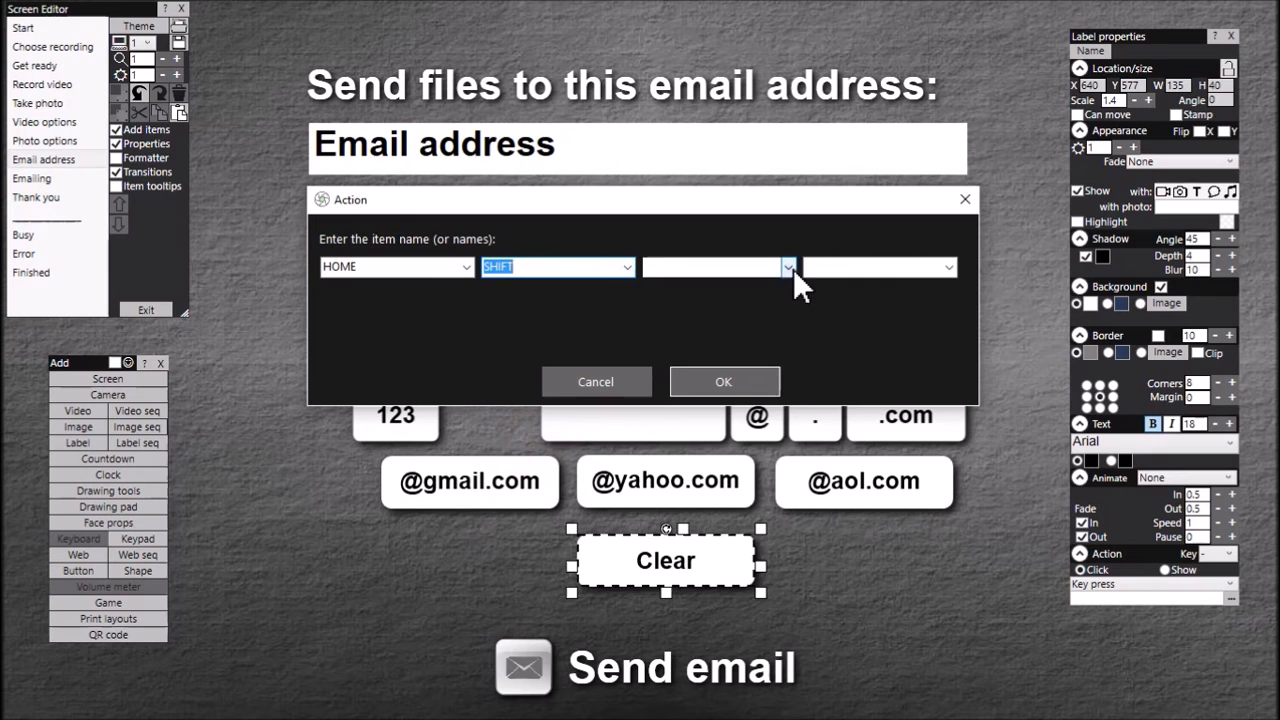
pyautogui.click(788, 267)
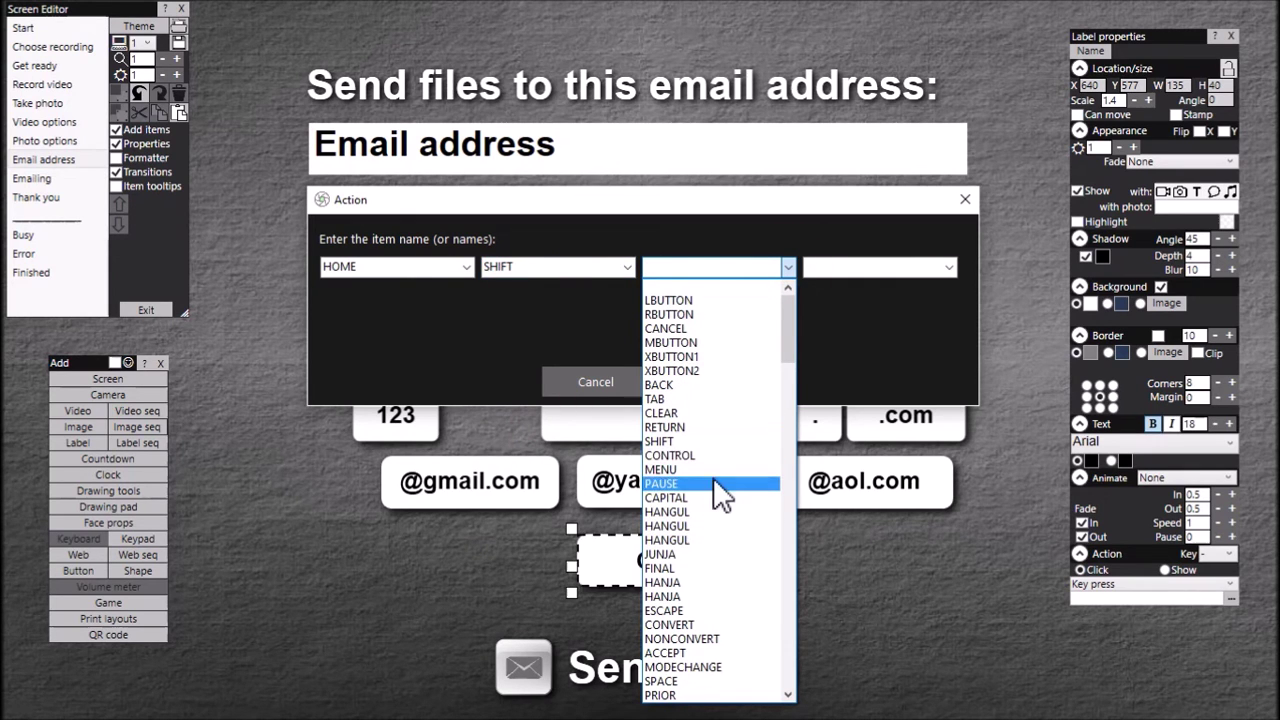
pyautogui.scroll(-3)
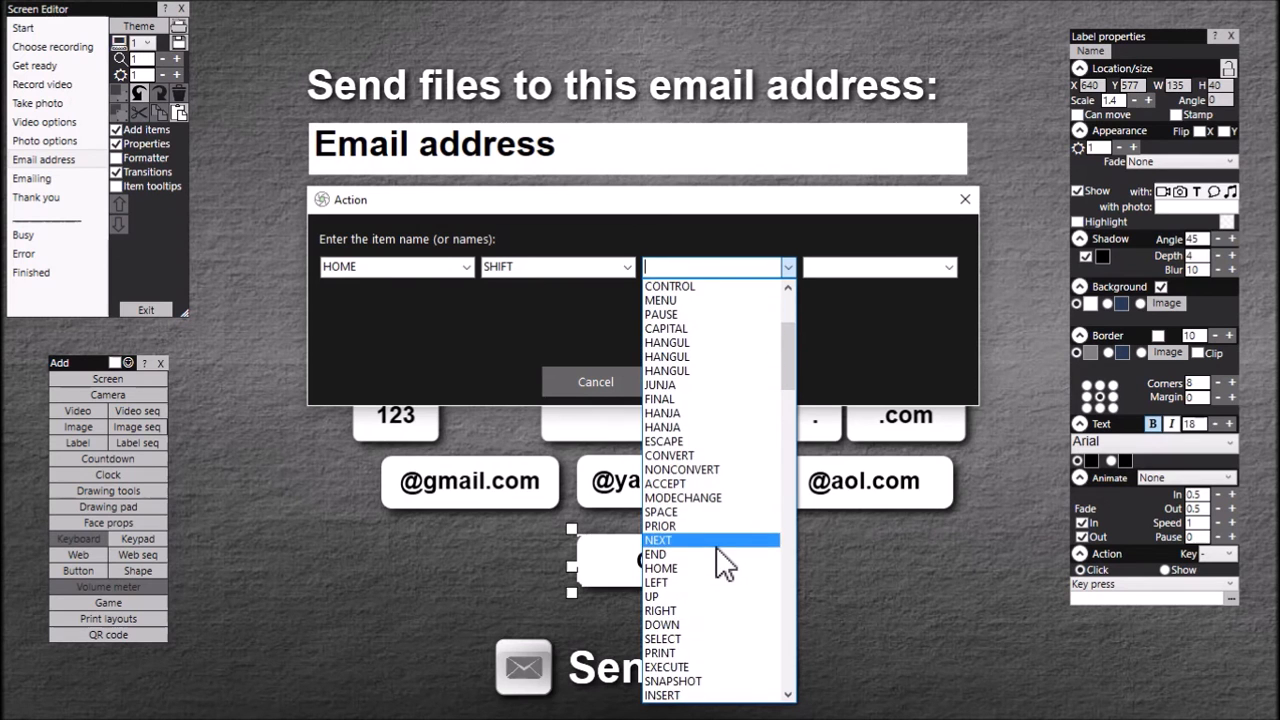
pyautogui.click(655, 554)
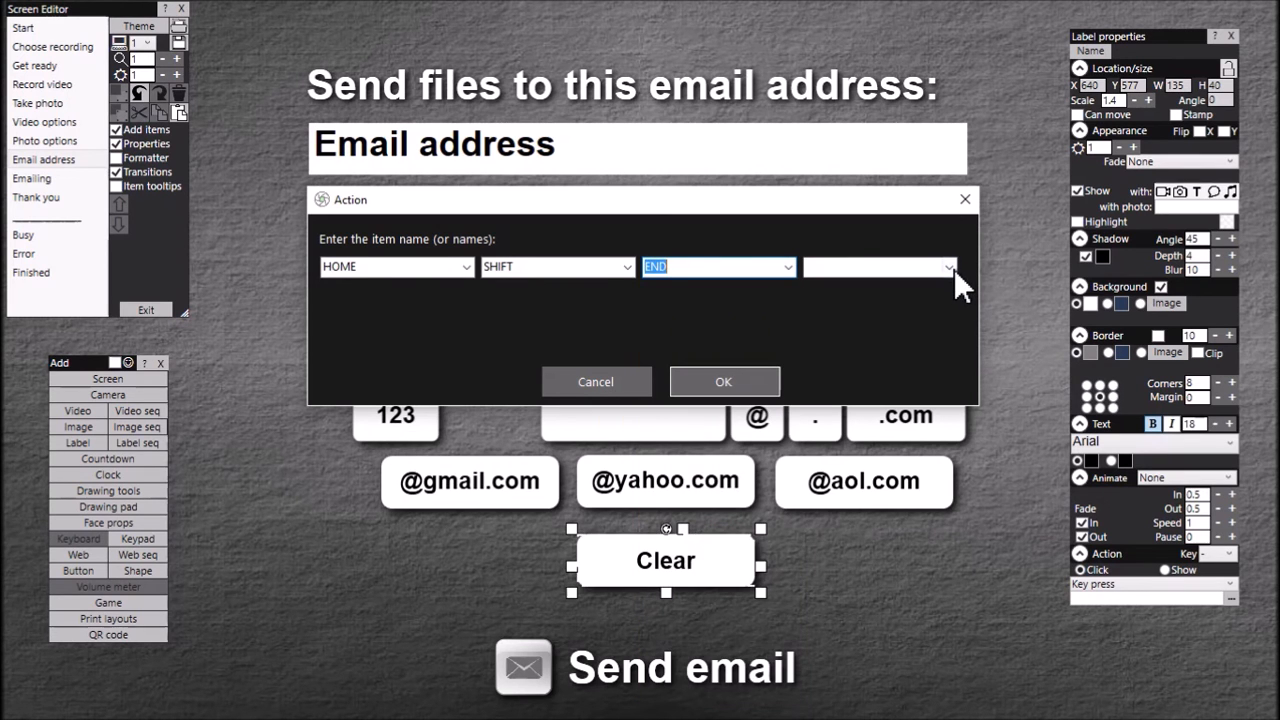
pyautogui.click(947, 266)
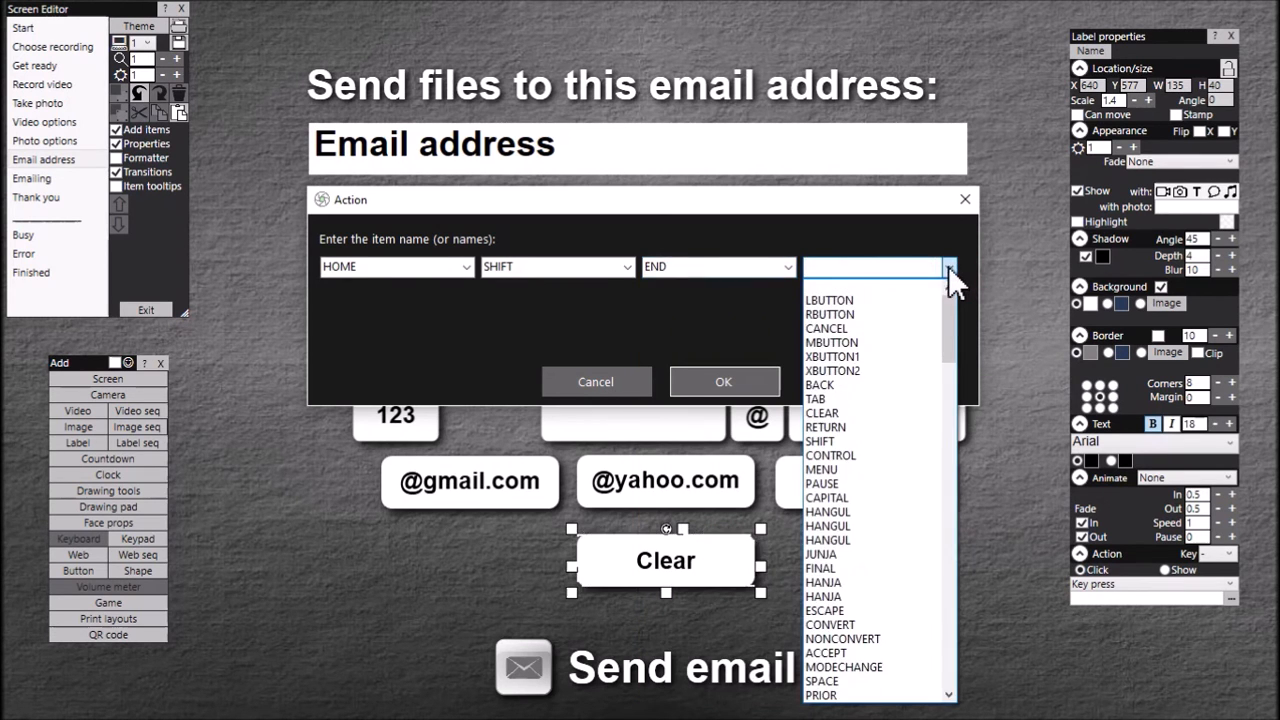
pyautogui.click(819, 384)
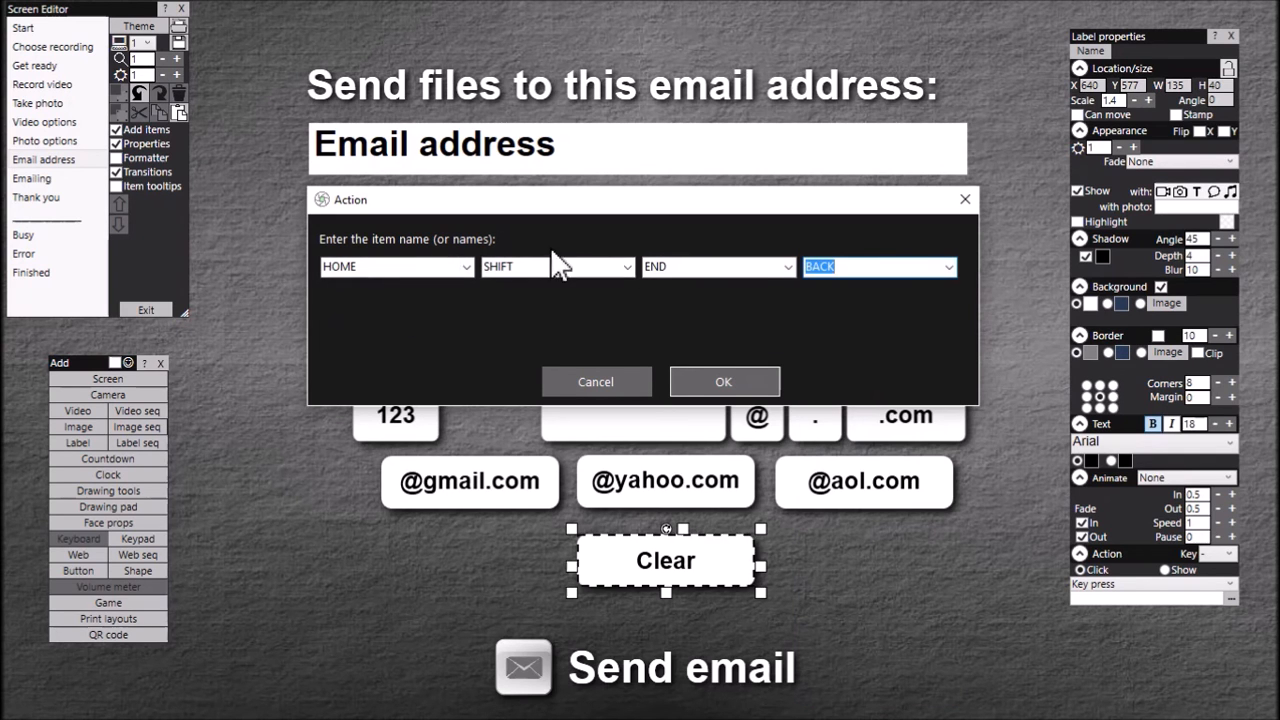
pyautogui.moveTo(491, 336)
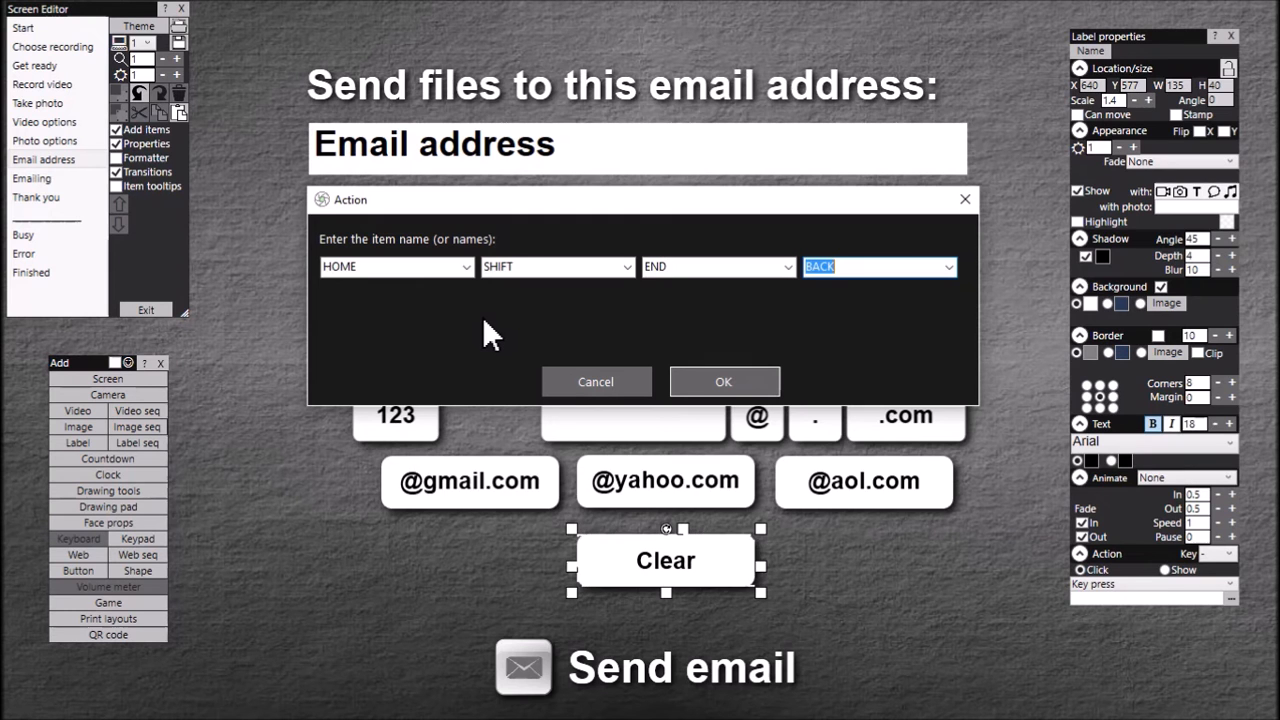
pyautogui.moveTo(765, 410)
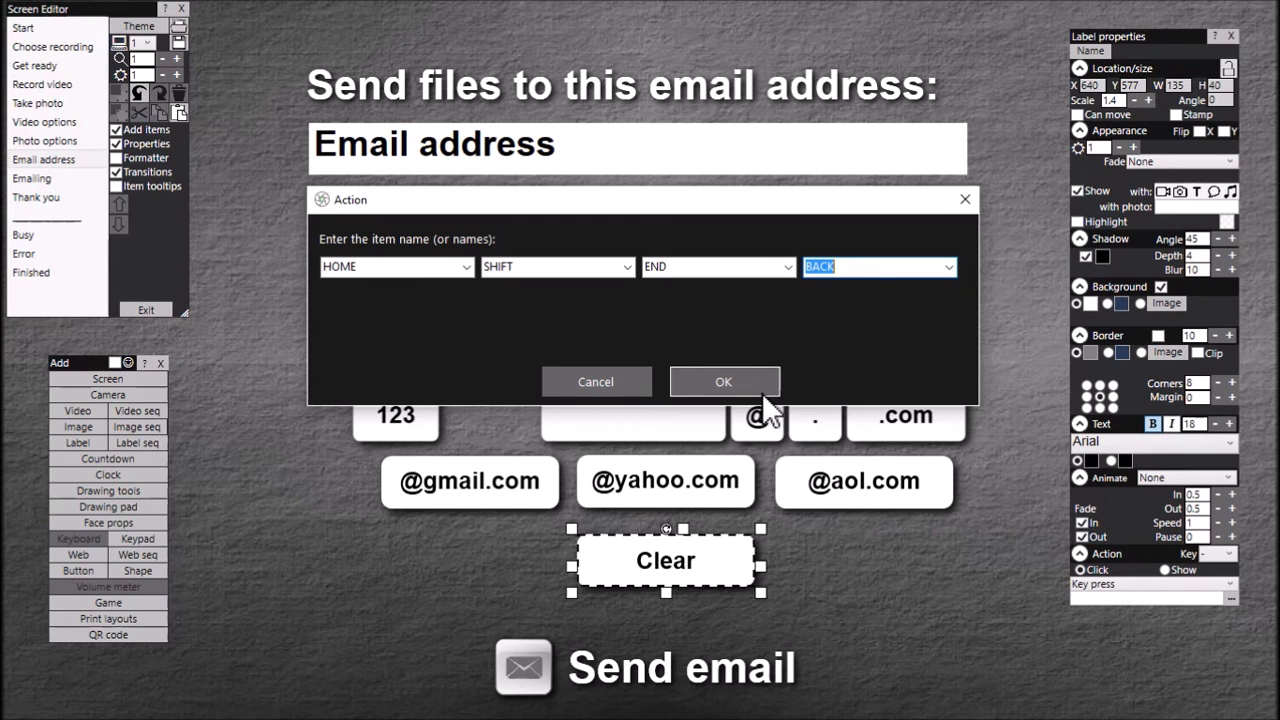
pyautogui.click(723, 381)
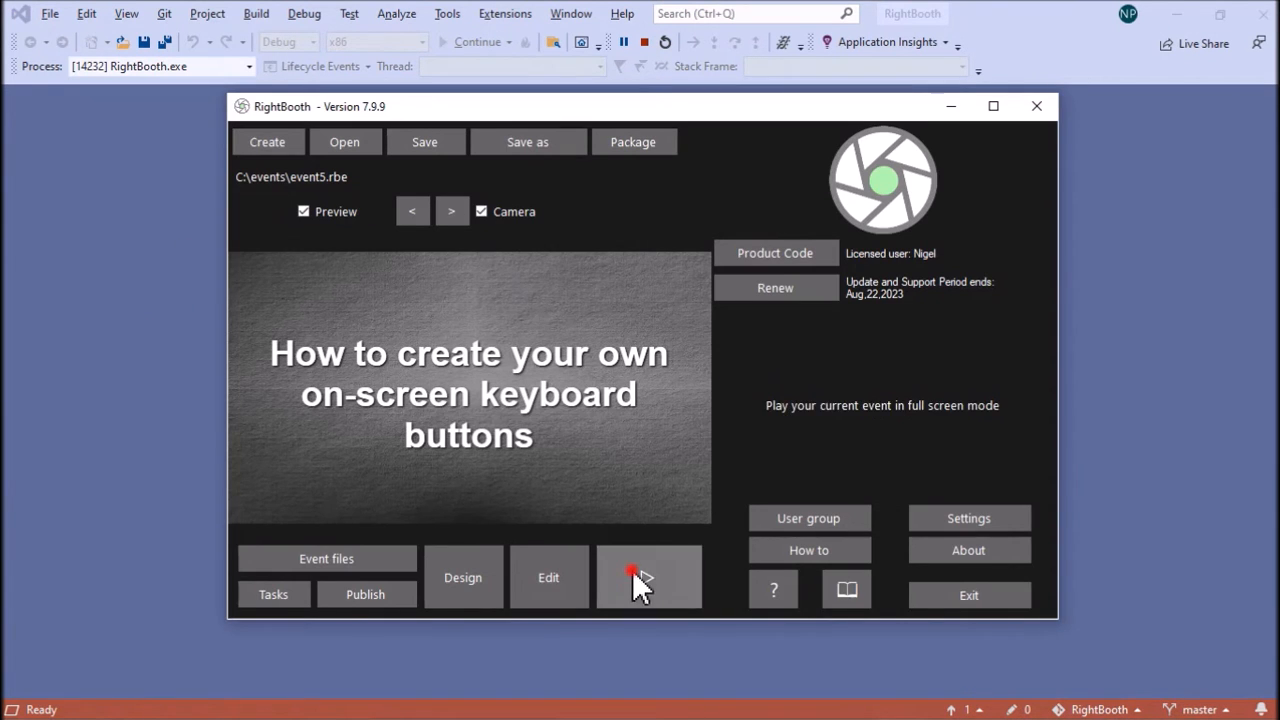
pyautogui.click(648, 576)
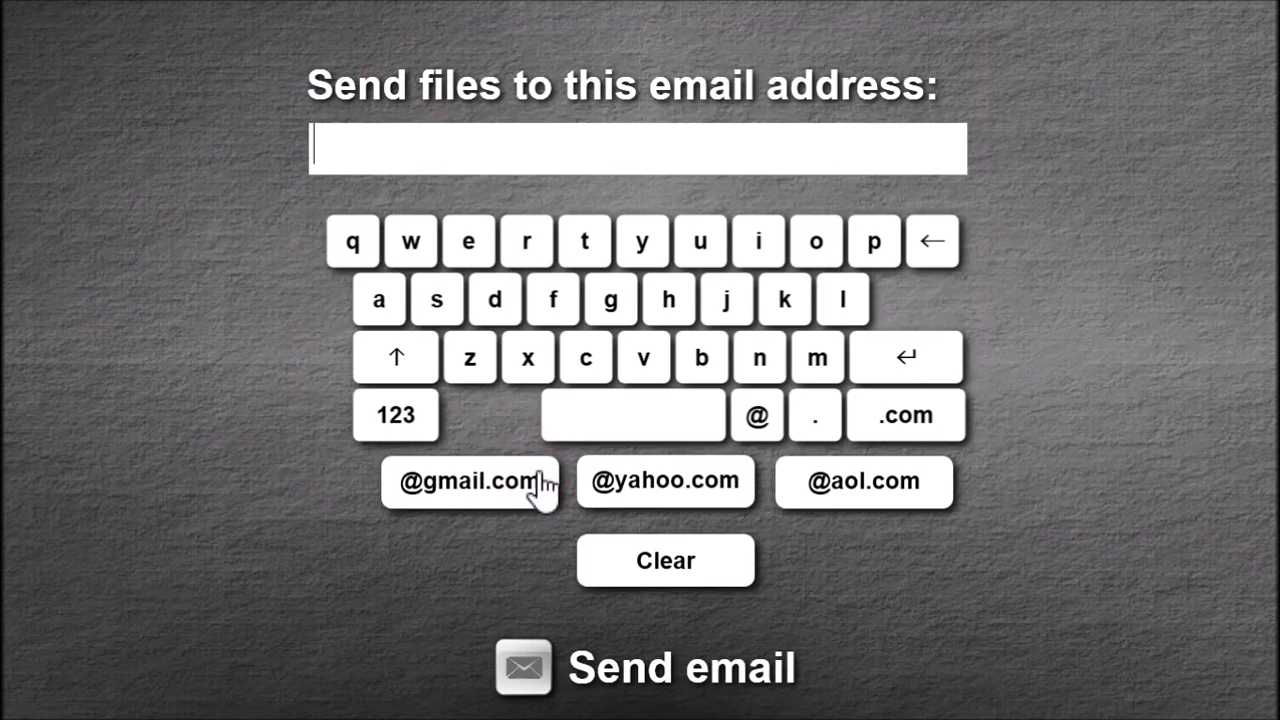
pyautogui.click(552, 299)
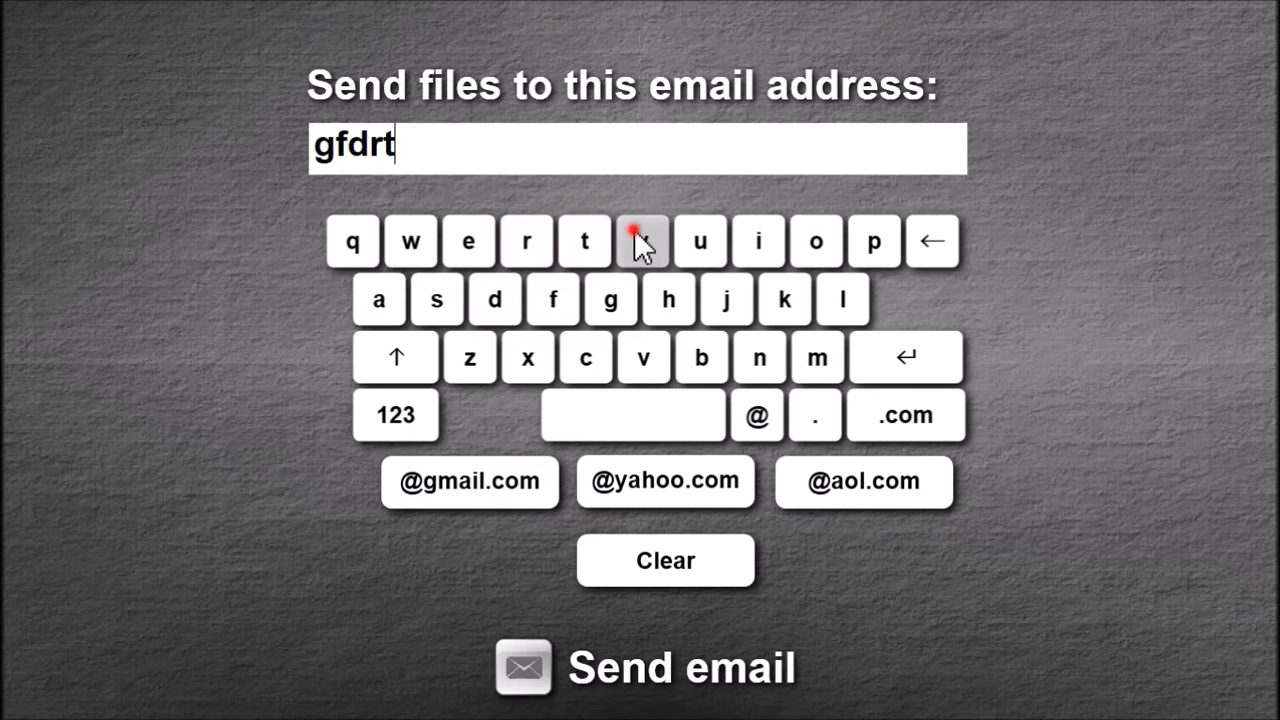
pyautogui.click(664, 481)
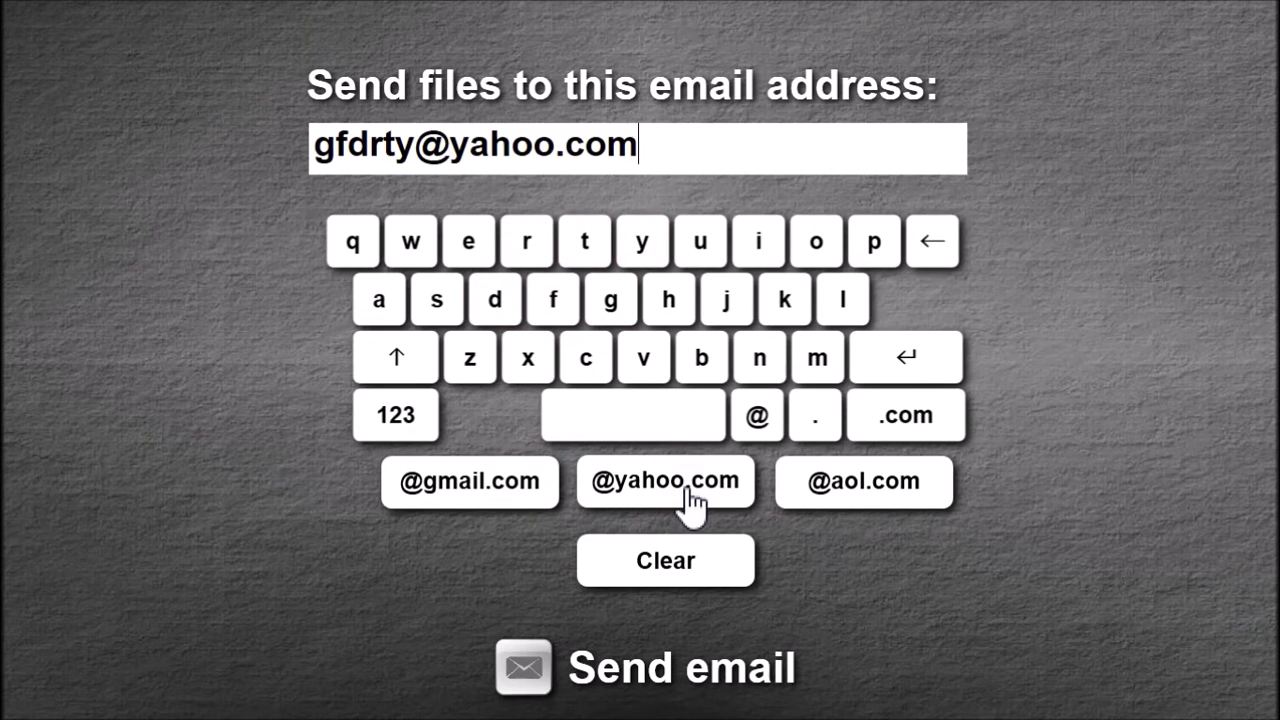
pyautogui.moveTo(690, 590)
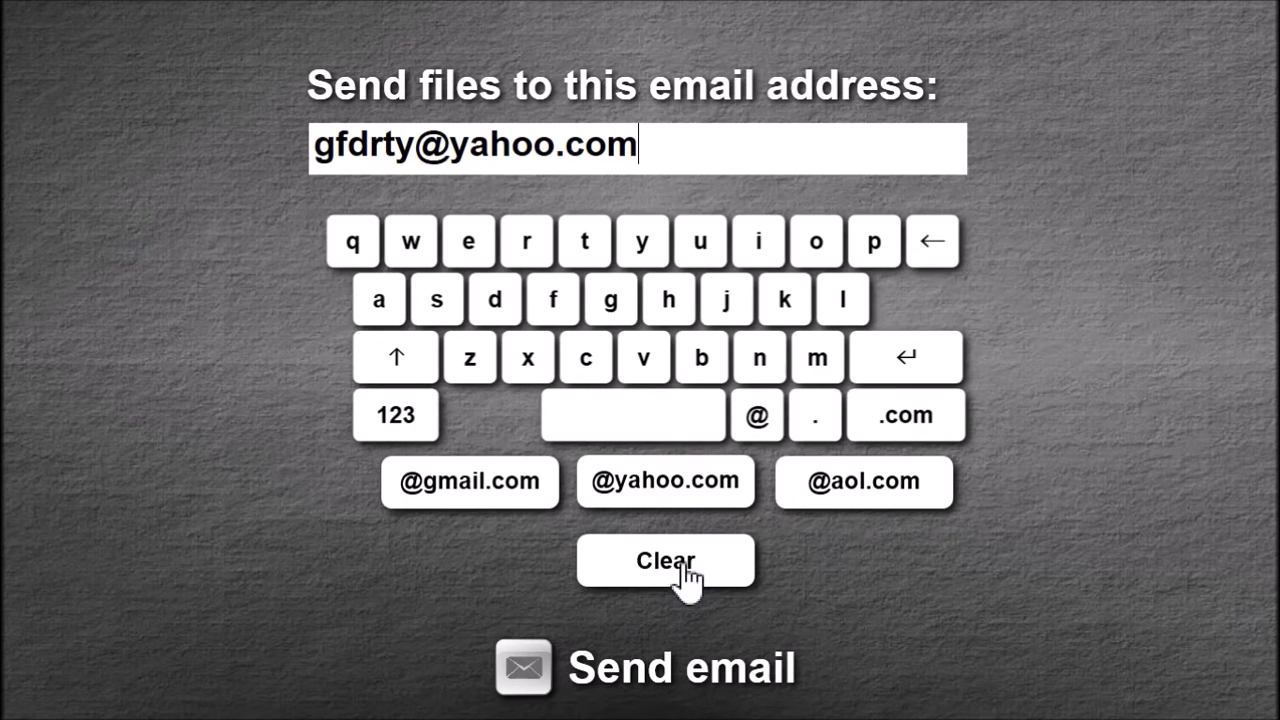
pyautogui.click(665, 560)
pyautogui.write('dfg')
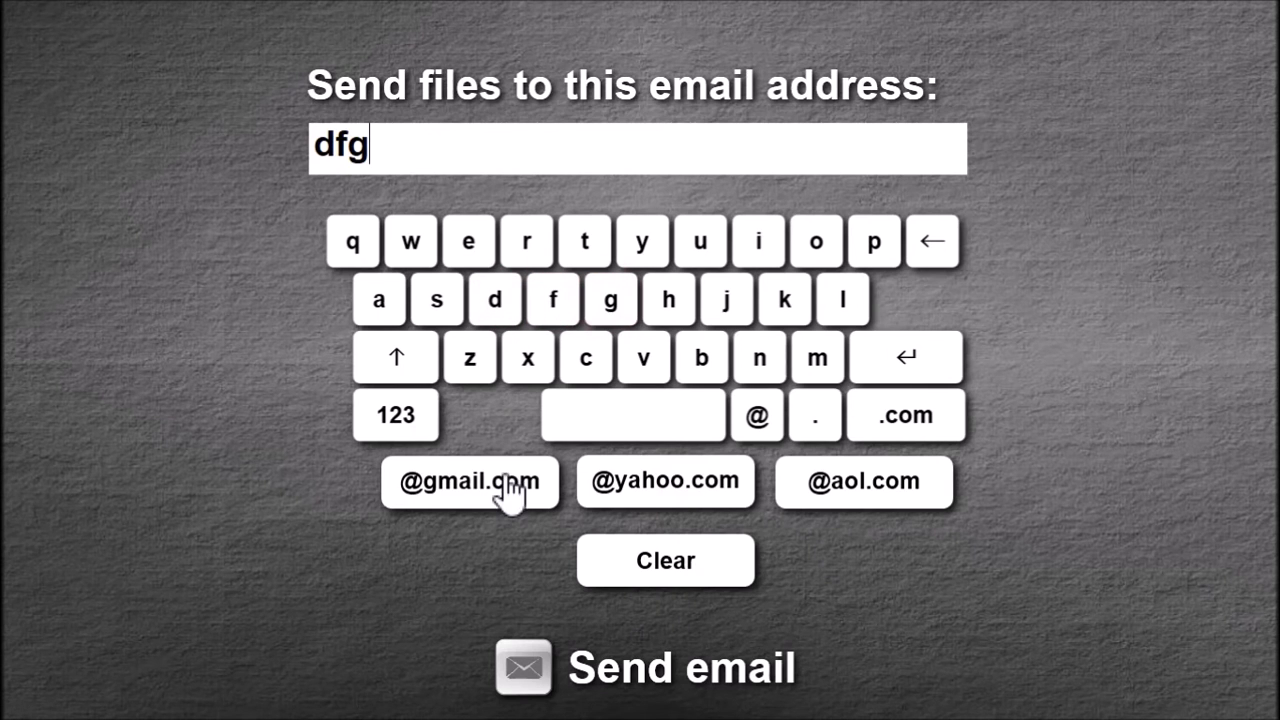
pyautogui.click(665, 560)
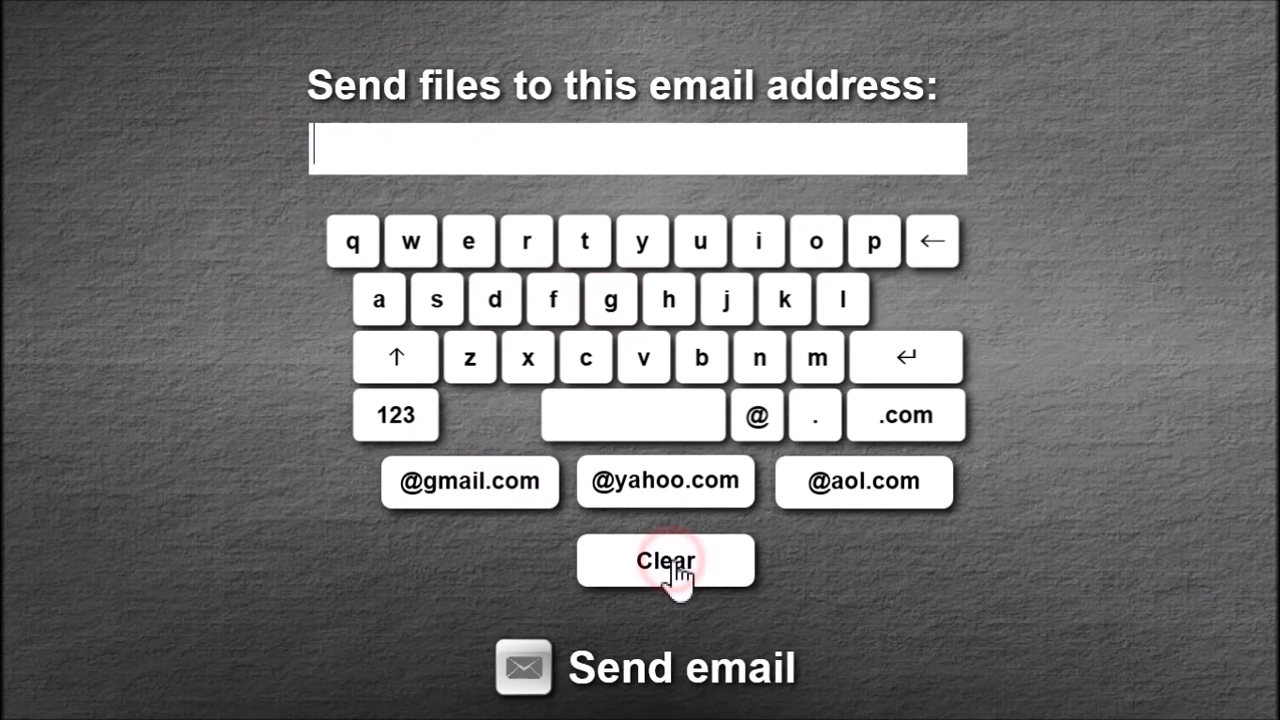
pyautogui.moveTo(845, 570)
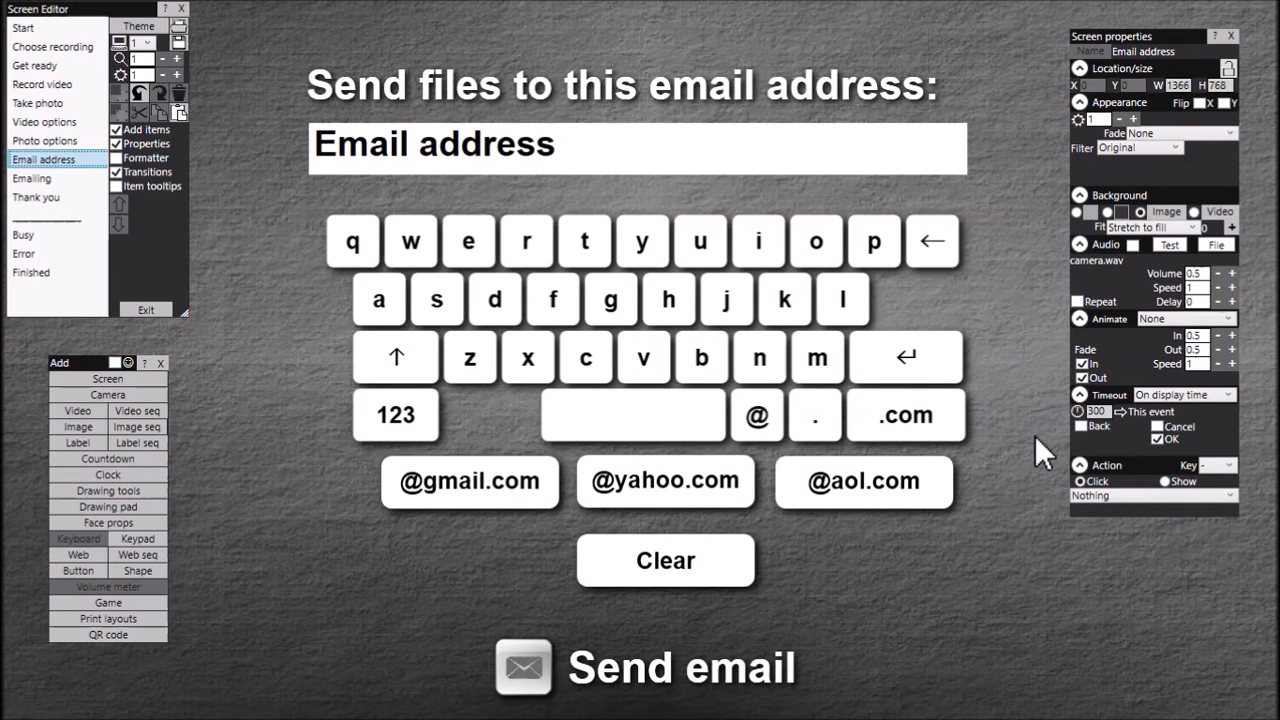
pyautogui.moveTo(494, 299)
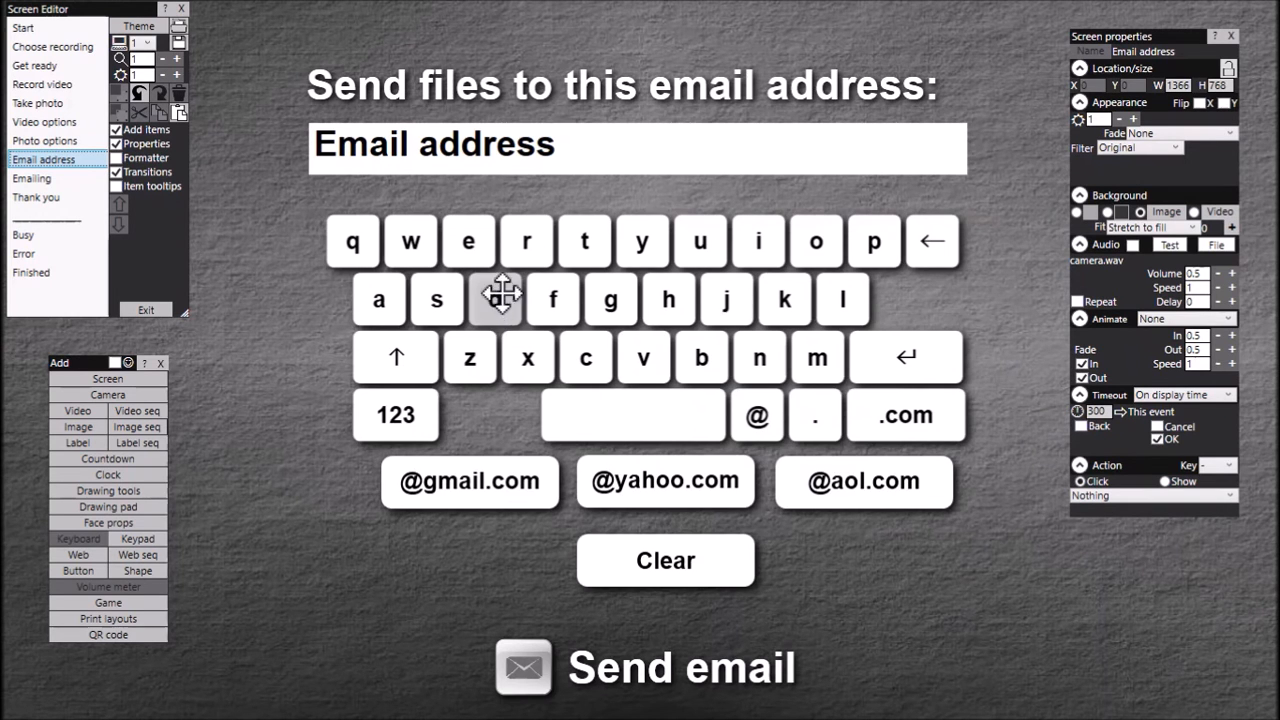
pyautogui.moveTo(537, 247)
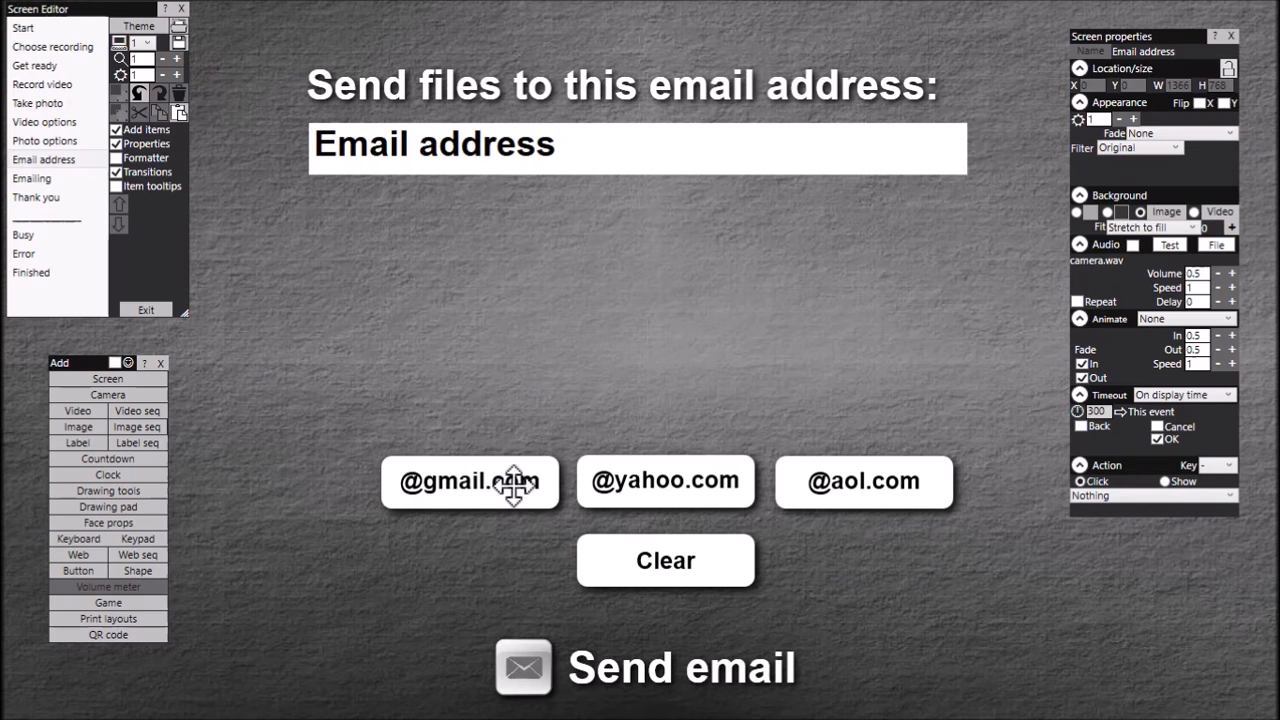
pyautogui.click(470, 481)
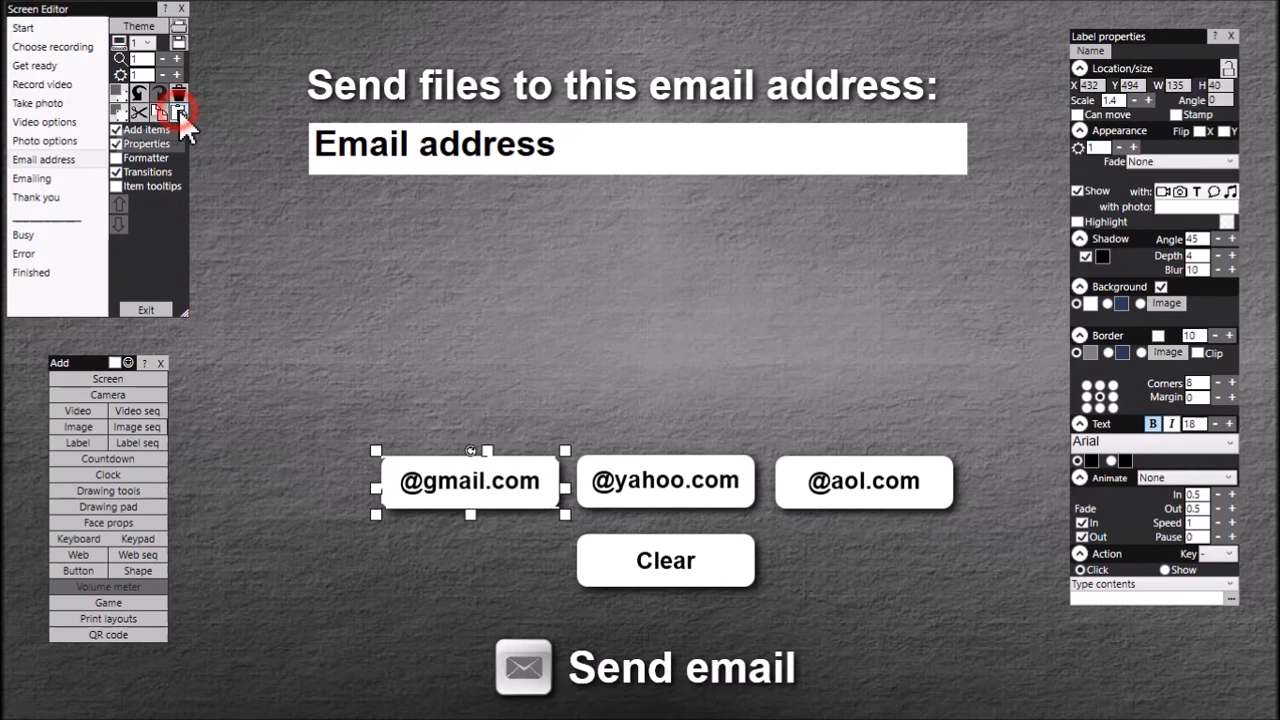
pyautogui.moveTo(470, 480); pyautogui.dragTo(400, 240)
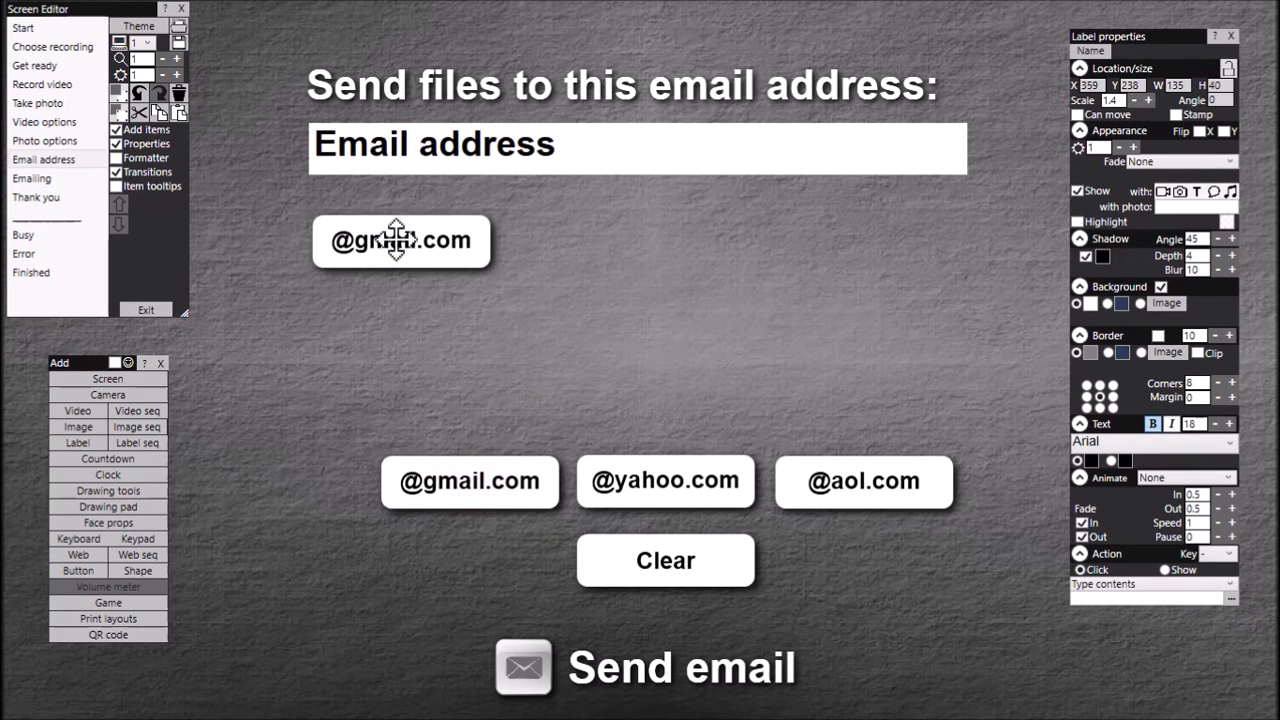
pyautogui.doubleClick(400, 240)
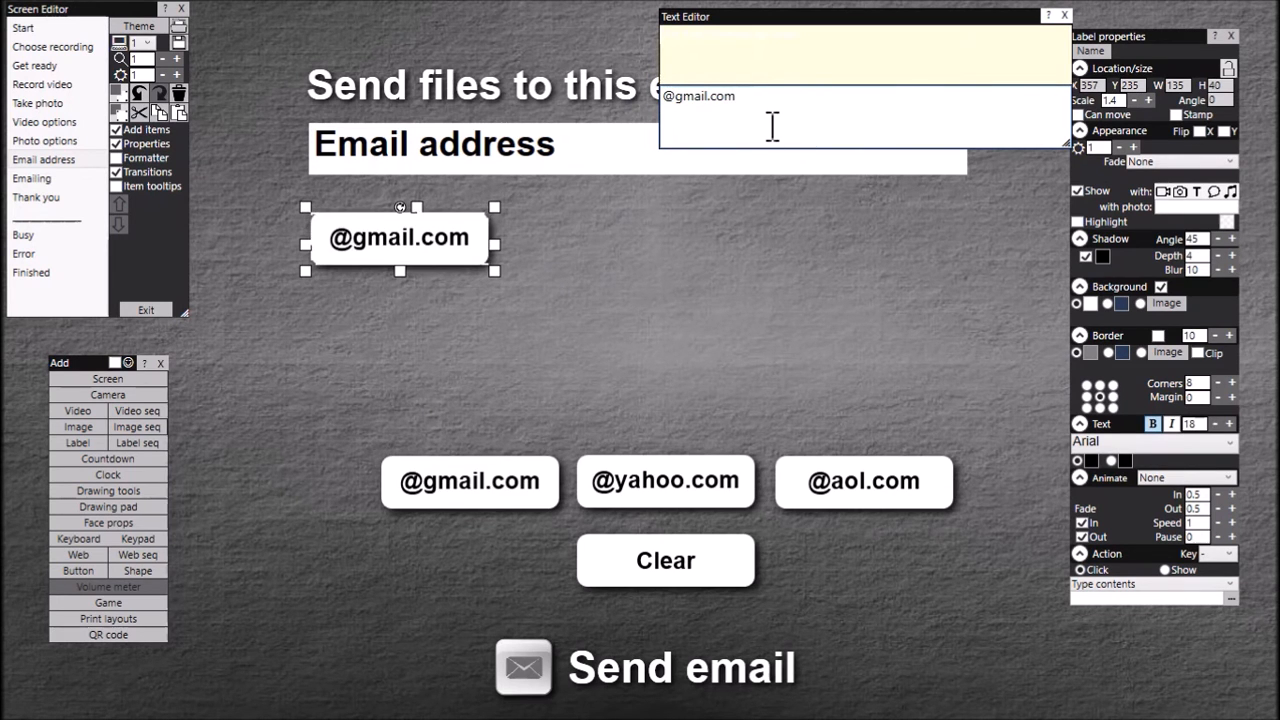
pyautogui.write('a')
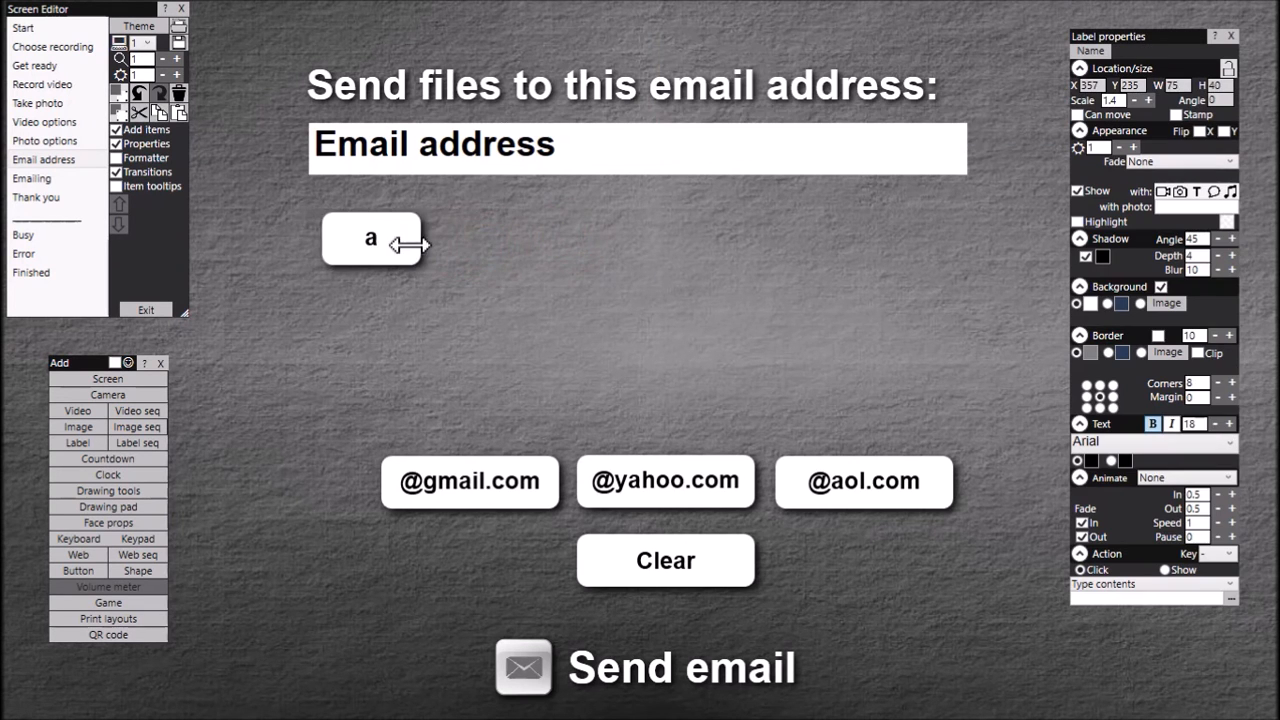
pyautogui.moveTo(410, 240); pyautogui.dragTo(355, 240)
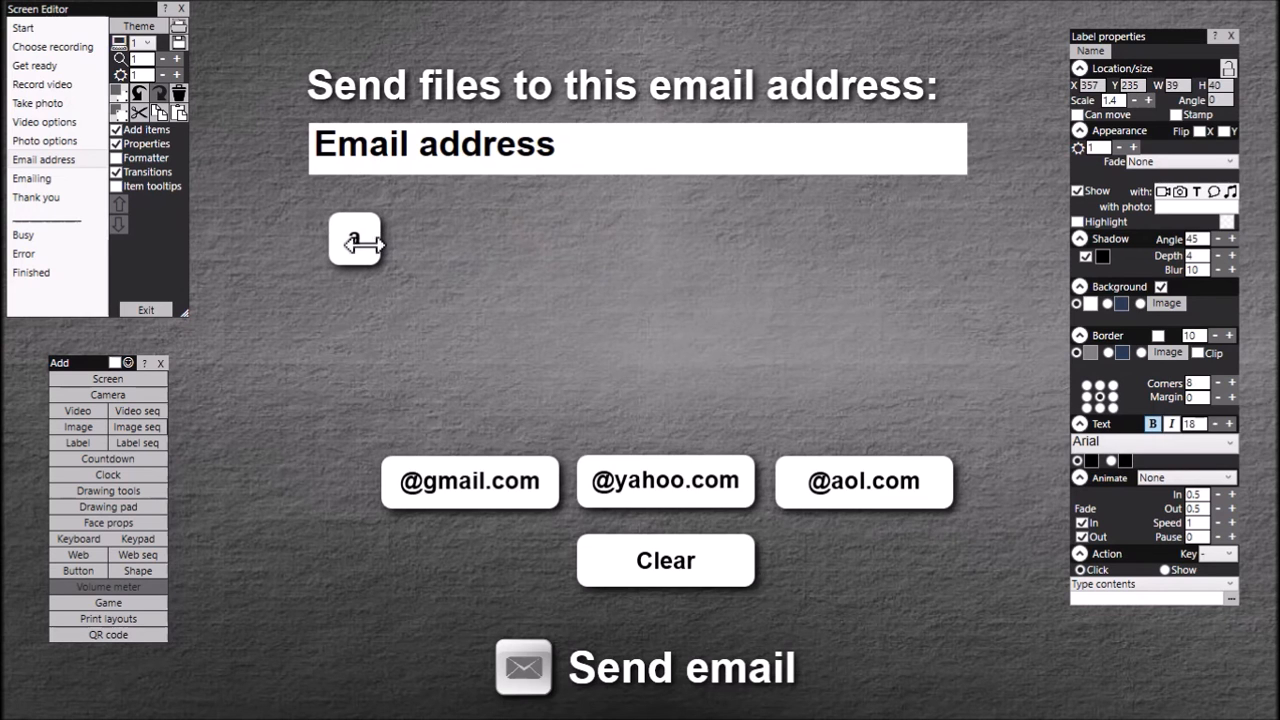
pyautogui.click(355, 240)
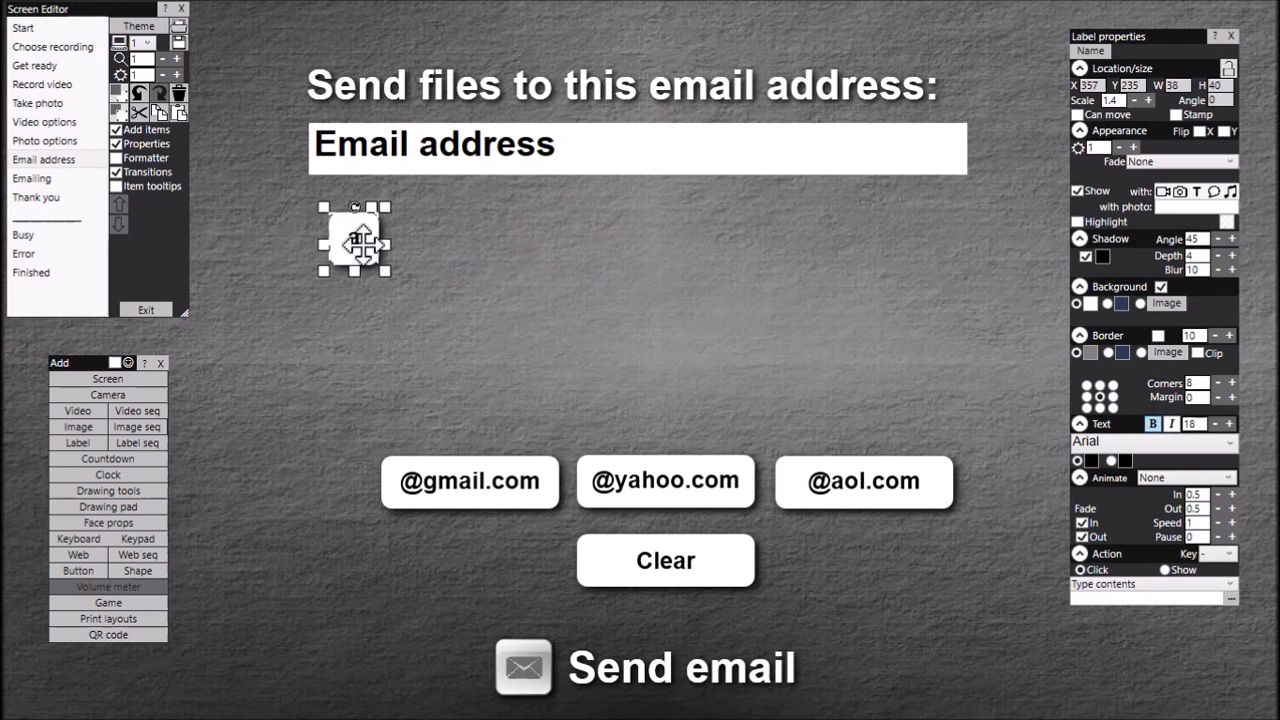
pyautogui.moveTo(490, 413)
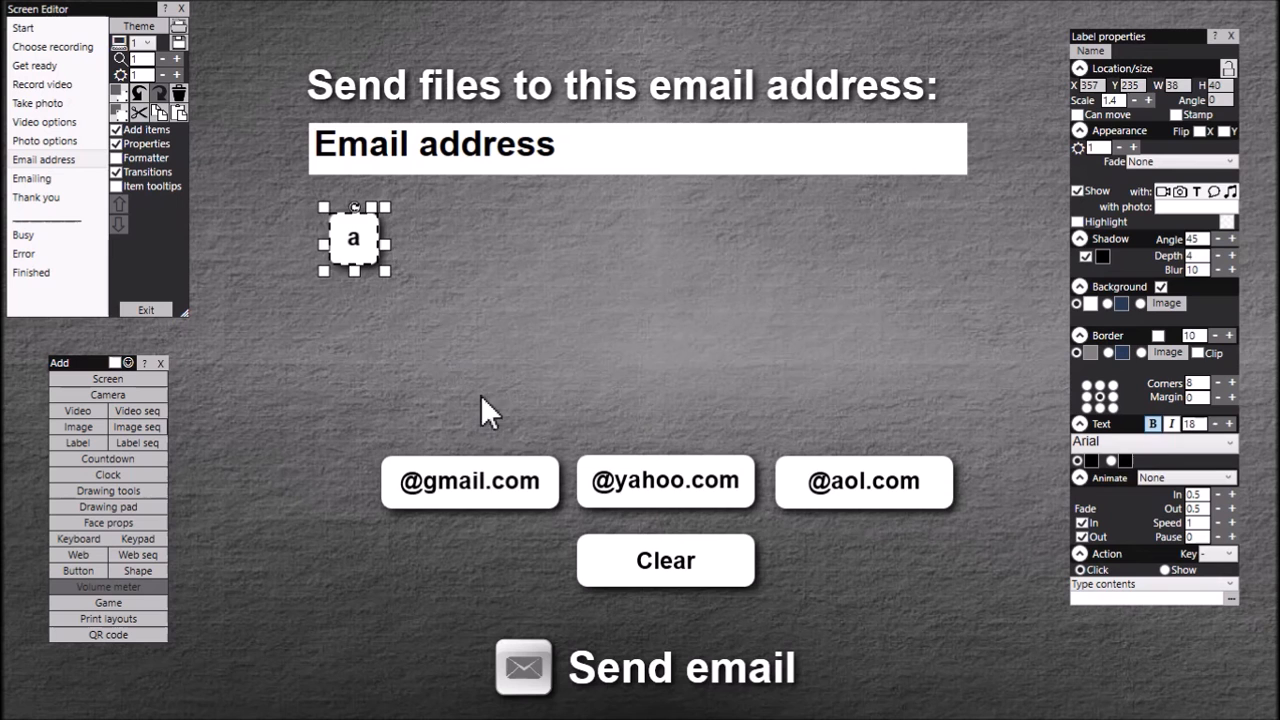
pyautogui.moveTo(390, 210)
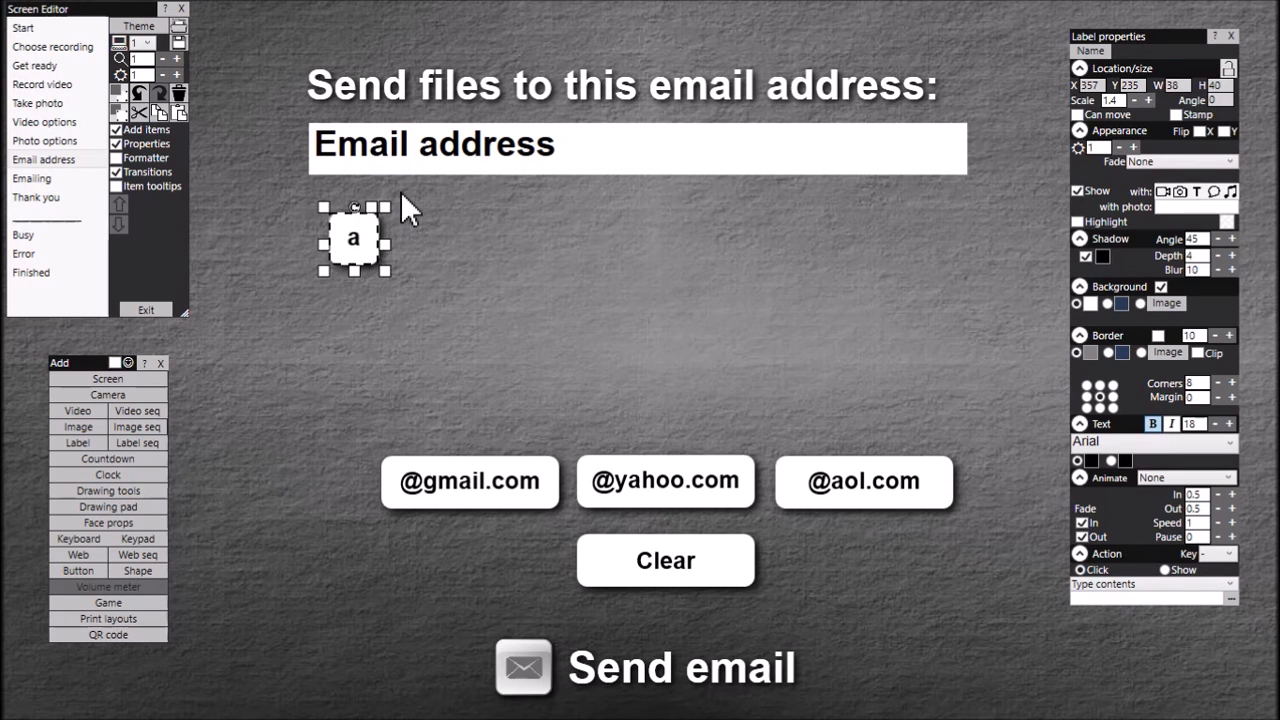
pyautogui.moveTo(438, 262)
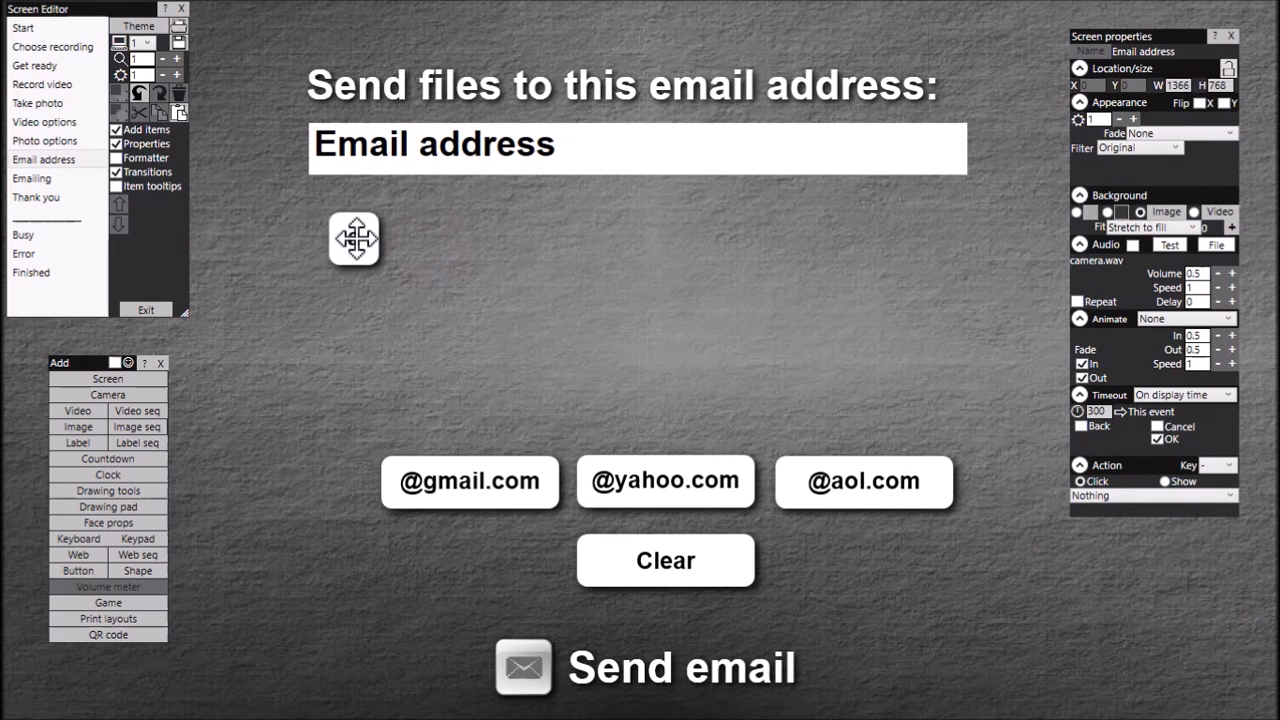
# - Create letter labels b to z from the a key and arrange them into rows
pyautogui.rightClick(355, 240)
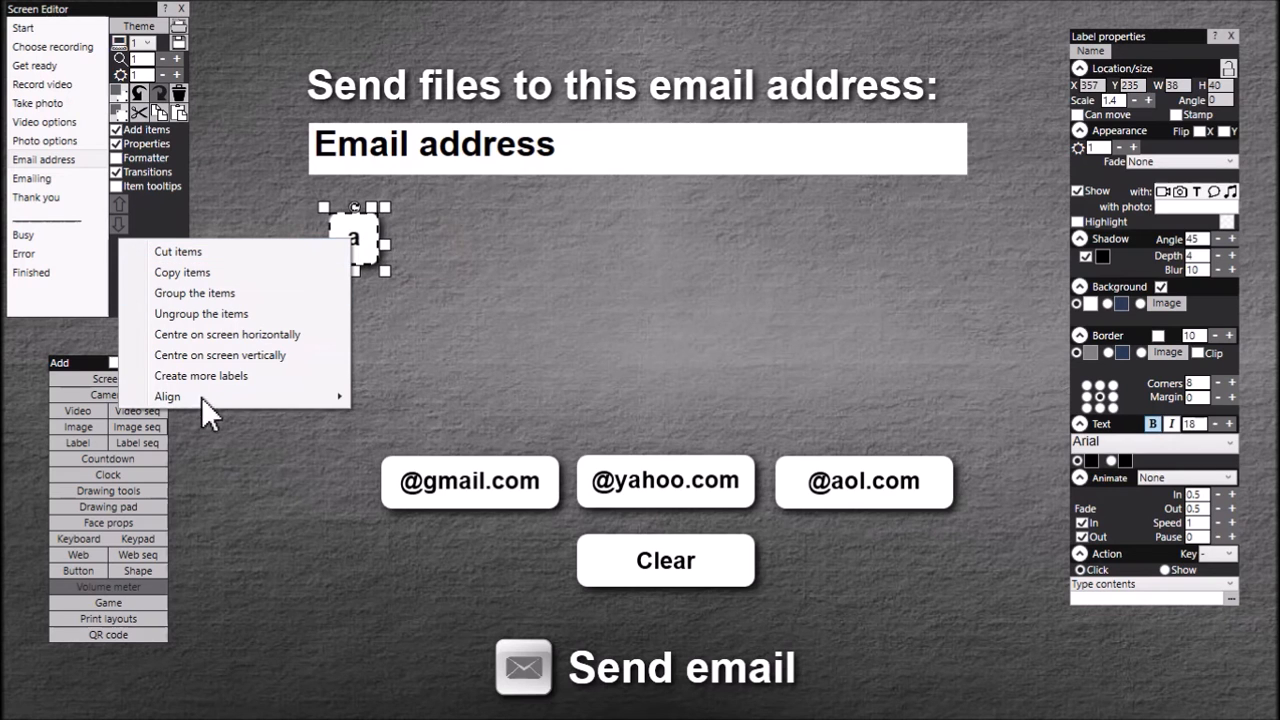
pyautogui.moveTo(201, 375)
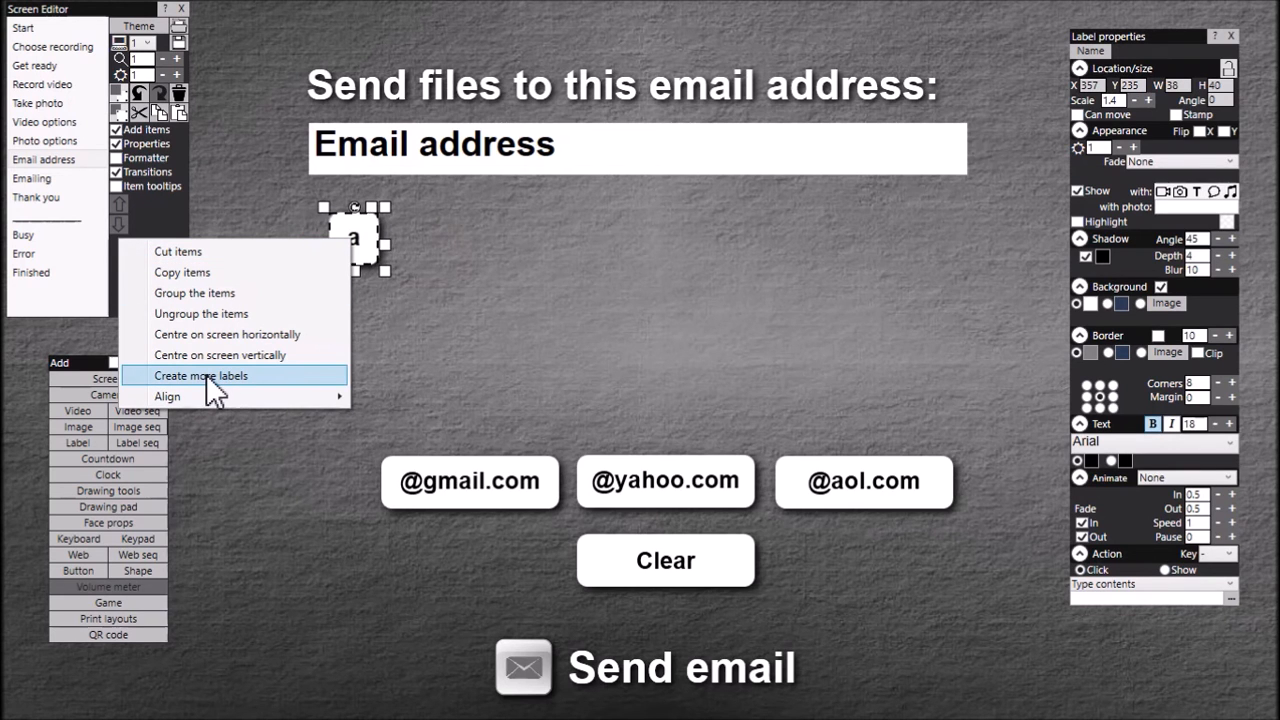
pyautogui.click(201, 375)
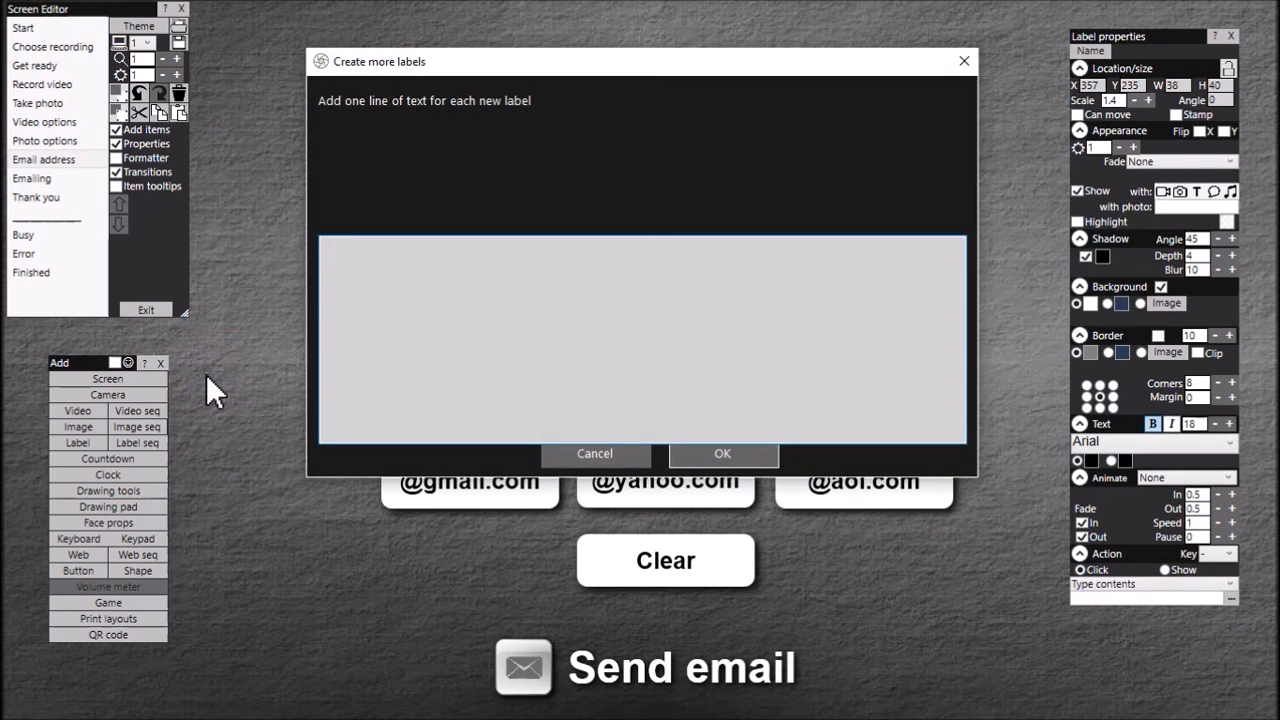
pyautogui.write('b')
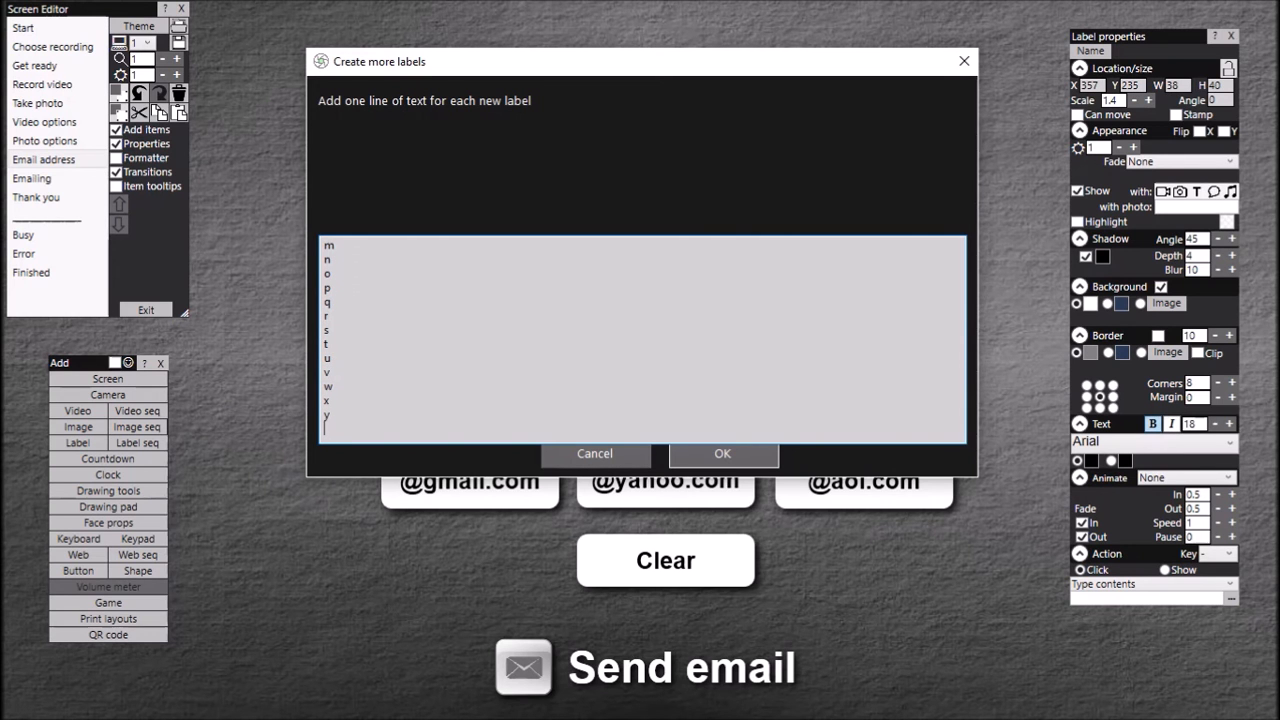
pyautogui.click(722, 453)
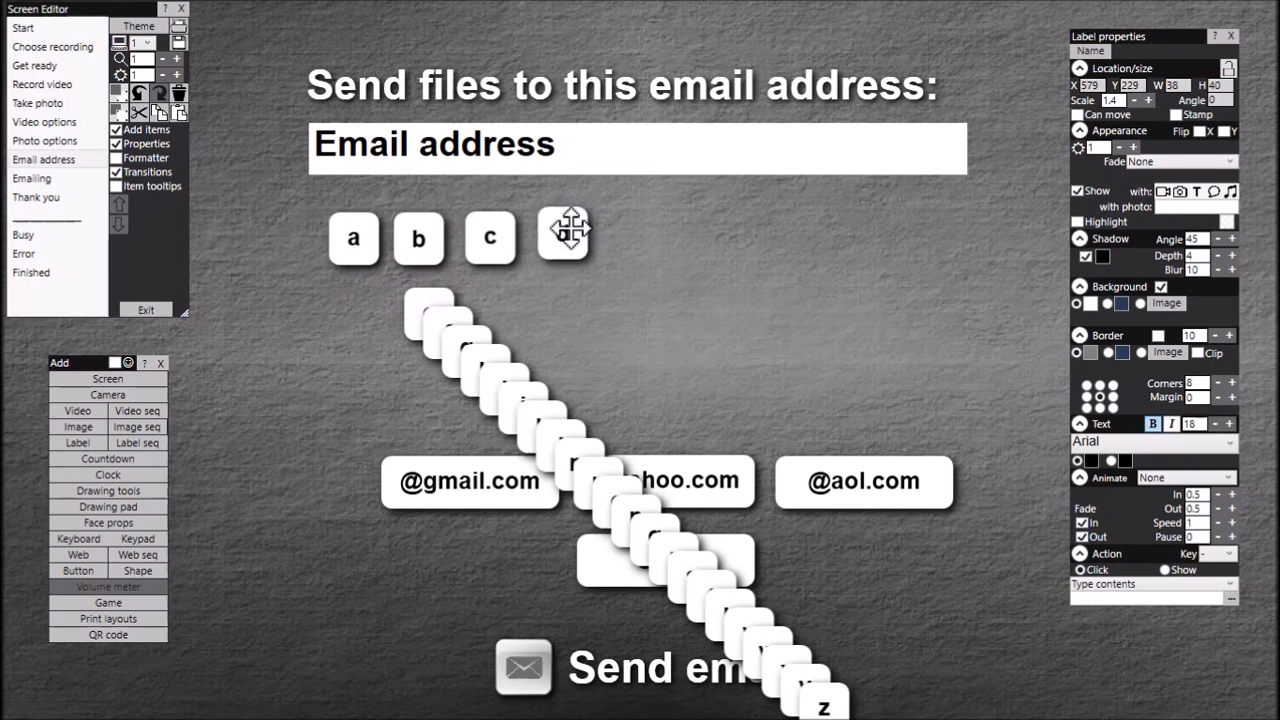
pyautogui.moveTo(565, 235); pyautogui.dragTo(635, 238)
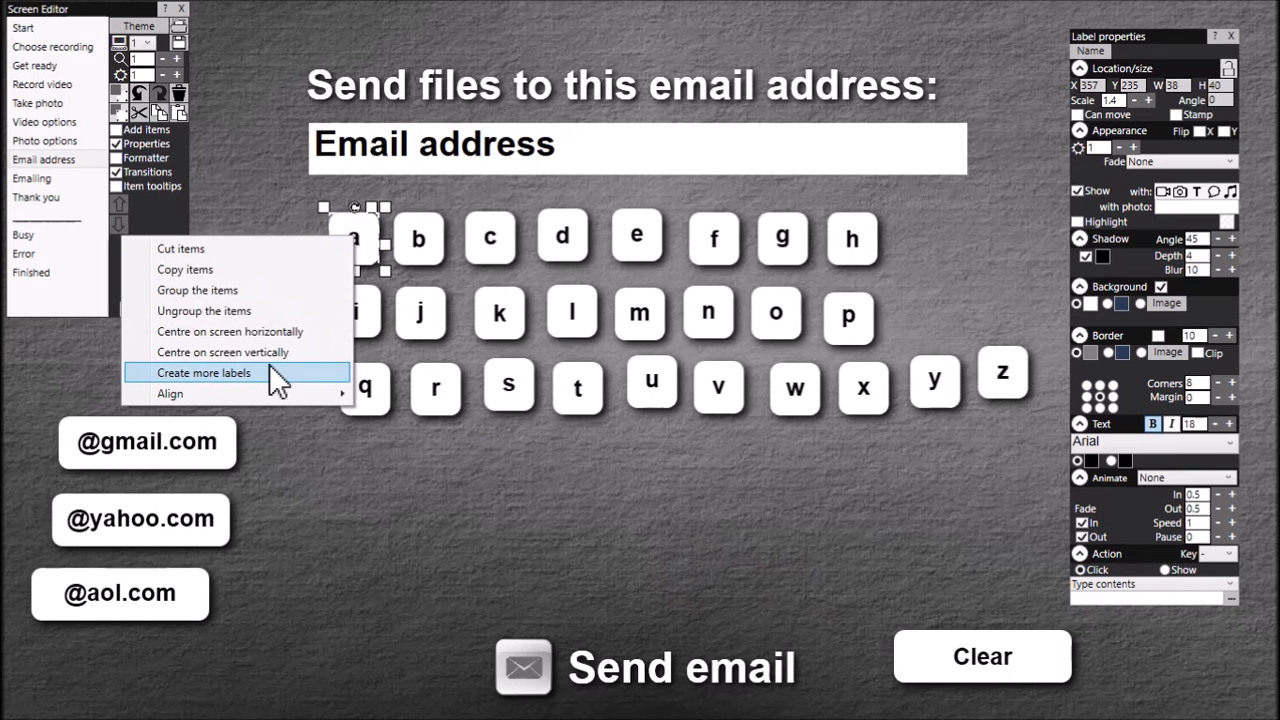
# - Create number keys 1 to 0, a dot and .com, placing .com in the bottom row
pyautogui.click(204, 372)
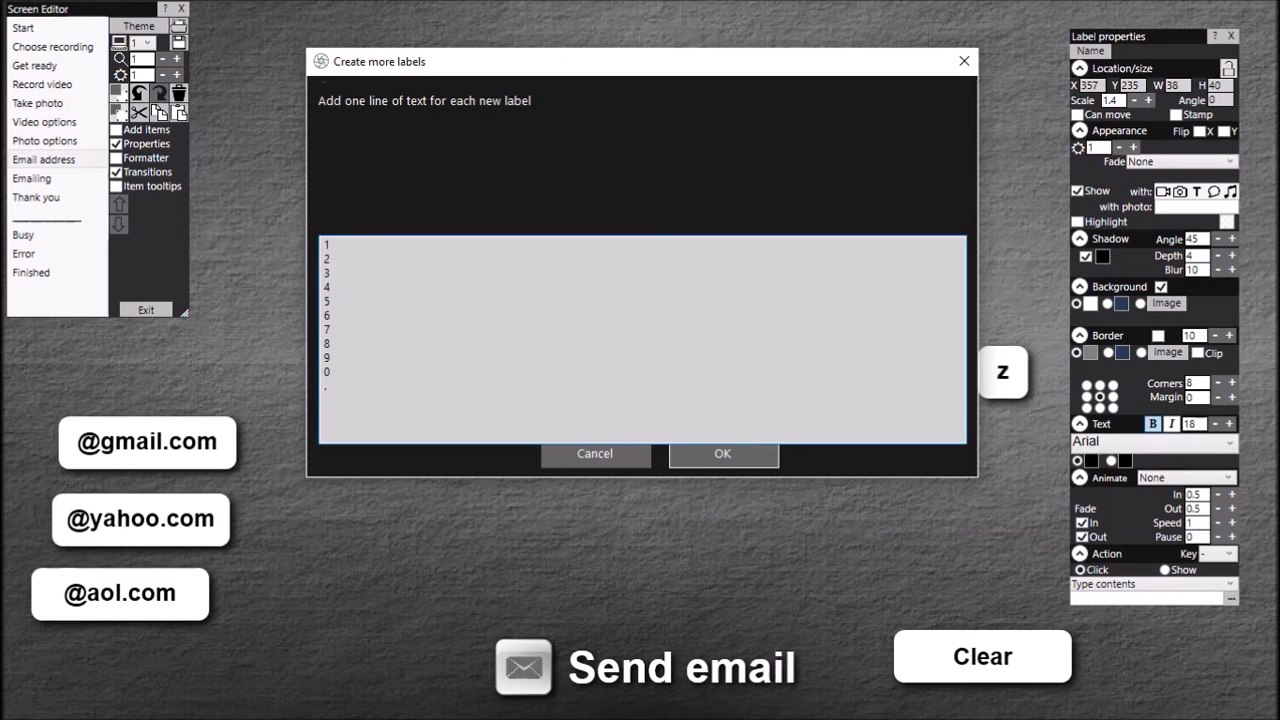
pyautogui.write('.com')
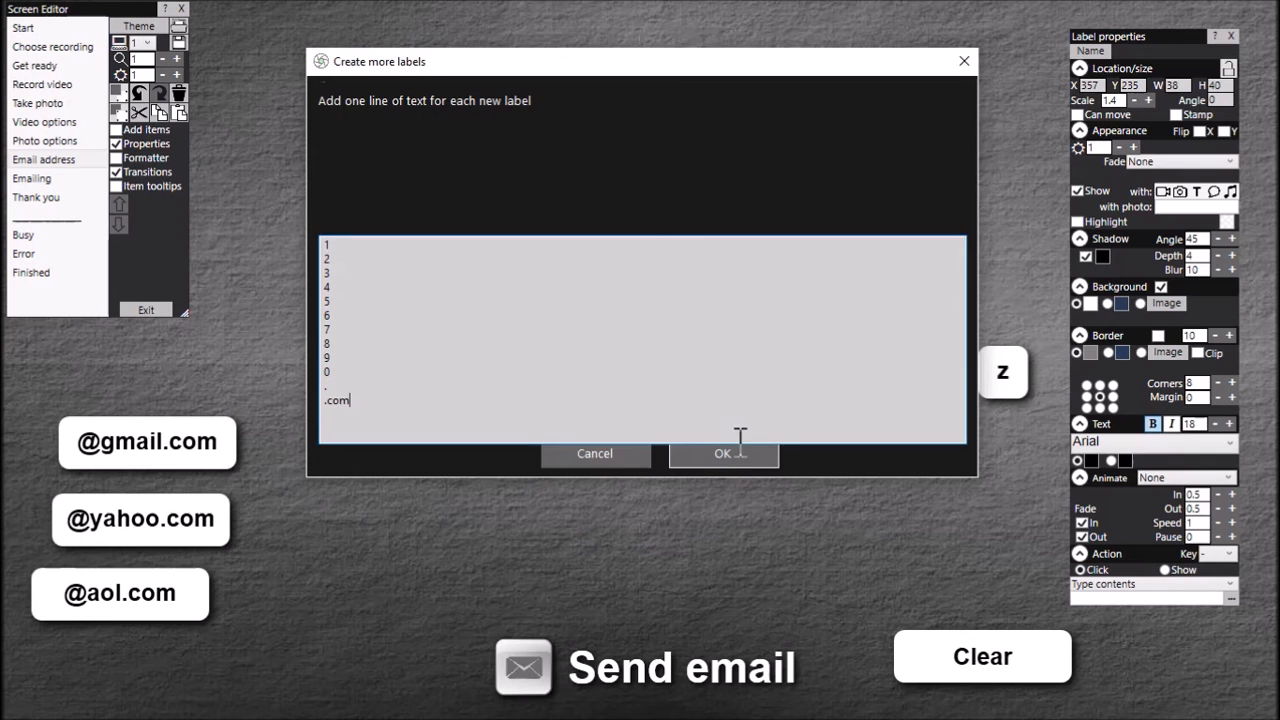
pyautogui.click(722, 453)
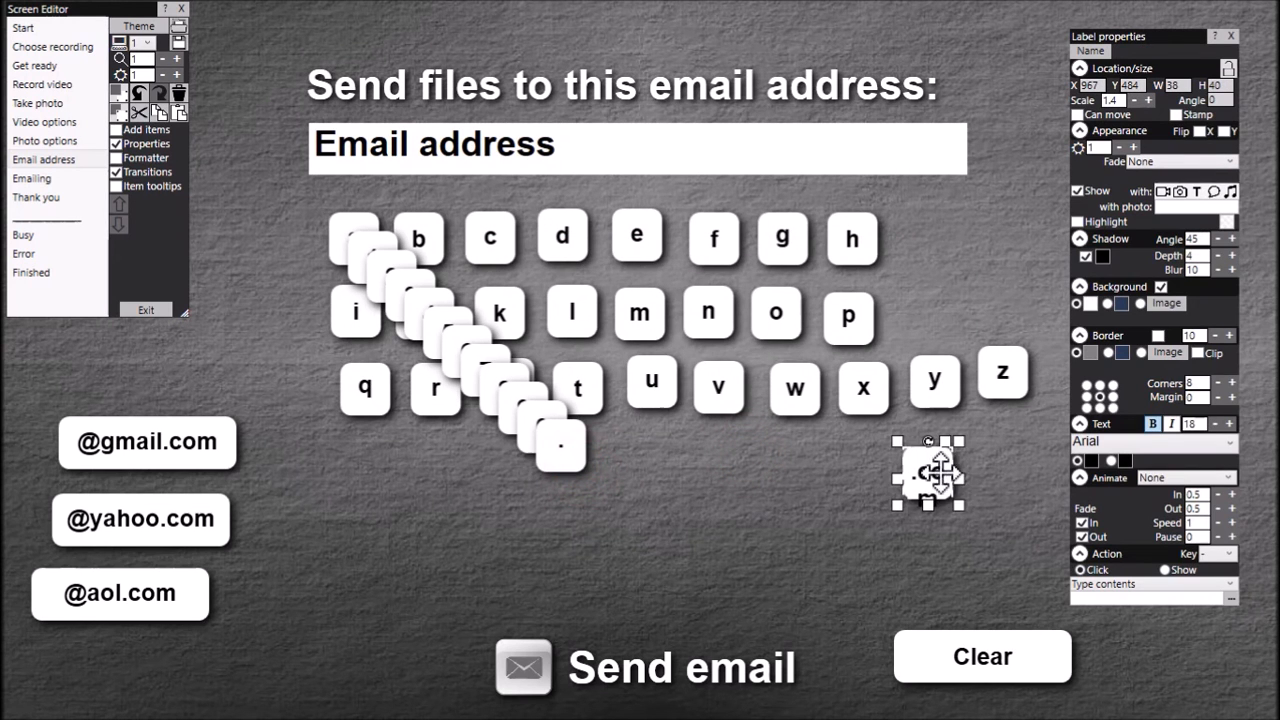
pyautogui.moveTo(928, 475); pyautogui.dragTo(810, 470)
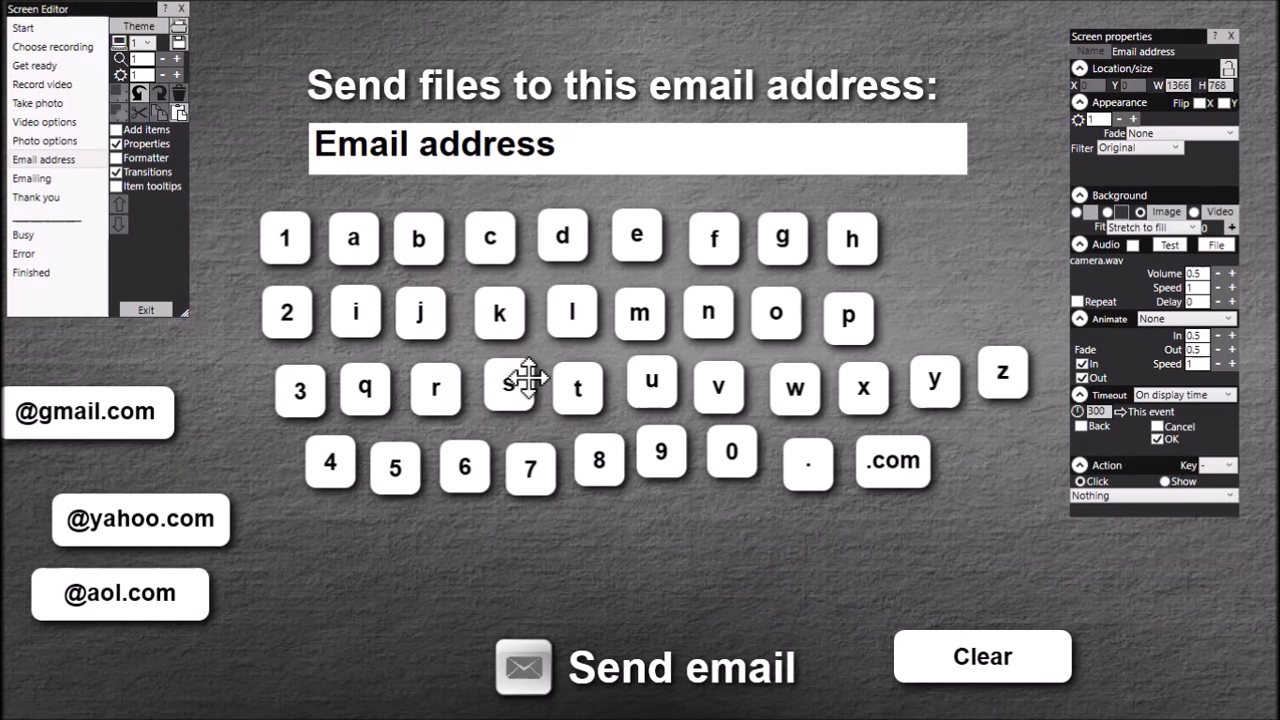
# - Add hyphen and underscore keys below the number row and raise the underscore's margin
pyautogui.rightClick(285, 237)
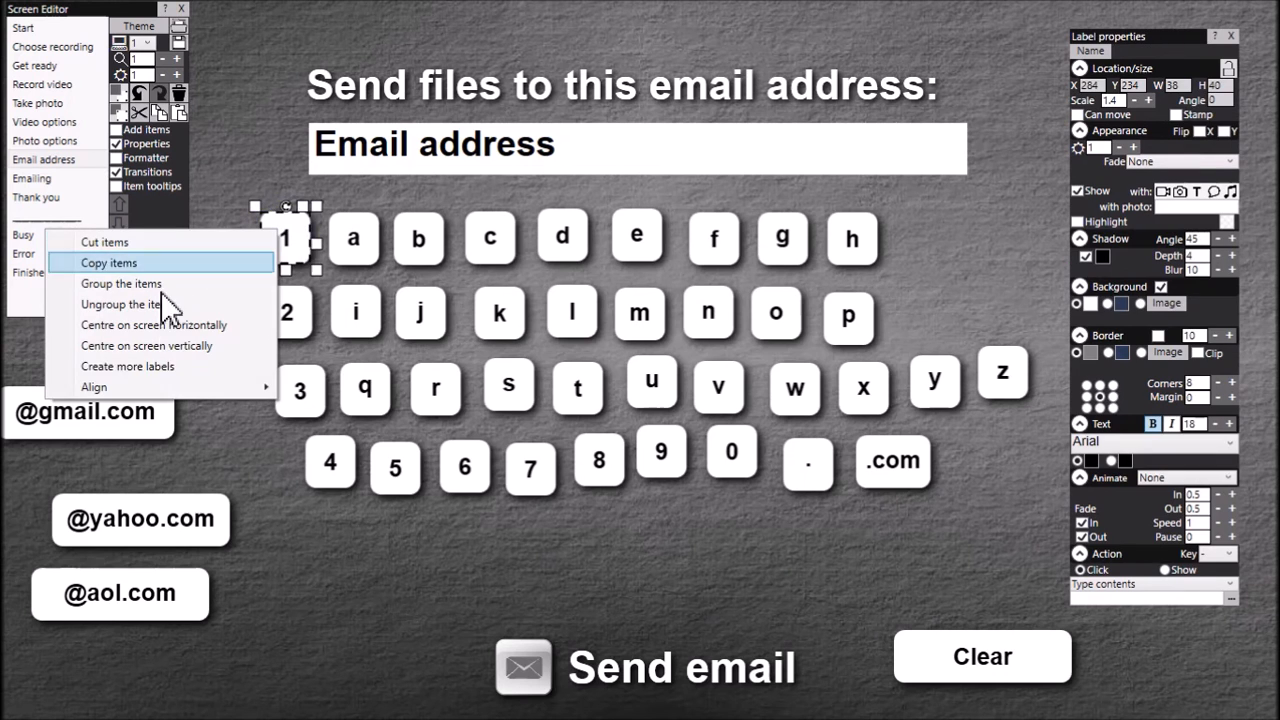
pyautogui.click(127, 366)
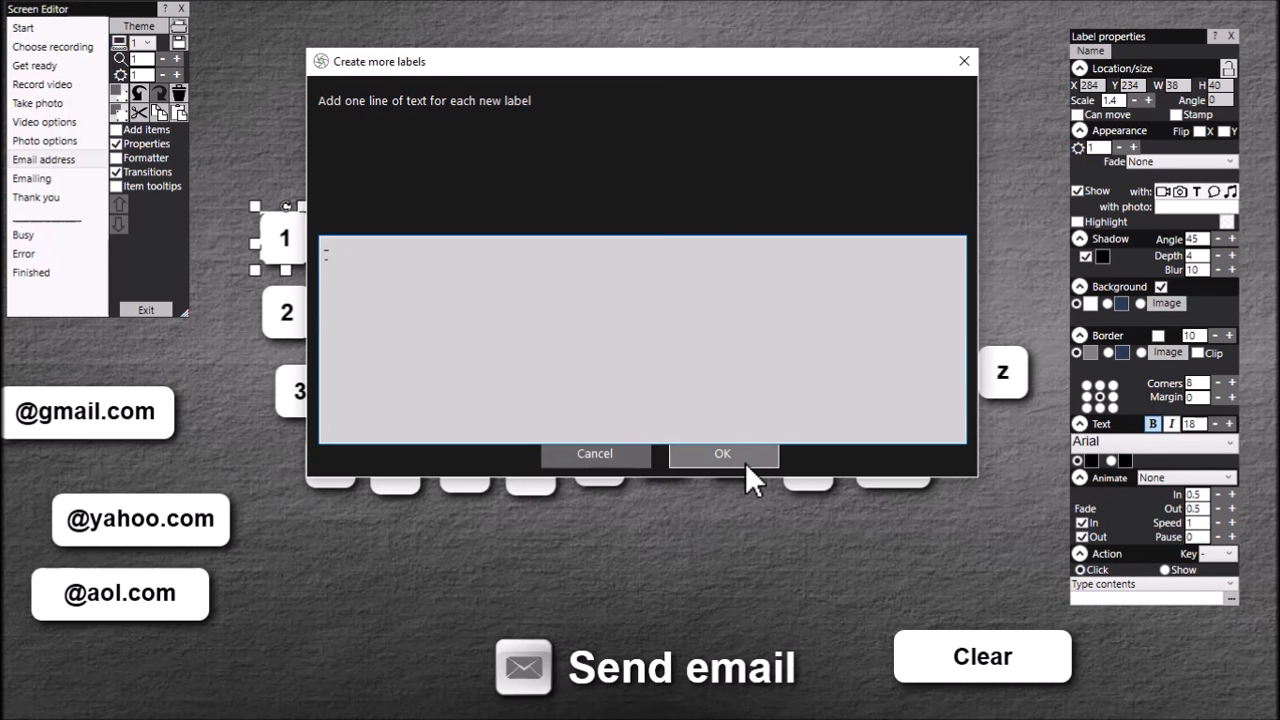
pyautogui.click(722, 453)
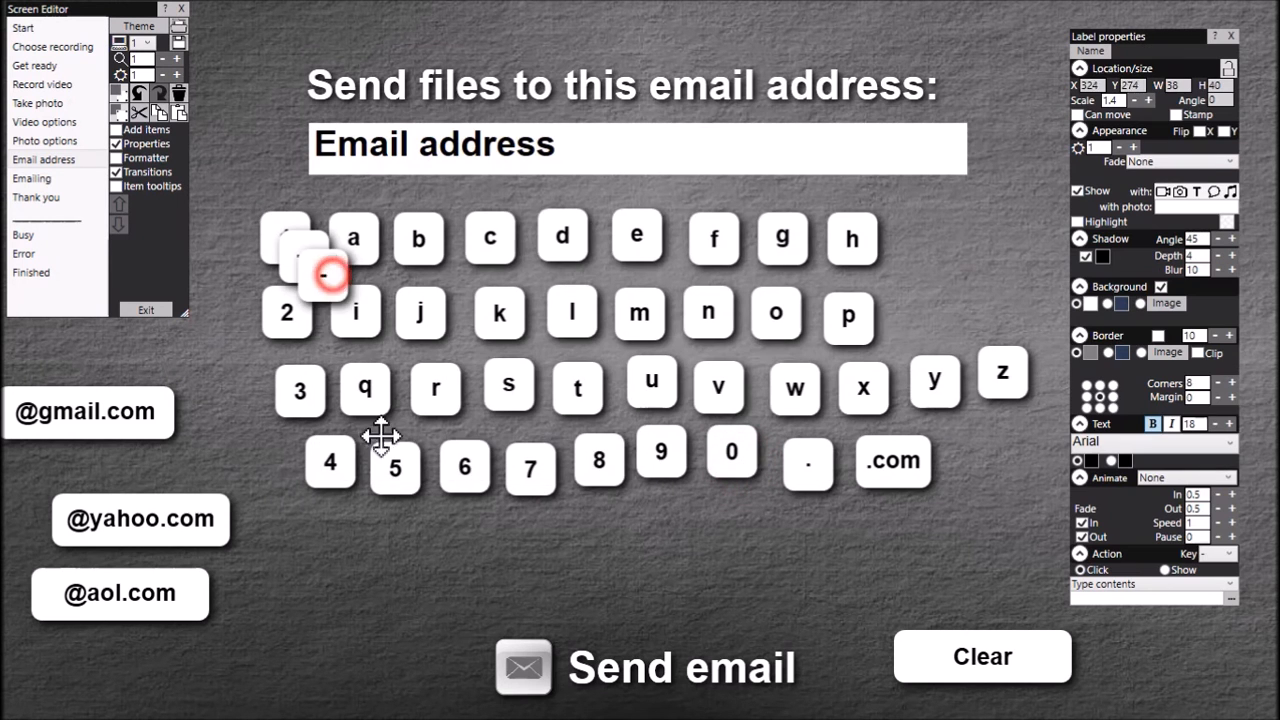
pyautogui.moveTo(320, 275); pyautogui.dragTo(566, 550)
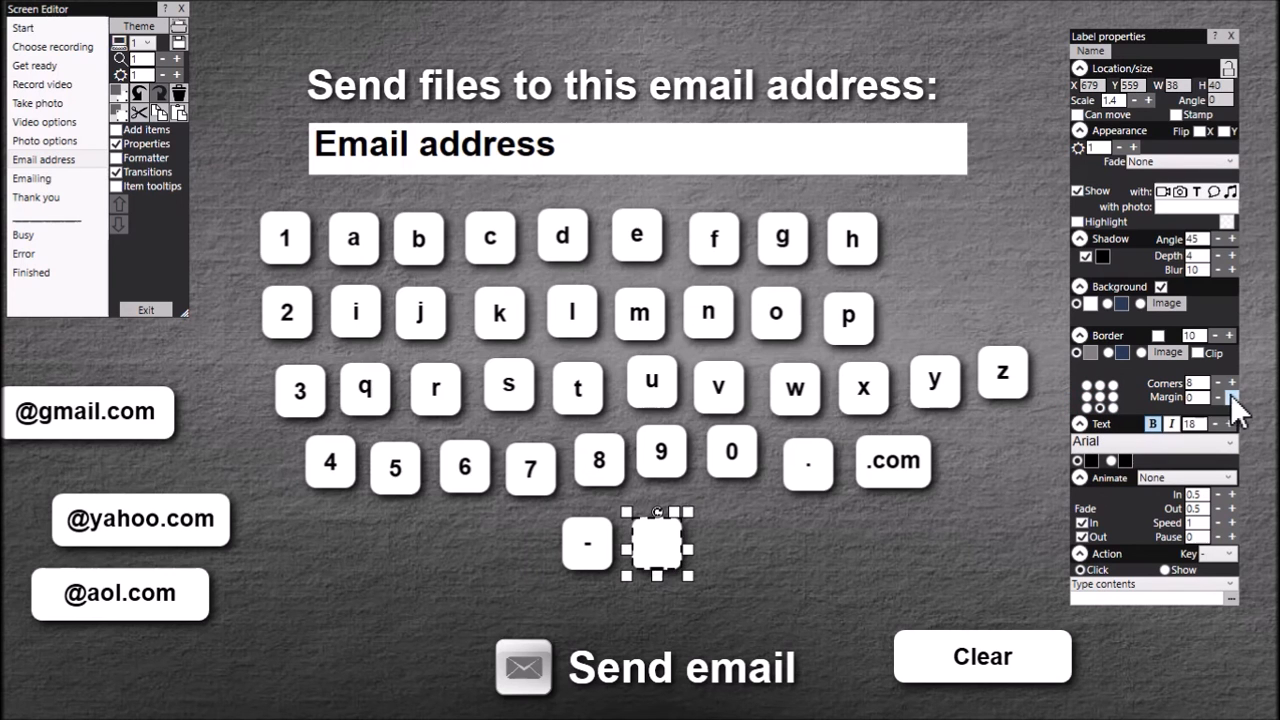
pyautogui.click(1232, 397)
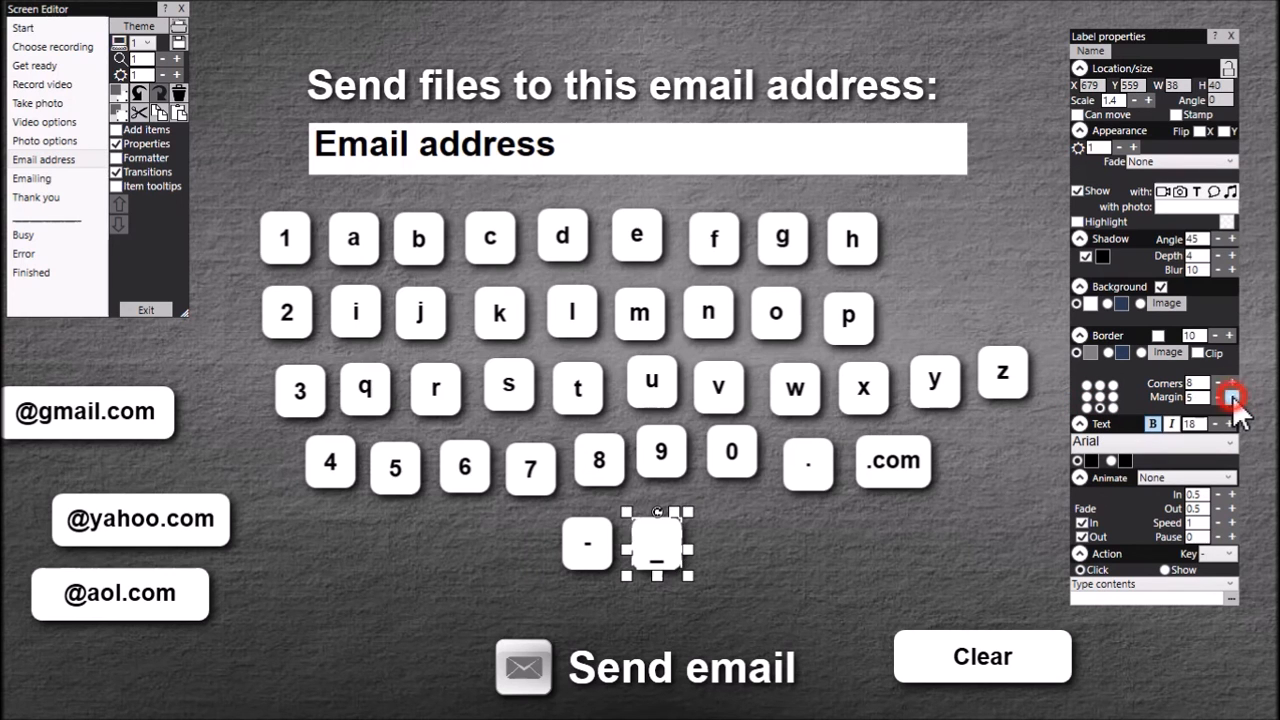
pyautogui.click(1231, 398)
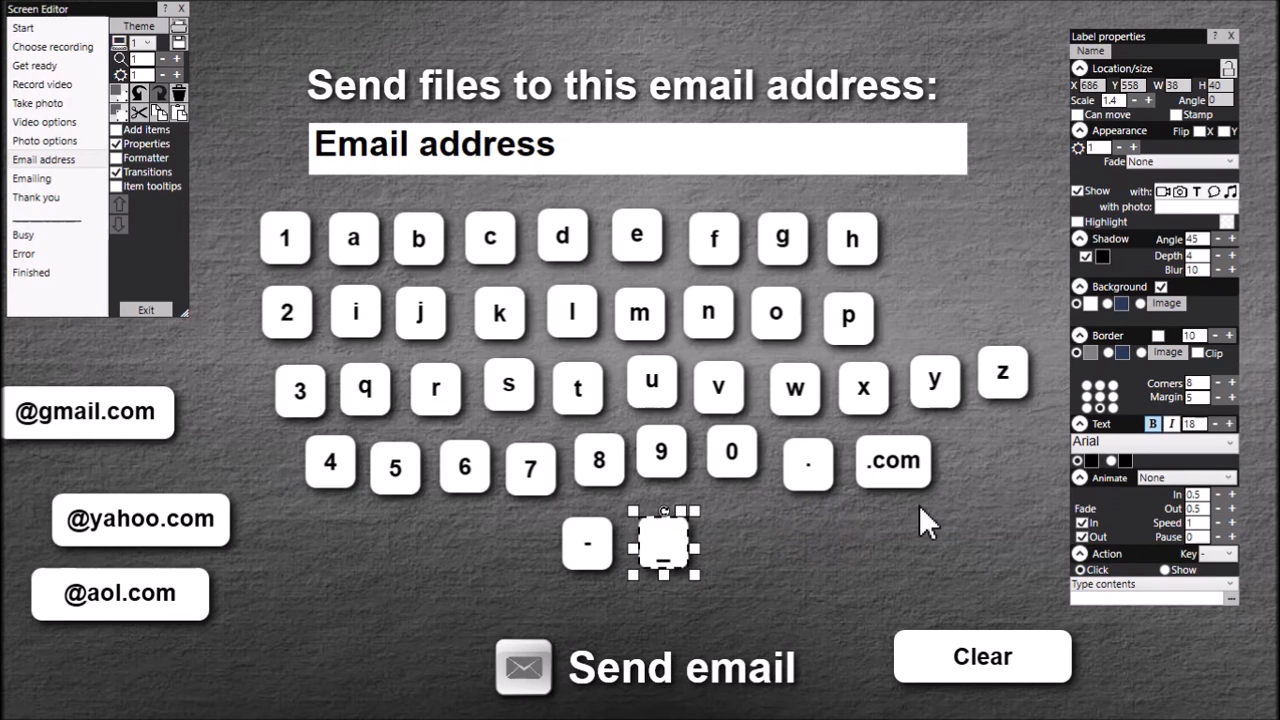
pyautogui.moveTo(875, 550)
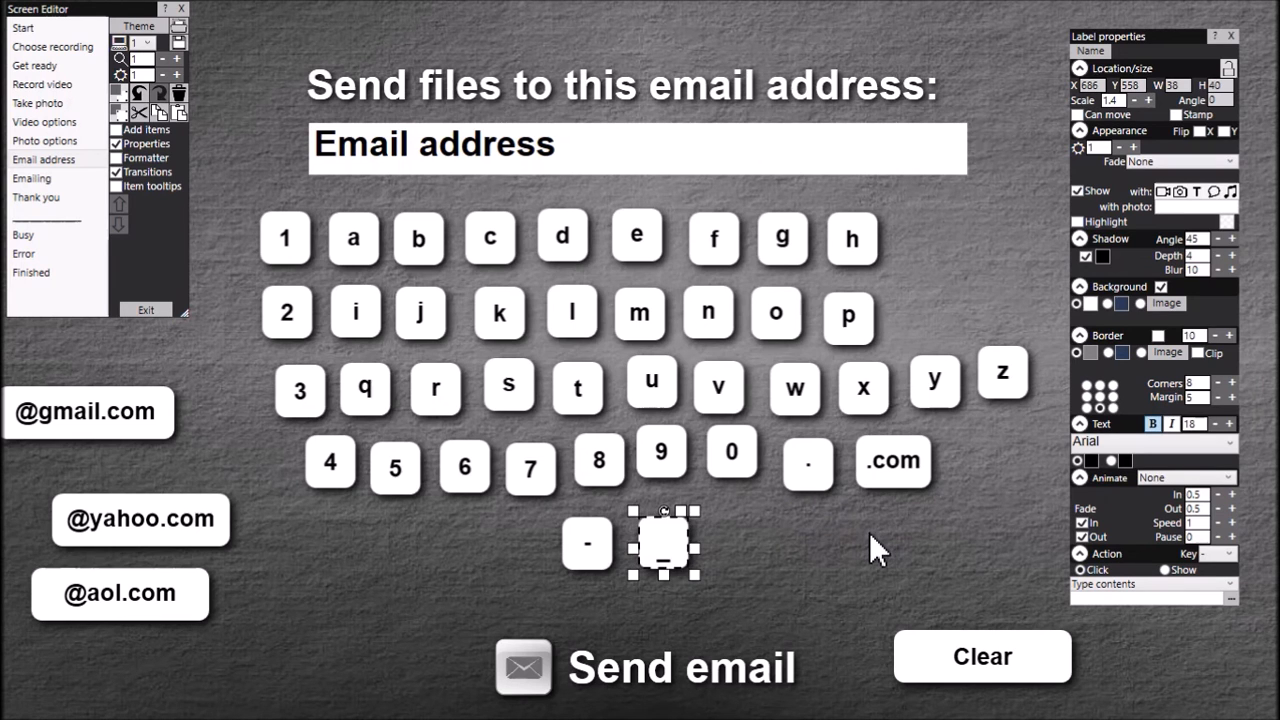
pyautogui.moveTo(625, 285)
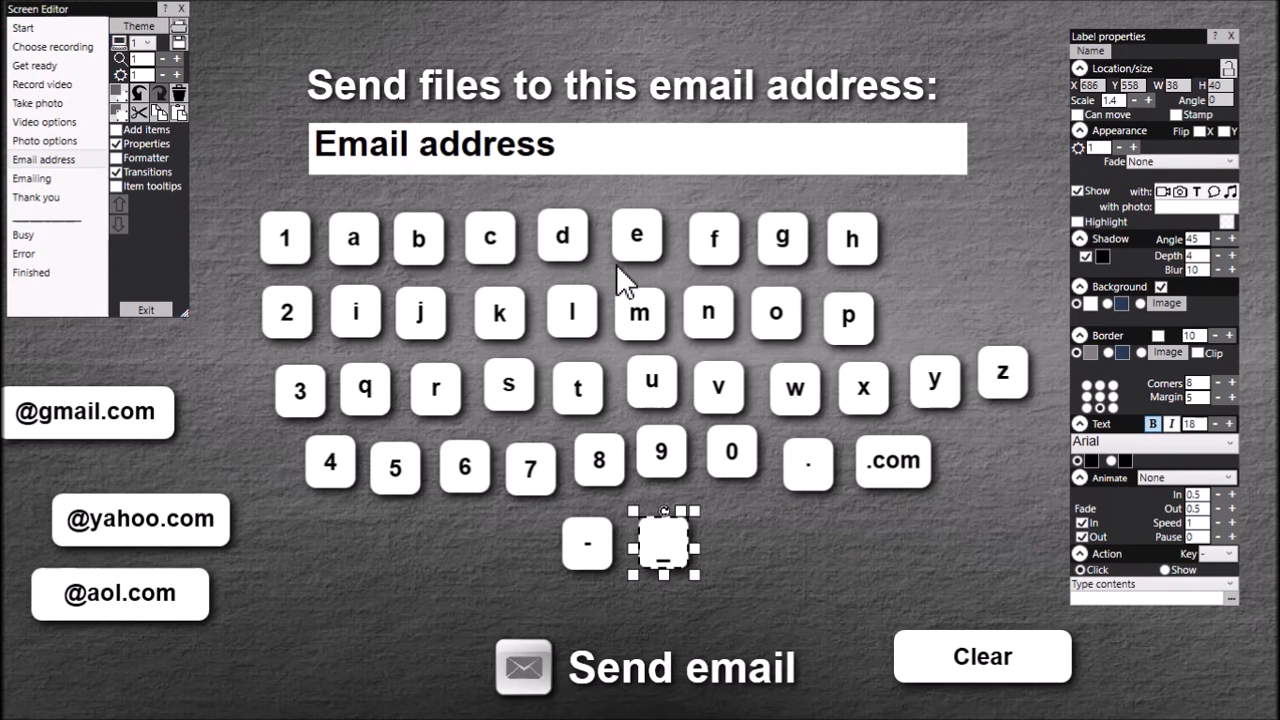
pyautogui.moveTo(712, 432)
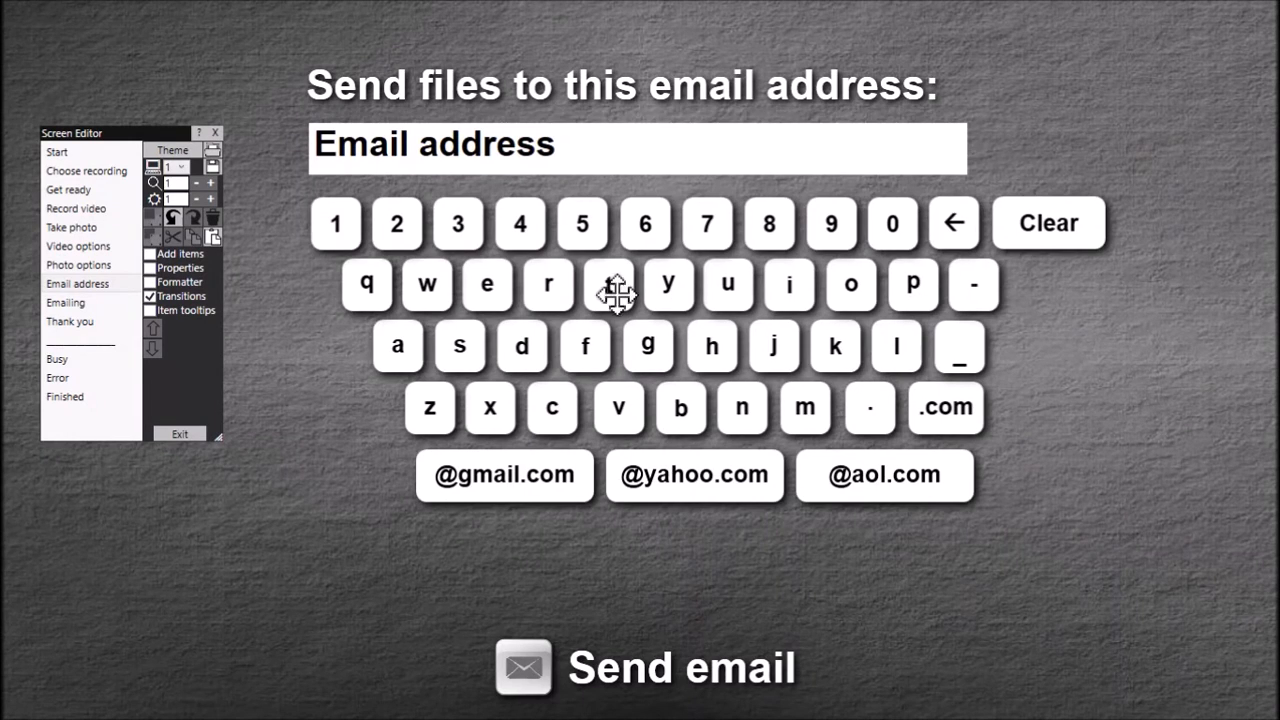
pyautogui.moveTo(678, 408)
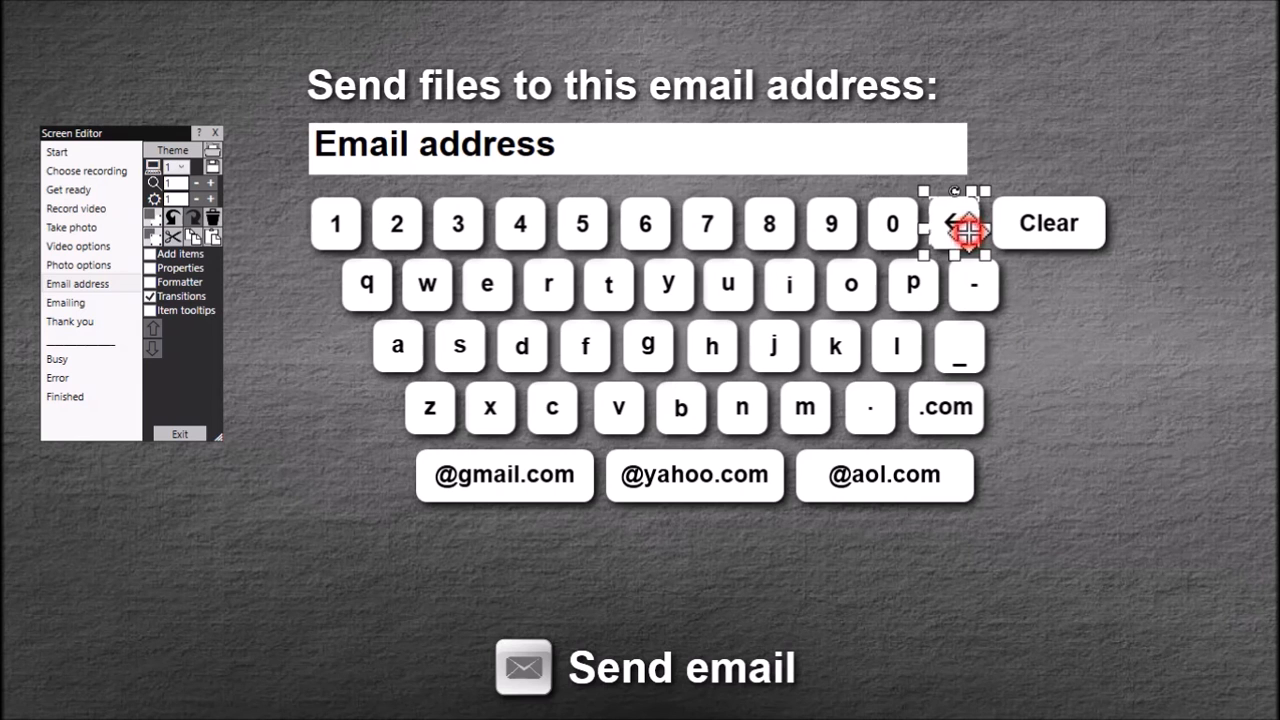
# - Select the backspace key to inspect its settings
pyautogui.click(180, 268)
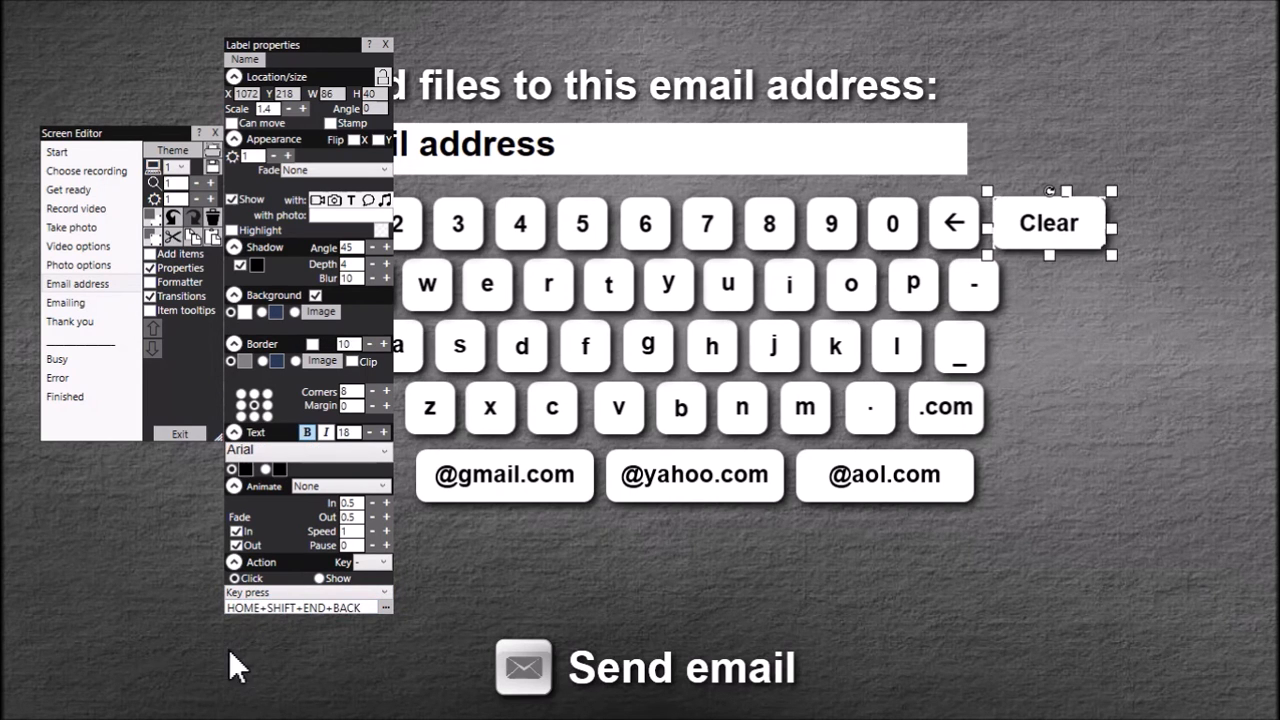
pyautogui.moveTo(1040, 480)
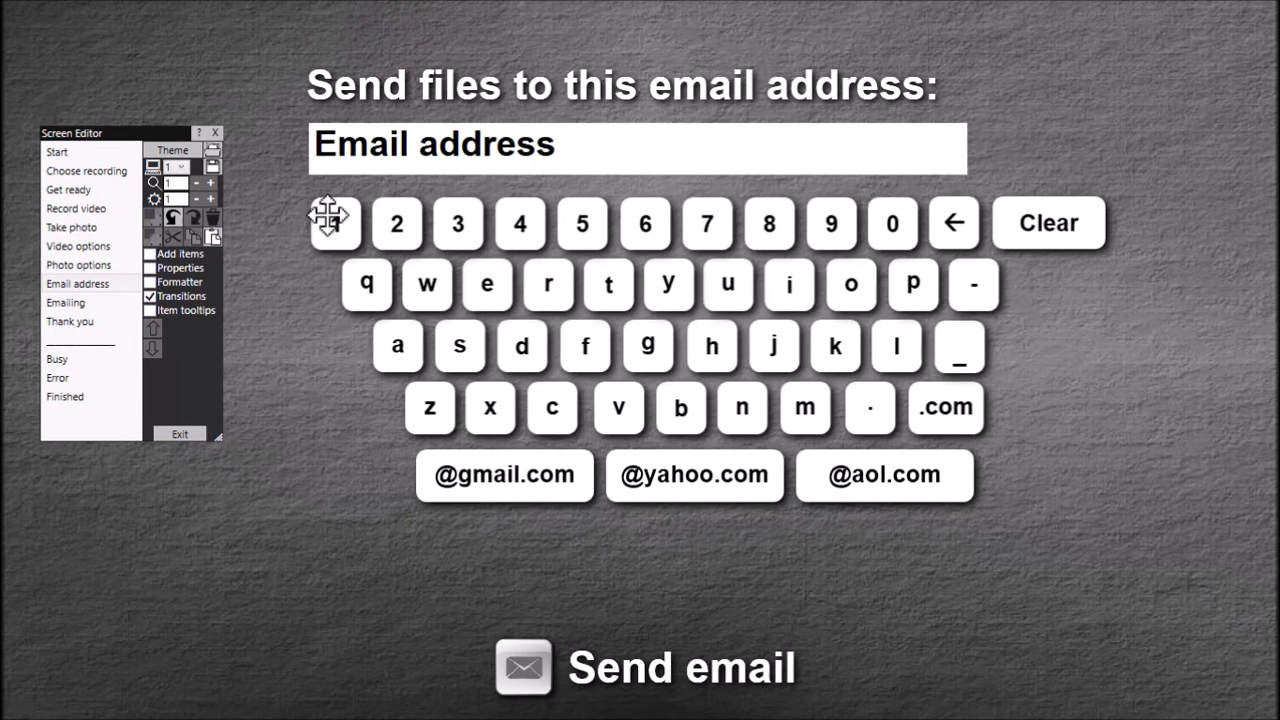
pyautogui.moveTo(982, 290)
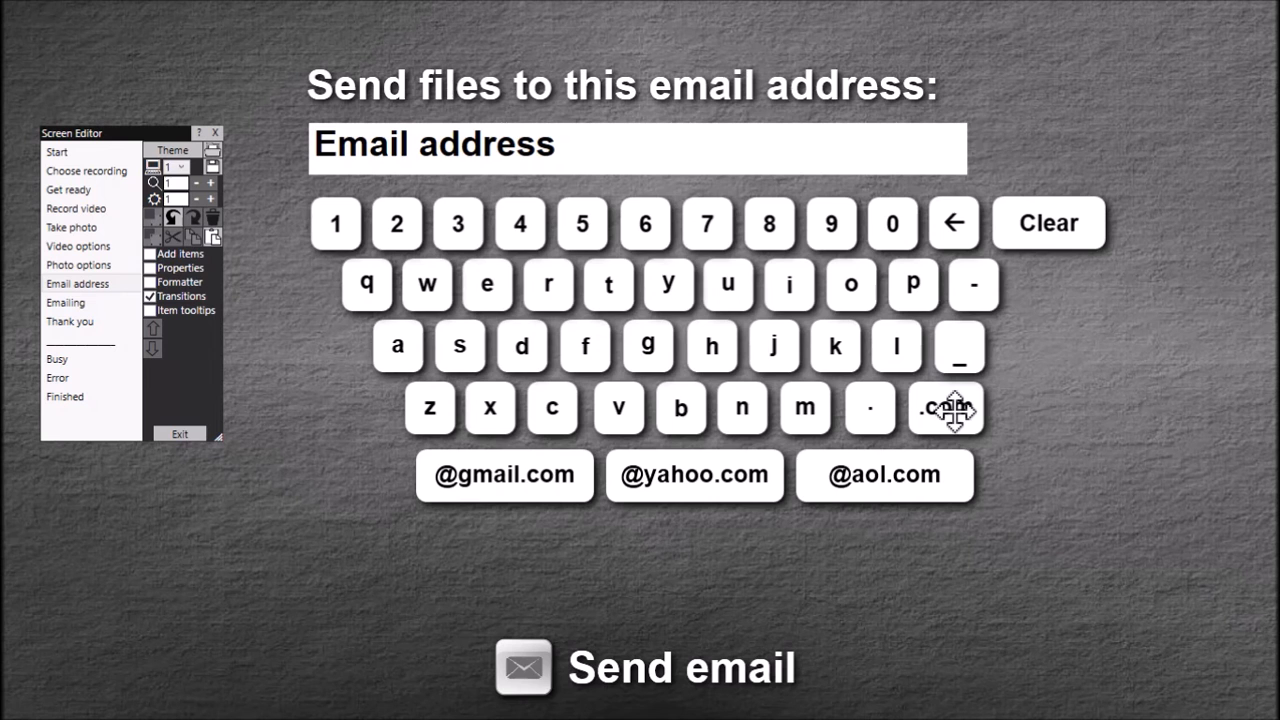
pyautogui.moveTo(975, 295)
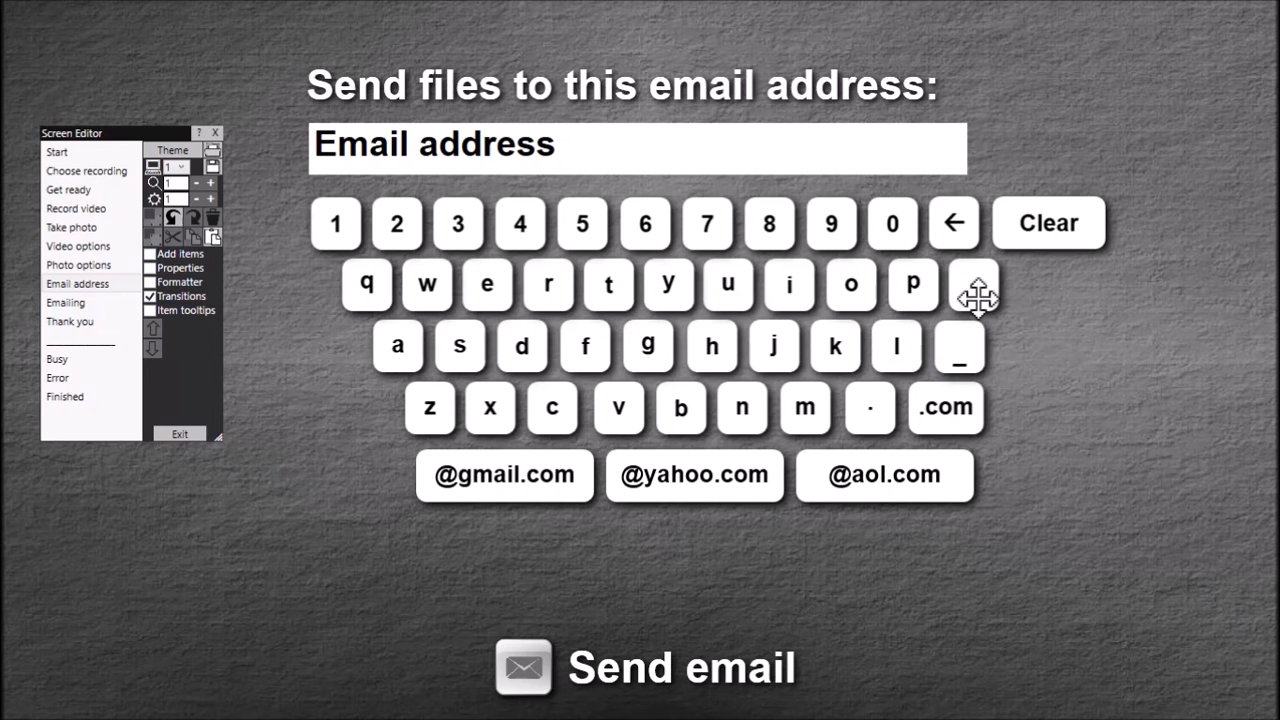
pyautogui.moveTo(1088, 527)
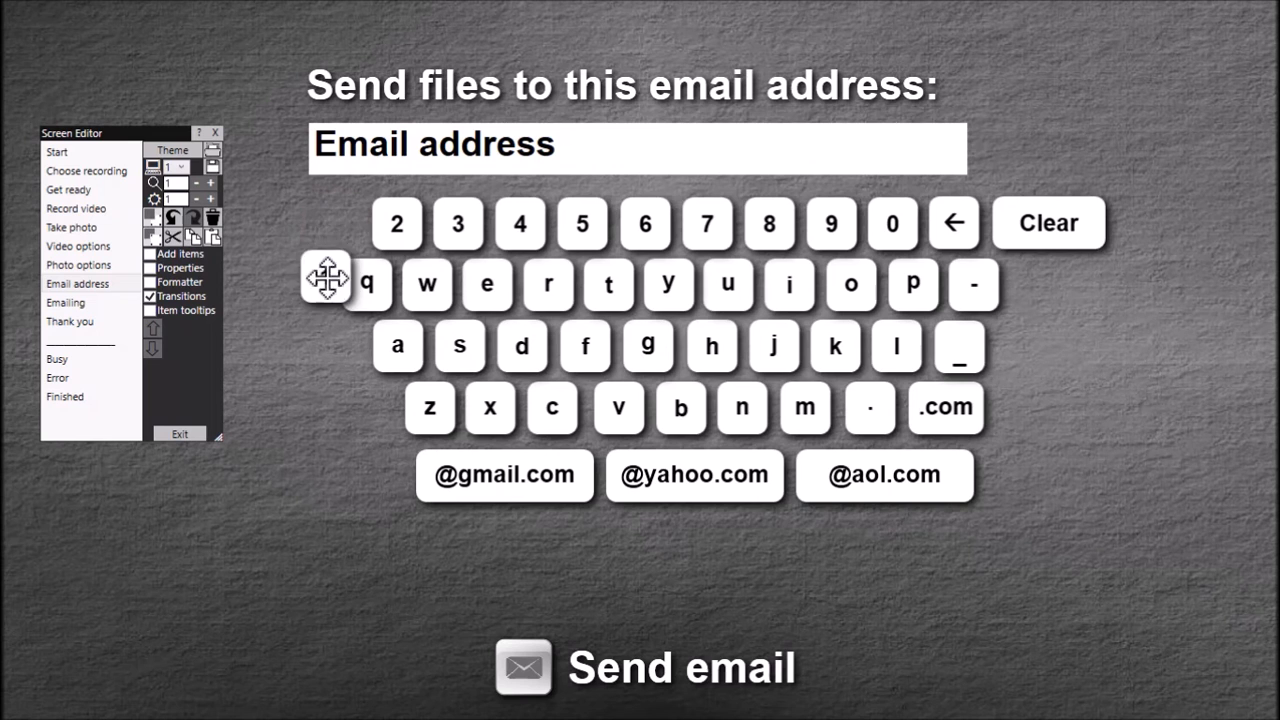
pyautogui.moveTo(336, 222)
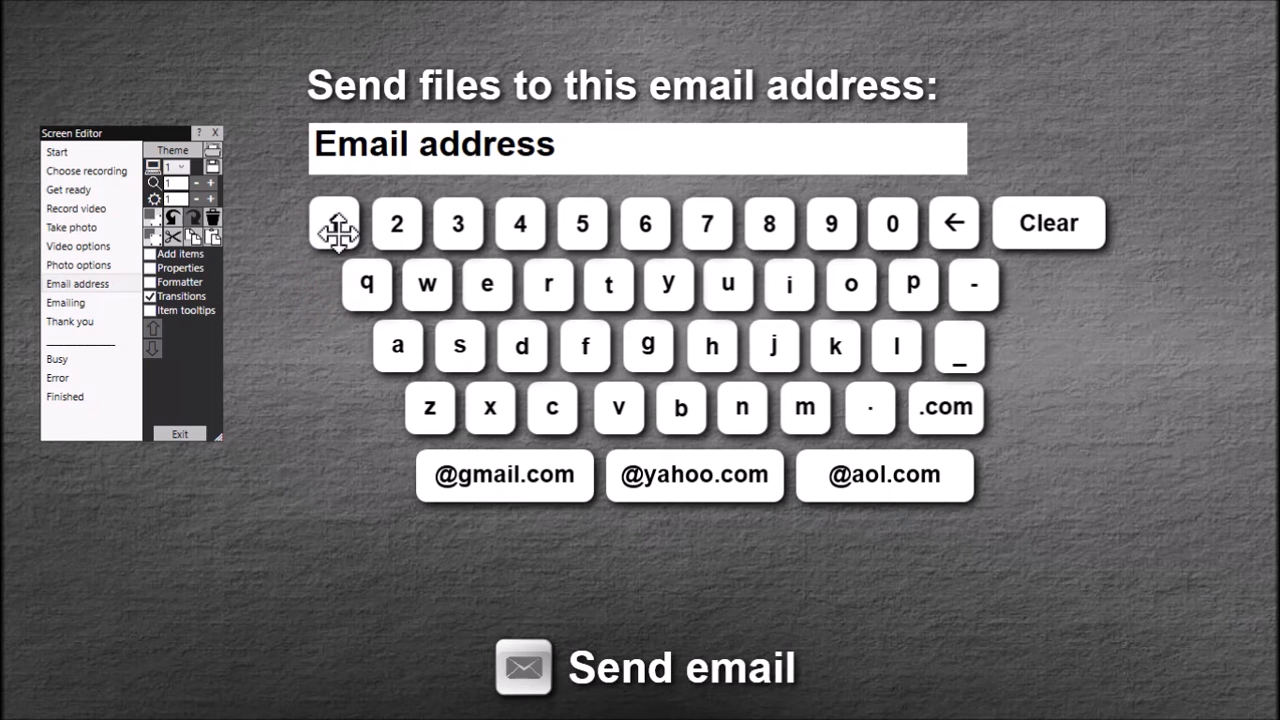
# - Select all the on-screen keyboard key labels at once
pyautogui.click(334, 223)
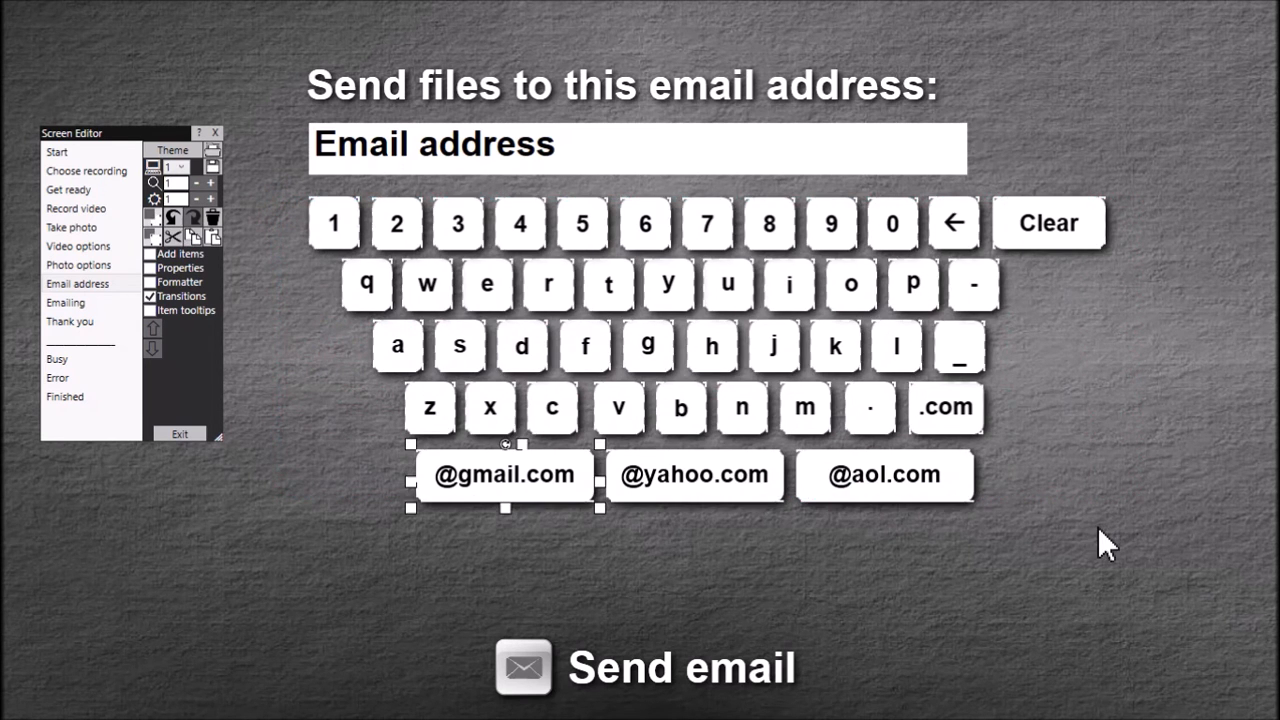
pyautogui.moveTo(560, 290)
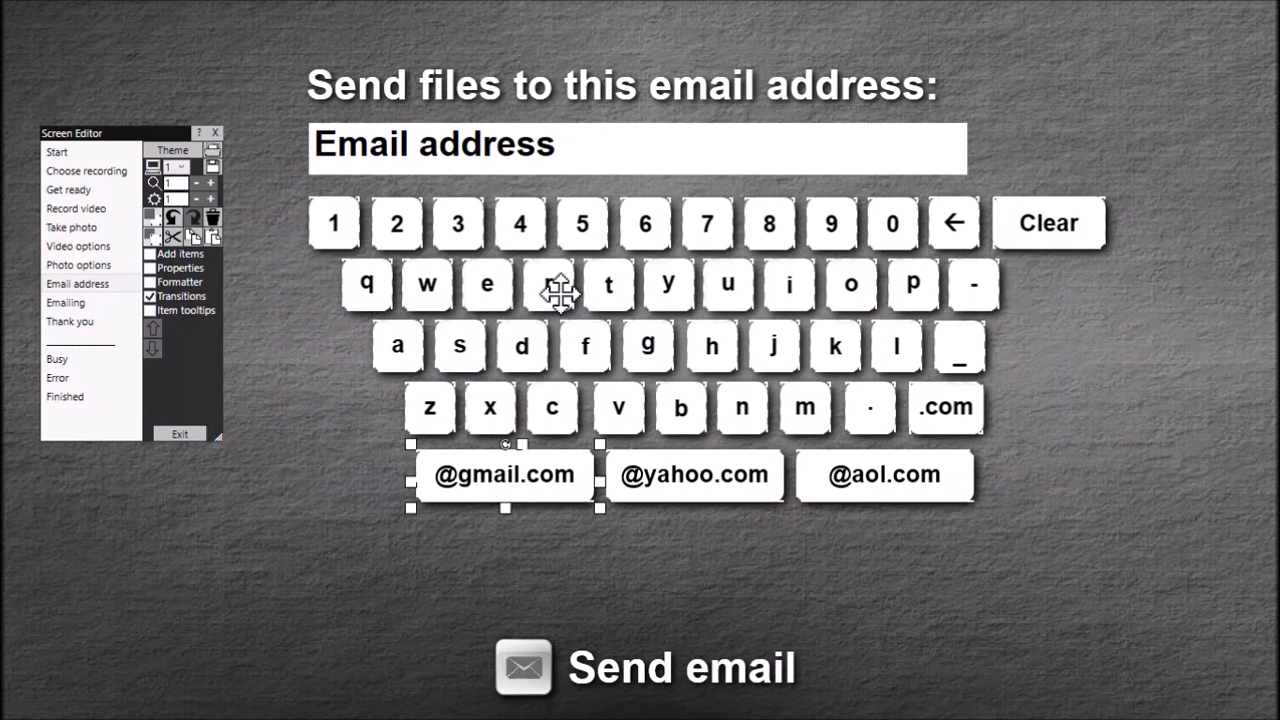
# - Group the selected keyboard keys through the item options menu
pyautogui.rightClick(548, 285)
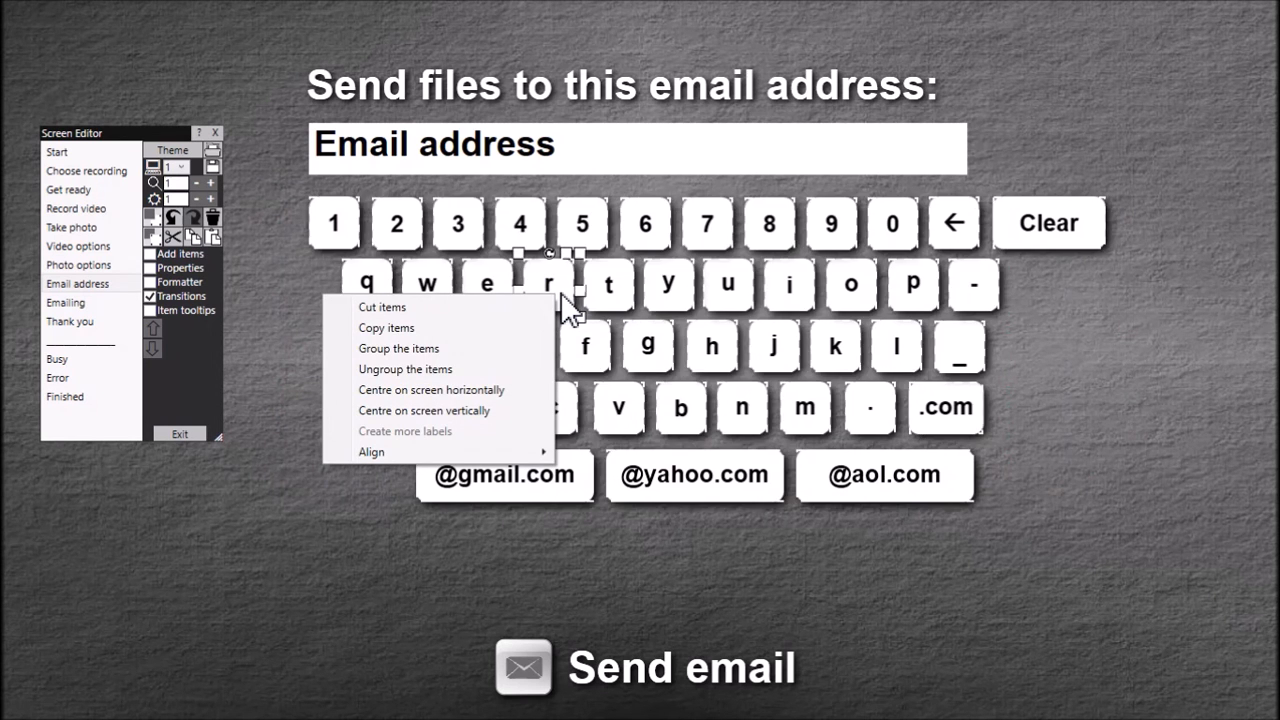
pyautogui.moveTo(470, 327)
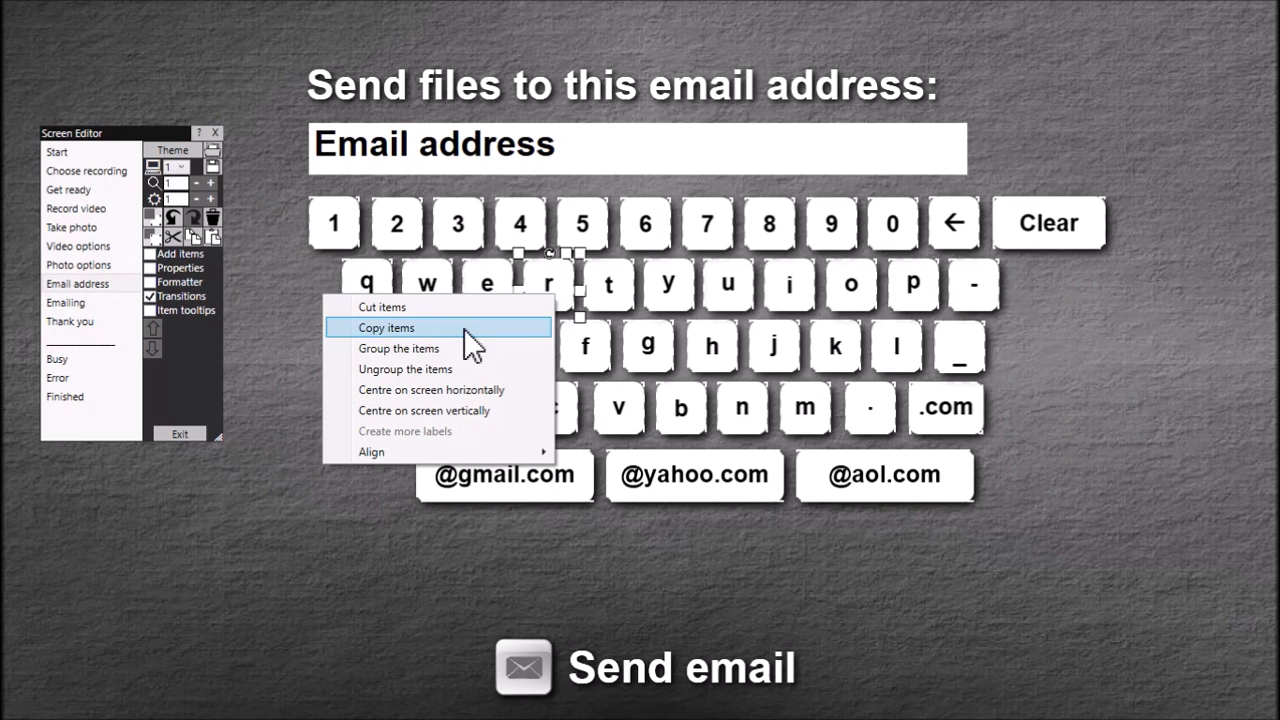
pyautogui.moveTo(430, 355)
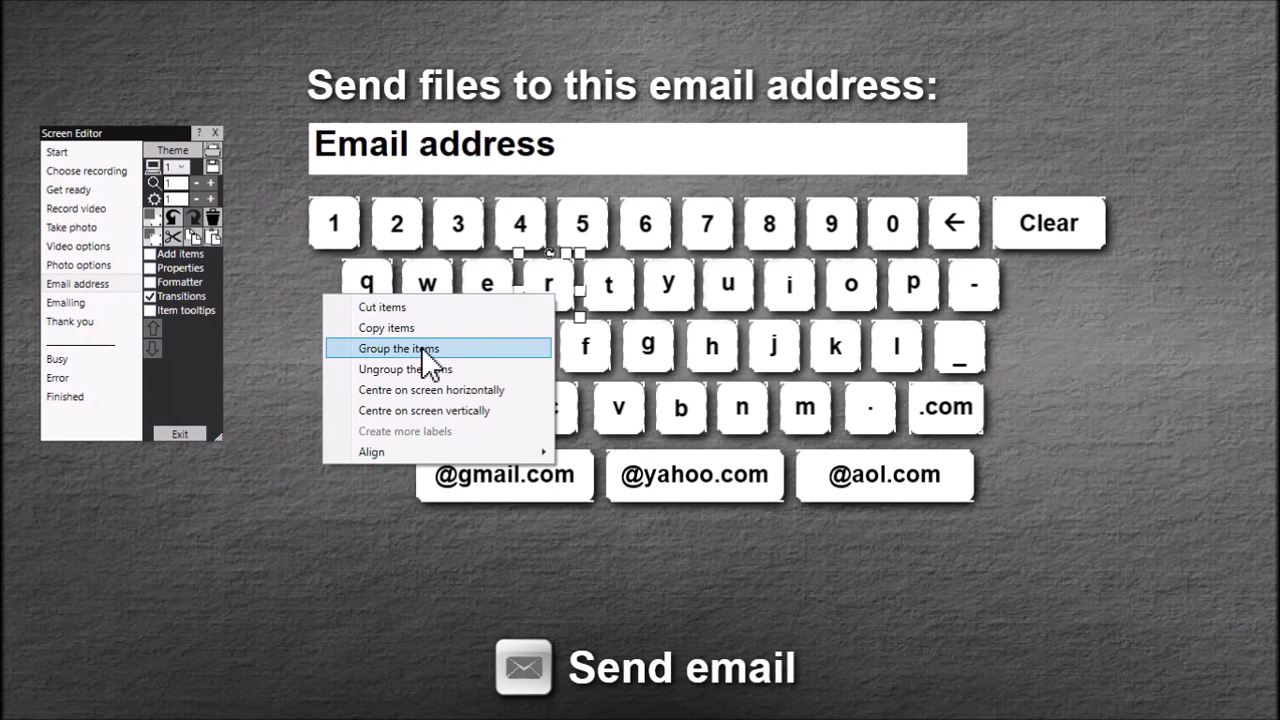
pyautogui.click(398, 348)
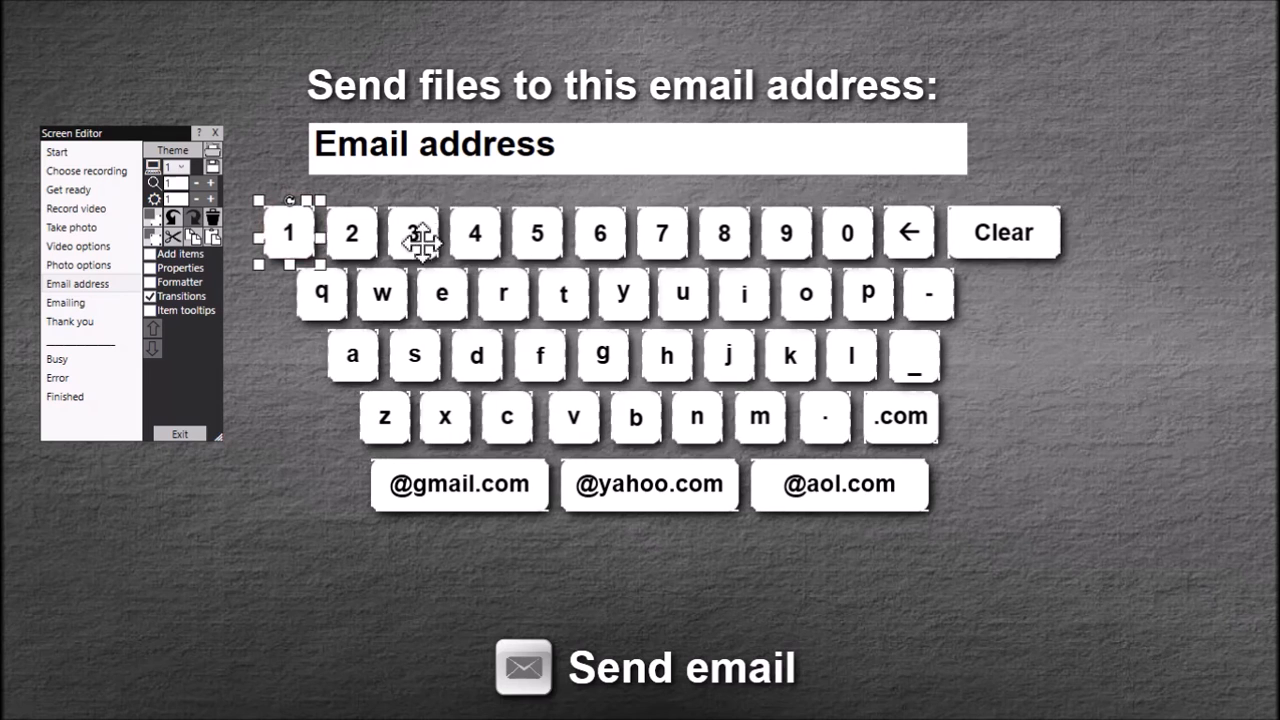
# - Choose a new text colour for the keyboard keys in the colour picker
pyautogui.click(180, 268)
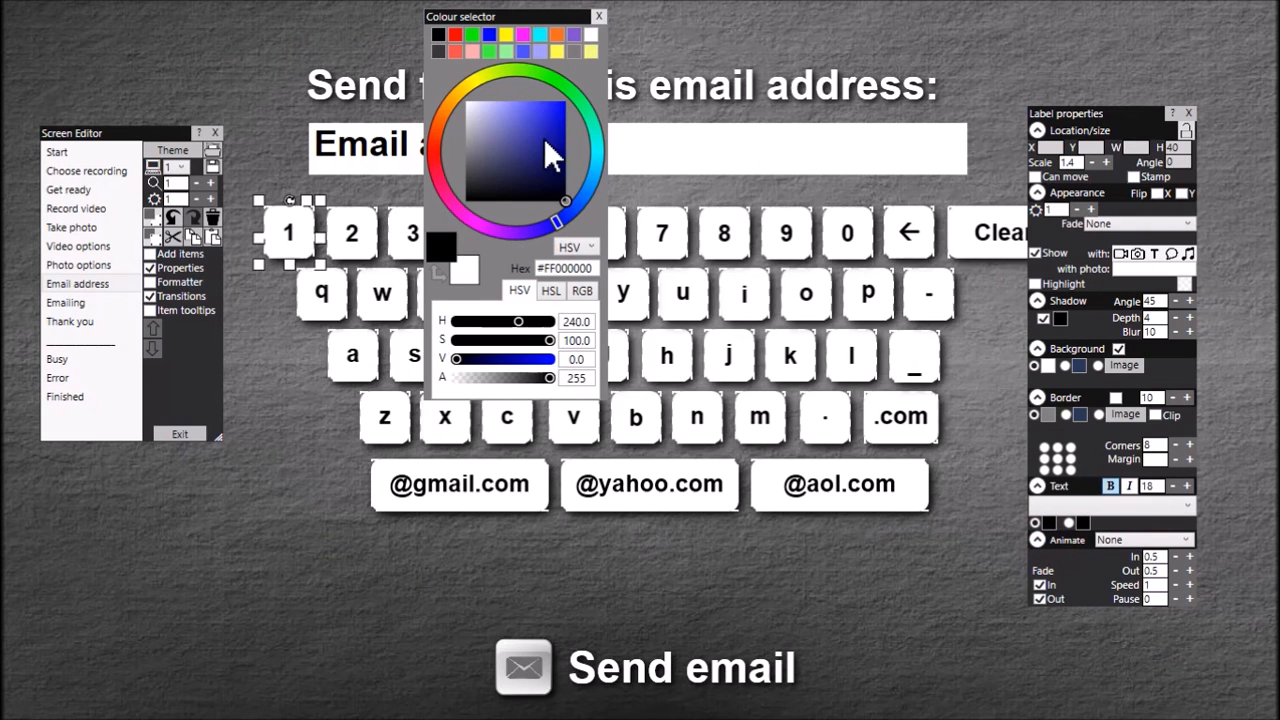
pyautogui.moveTo(555, 160); pyautogui.dragTo(535, 100)
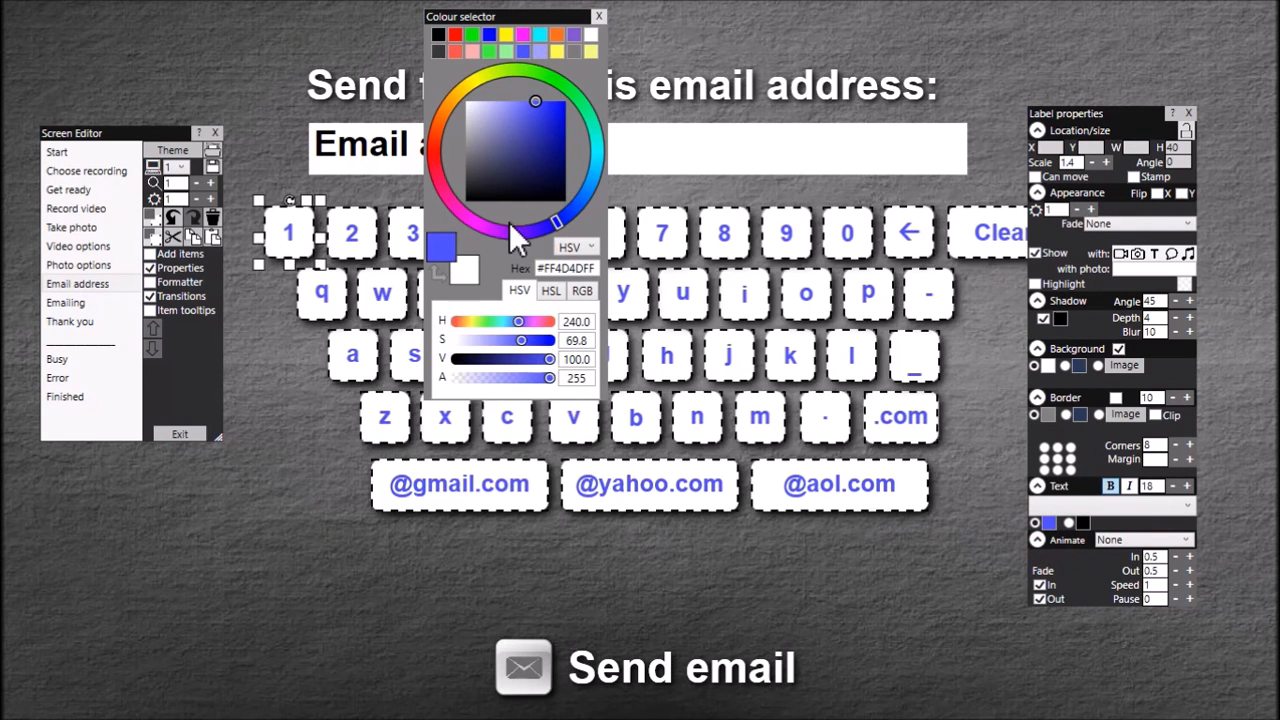
pyautogui.moveTo(510, 16); pyautogui.dragTo(440, 62)
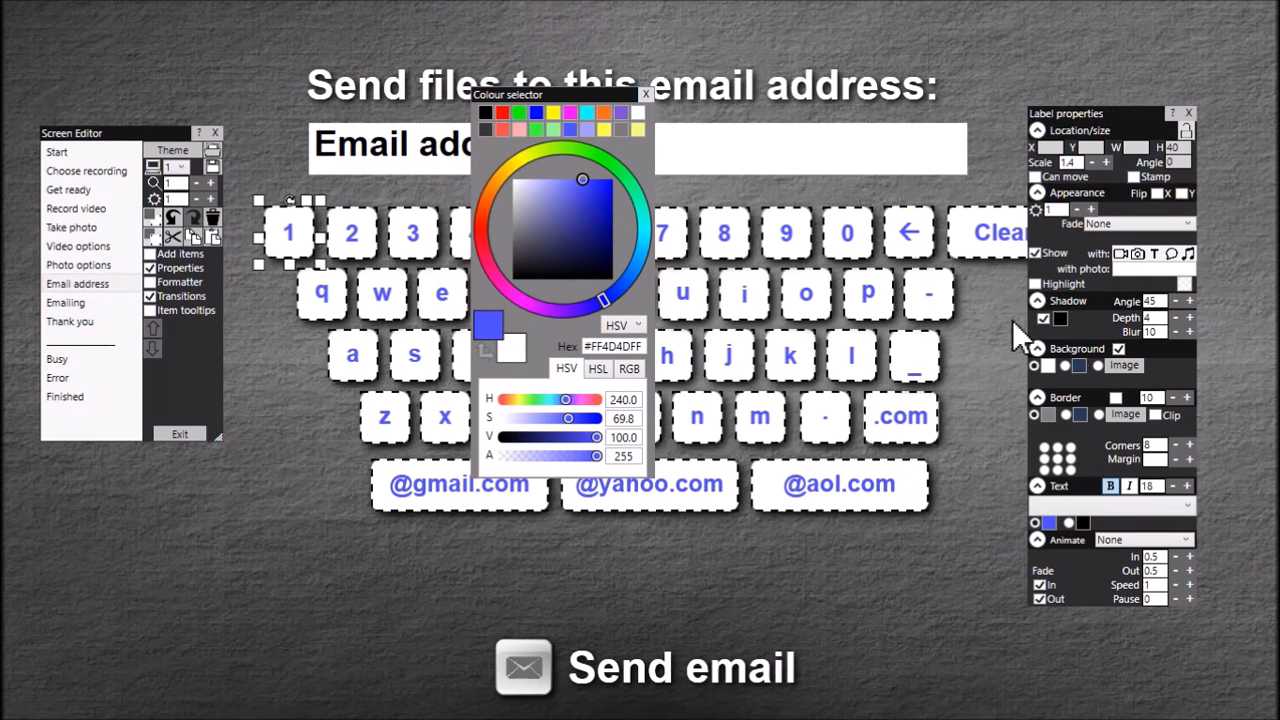
pyautogui.moveTo(1120, 352)
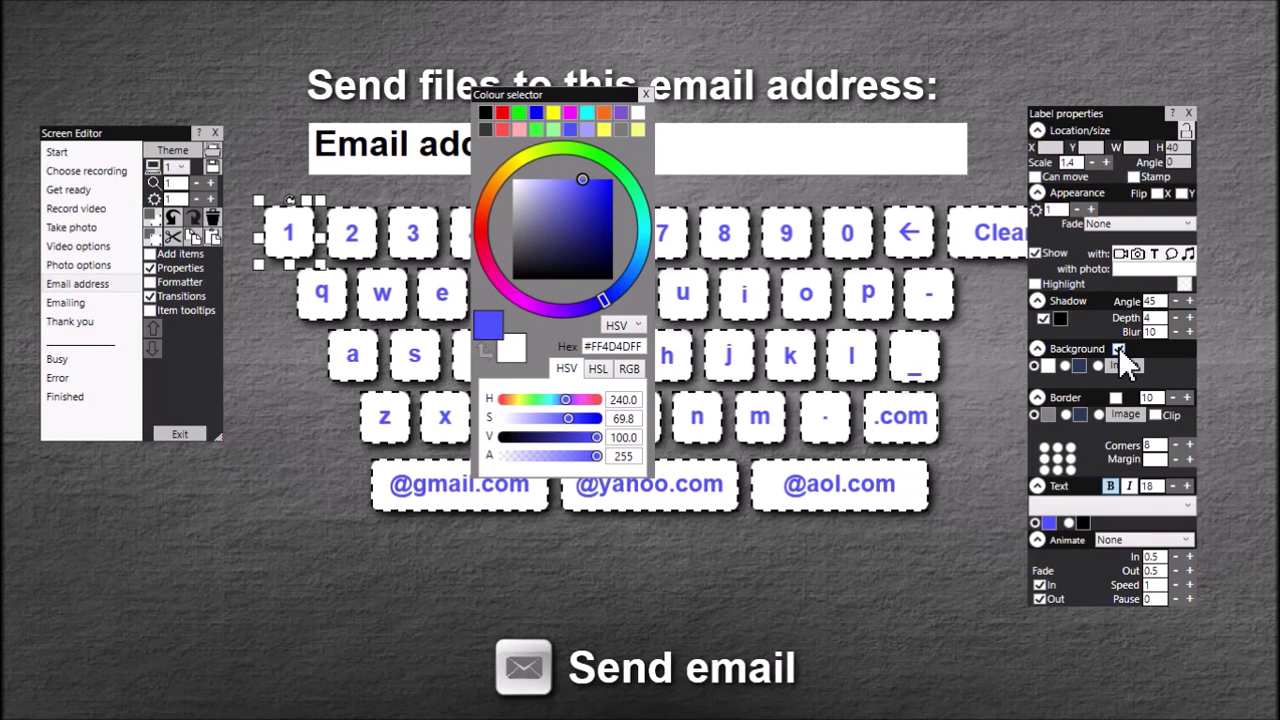
# - Replace the keys' solid background with a yellow outline border of width 2
pyautogui.click(1127, 365)
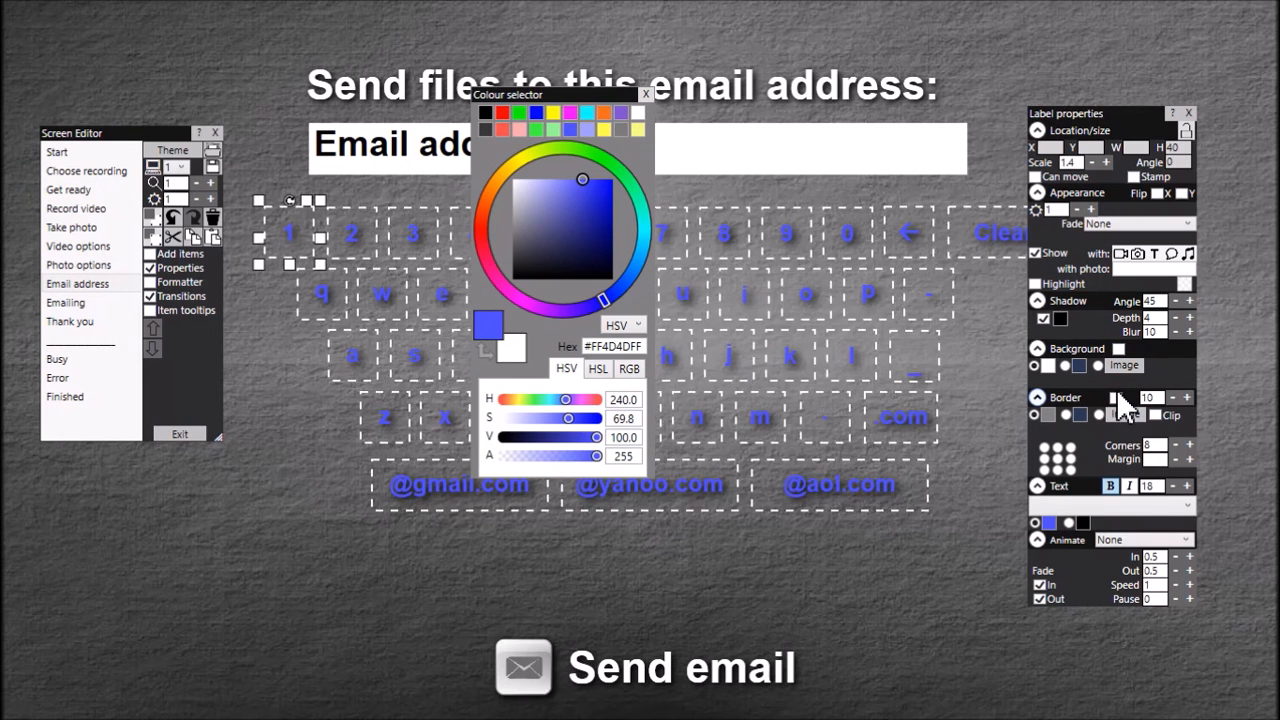
pyautogui.click(1116, 397)
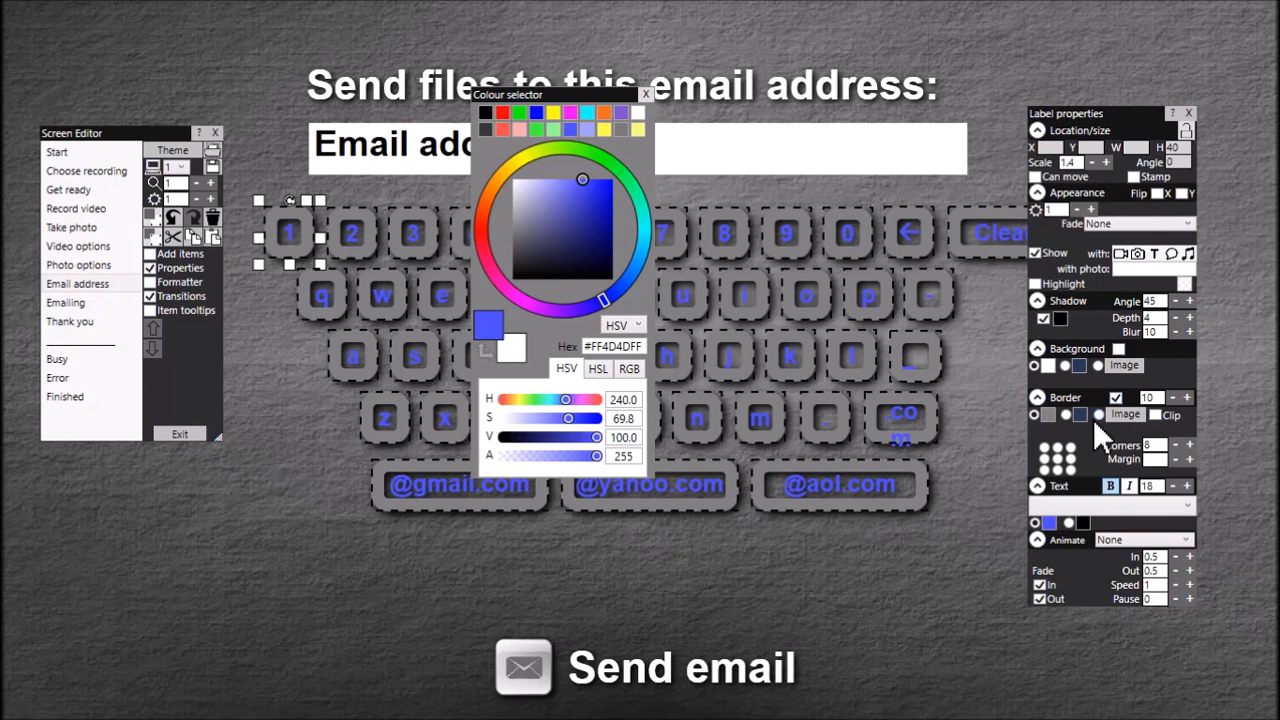
pyautogui.moveTo(1160, 440)
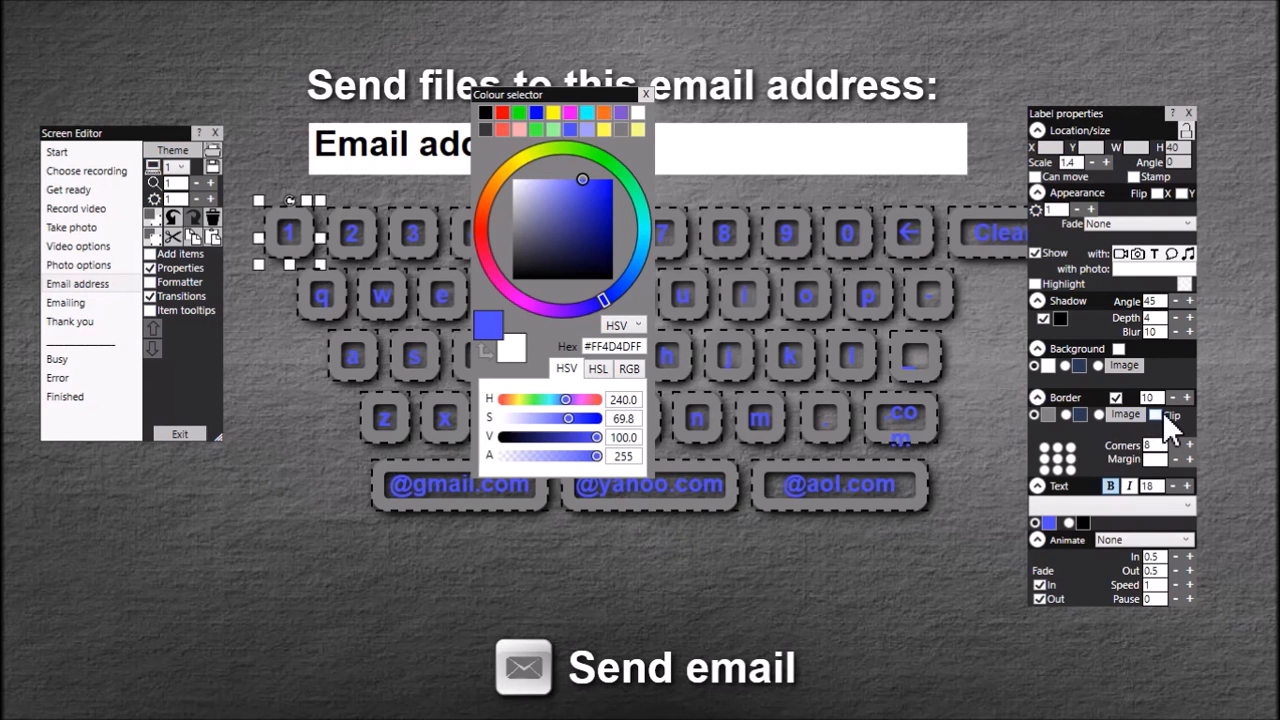
pyautogui.click(1188, 397)
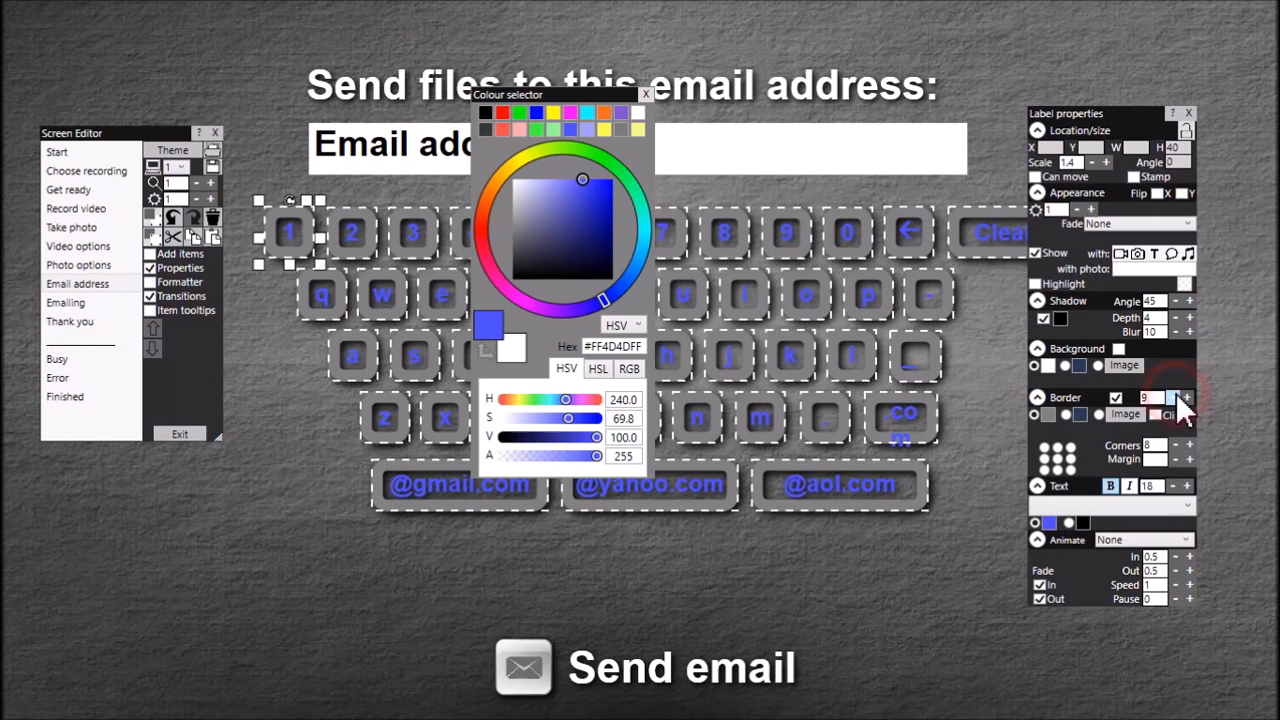
pyautogui.click(1189, 398)
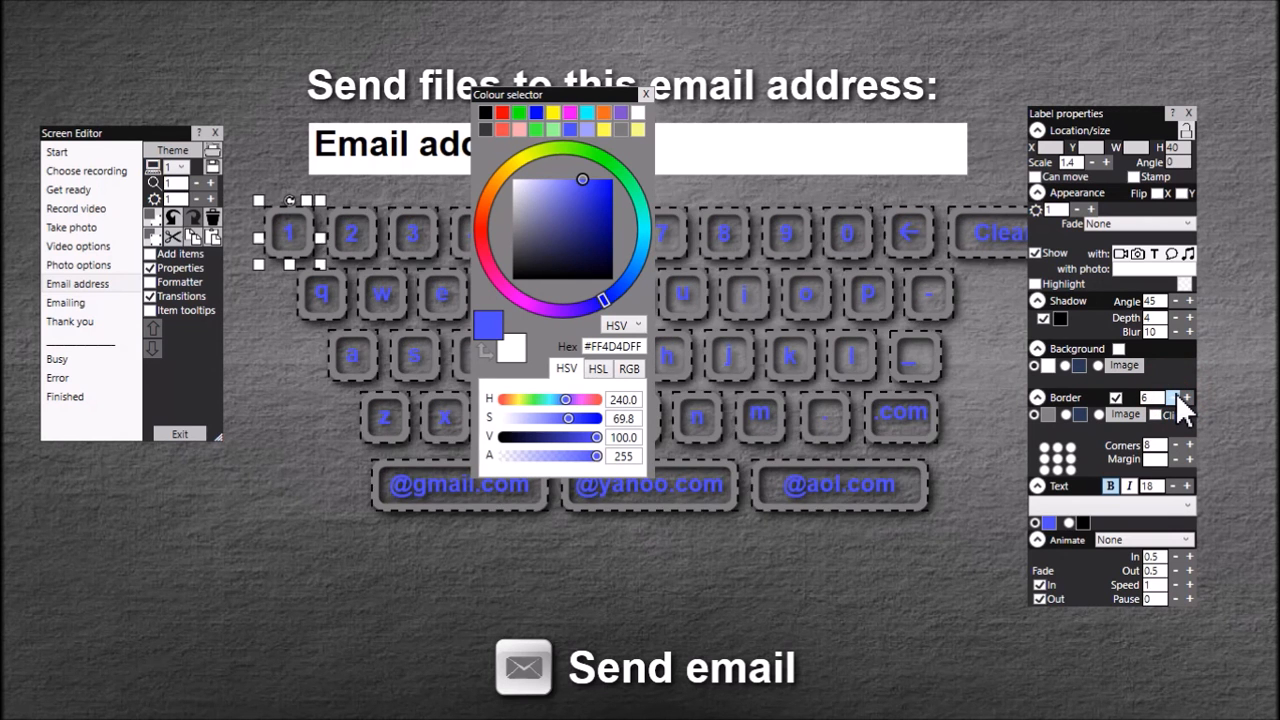
pyautogui.click(1175, 397)
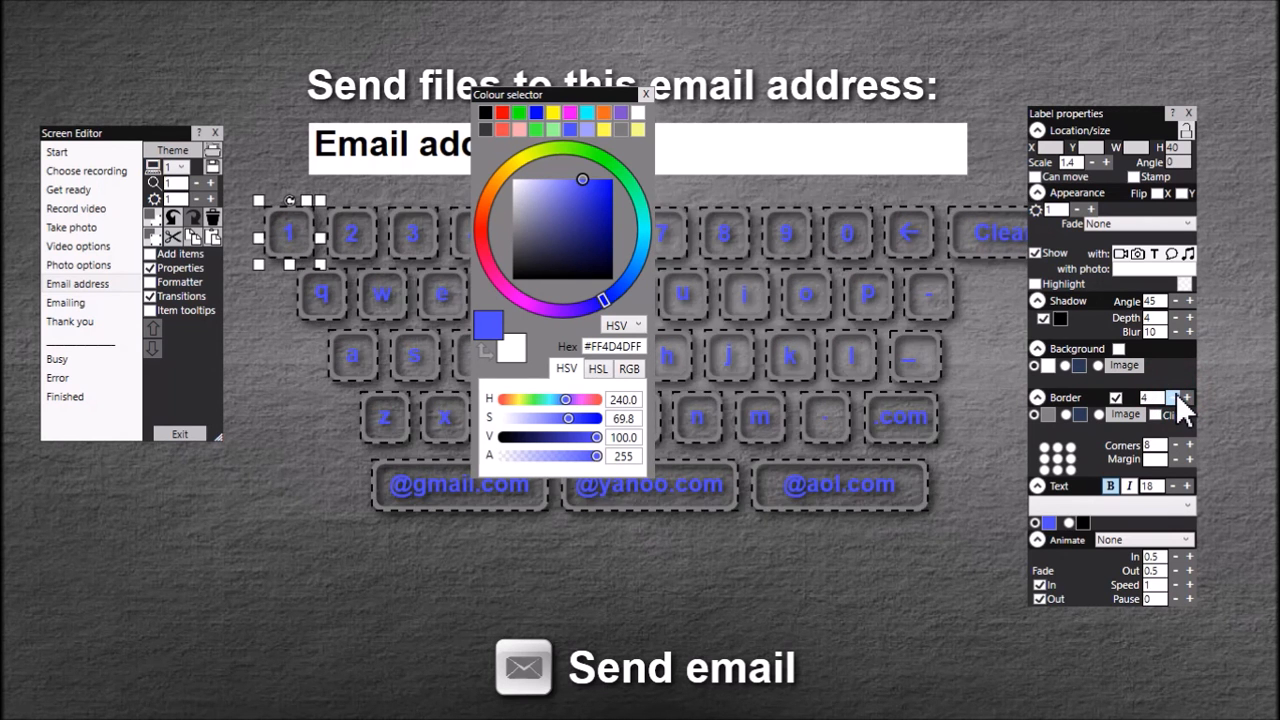
pyautogui.click(1189, 397)
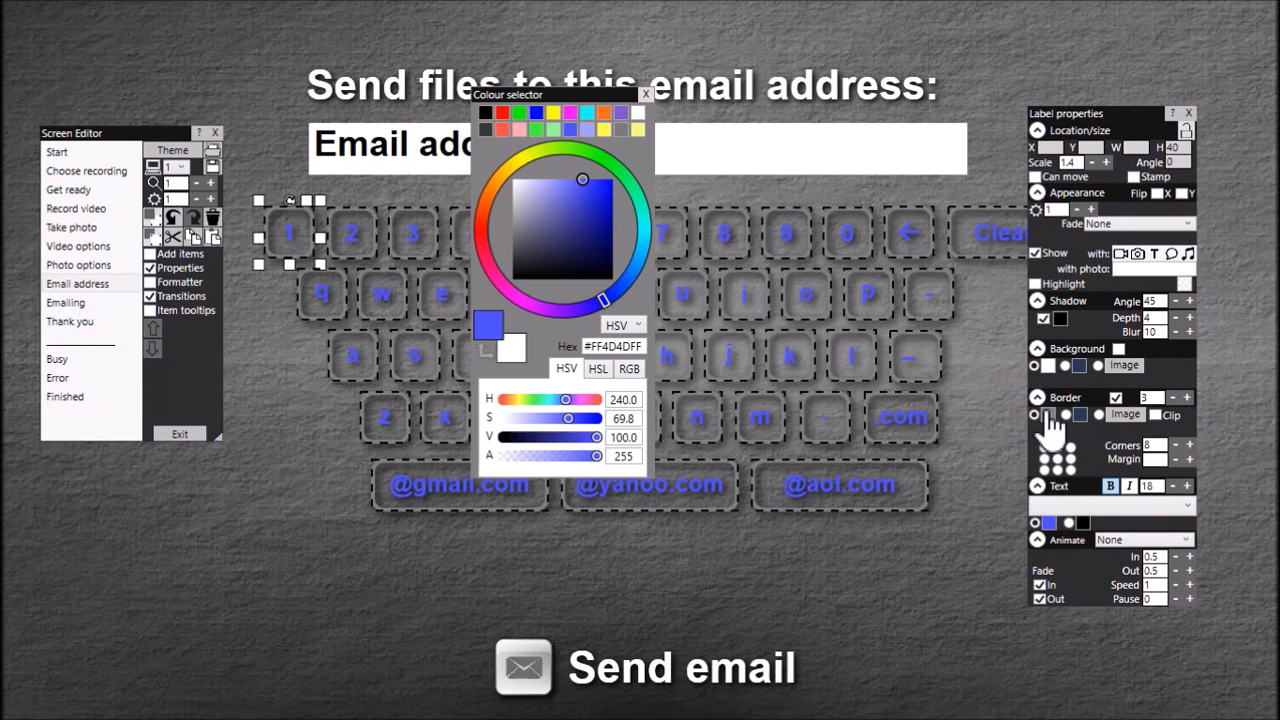
pyautogui.click(571, 138)
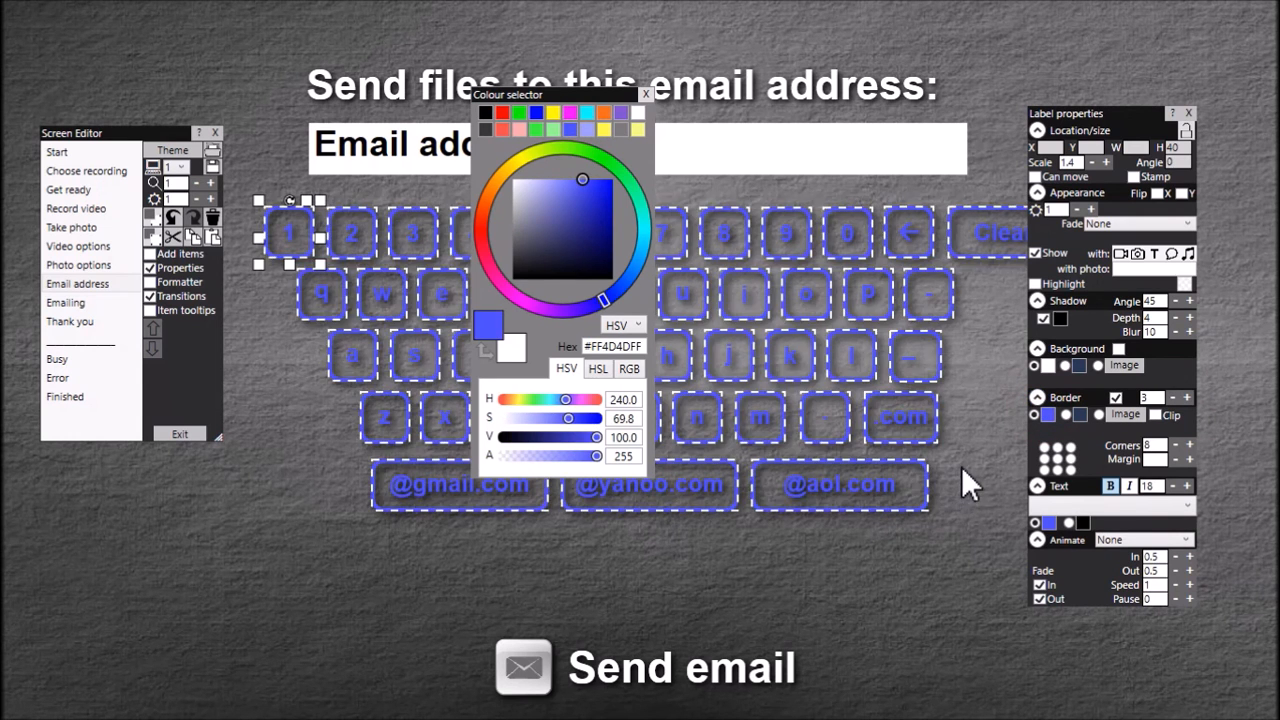
pyautogui.moveTo(560, 135)
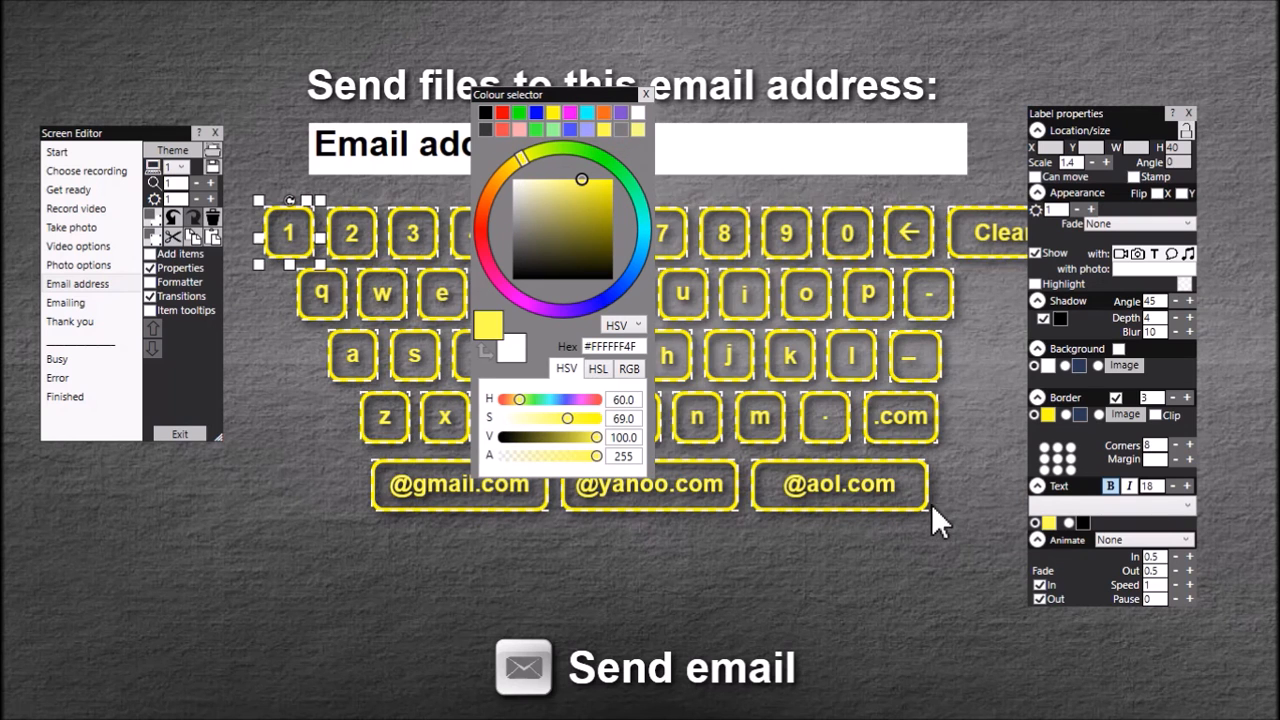
pyautogui.moveTo(1182, 415)
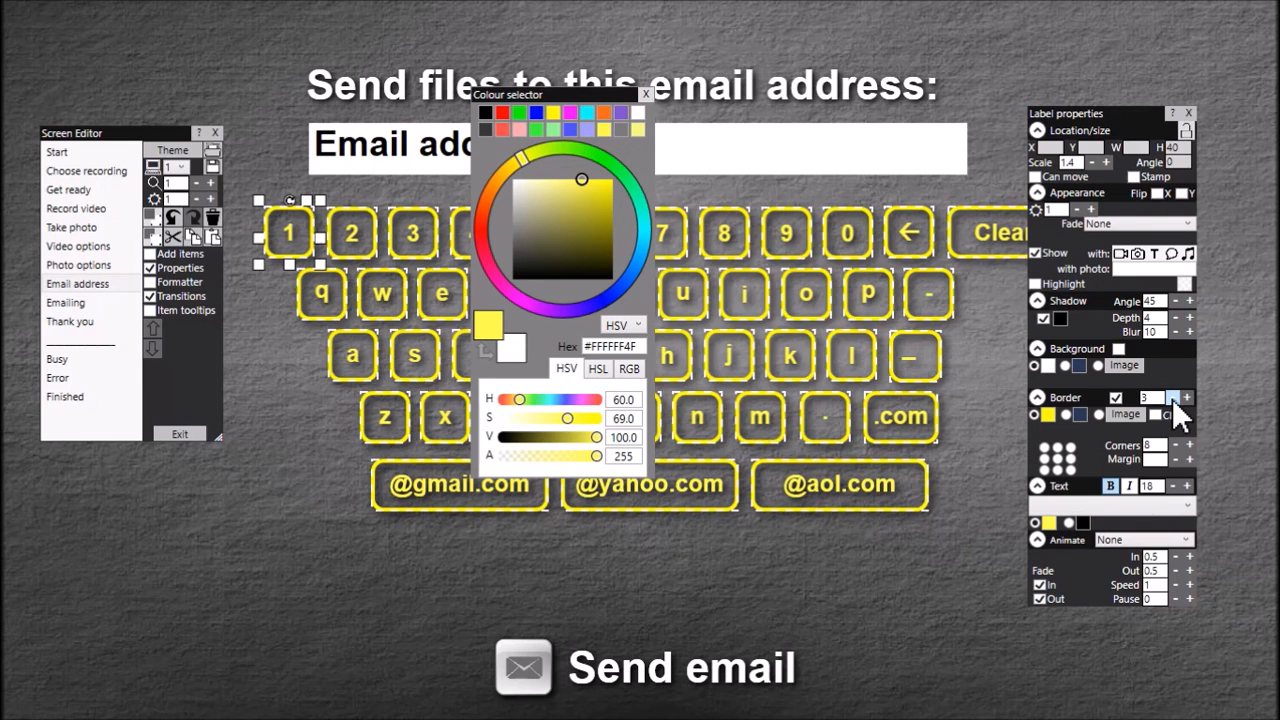
pyautogui.click(1174, 397)
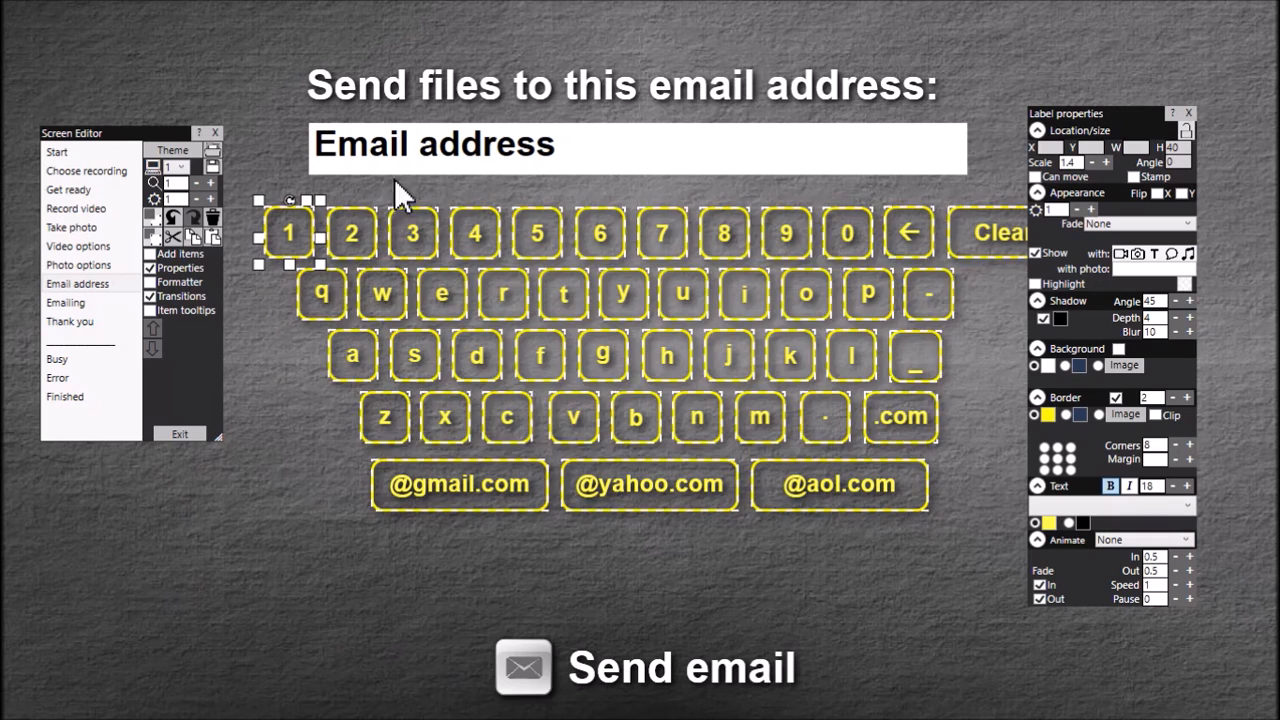
pyautogui.moveTo(585, 420)
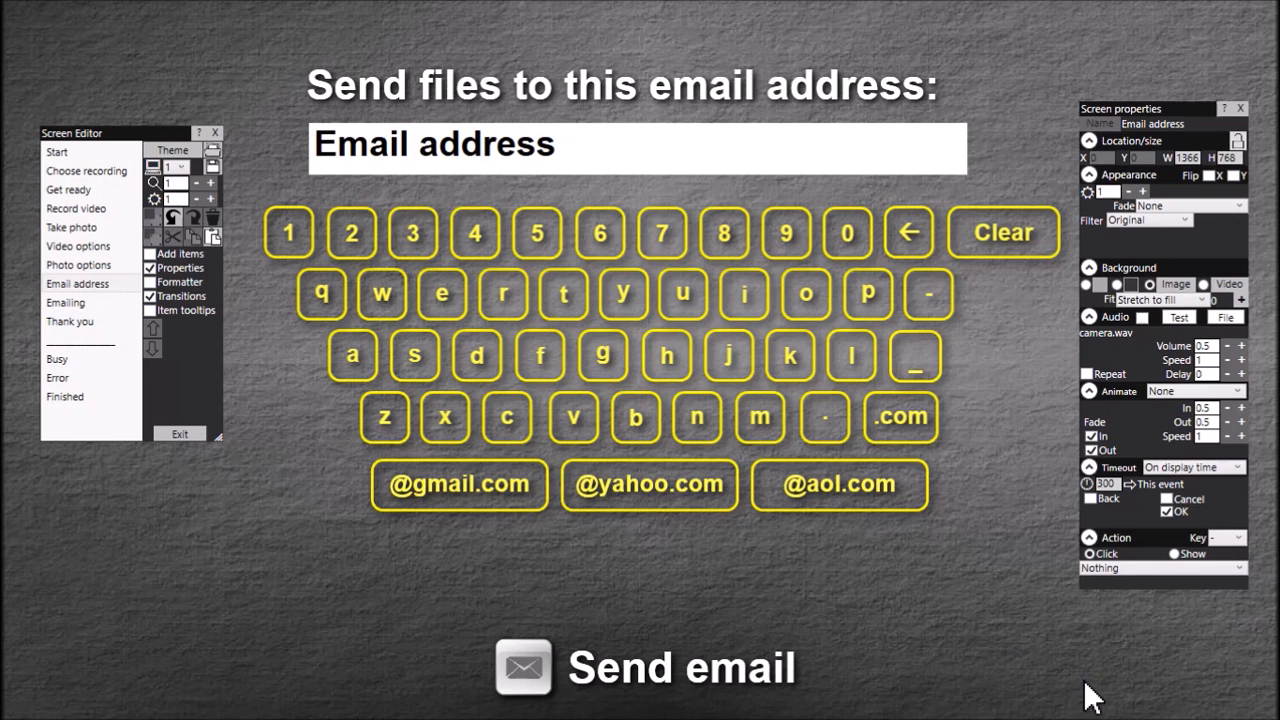
pyautogui.moveTo(1015, 555)
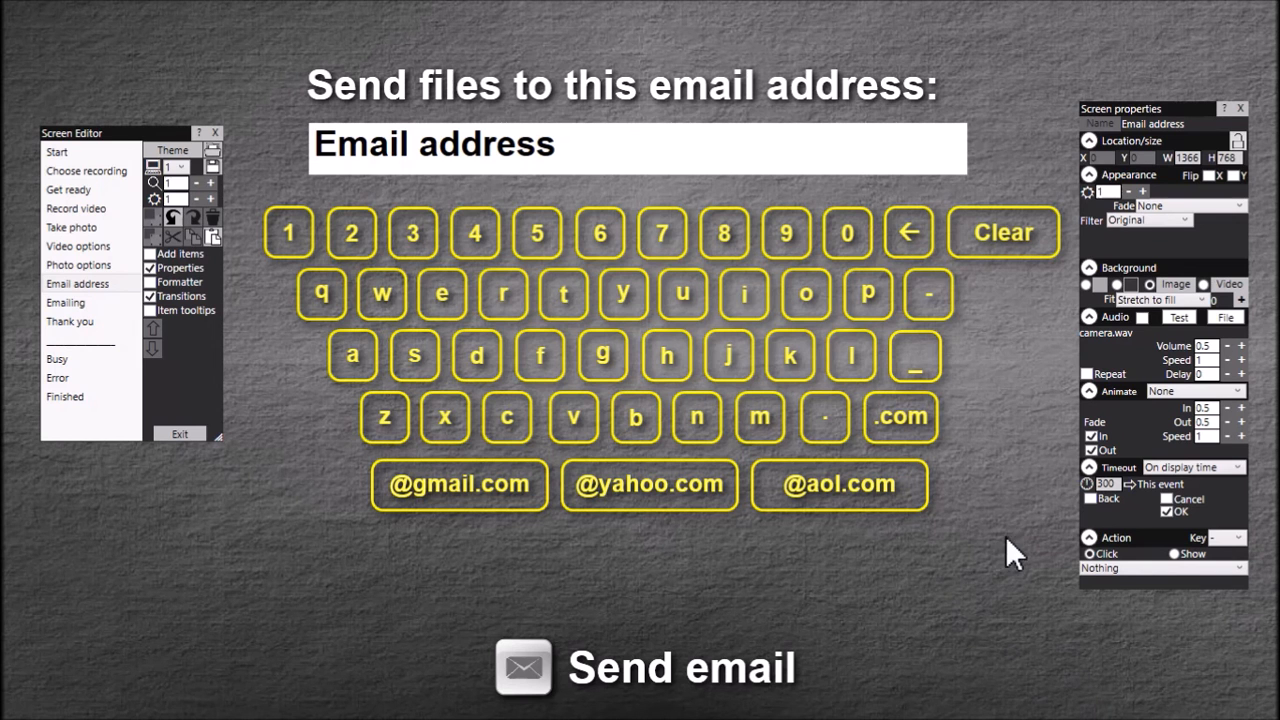
# - Reselect the whole grouped keyboard via a key and bring up the save options
pyautogui.click(600, 232)
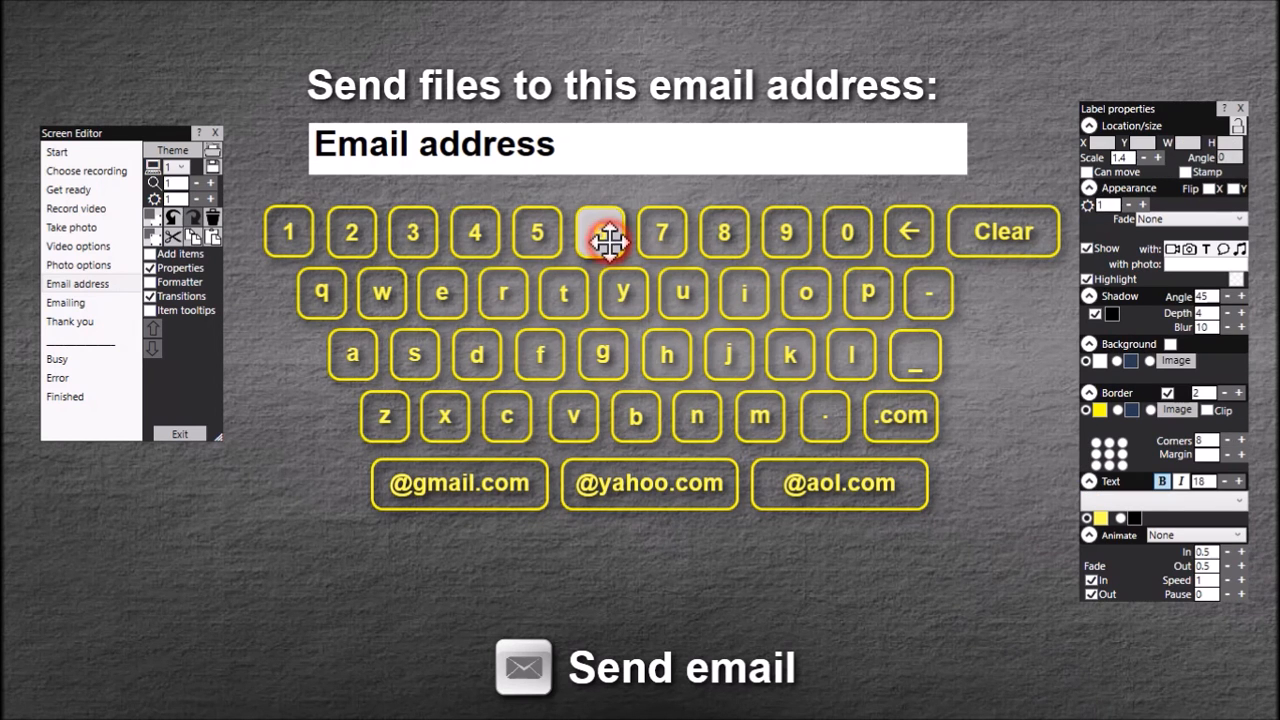
pyautogui.click(600, 232)
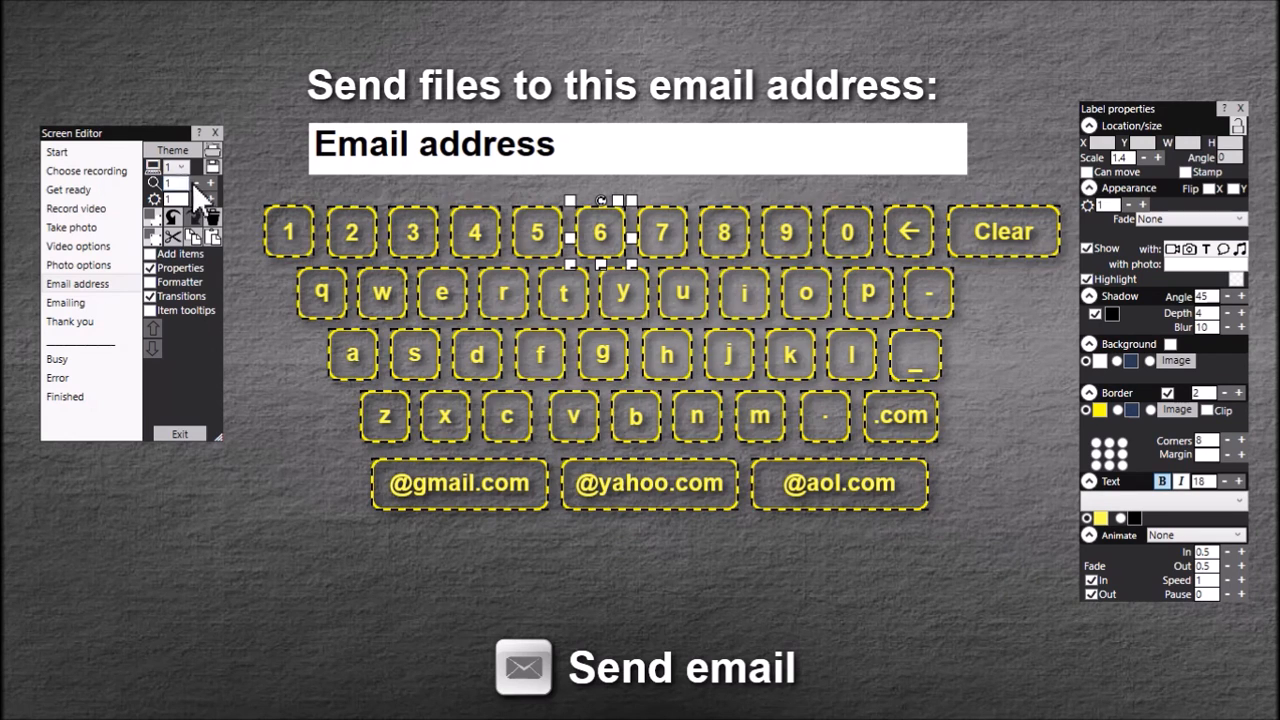
pyautogui.click(213, 166)
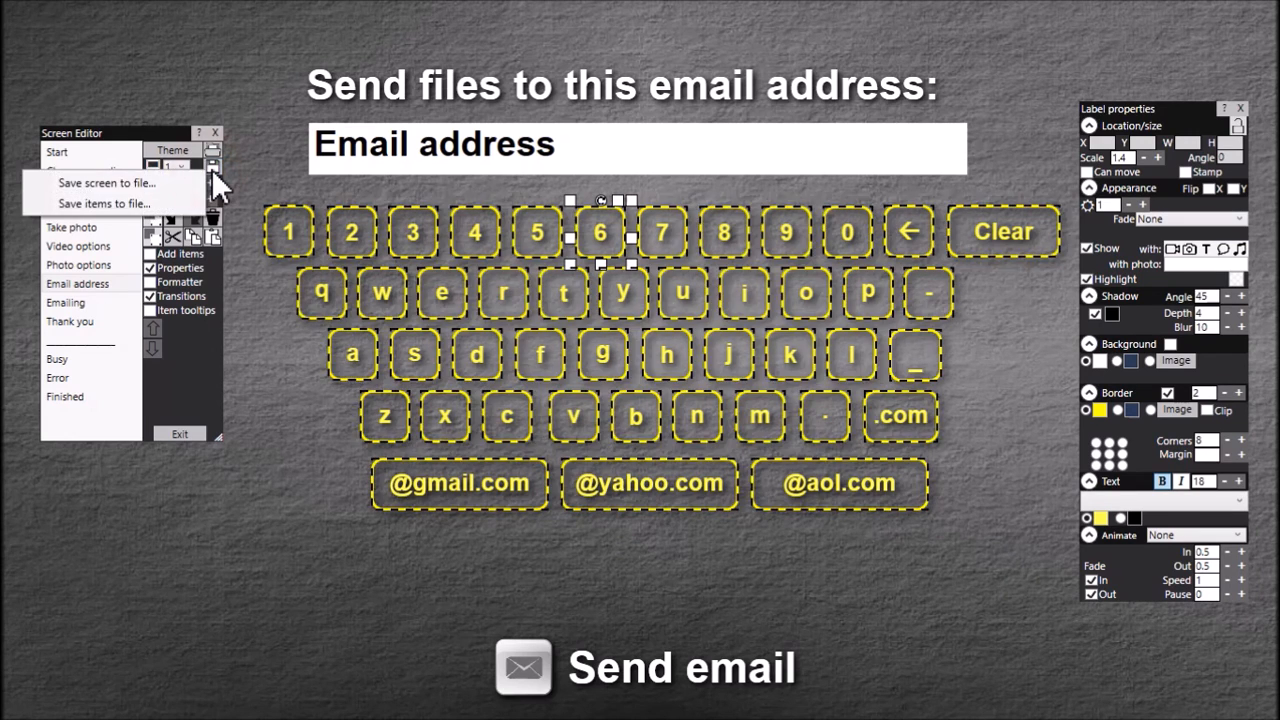
pyautogui.moveTo(103, 203)
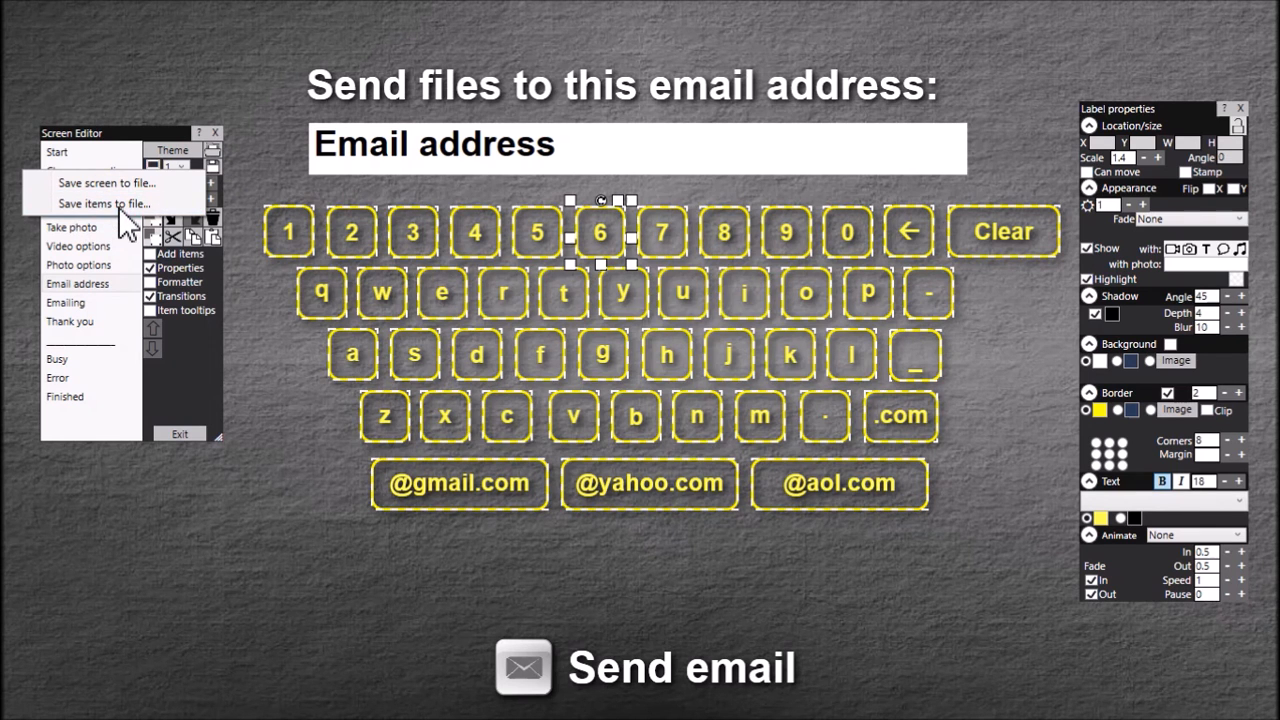
# - Save the selected keyboard items to a file named 'email-uk'
pyautogui.click(103, 203)
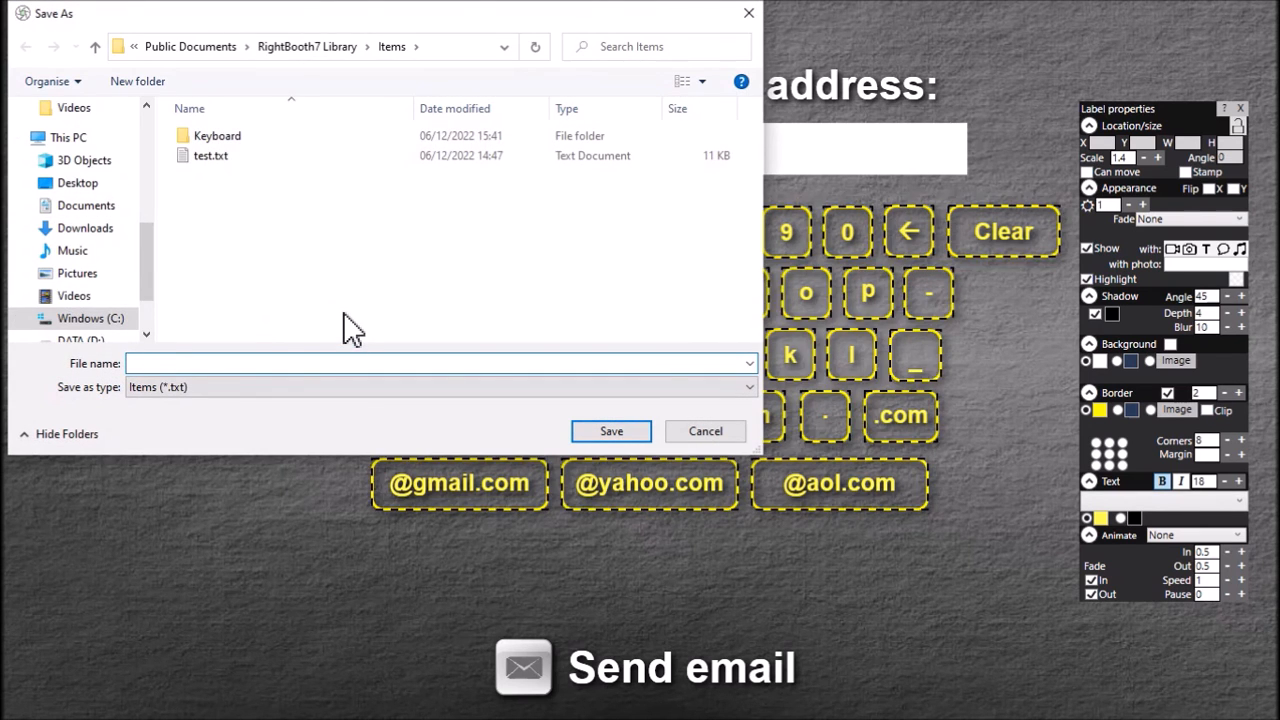
pyautogui.write('email')
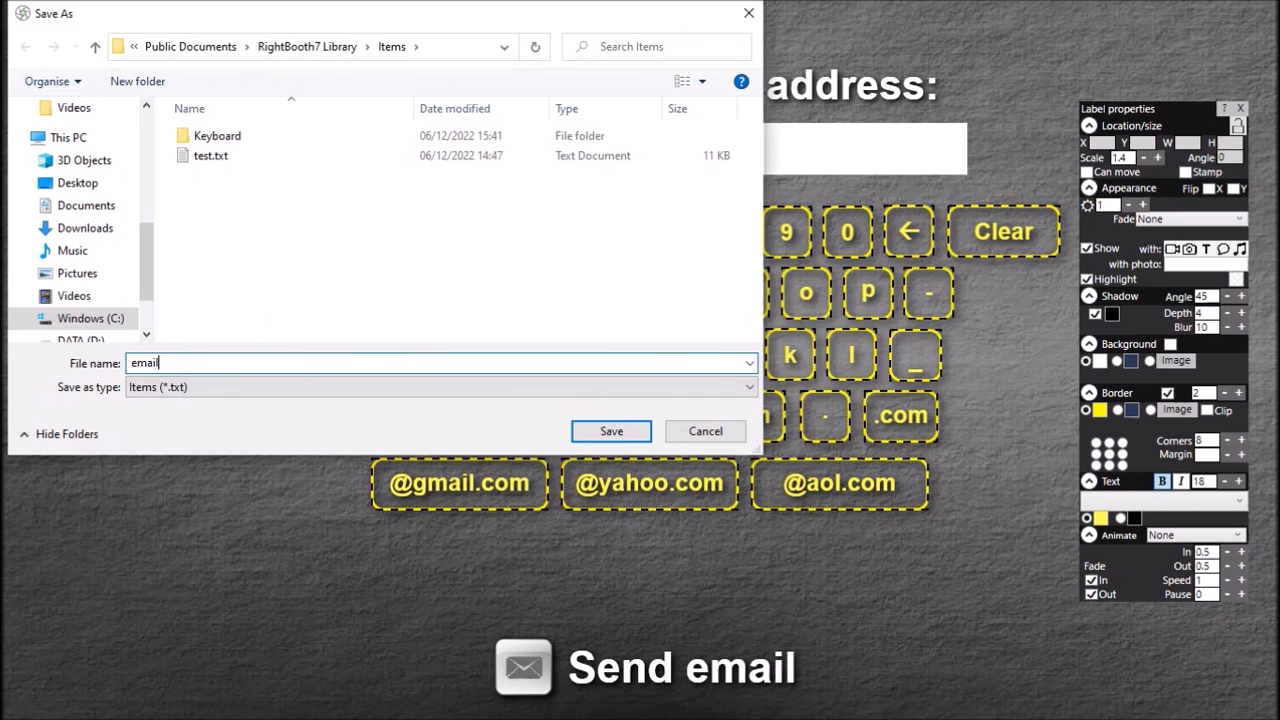
pyautogui.write('-uk')
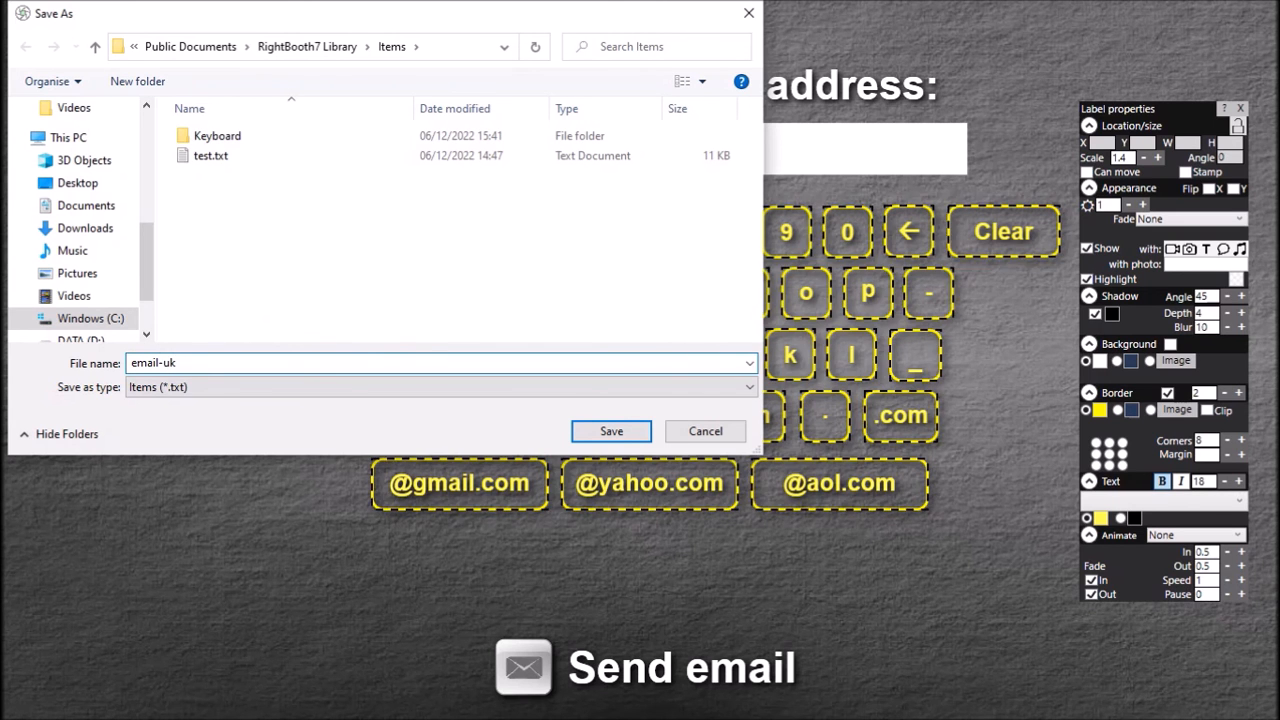
pyautogui.click(610, 431)
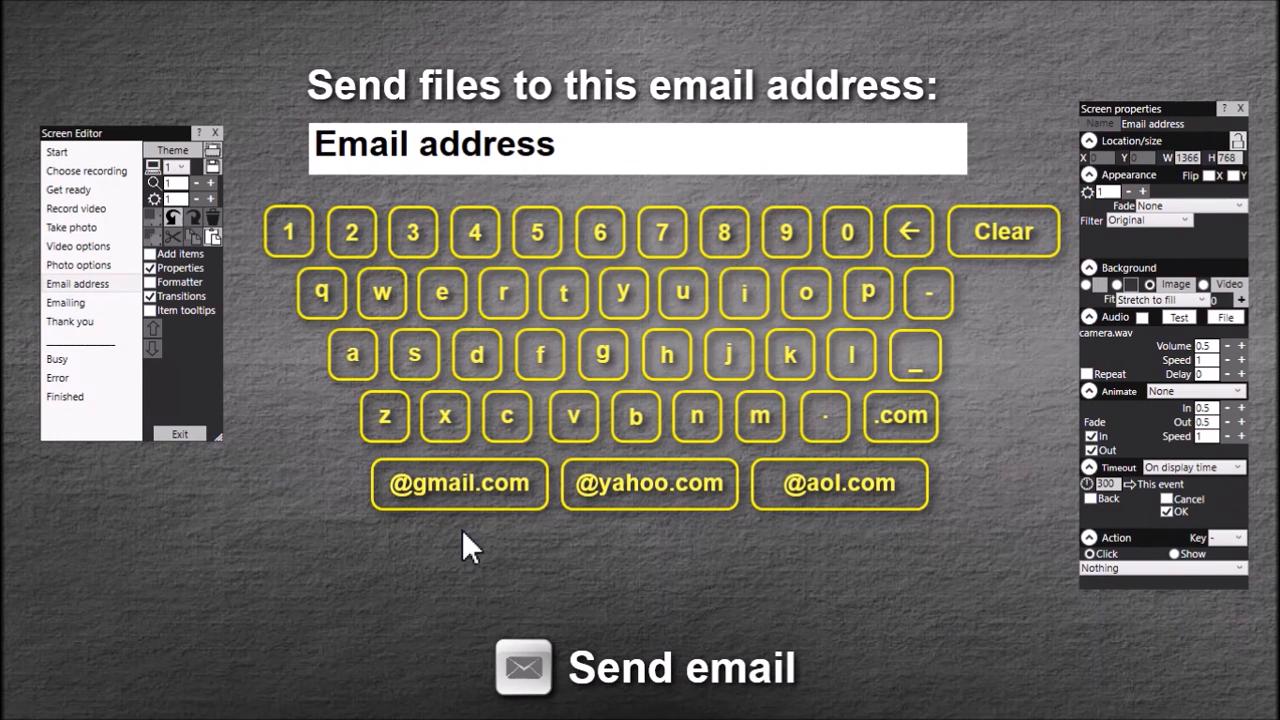
pyautogui.moveTo(1007, 497)
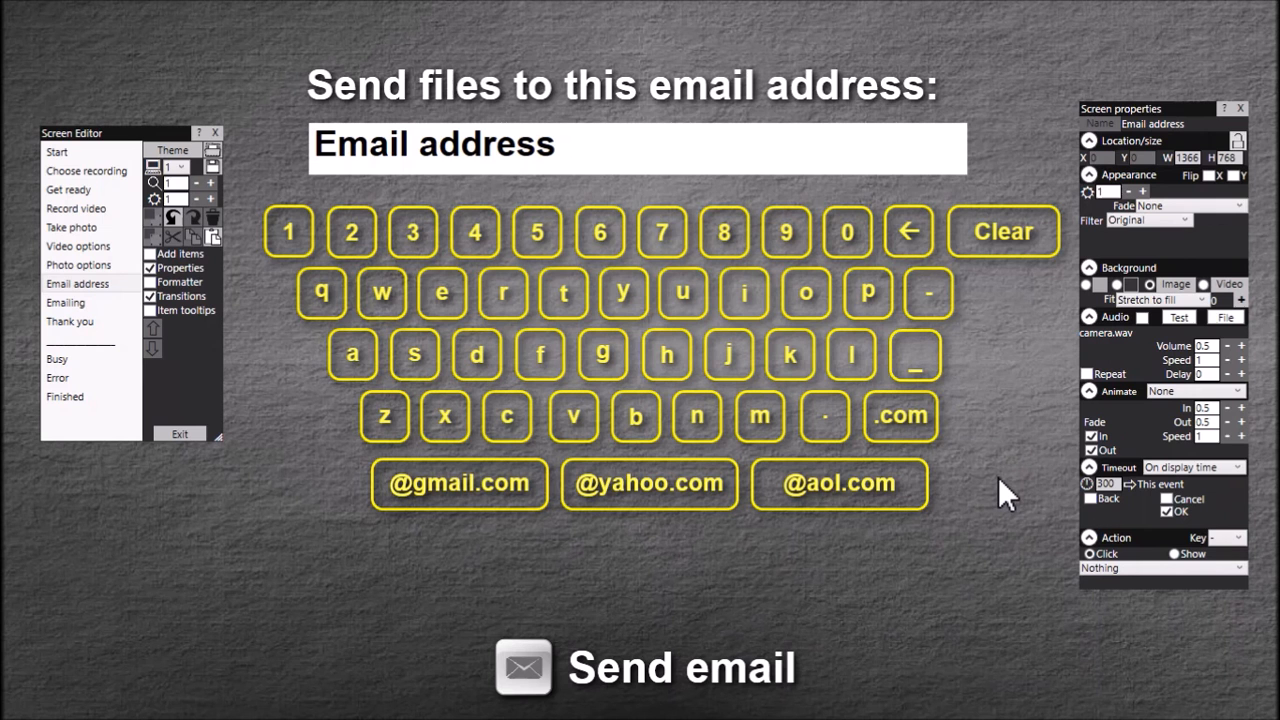
pyautogui.moveTo(1015, 510)
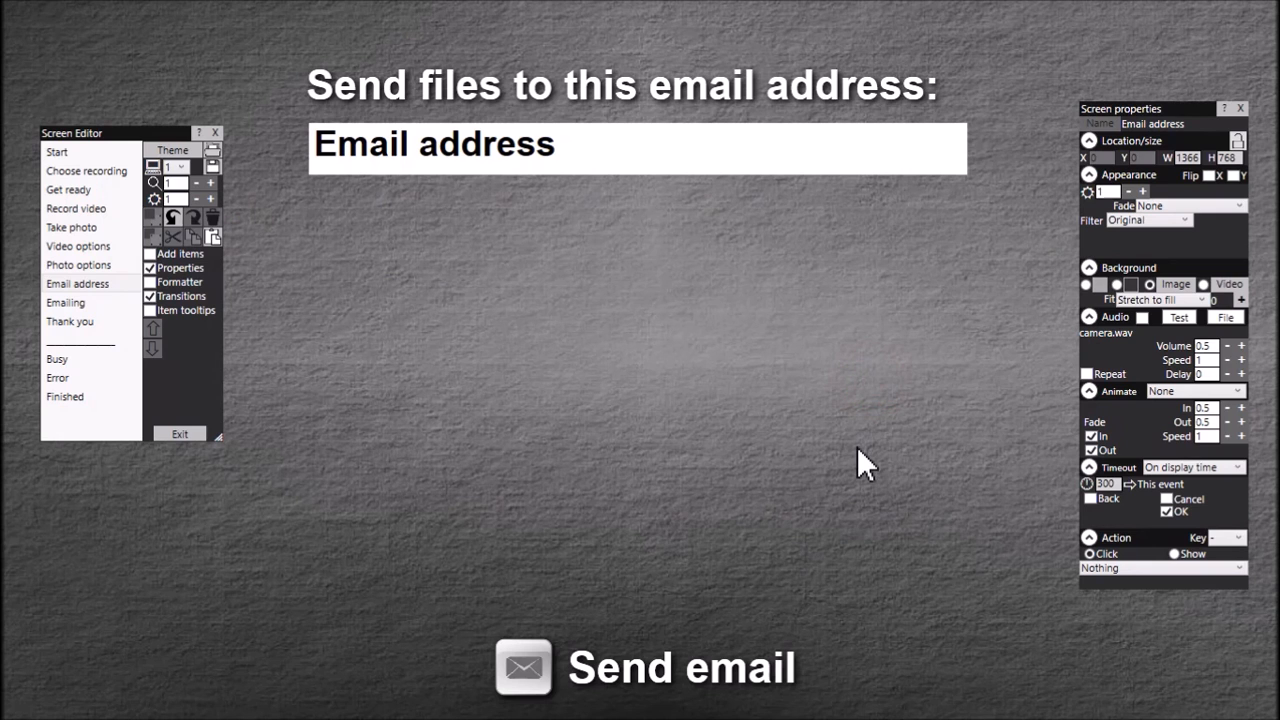
pyautogui.moveTo(985, 438)
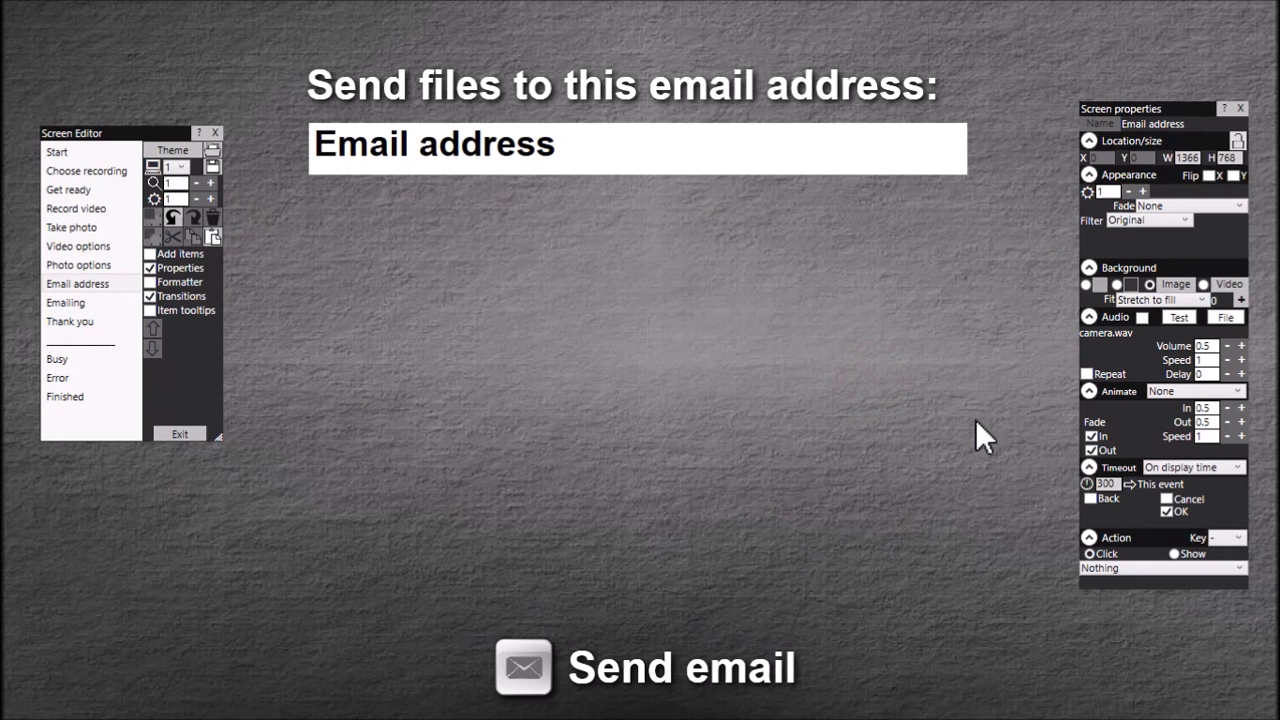
pyautogui.moveTo(605, 418)
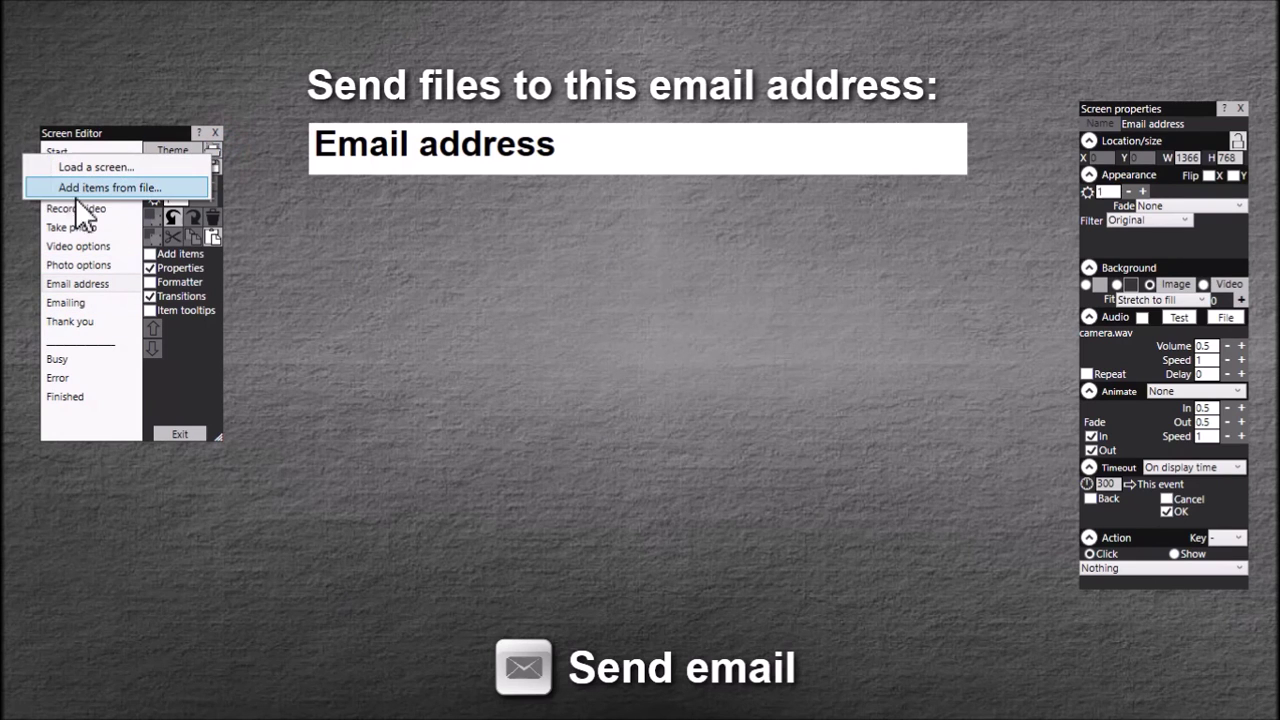
# - Load the saved yellow keyboard items file onto the Email address screen
pyautogui.click(110, 187)
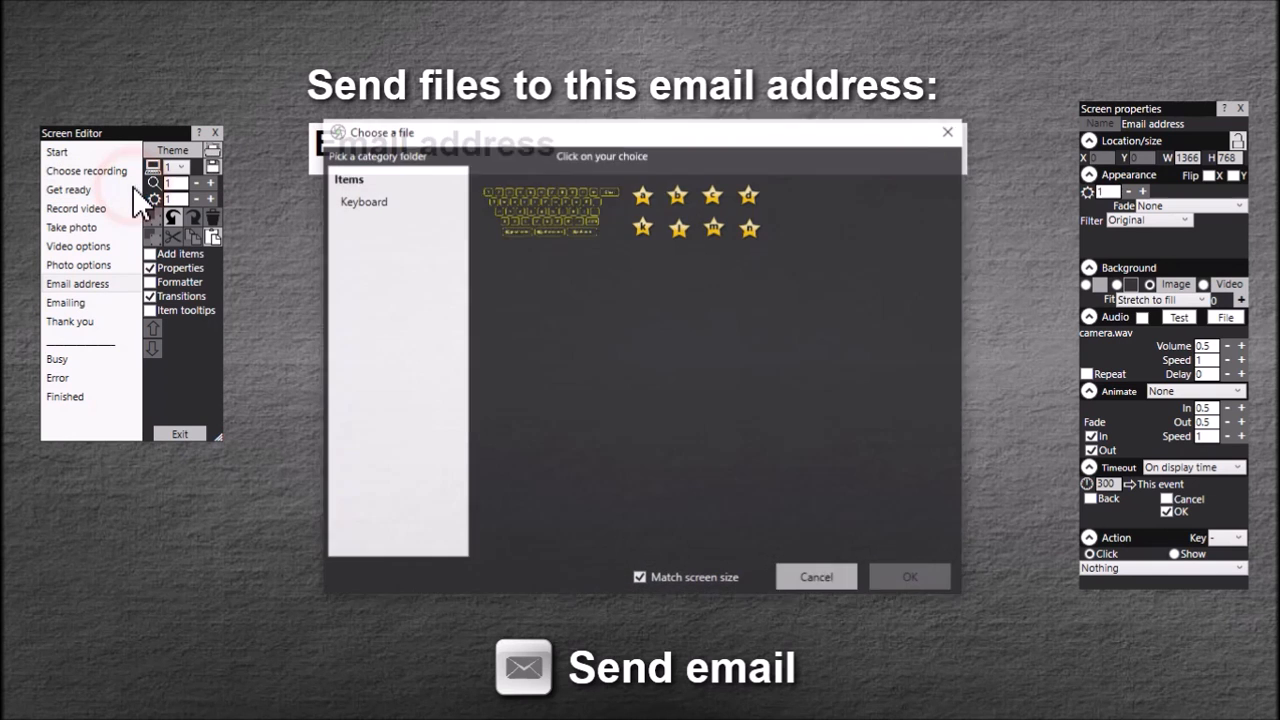
pyautogui.click(548, 210)
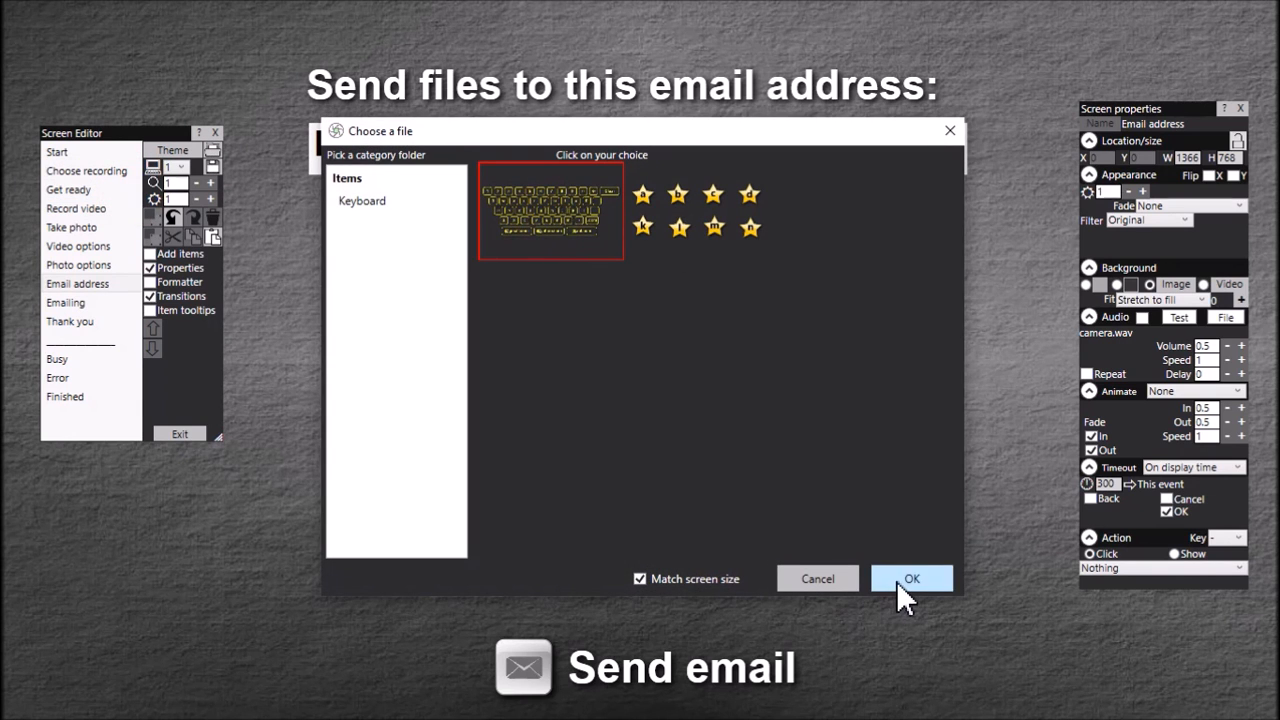
pyautogui.click(910, 578)
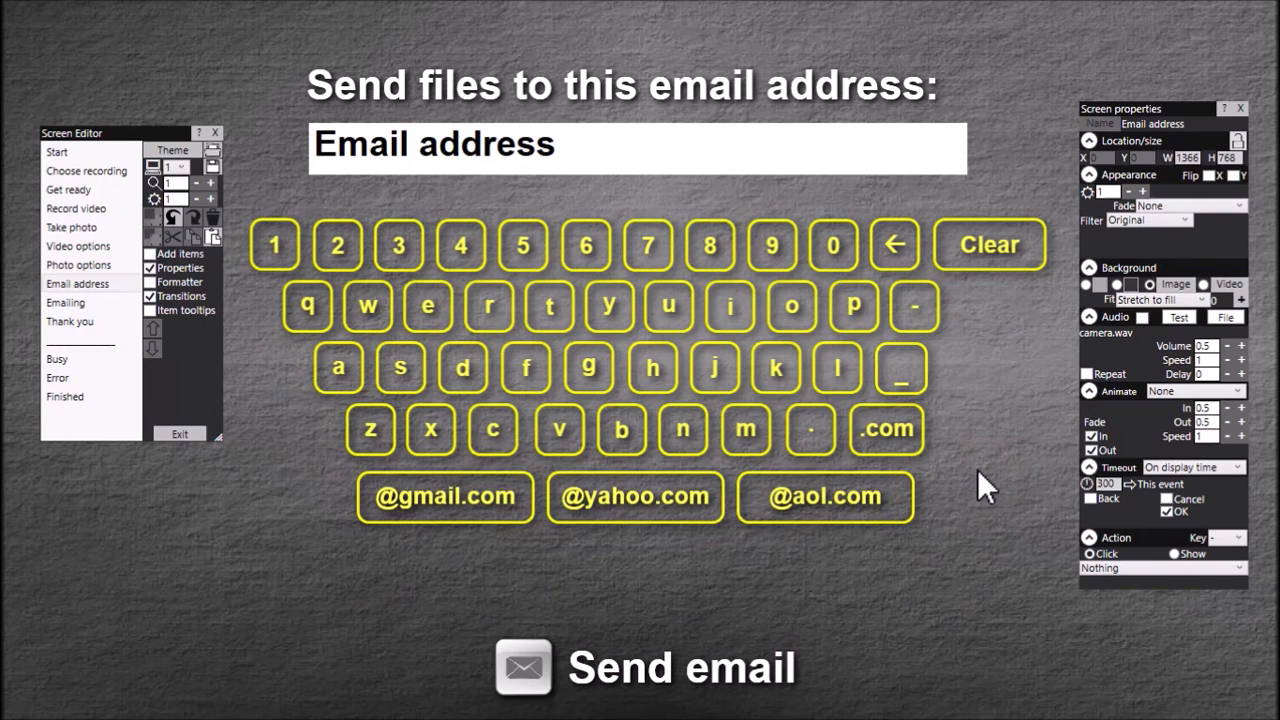
pyautogui.moveTo(988, 460)
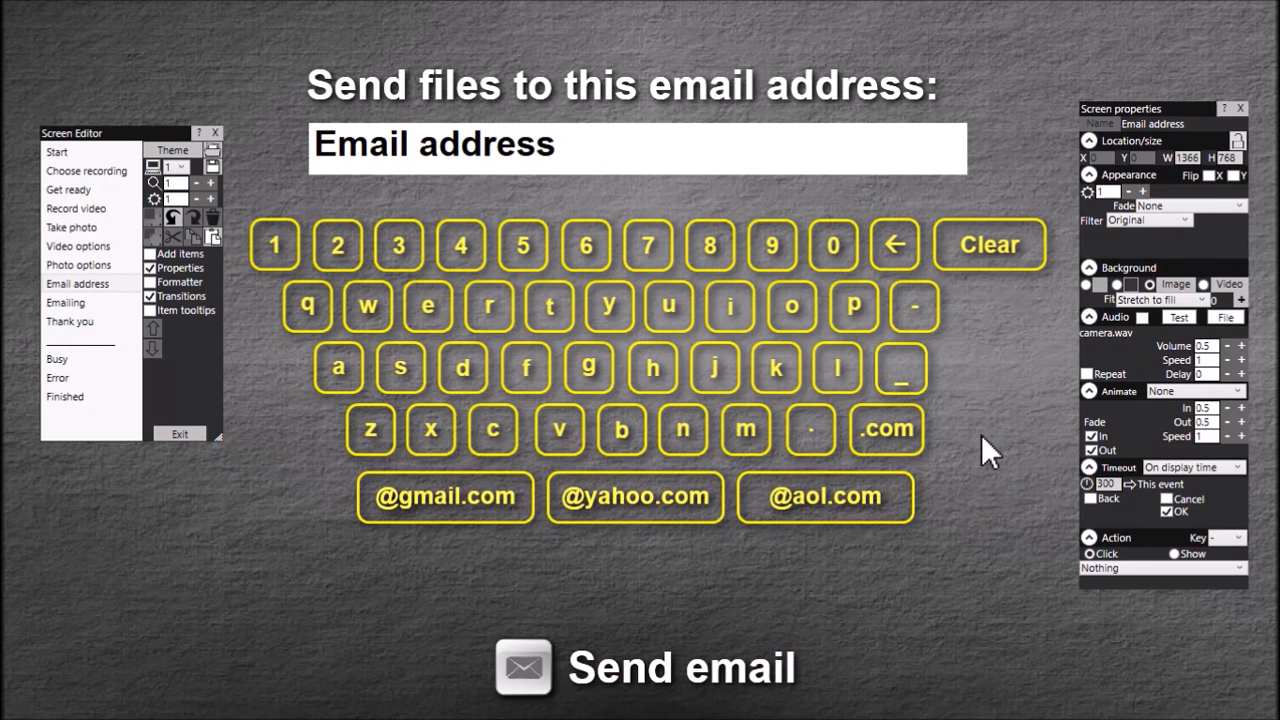